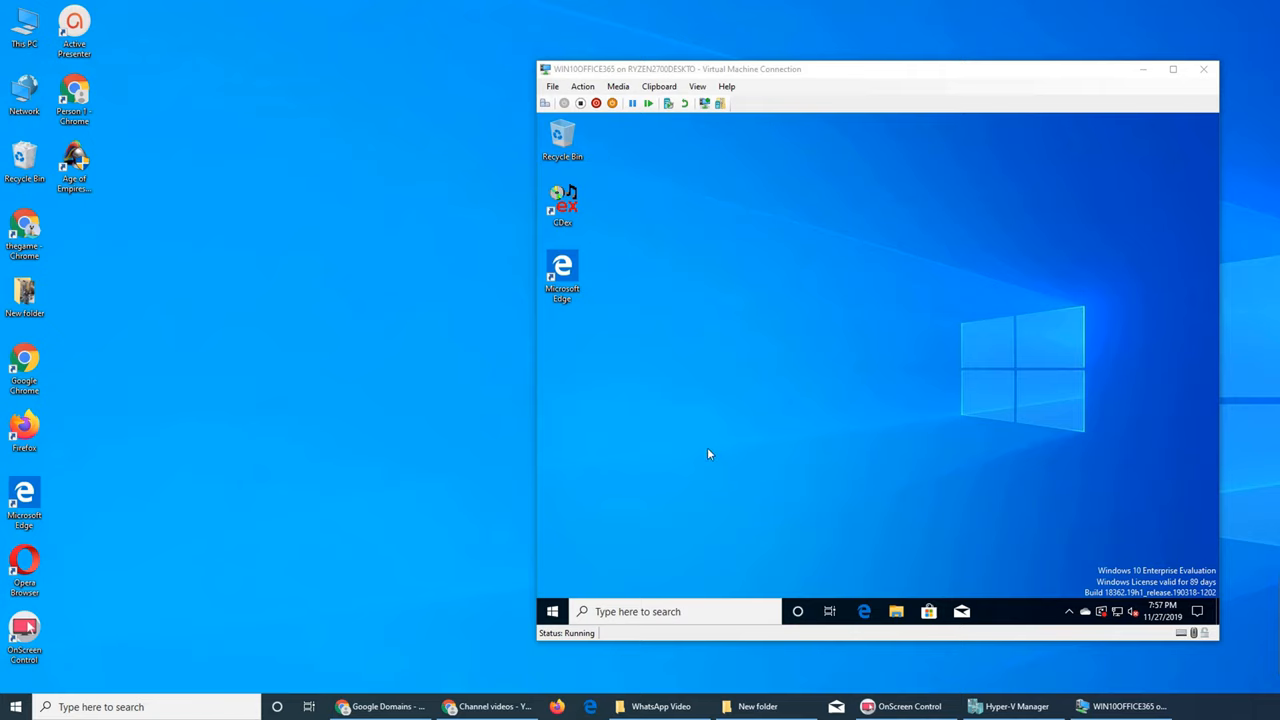
mouse_move(1032, 532)
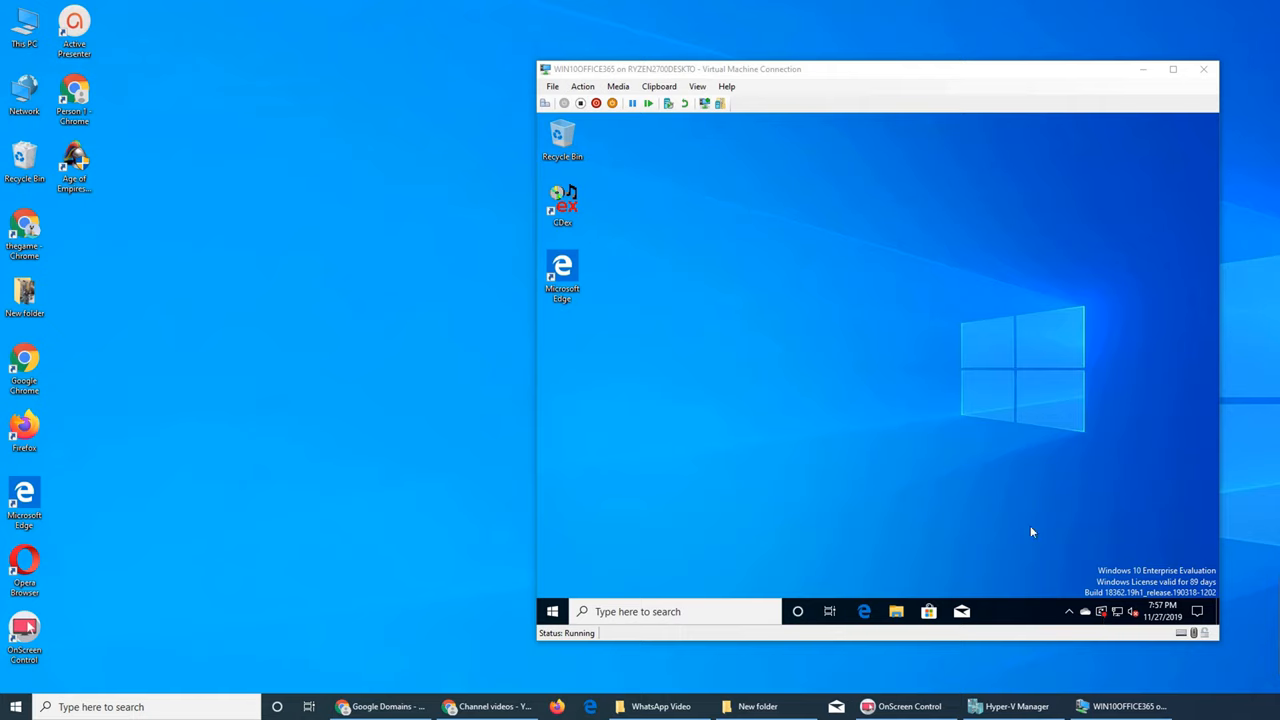
mouse_move(998, 486)
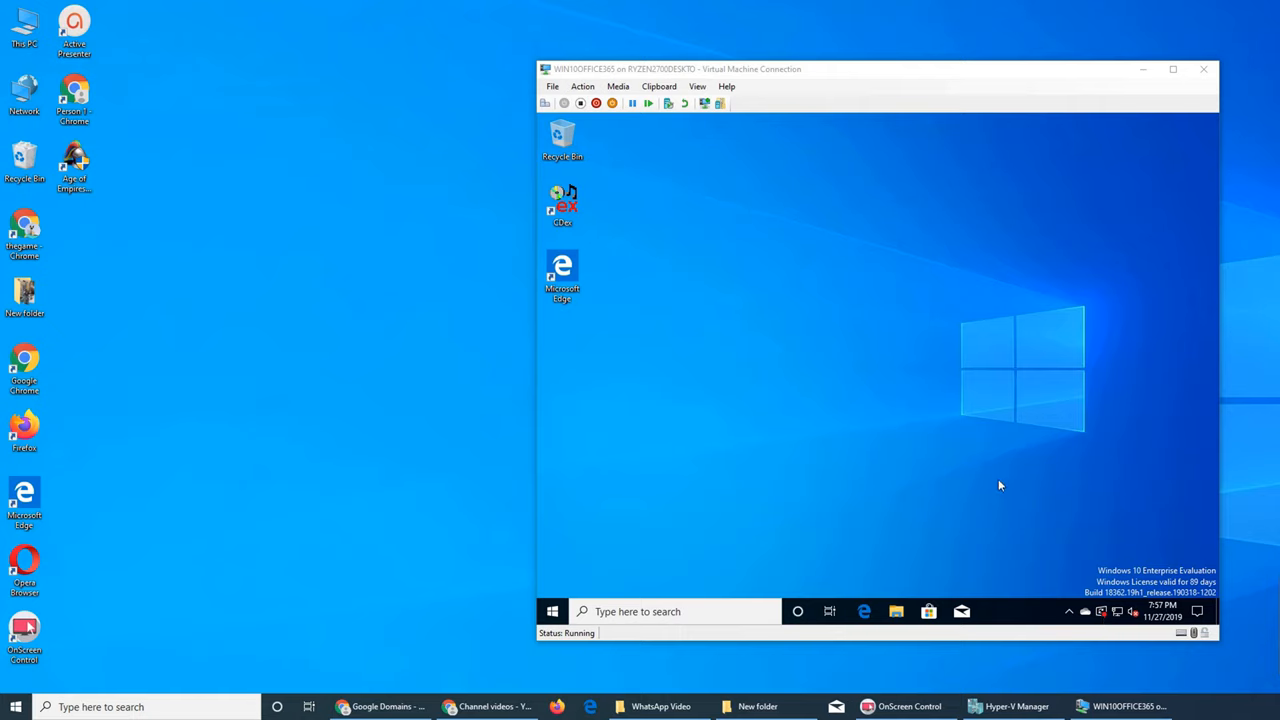
mouse_move(584, 592)
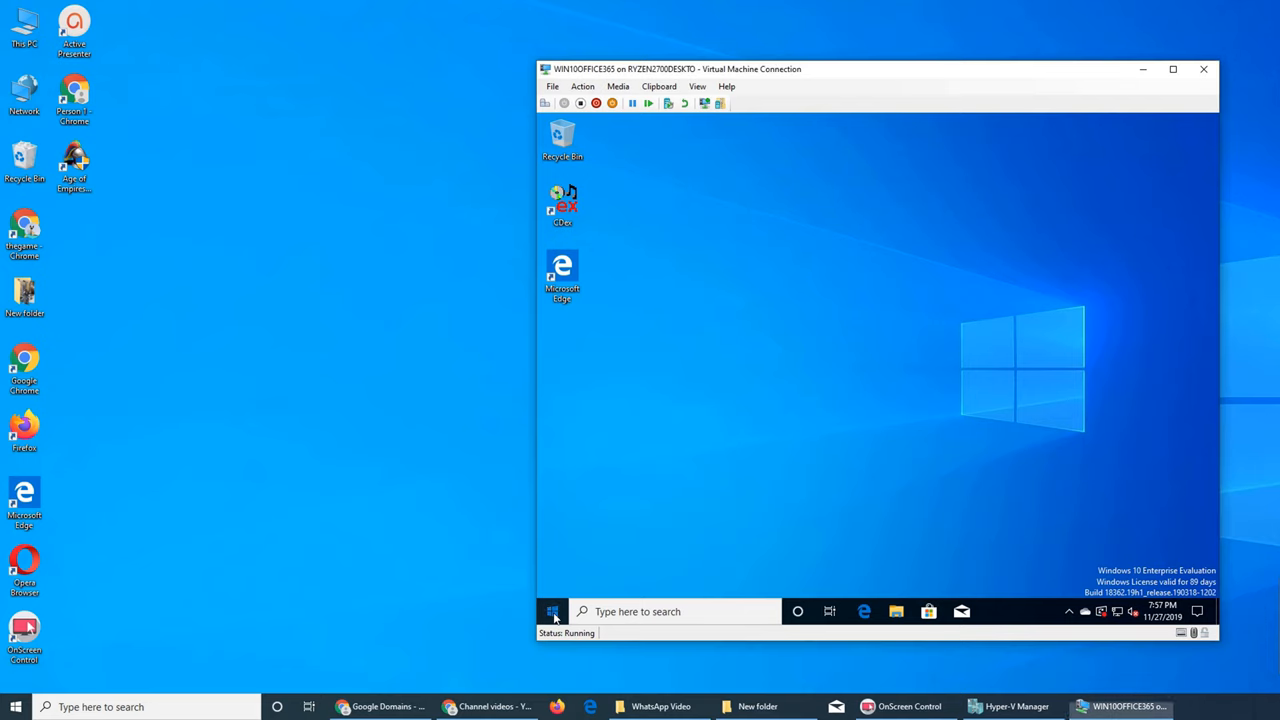
Step: Bring up the installed apps list from the Start menu
click(552, 612)
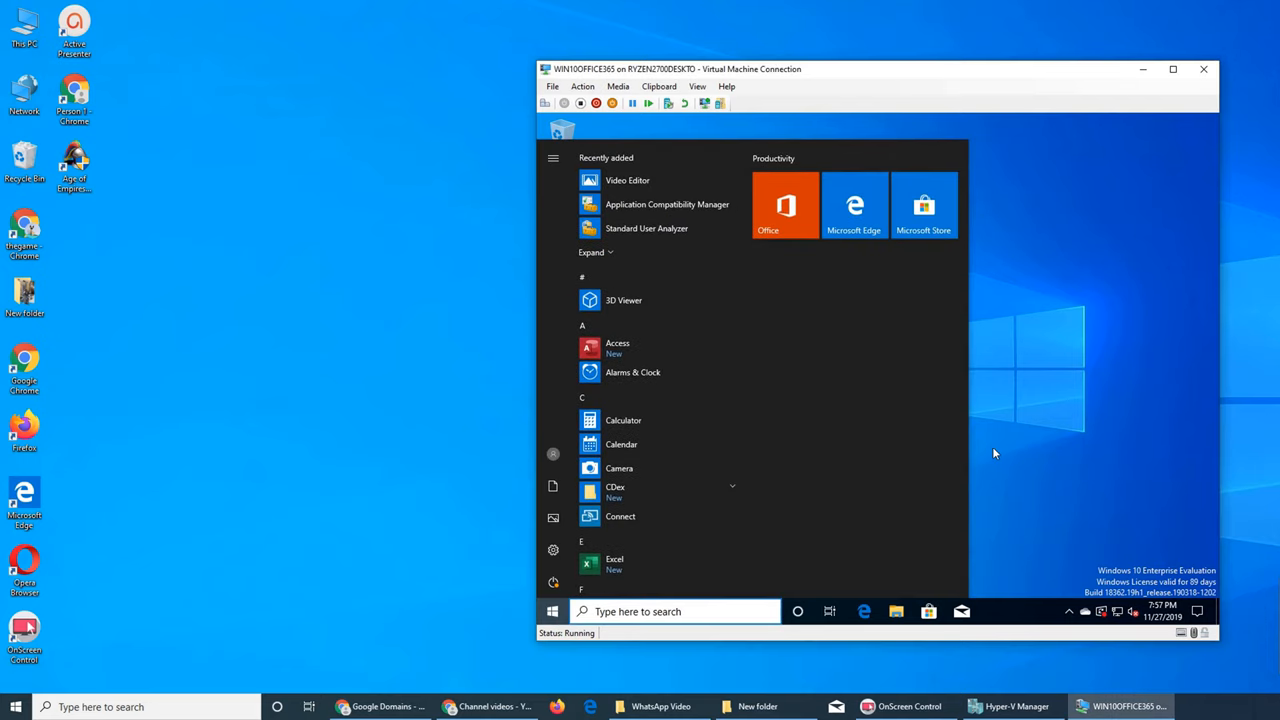
mouse_move(1070, 418)
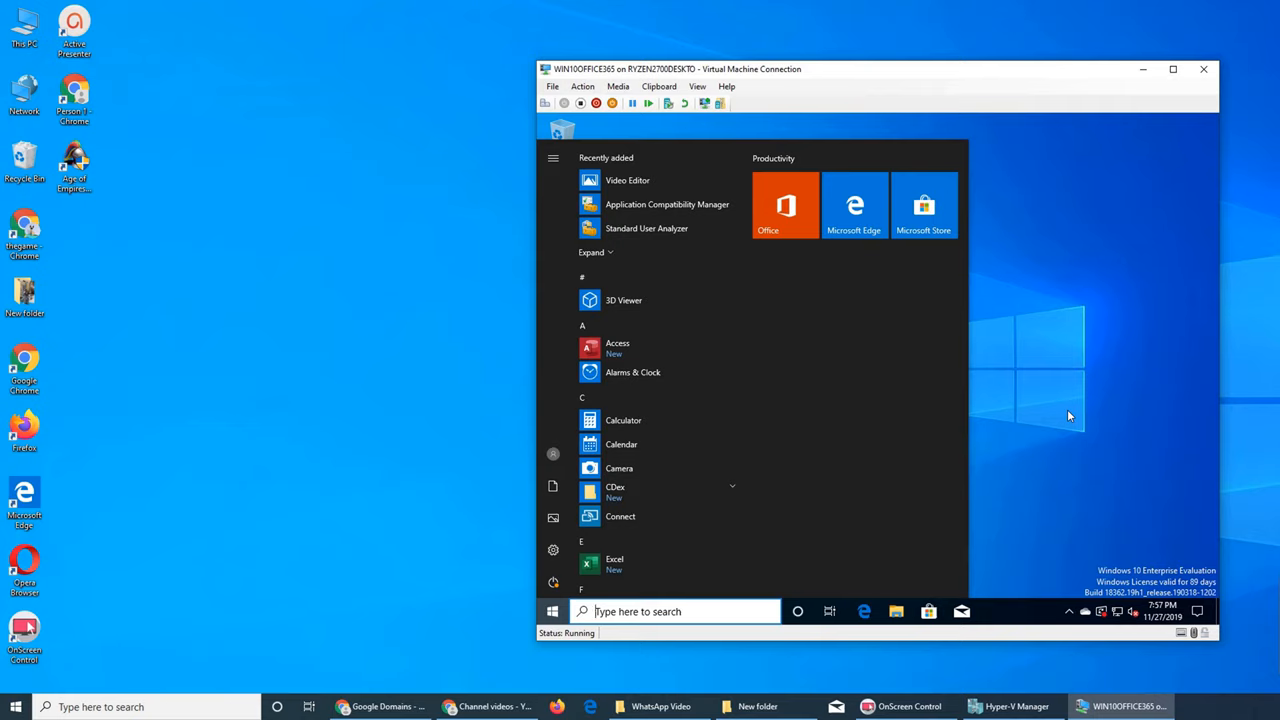
mouse_move(1032, 412)
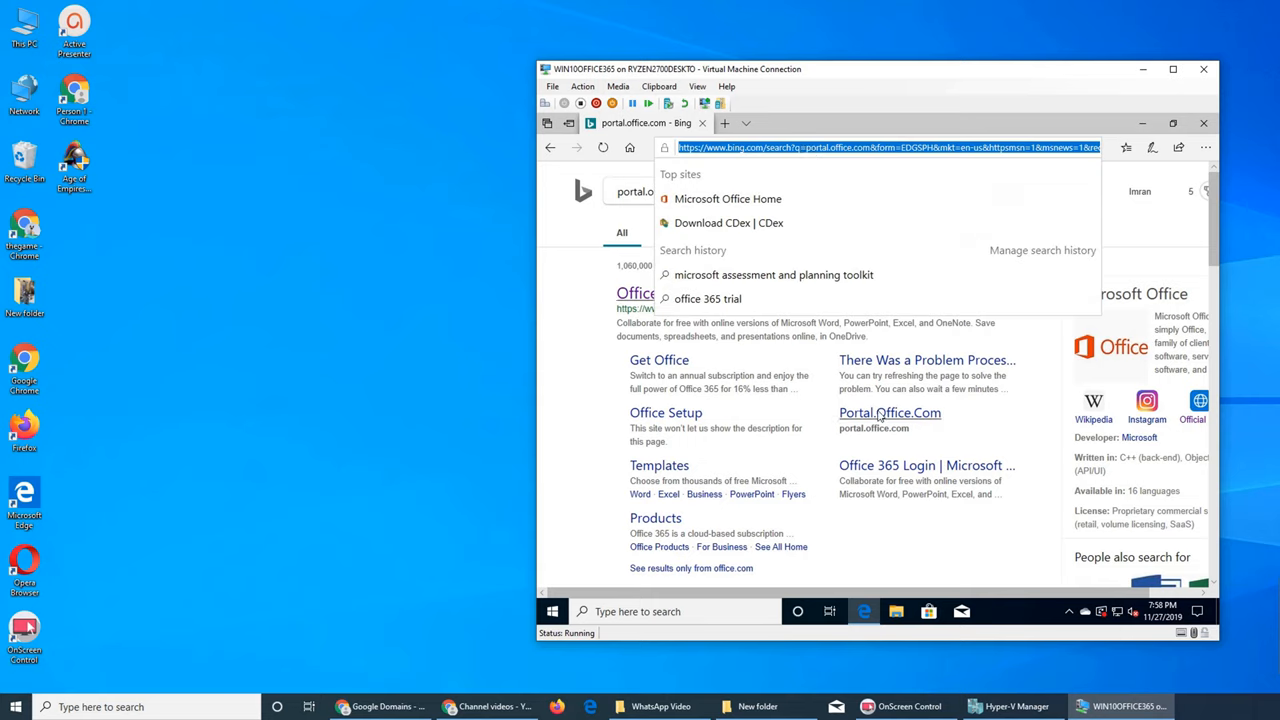
Step: Follow the Office 365 login result and attempt sign-in with the existing personal account's password
click(888, 412)
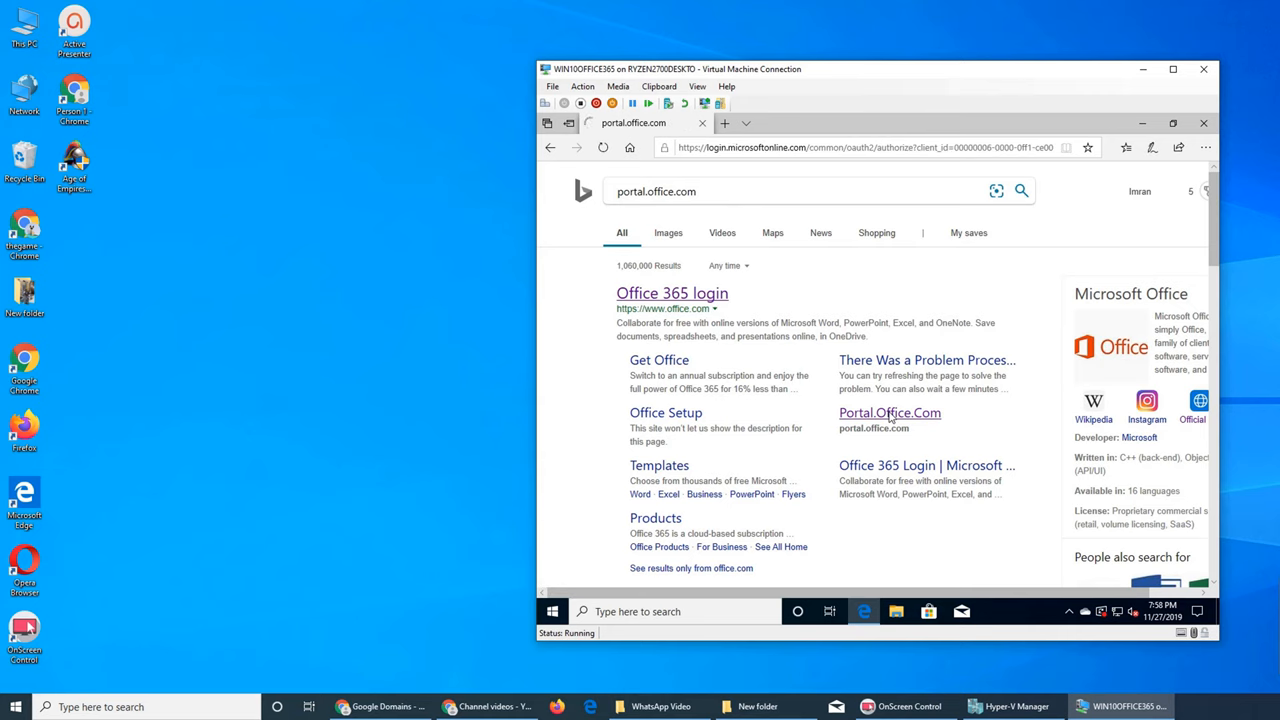
click(888, 412)
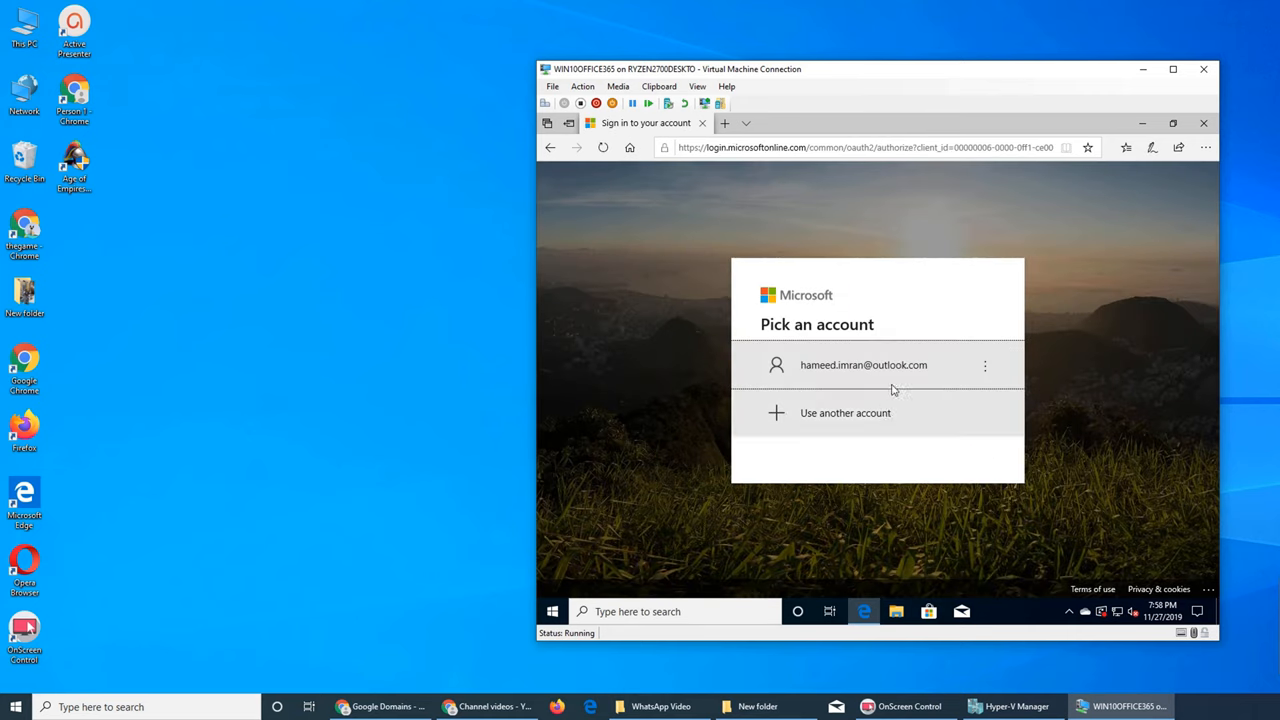
click(864, 364)
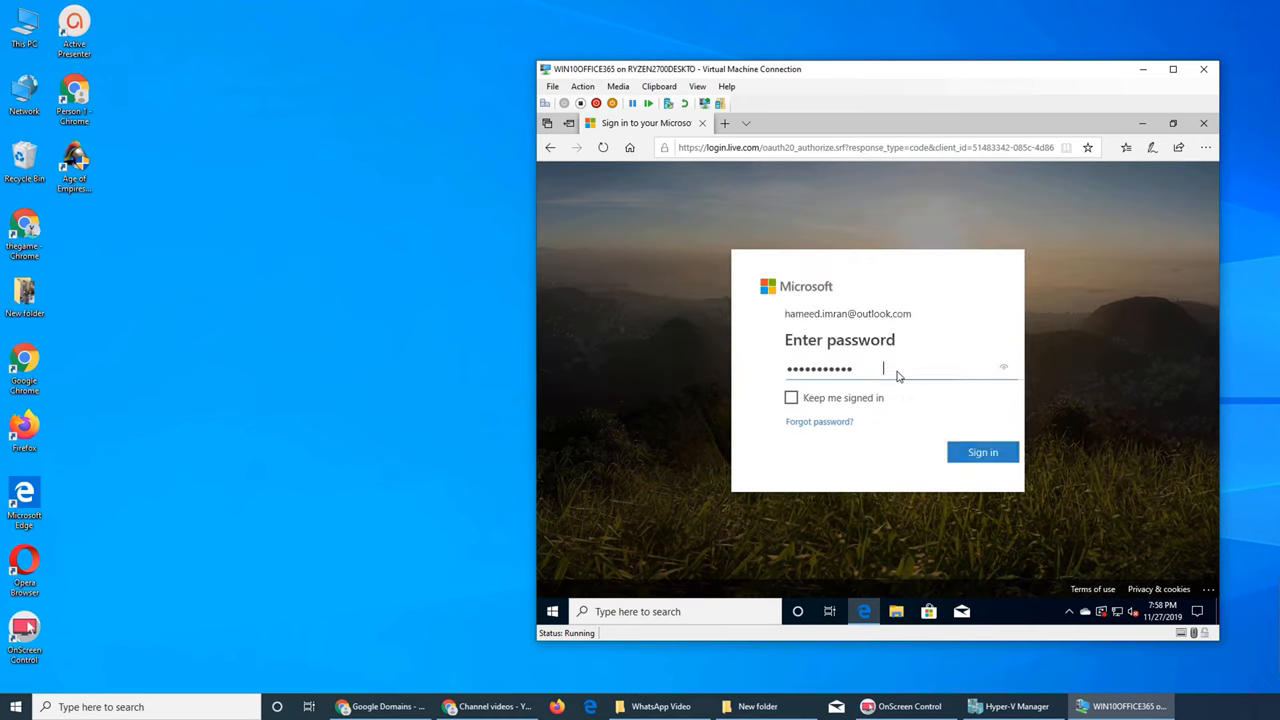
click(958, 452)
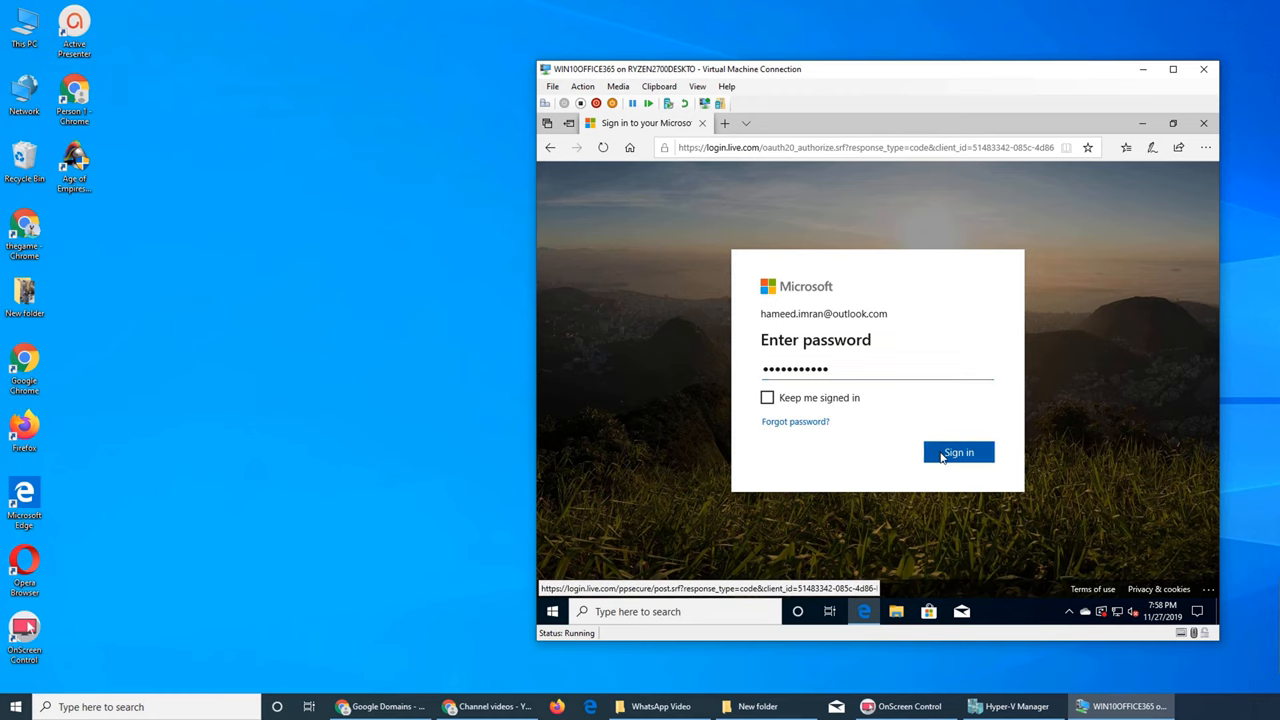
click(956, 452)
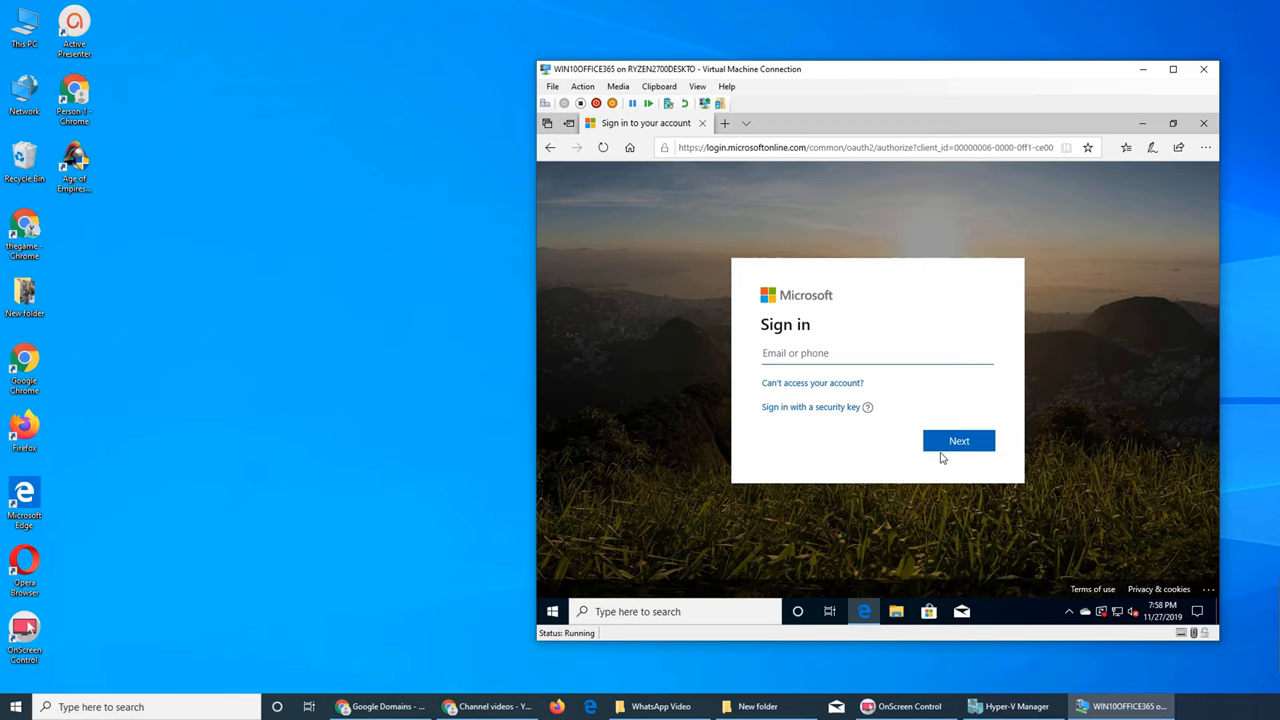
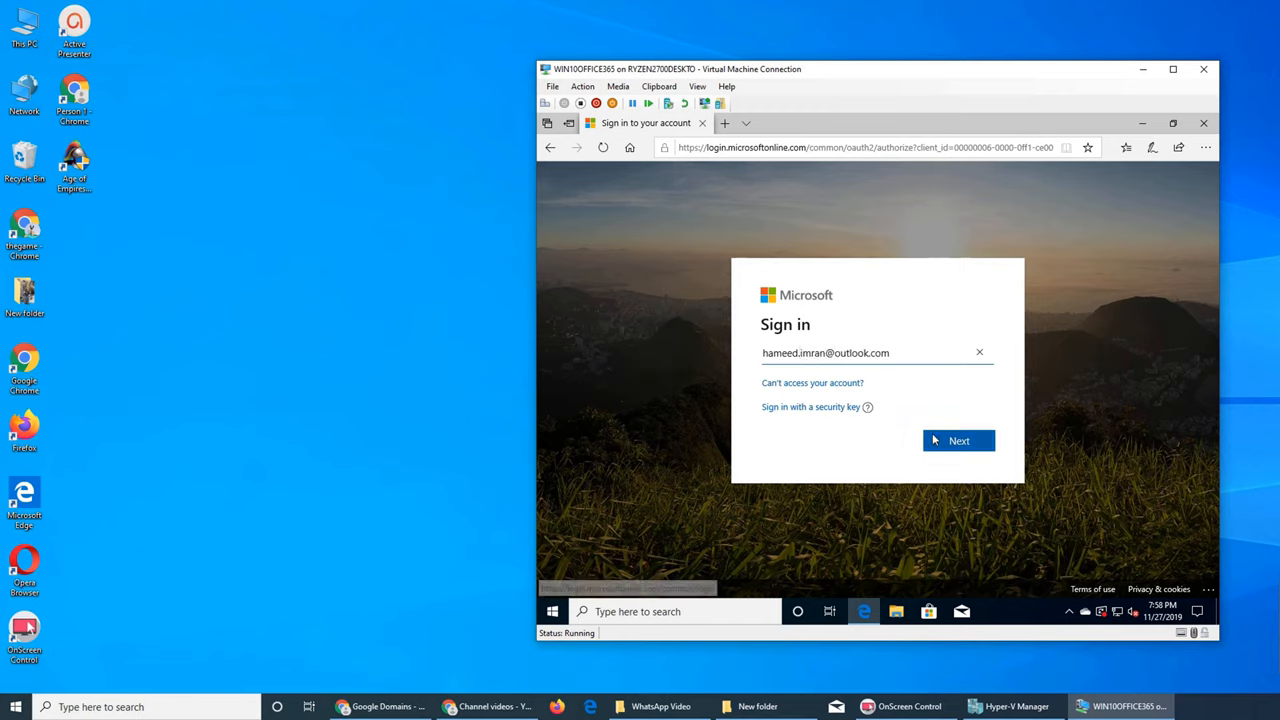
Step: Submit the personal address, then attempt and cancel a security-key sign-in after it fails verification
click(958, 440)
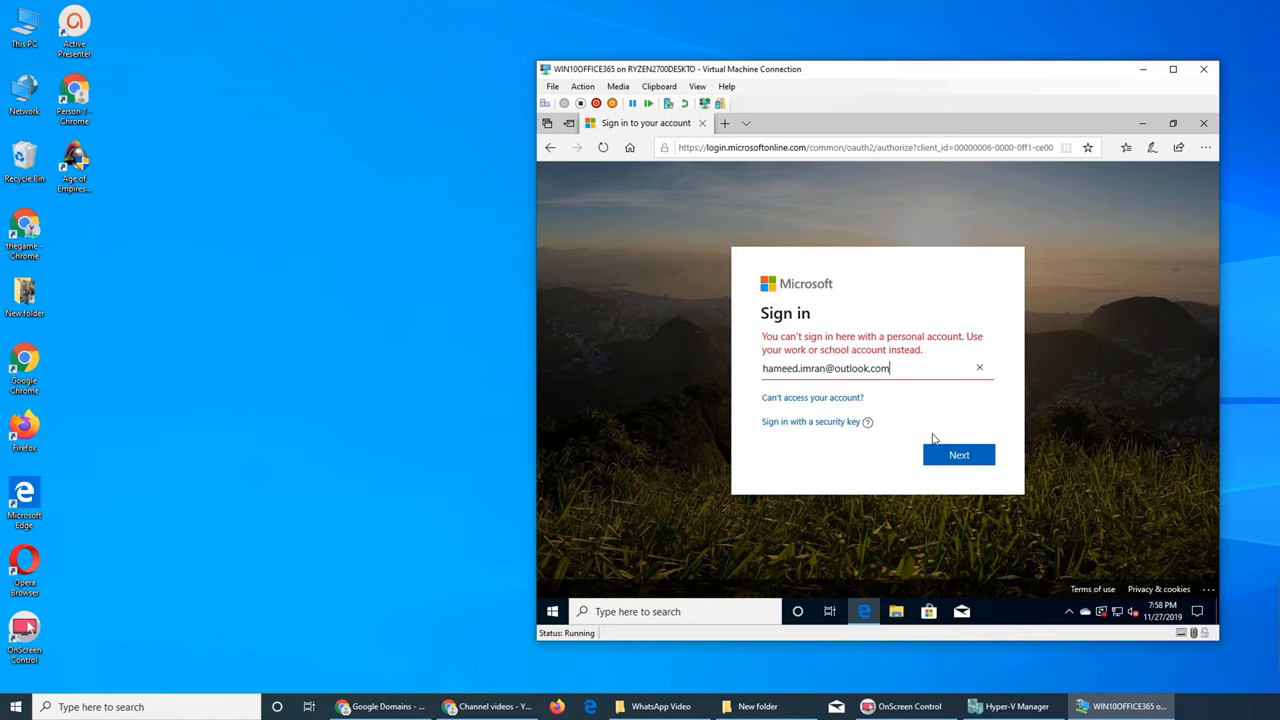
click(810, 420)
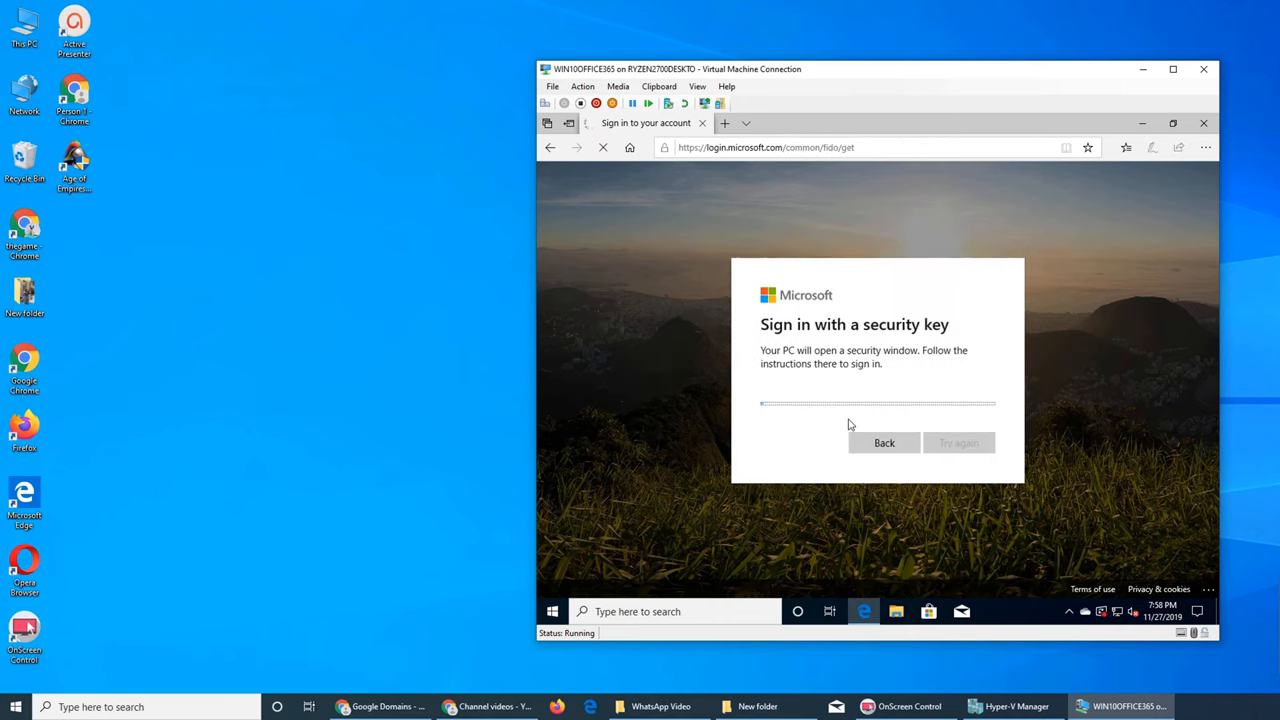
mouse_move(804, 442)
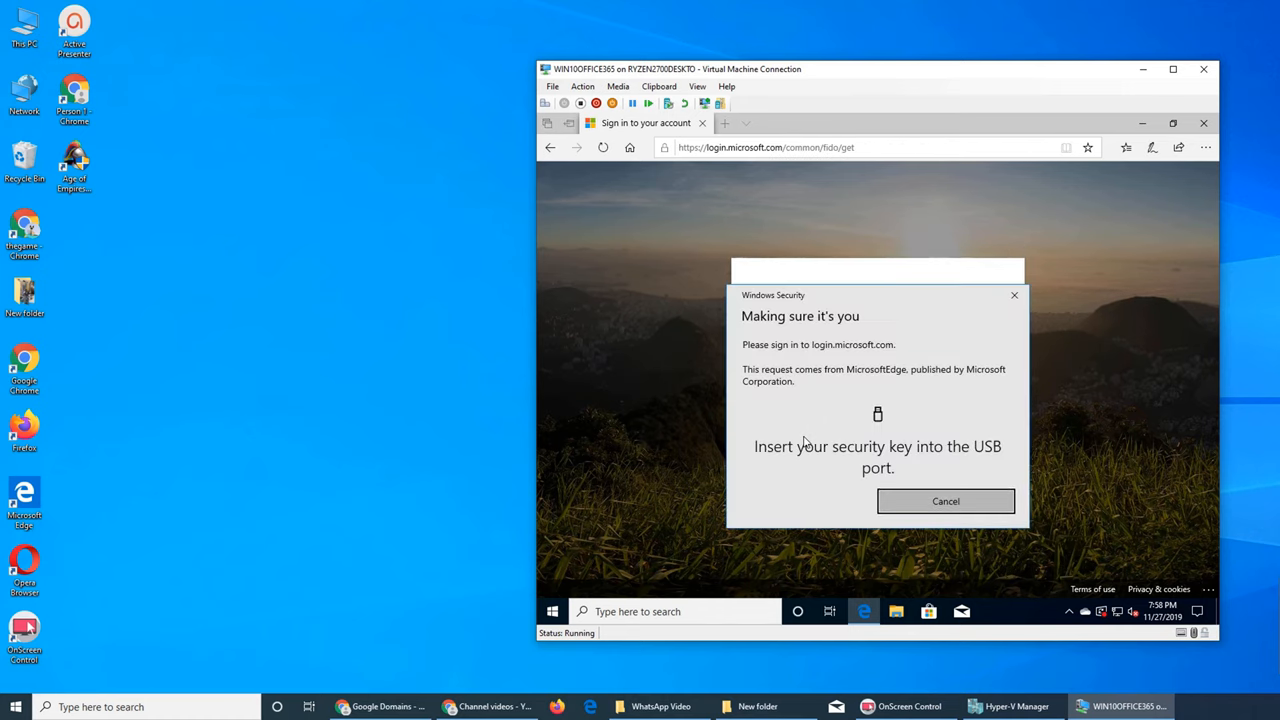
mouse_move(784, 460)
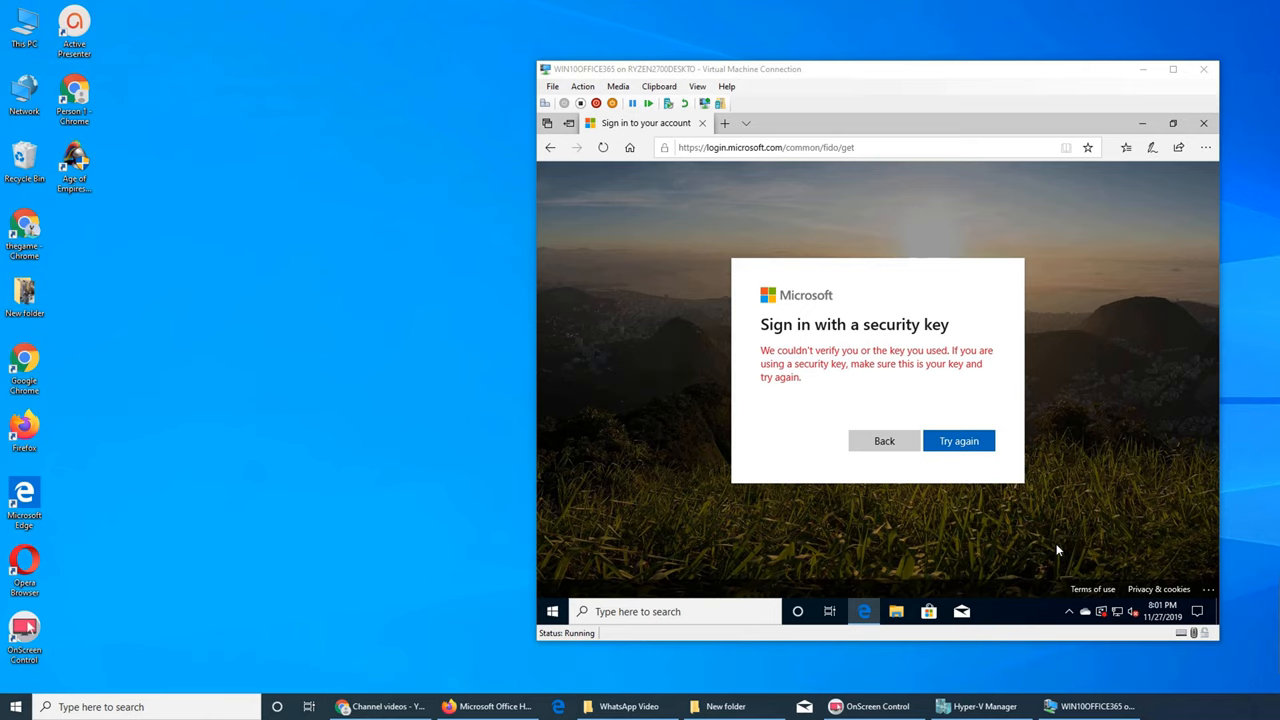
mouse_move(1010, 560)
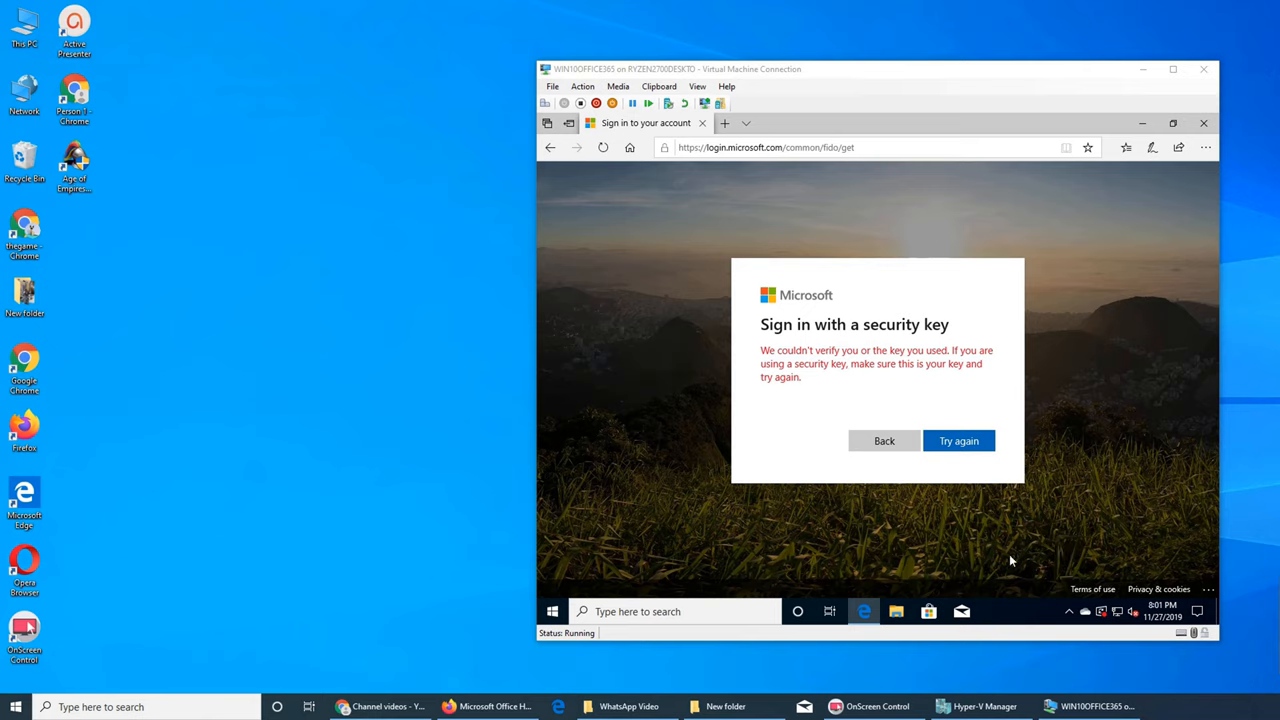
mouse_move(920, 442)
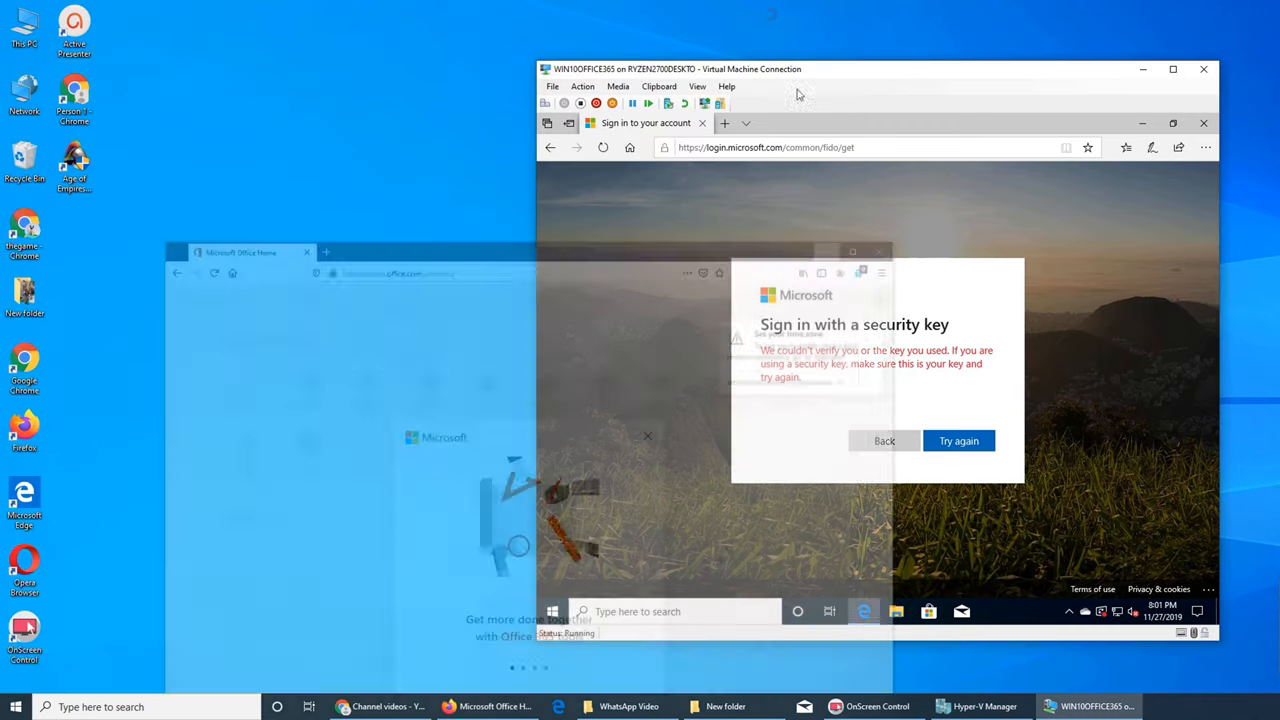
click(956, 442)
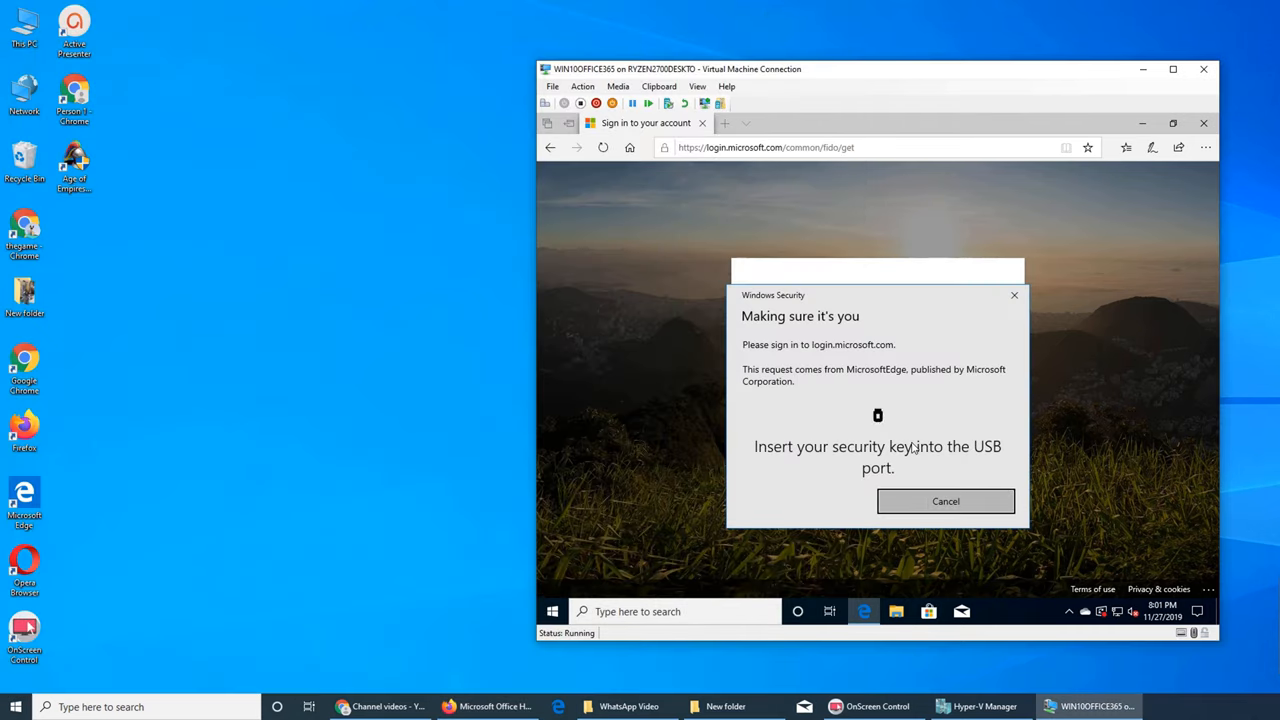
click(944, 500)
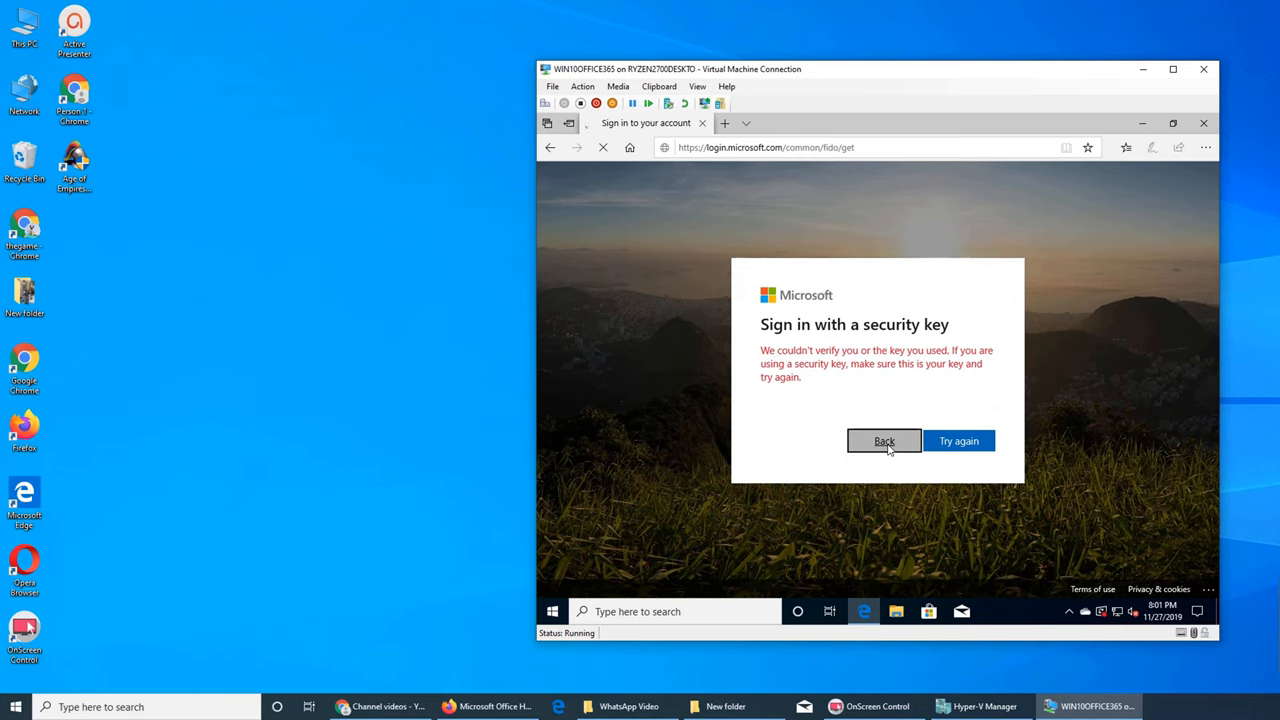
click(884, 442)
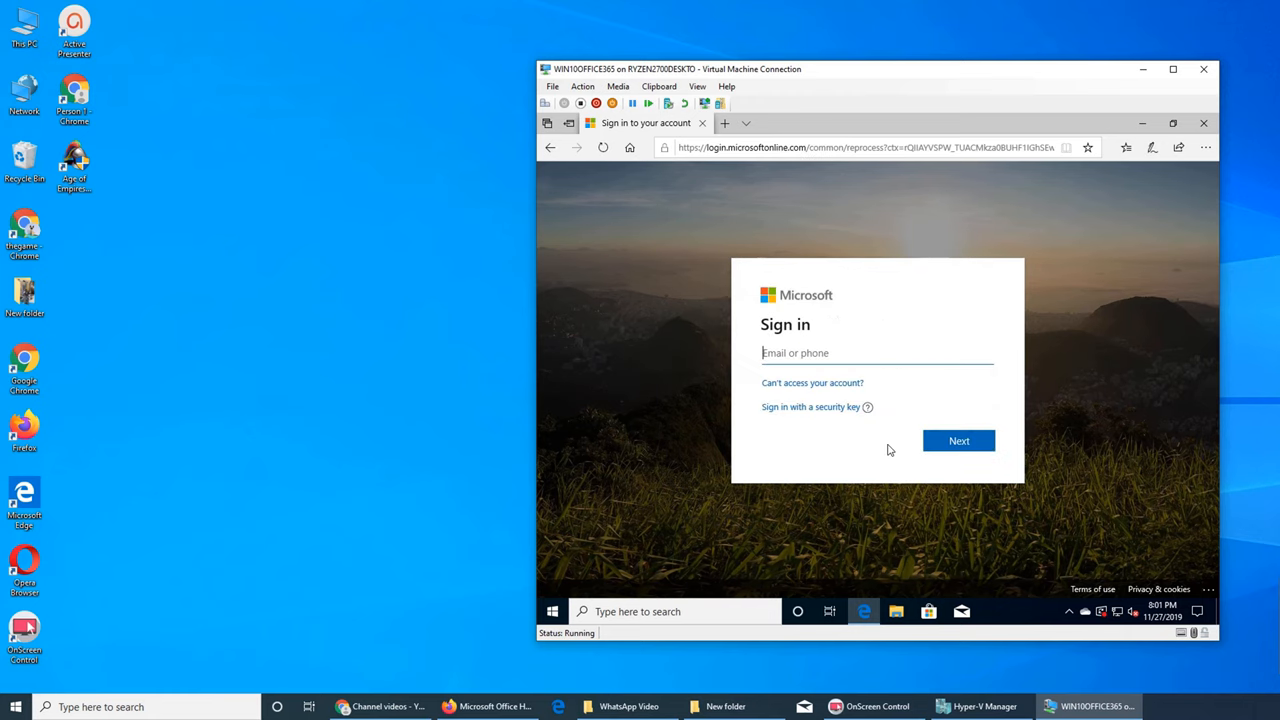
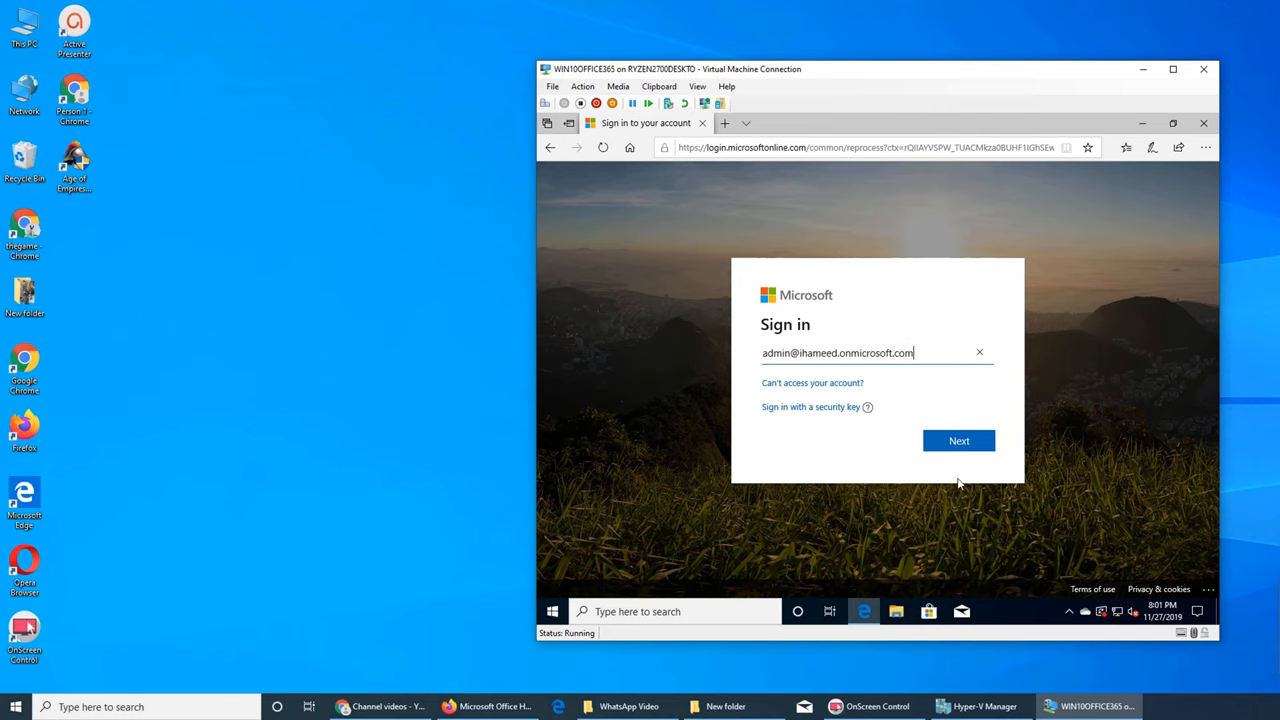
click(956, 440)
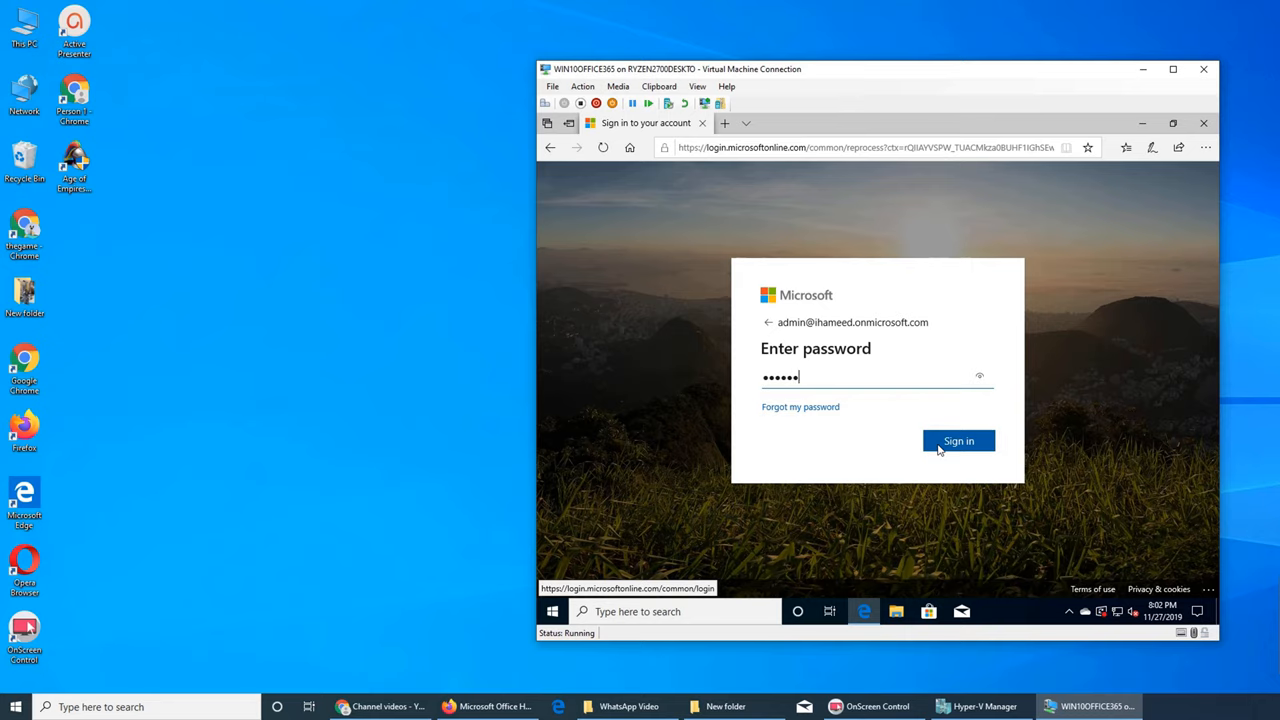
Step: Sign in to the admin account and decline Edge's offer to save the password
click(958, 442)
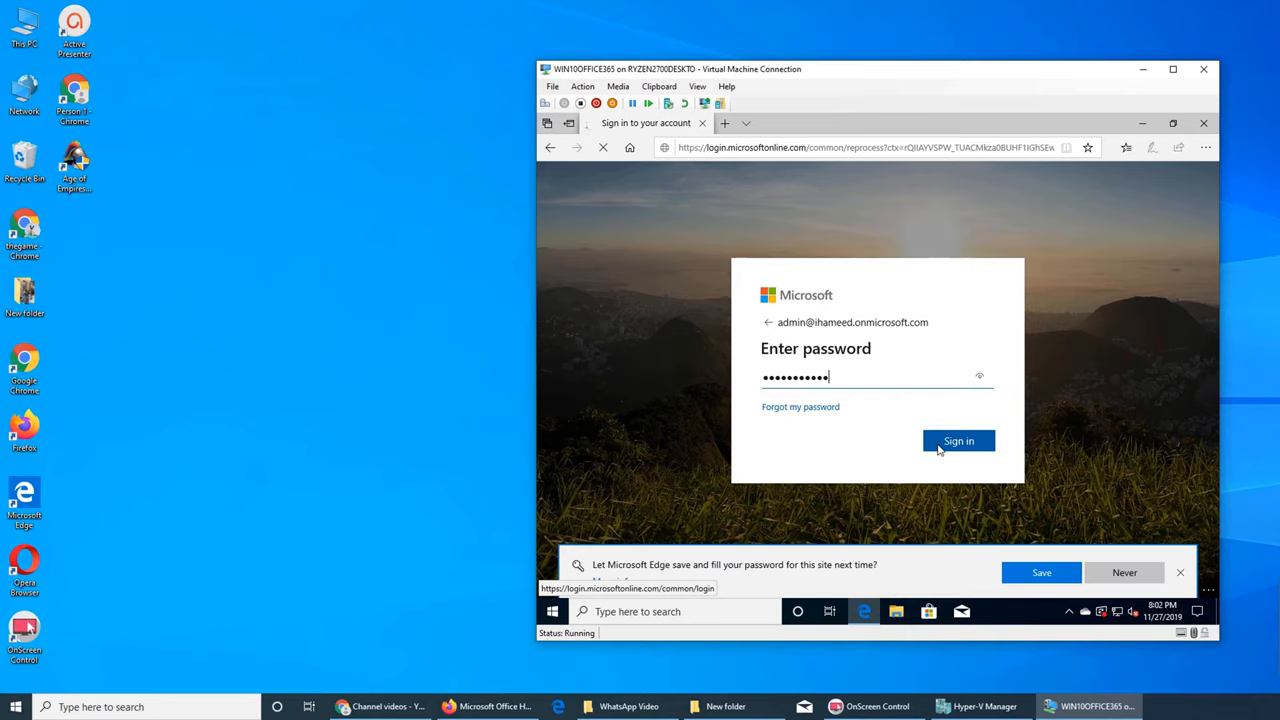
click(958, 442)
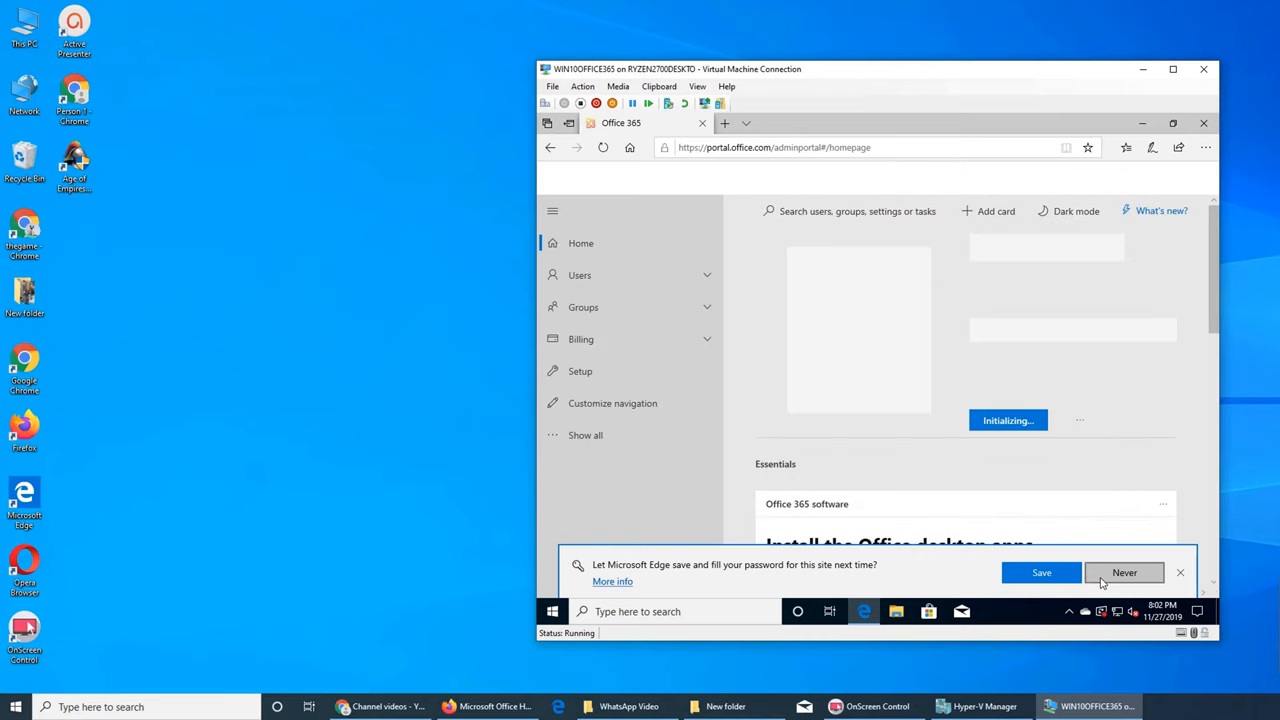
click(1124, 572)
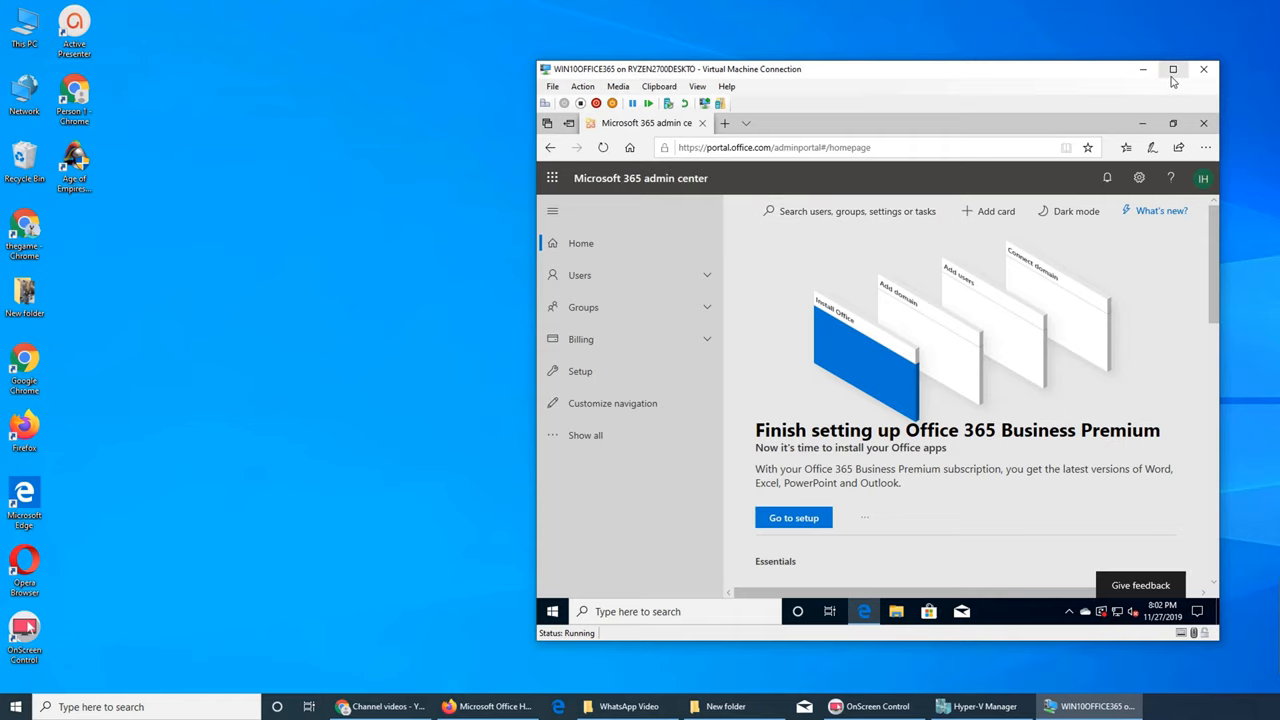
Step: Browse the home page cards and dismiss the Give feedback panel
click(1172, 68)
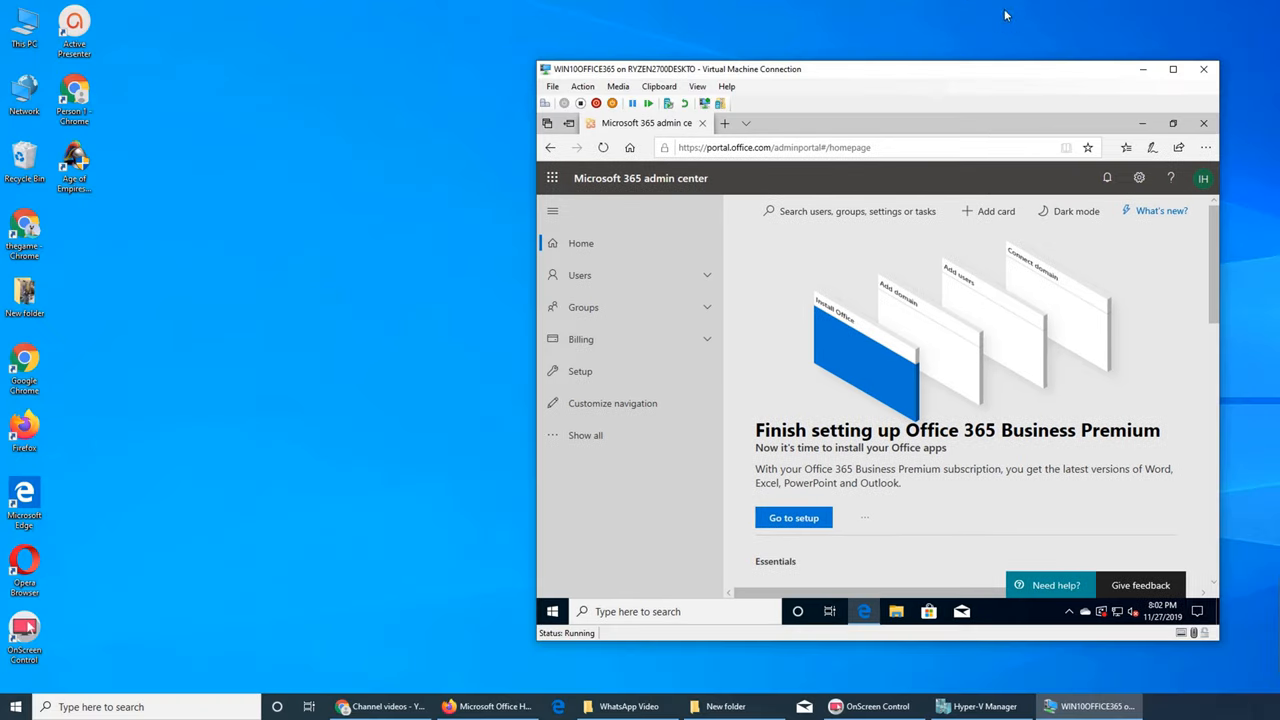
scroll(down, 3)
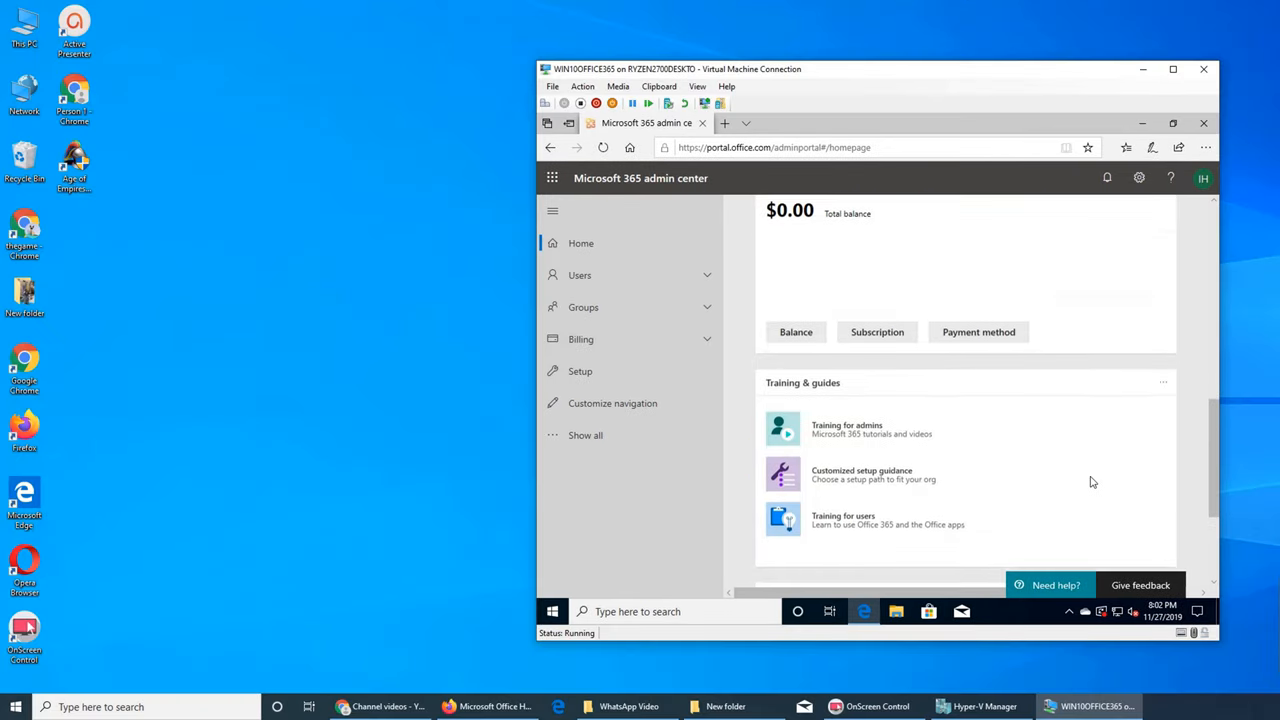
scroll(down, 3)
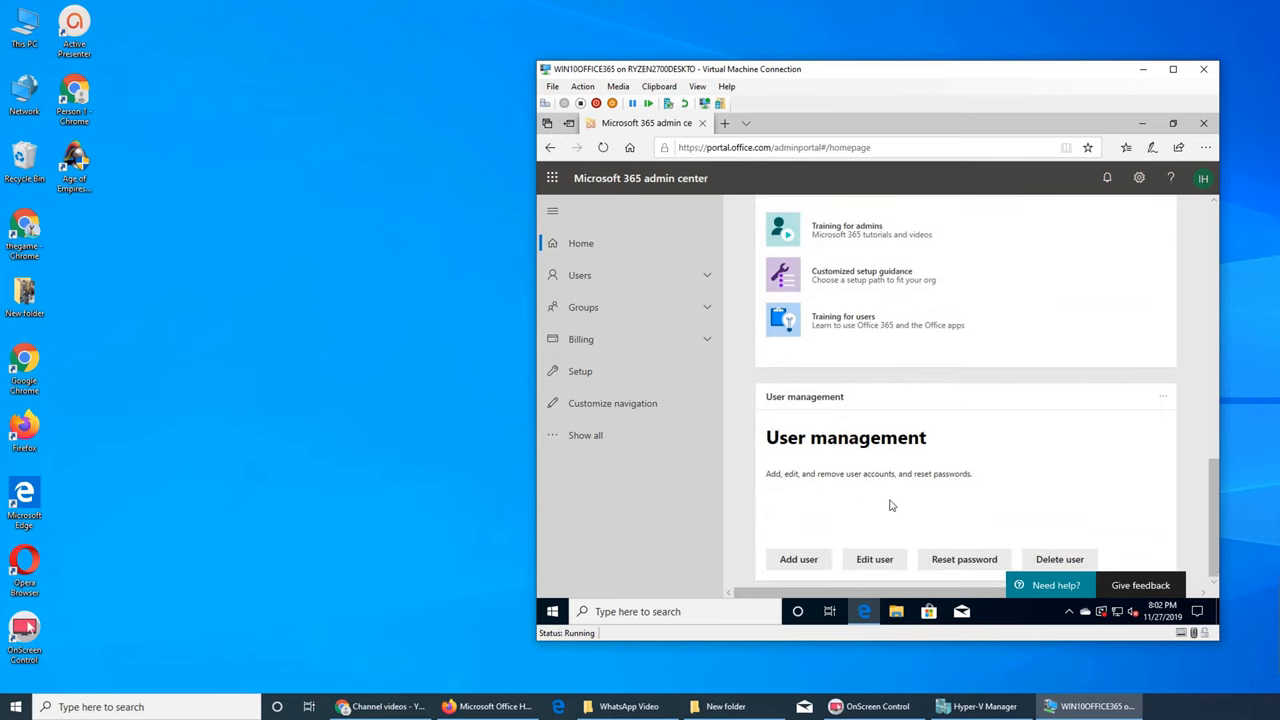
mouse_move(1144, 588)
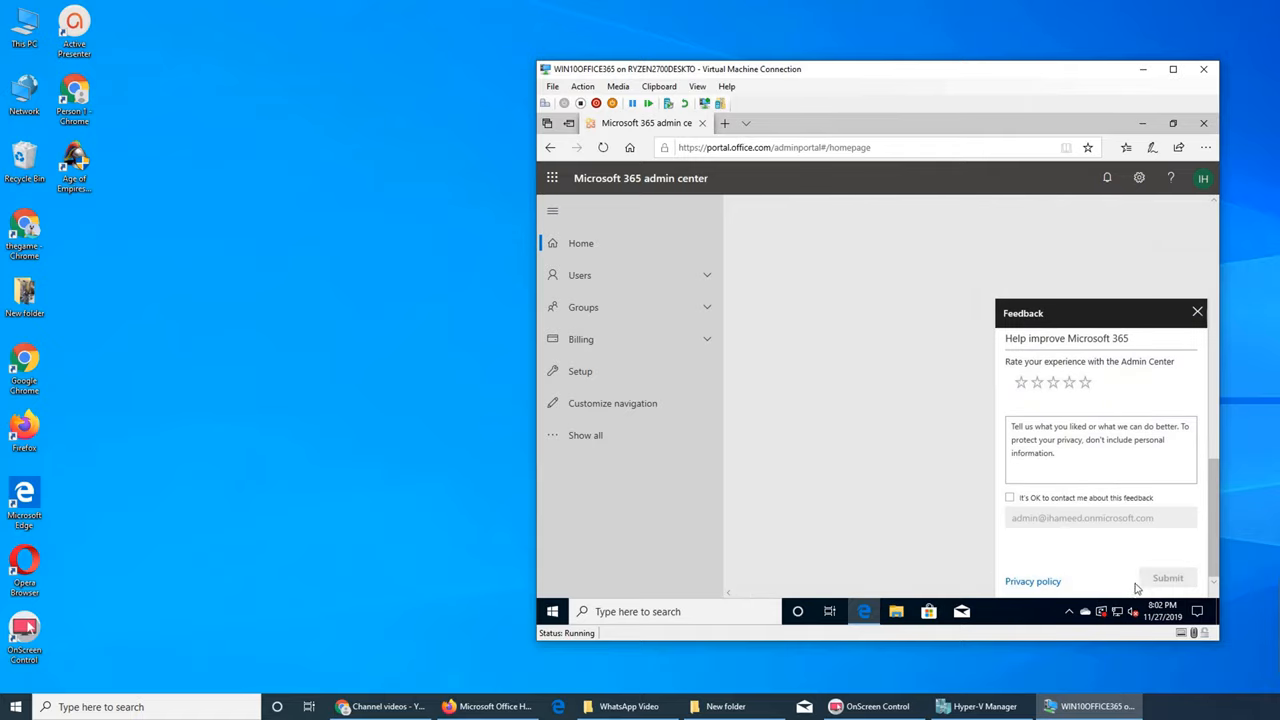
click(1196, 312)
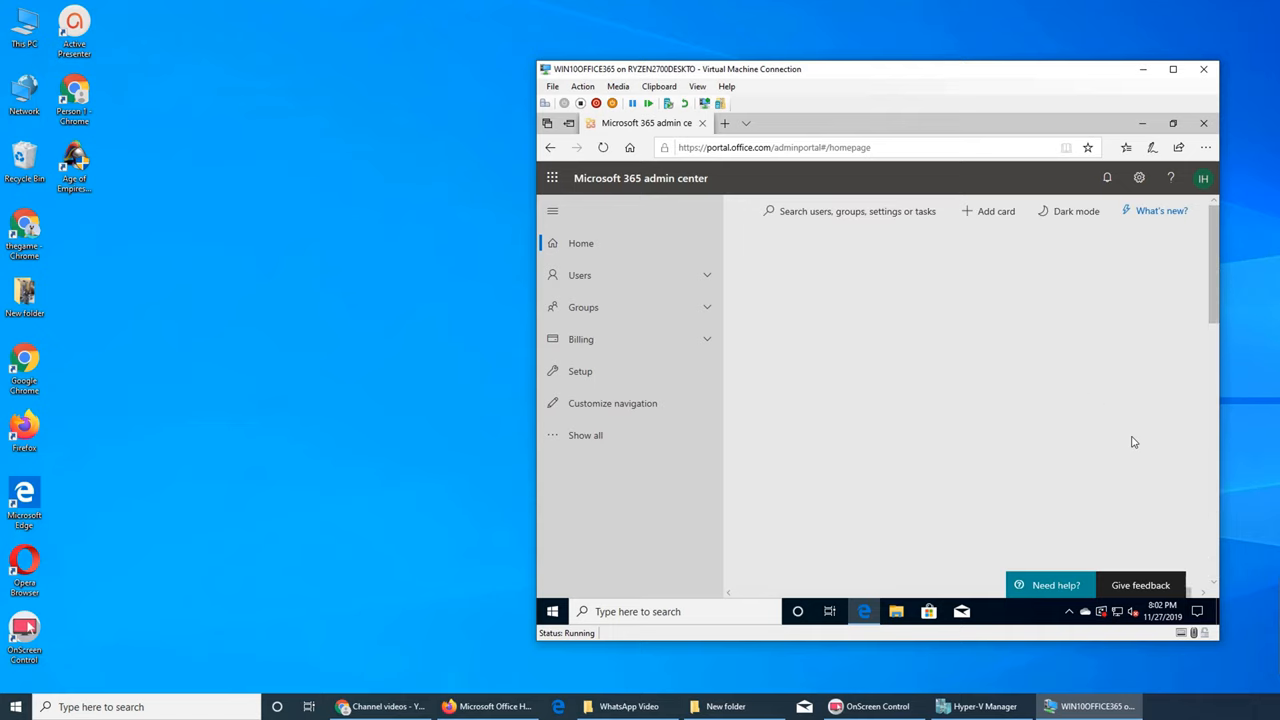
mouse_move(1020, 316)
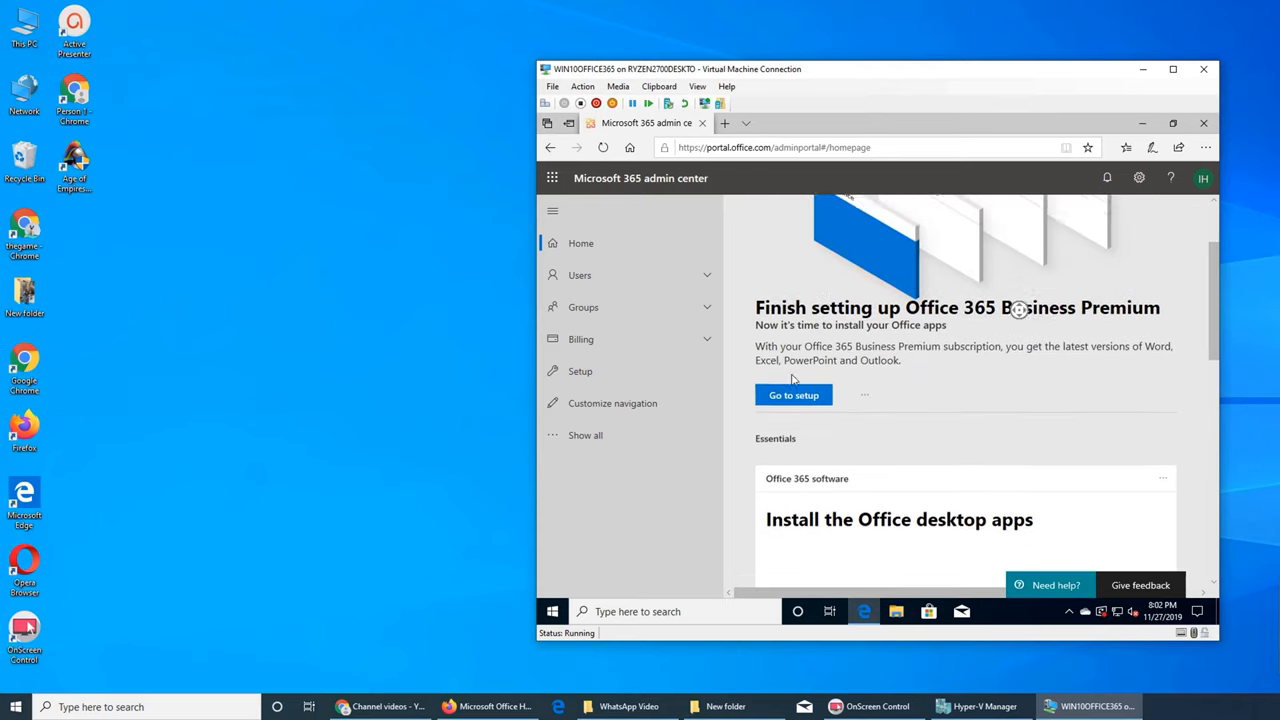
Step: Expand the left navigation with Show all to list every section and the admin centers
scroll(down, 3)
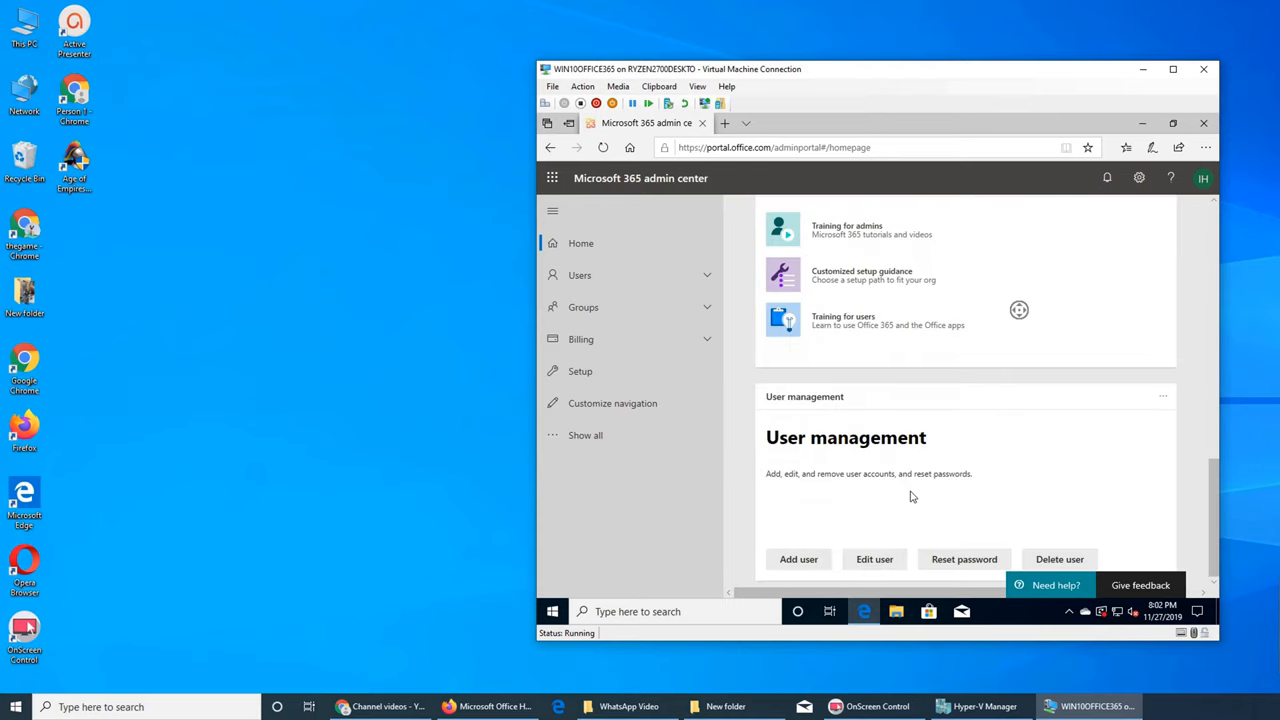
mouse_move(928, 504)
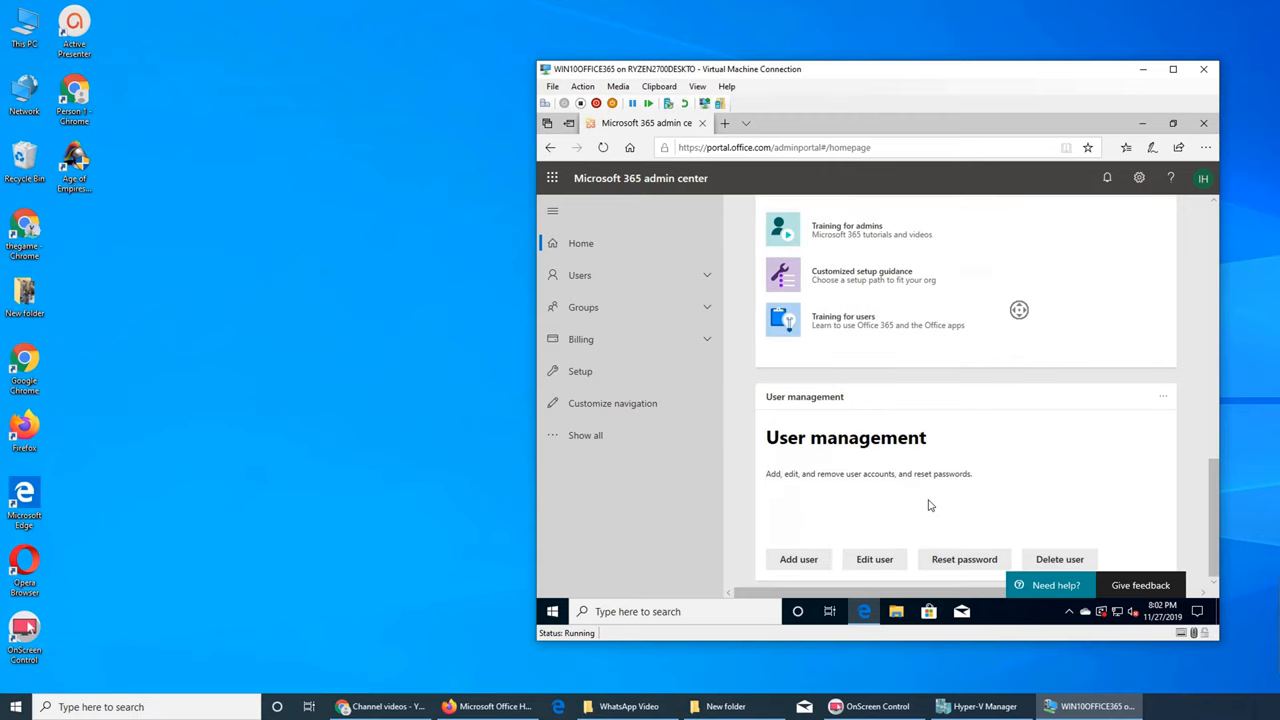
mouse_move(882, 344)
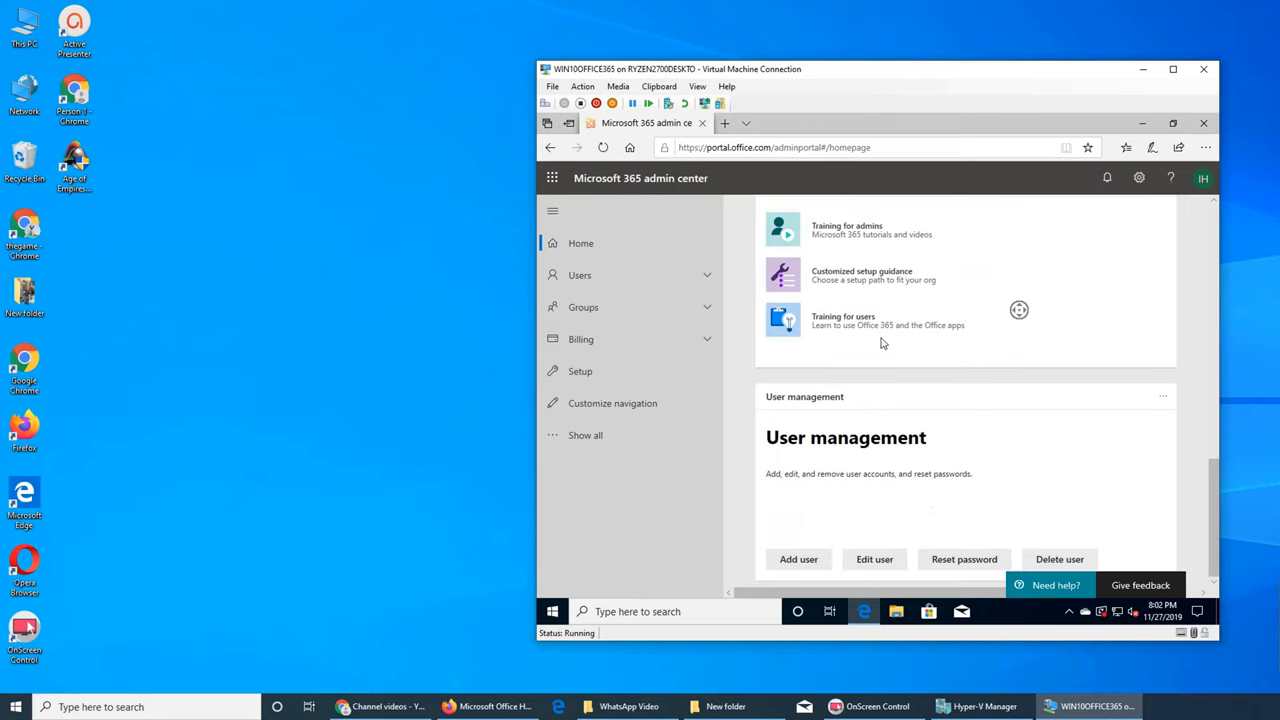
scroll(up, 3)
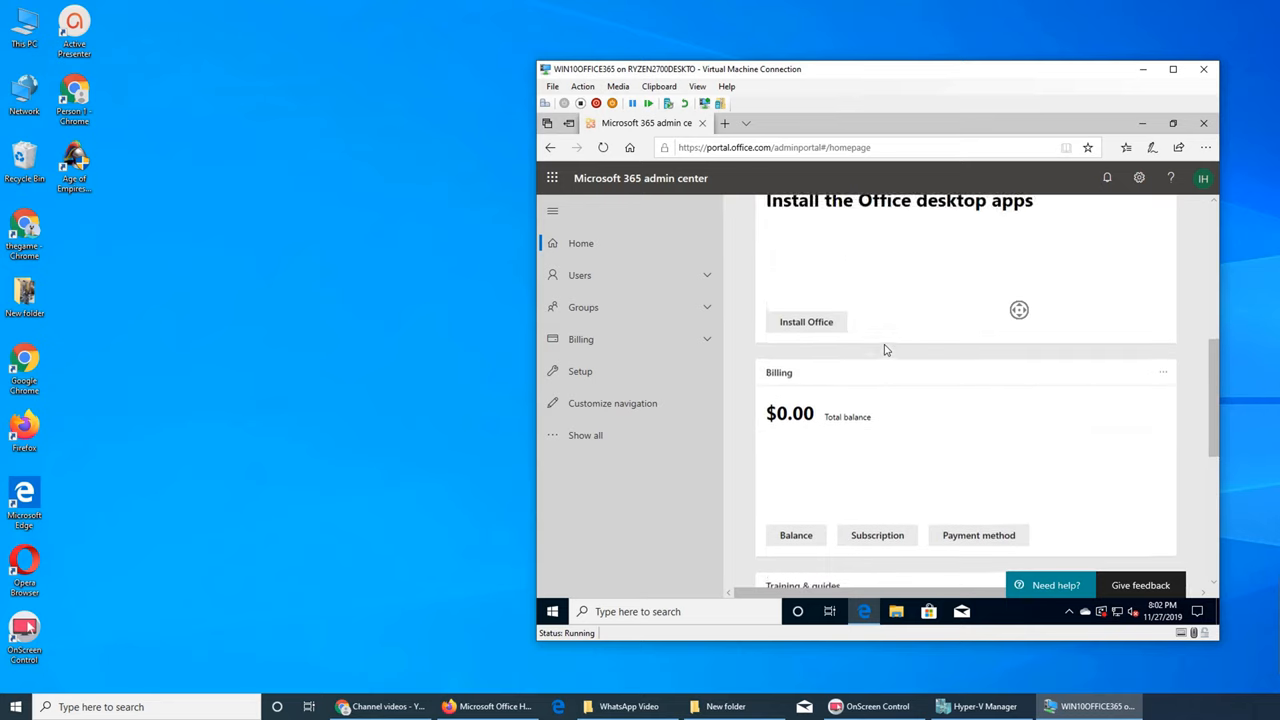
scroll(down, 3)
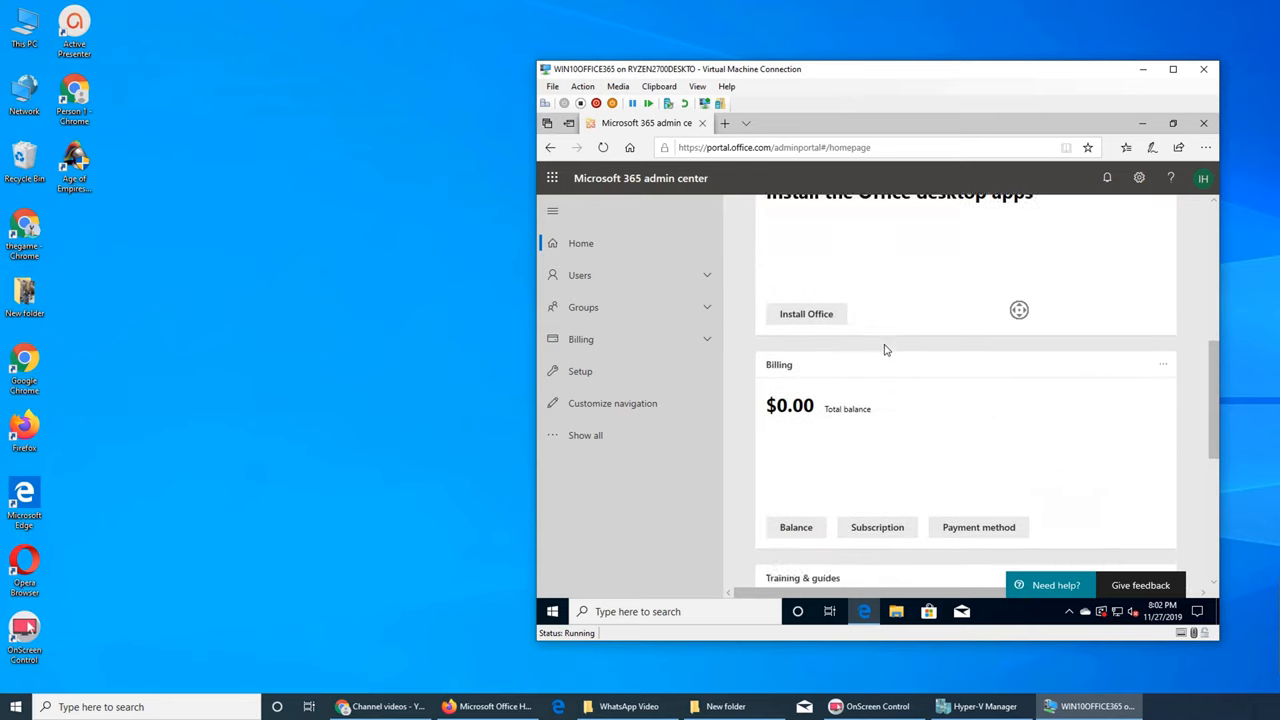
scroll(up, 3)
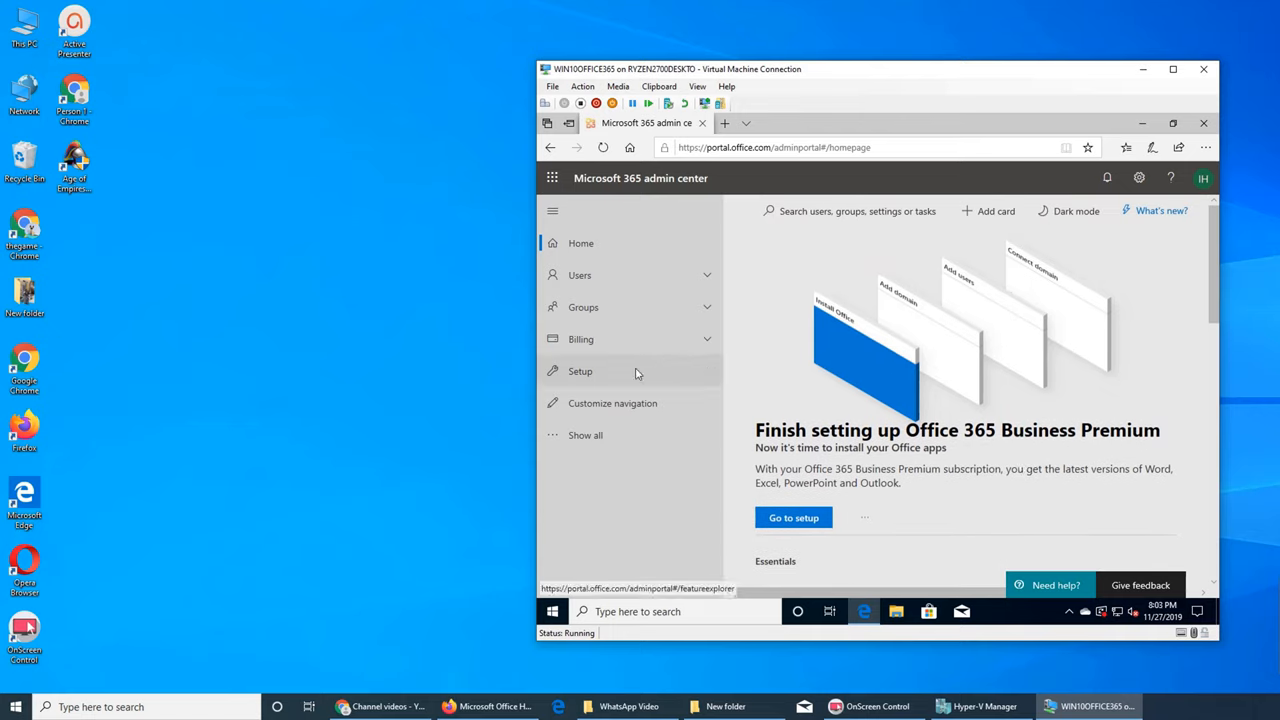
click(584, 436)
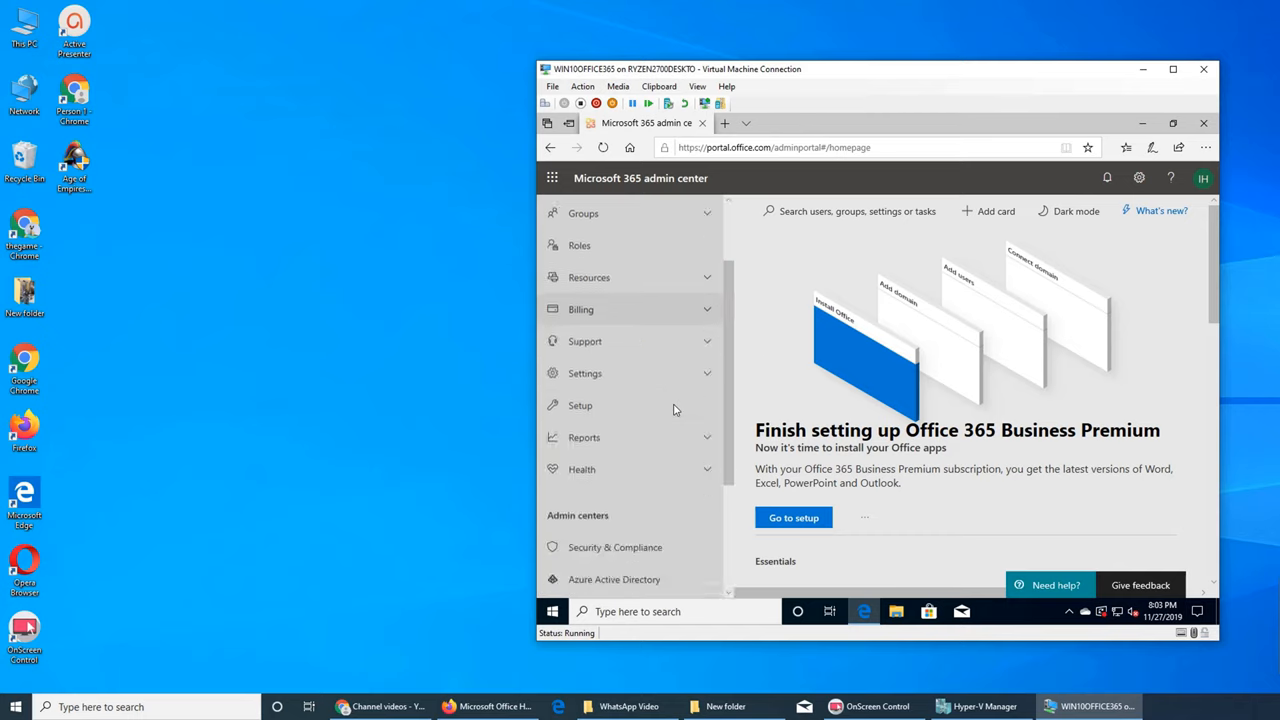
scroll(down, 3)
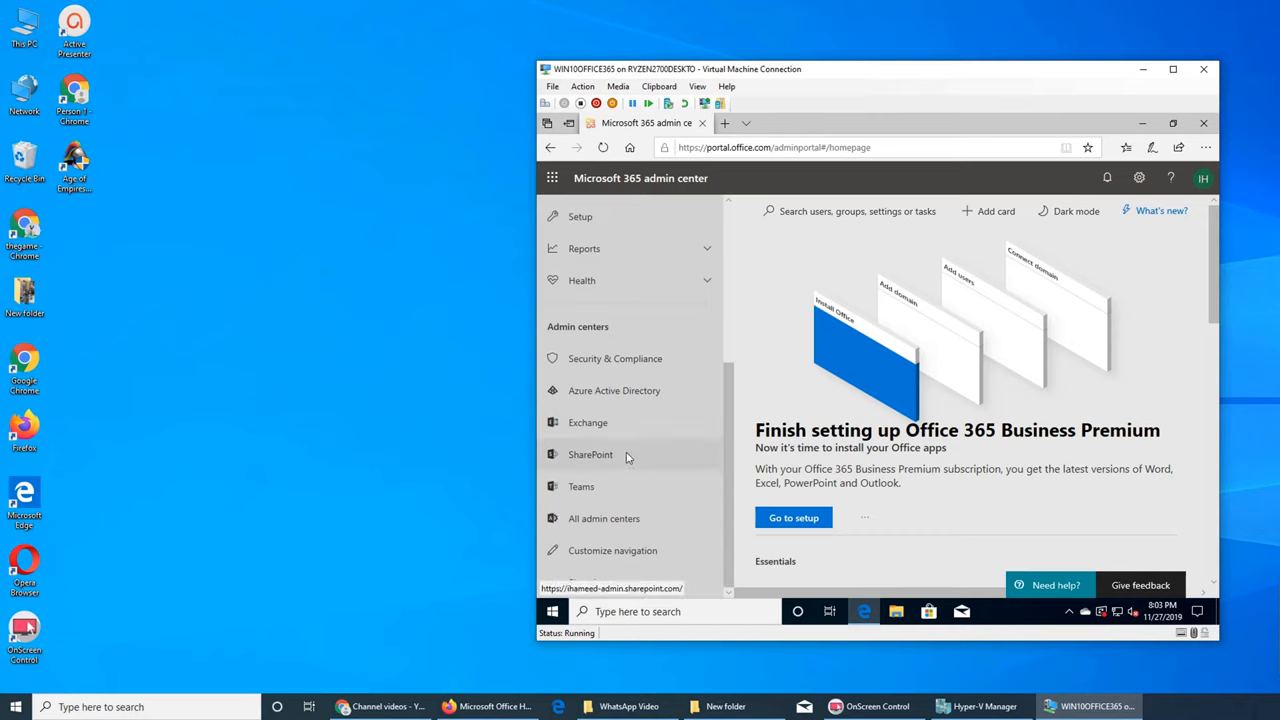
mouse_move(640, 422)
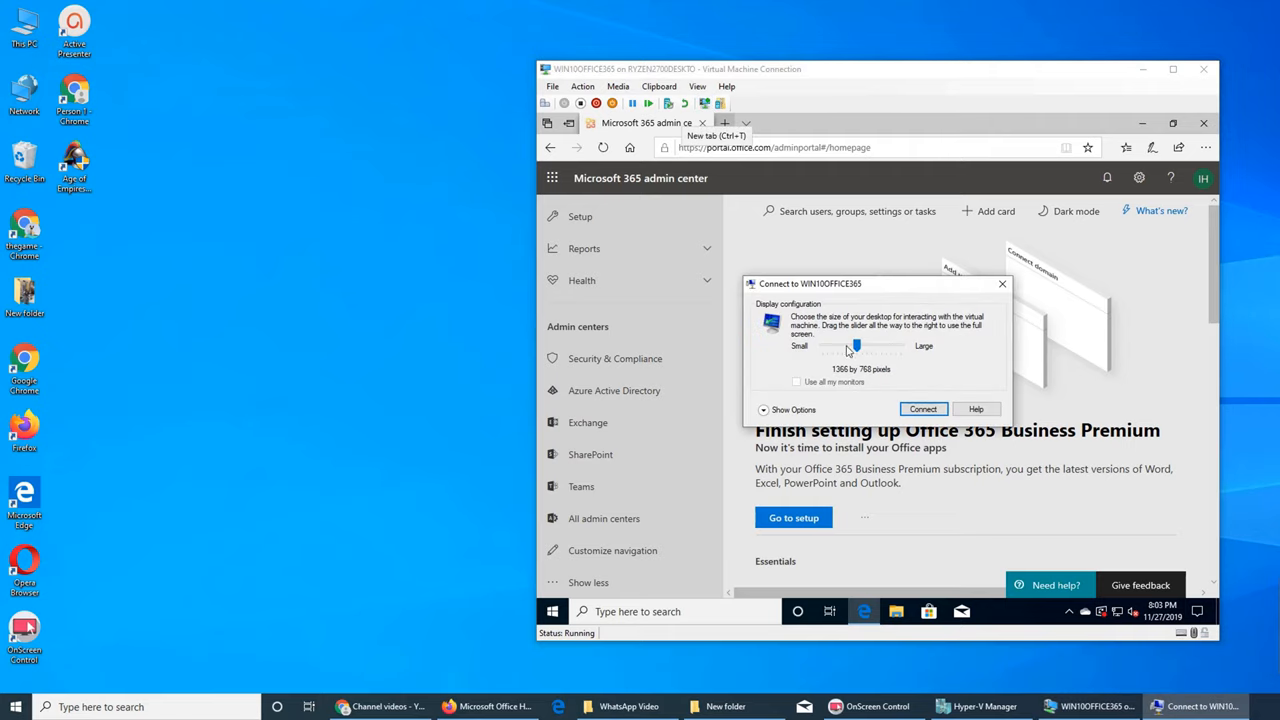
Step: Reconnect to the VM at the larger display size, sign in at the lock screen, and reach the guest desktop
click(920, 408)
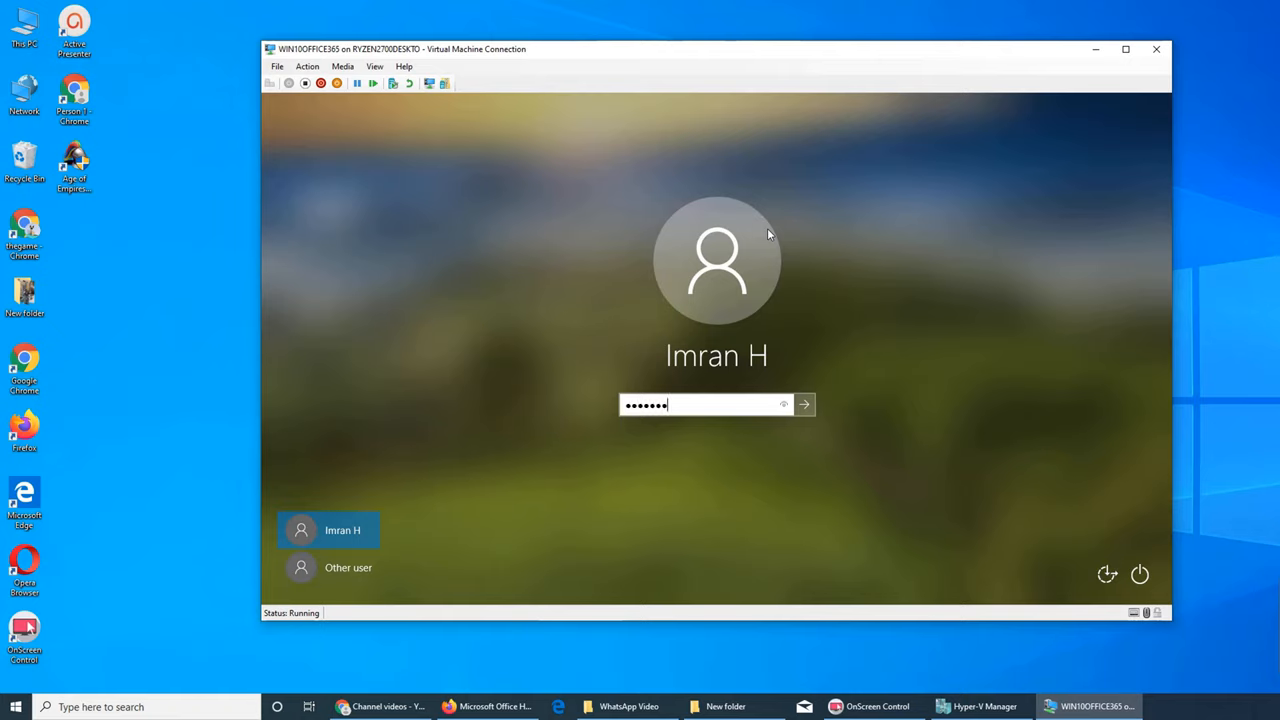
click(804, 404)
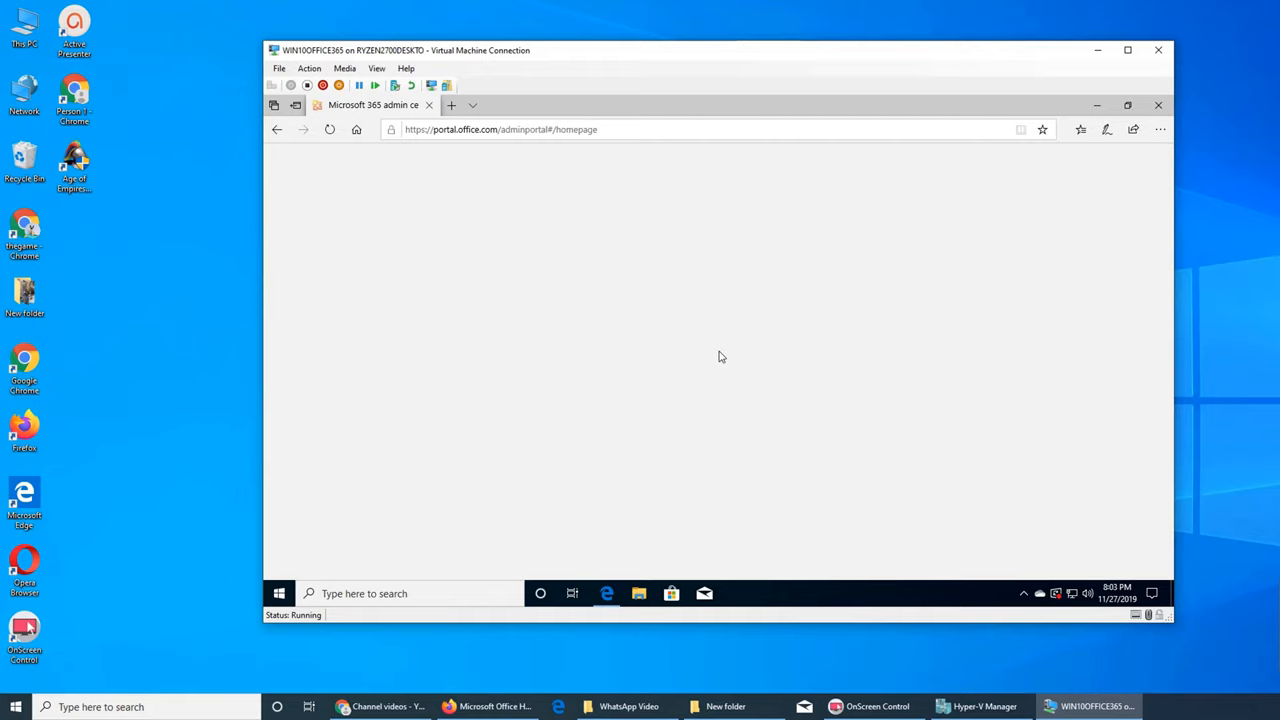
mouse_move(688, 384)
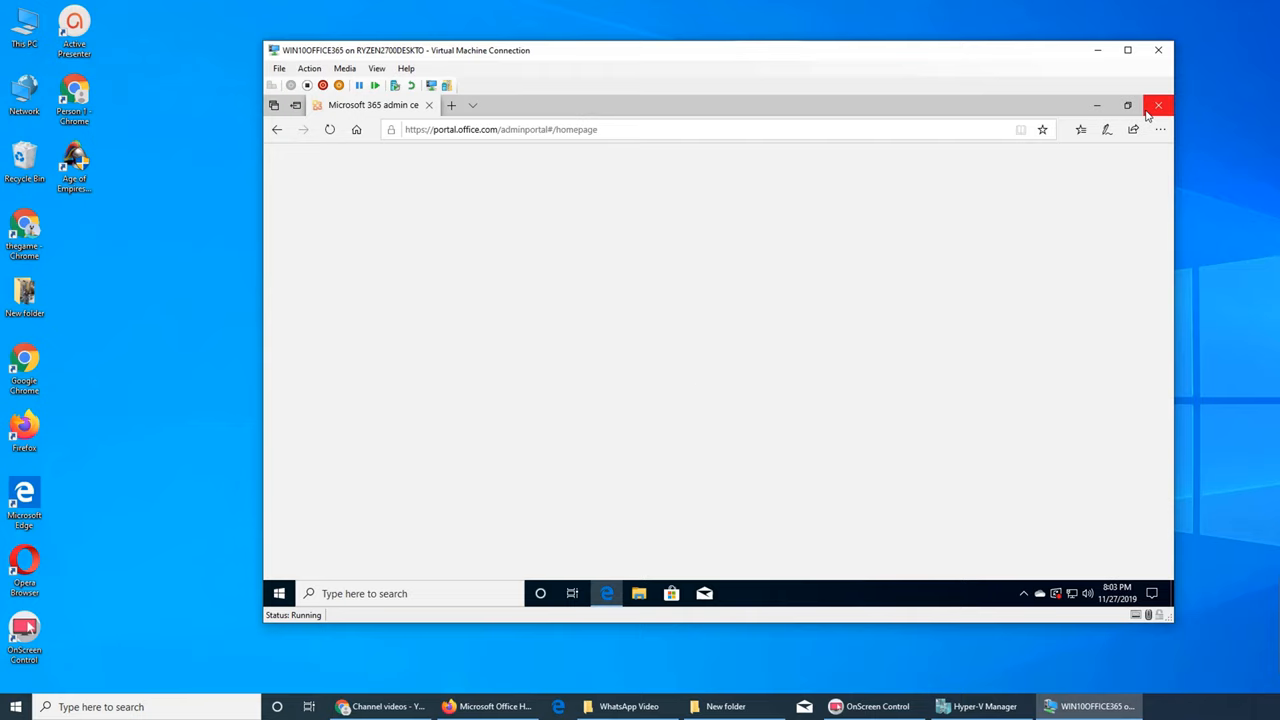
right_click(630, 350)
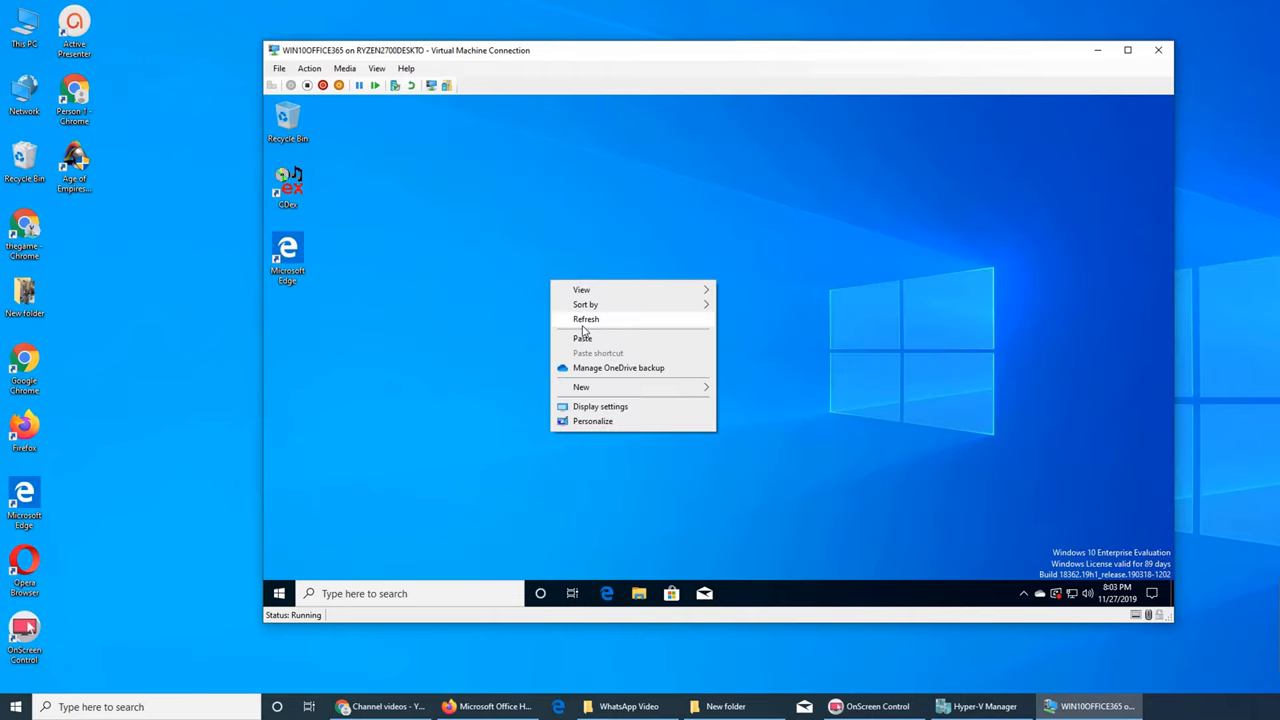
click(612, 400)
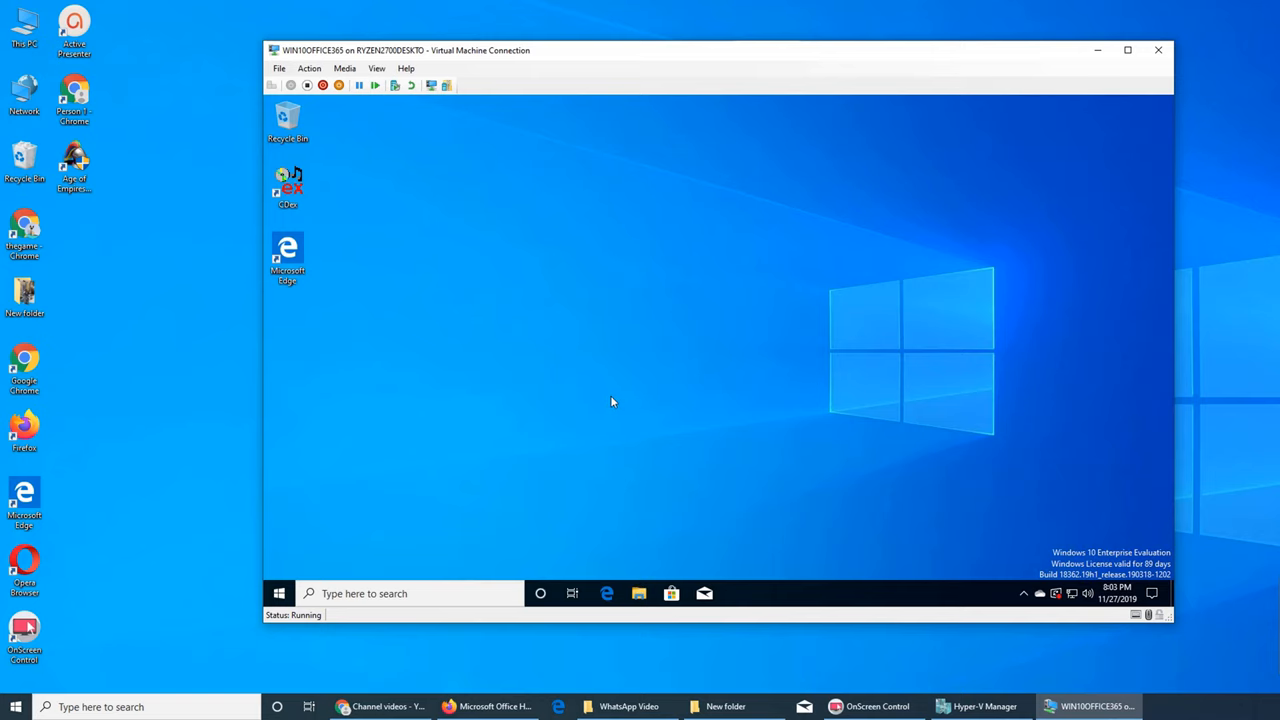
mouse_move(608, 592)
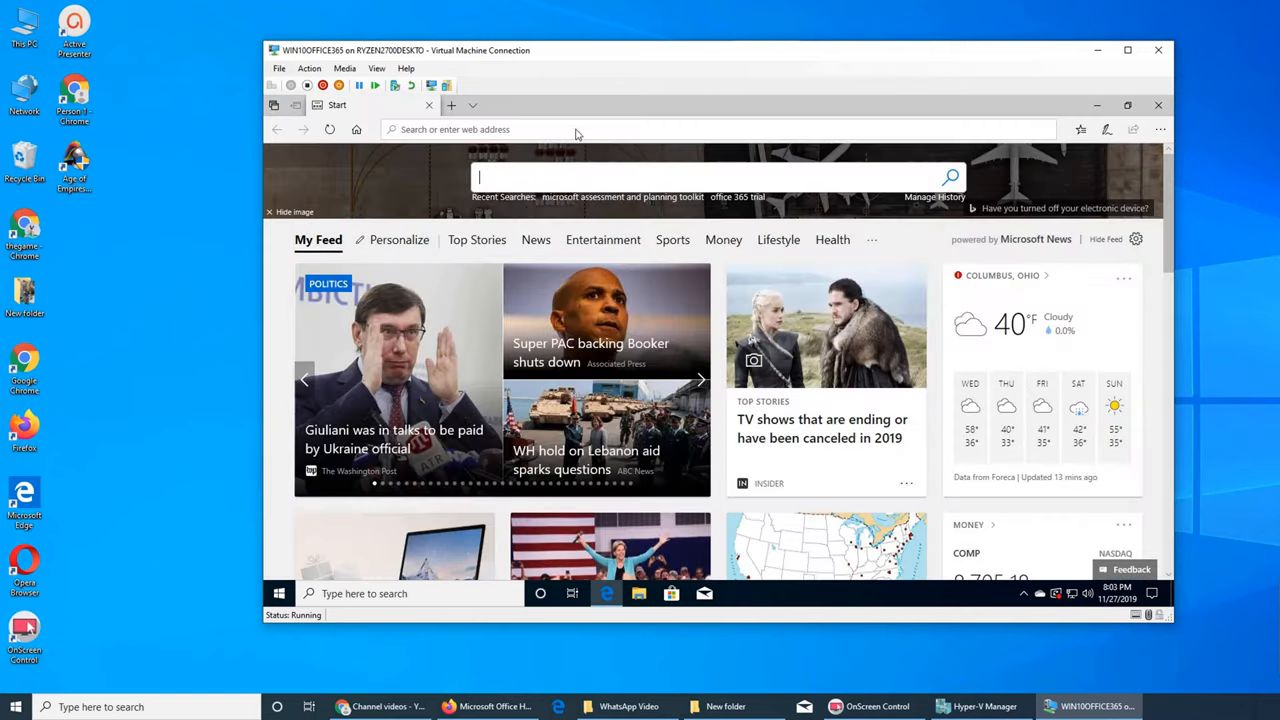
text(portal.office.com/)
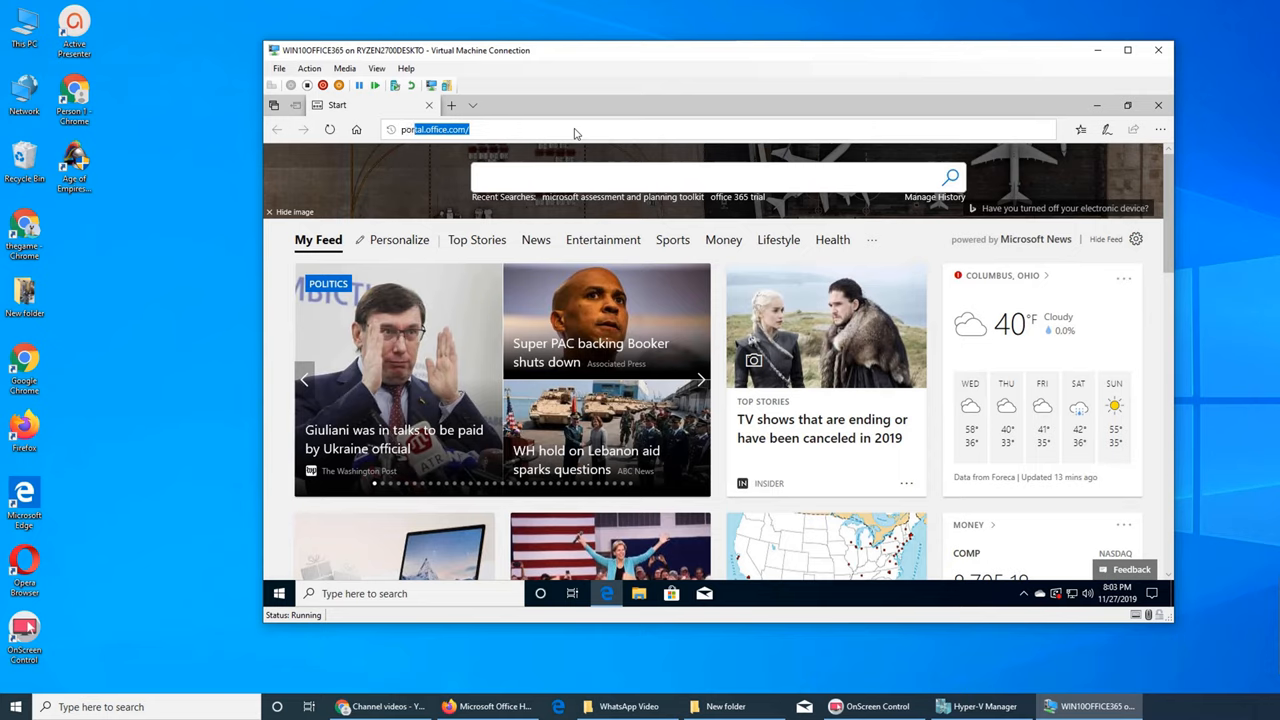
key(Return)
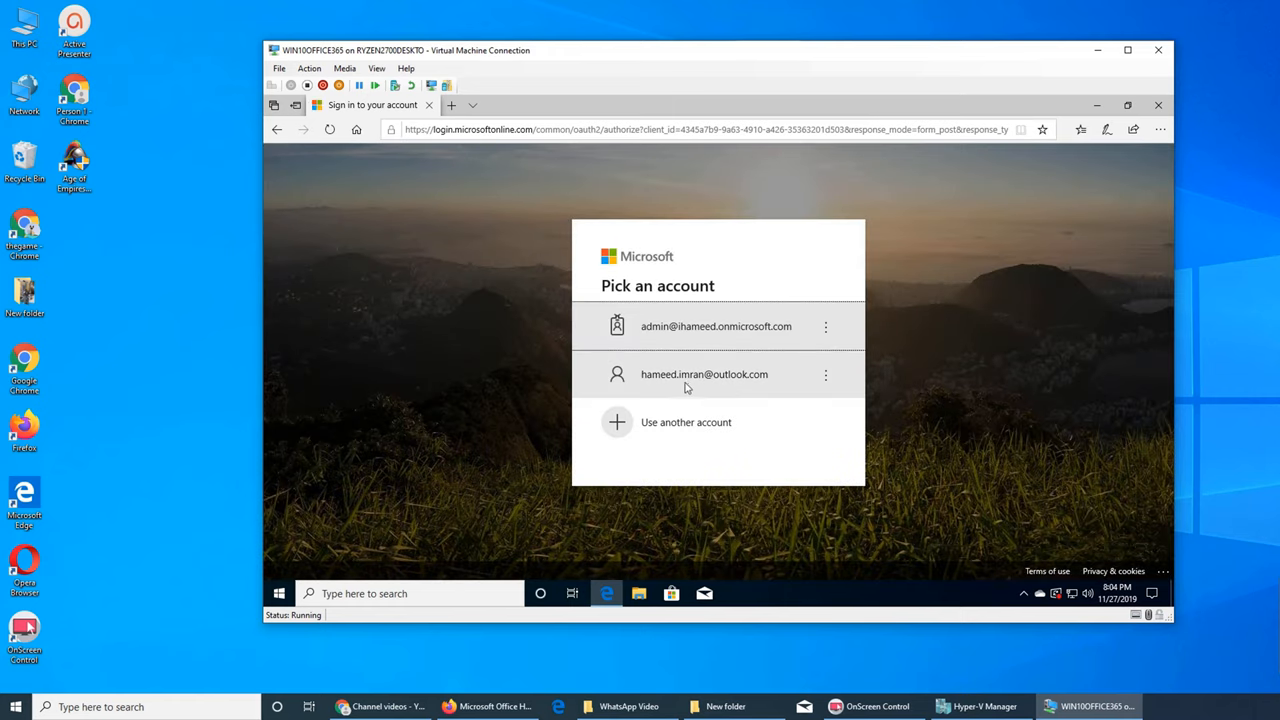
mouse_move(772, 382)
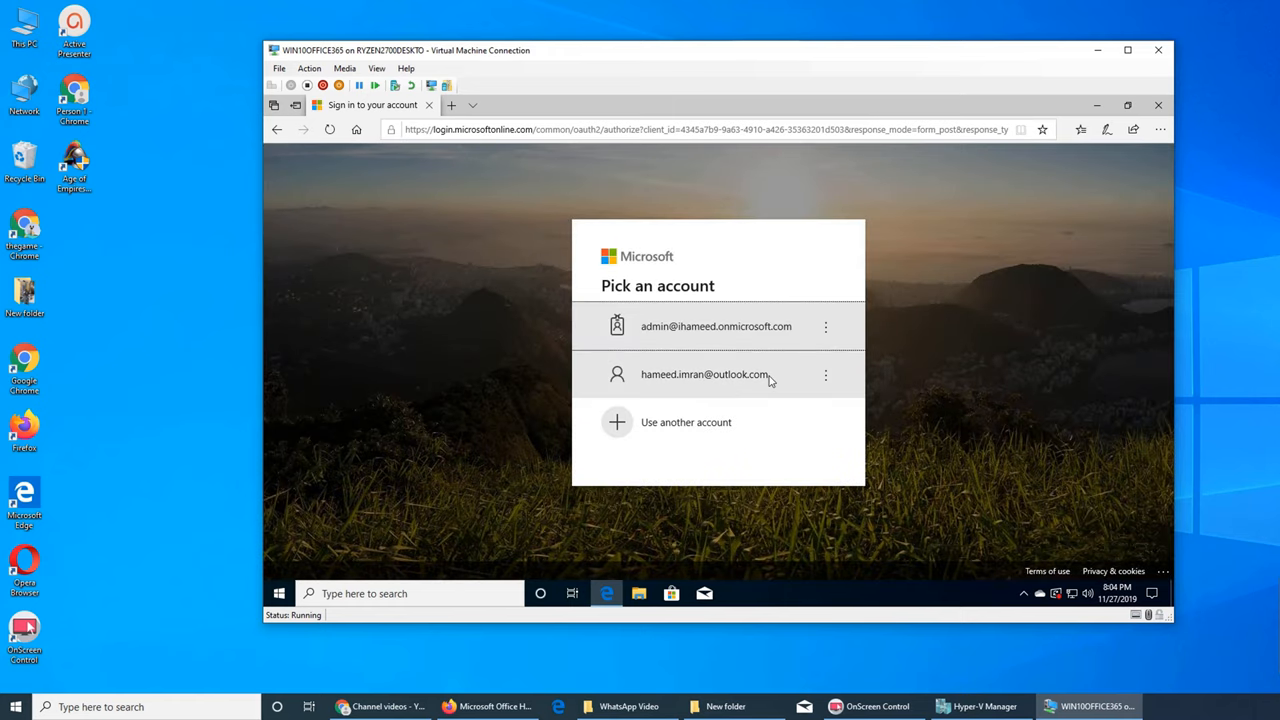
mouse_move(728, 388)
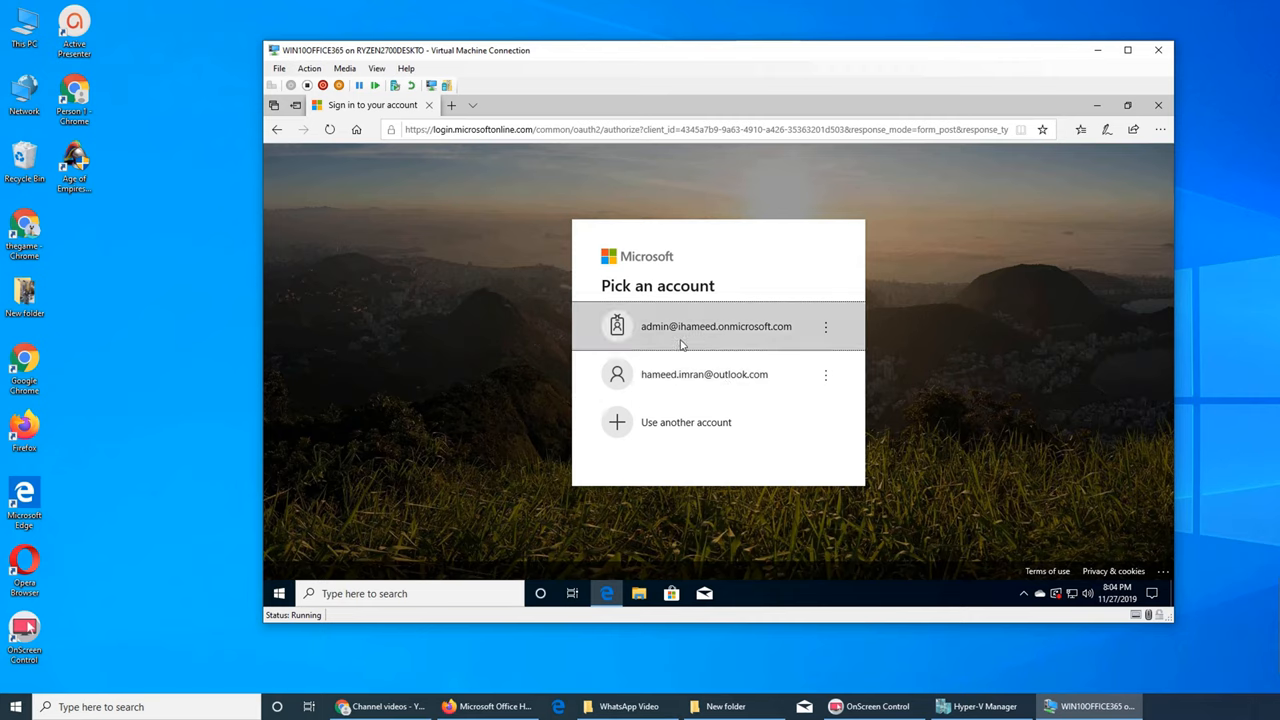
mouse_move(664, 328)
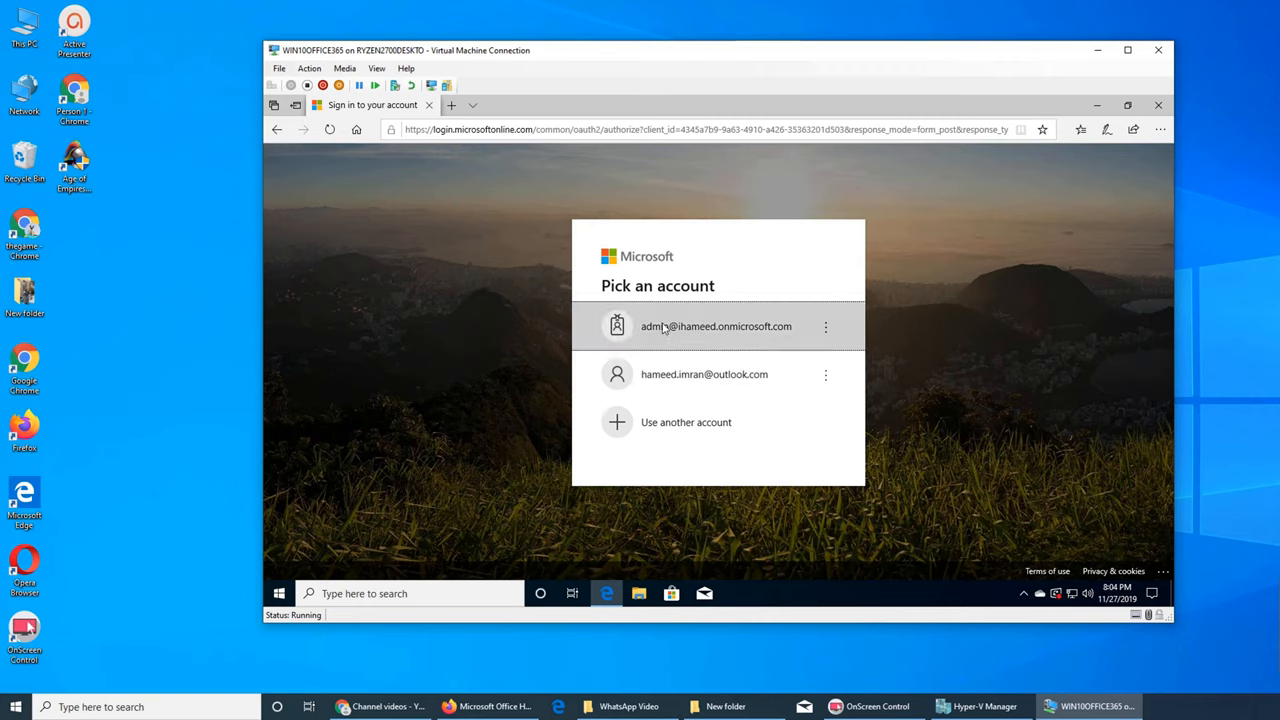
mouse_move(744, 342)
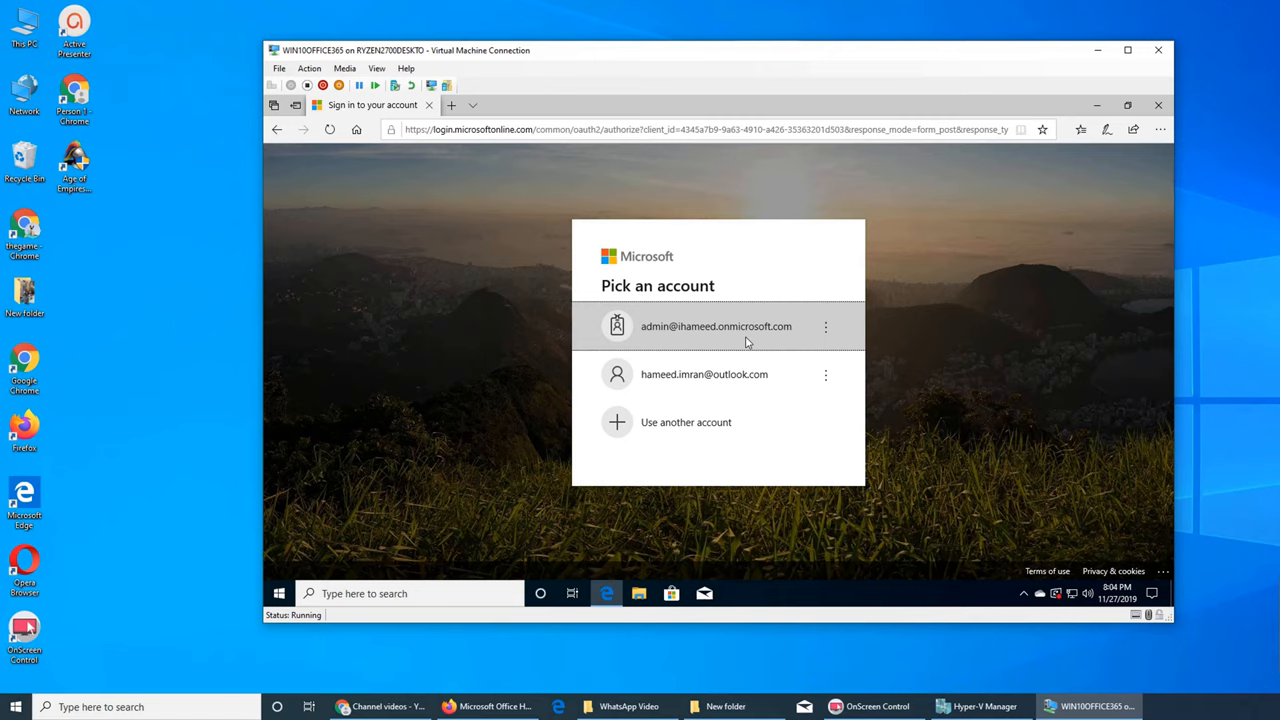
mouse_move(720, 336)
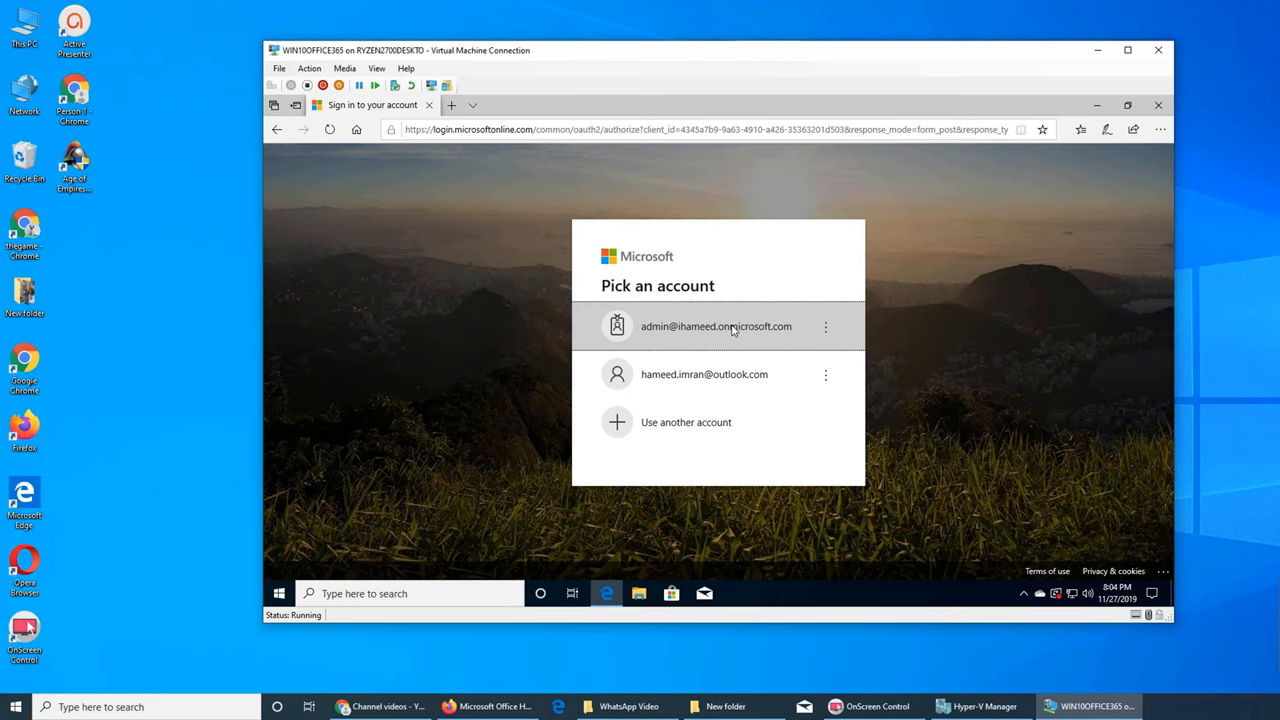
mouse_move(712, 390)
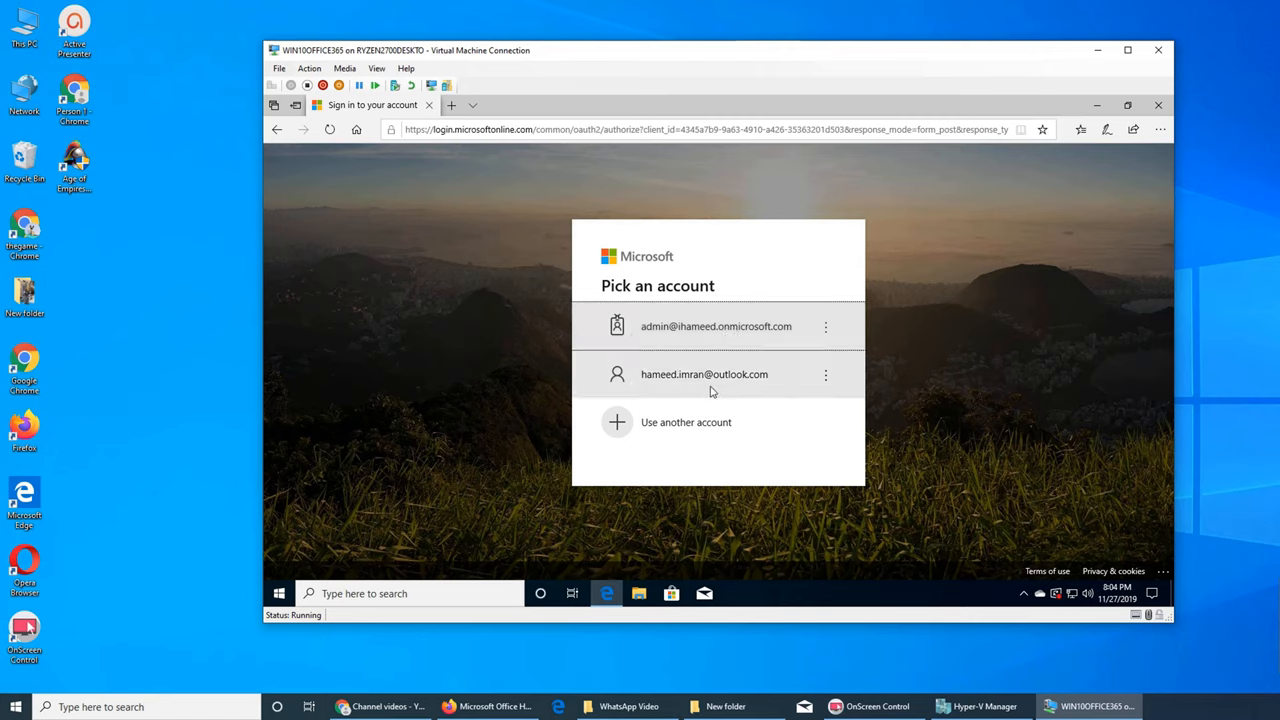
mouse_move(660, 388)
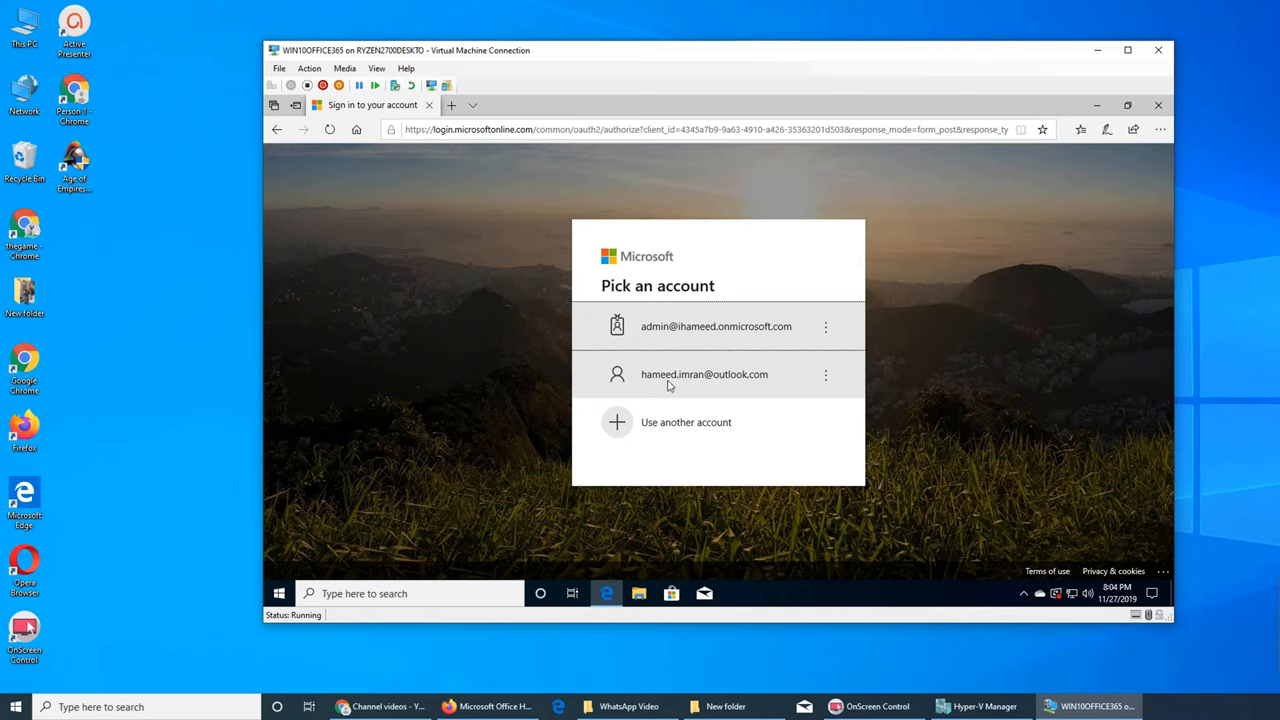
Step: Sign in with the admin account's password and choose Yes to stay signed in
click(716, 326)
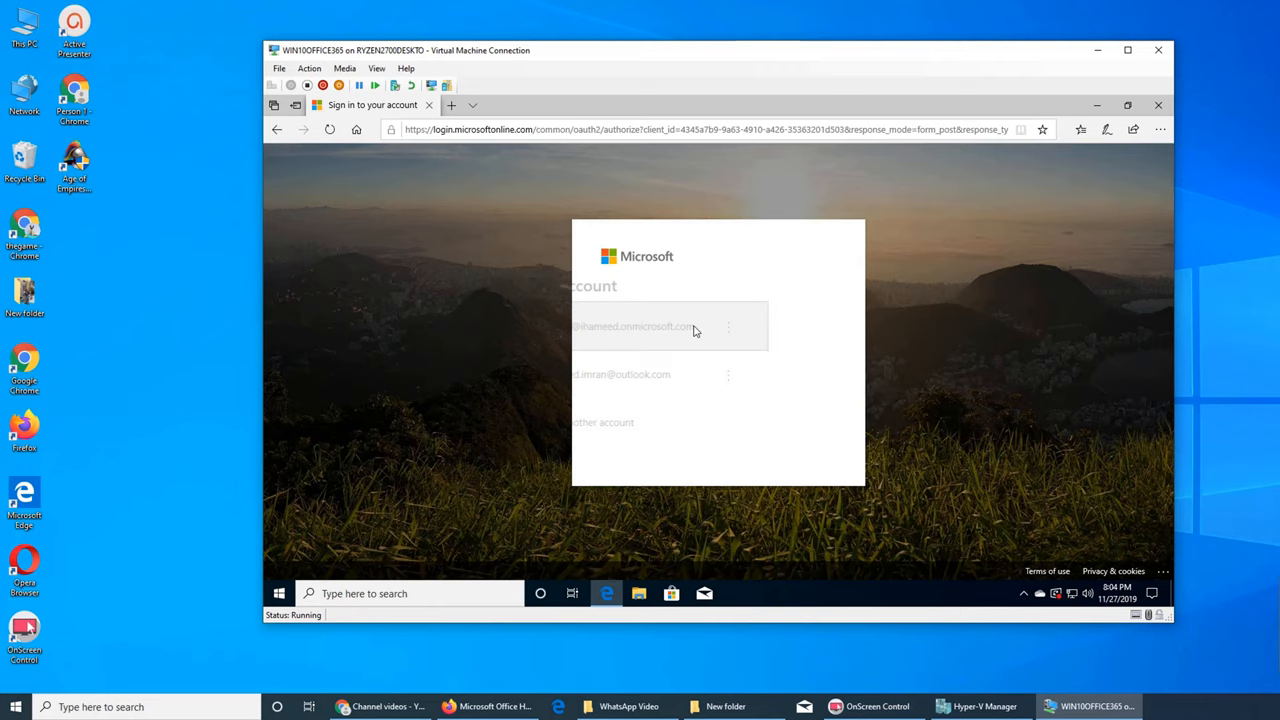
click(632, 326)
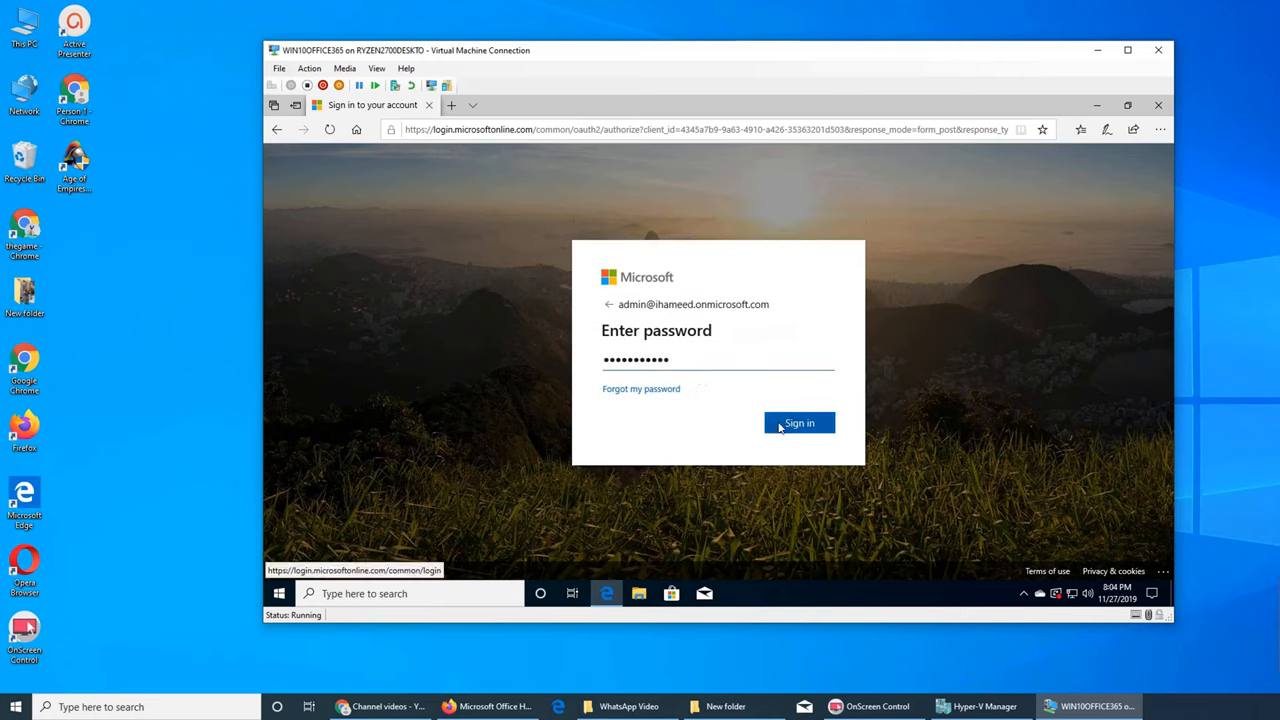
click(800, 422)
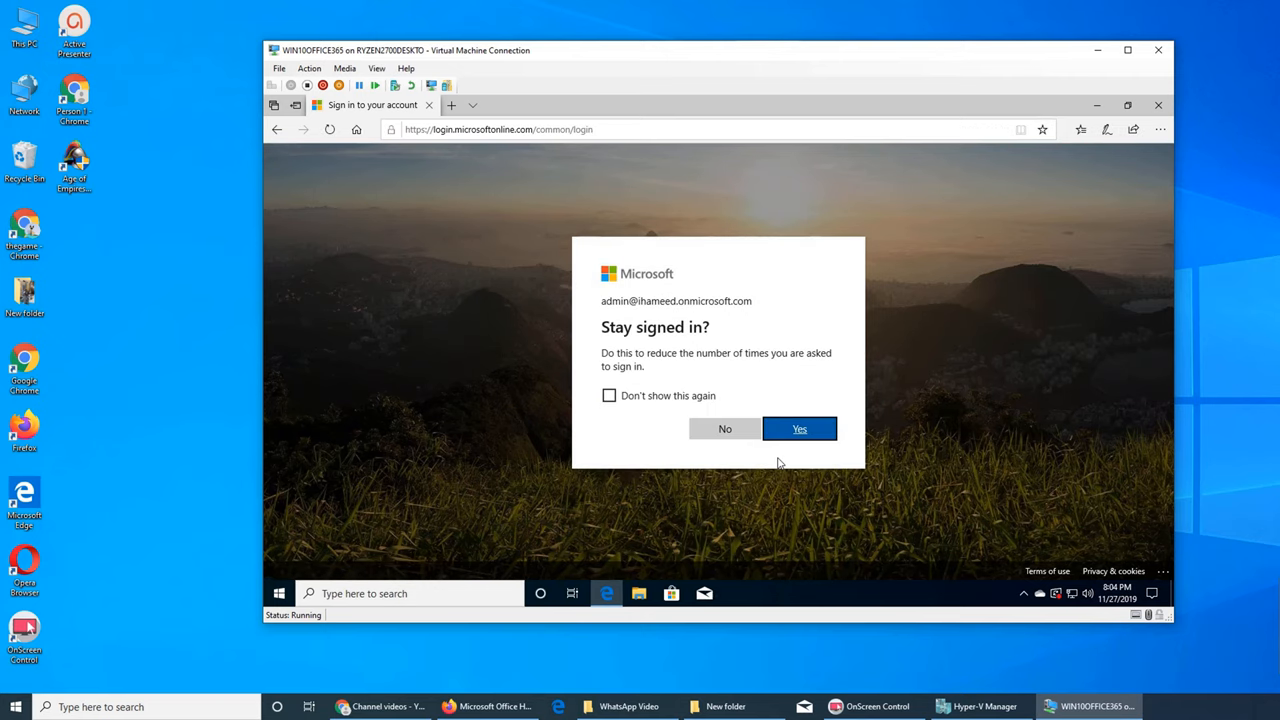
mouse_move(728, 456)
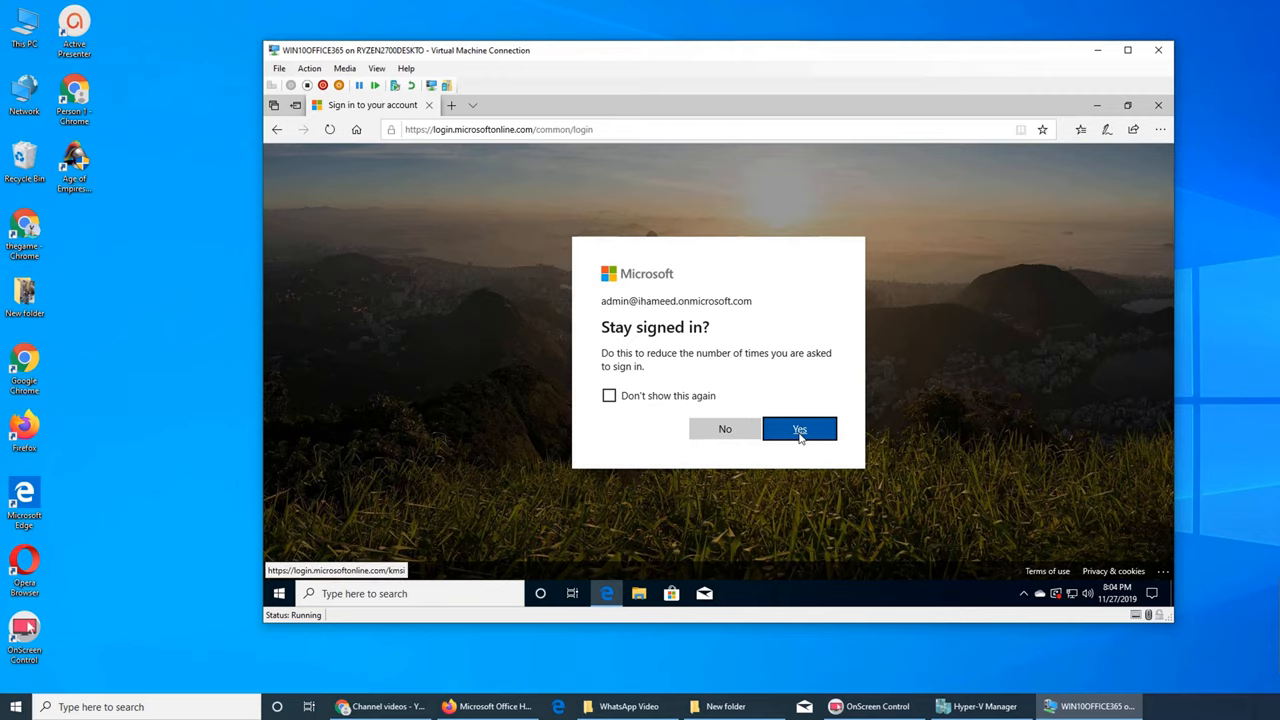
click(800, 428)
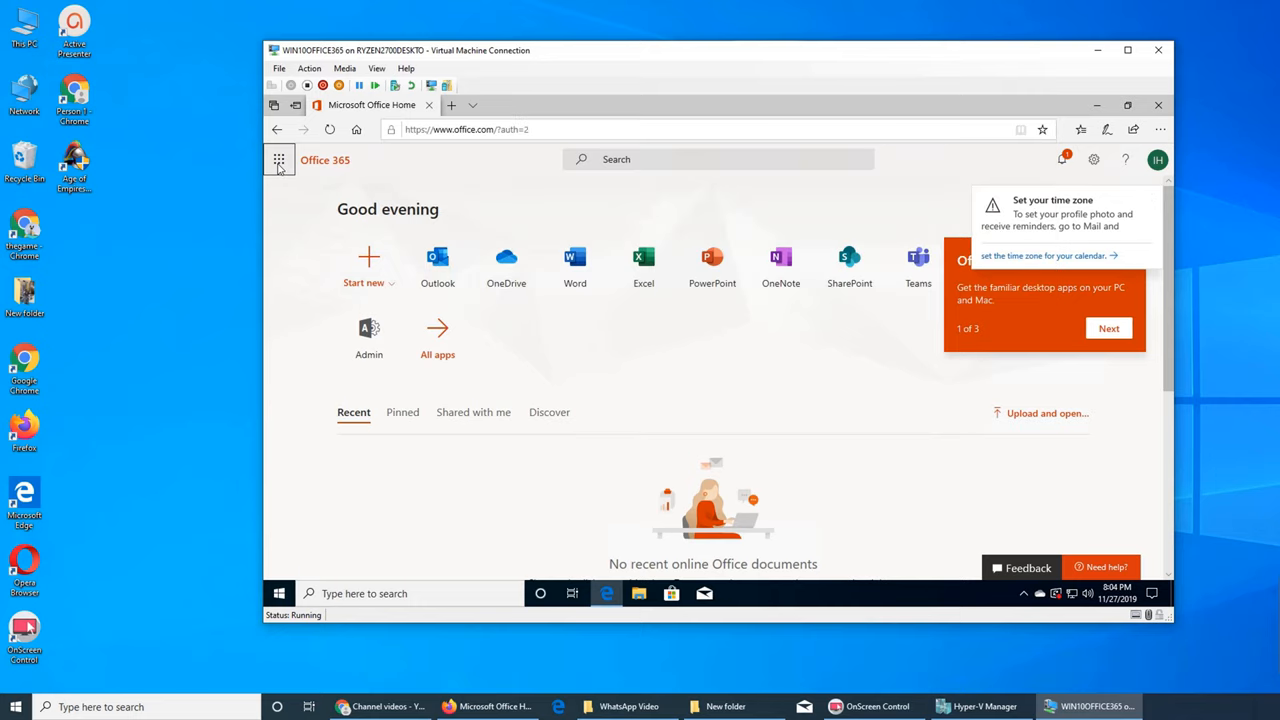
Step: Show the Office 365 app launcher listing Outlook, Word, Excel, Teams and Admin
click(280, 160)
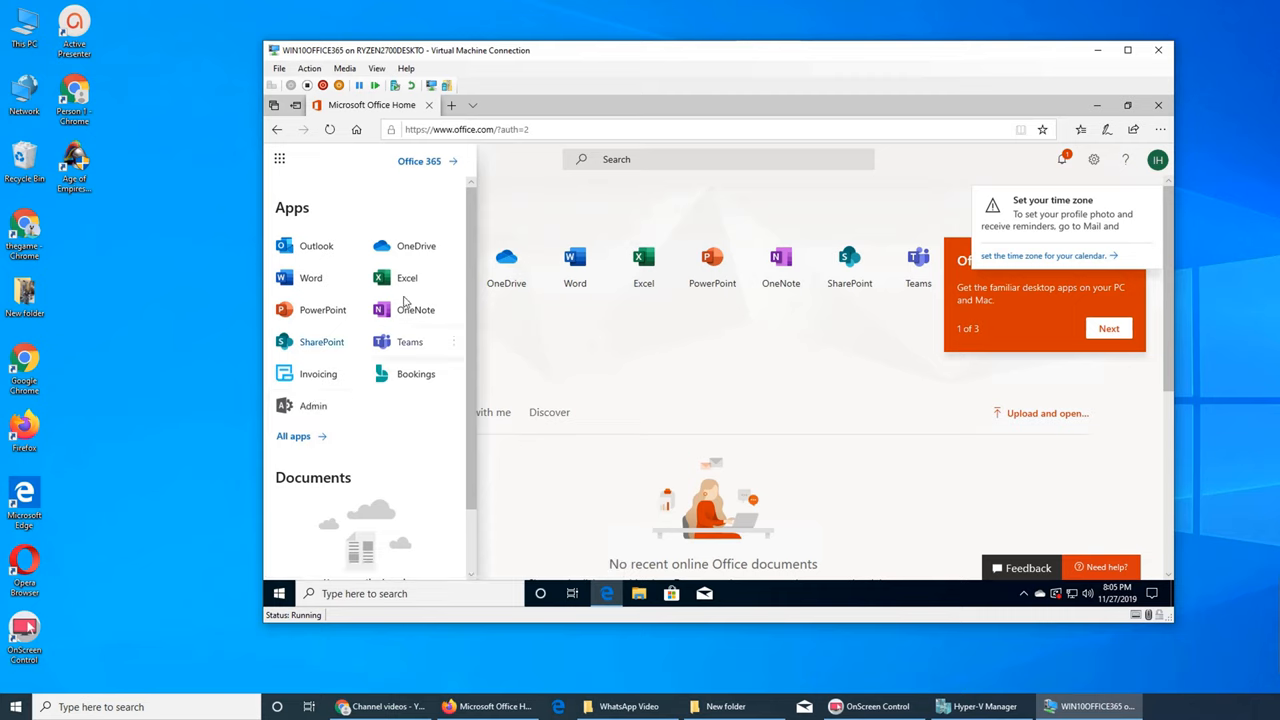
mouse_move(312, 404)
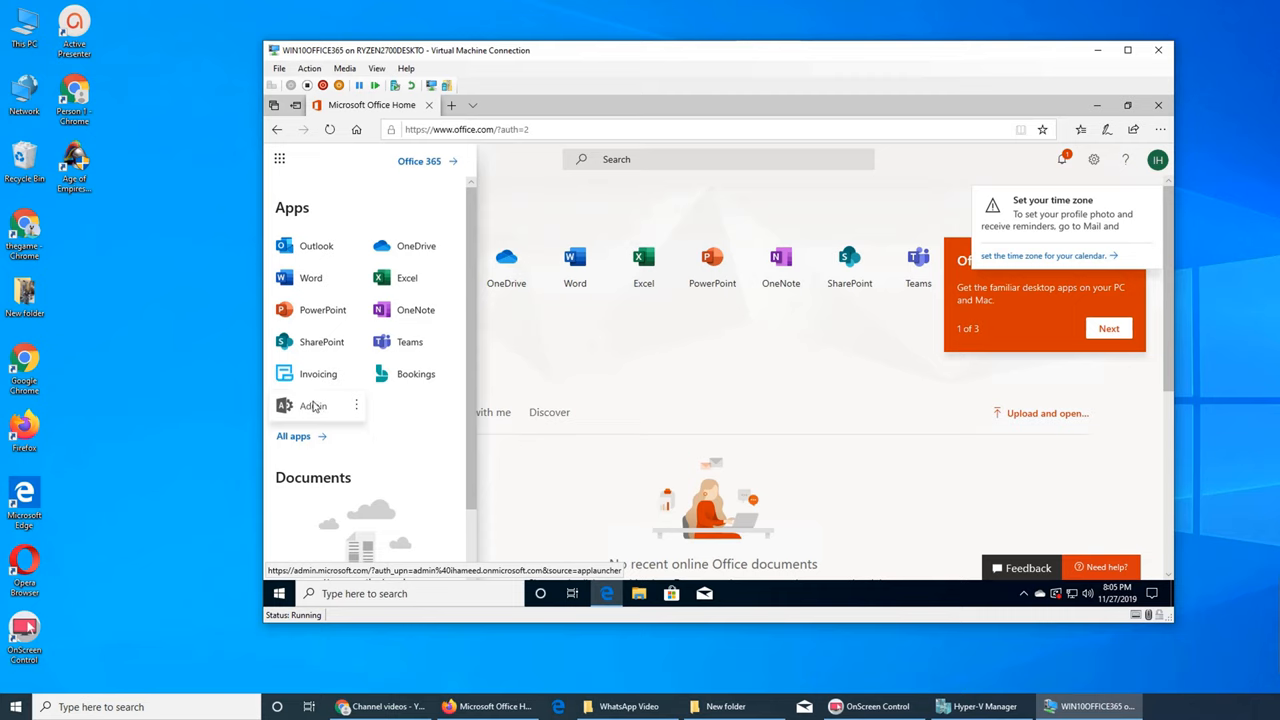
mouse_move(1150, 164)
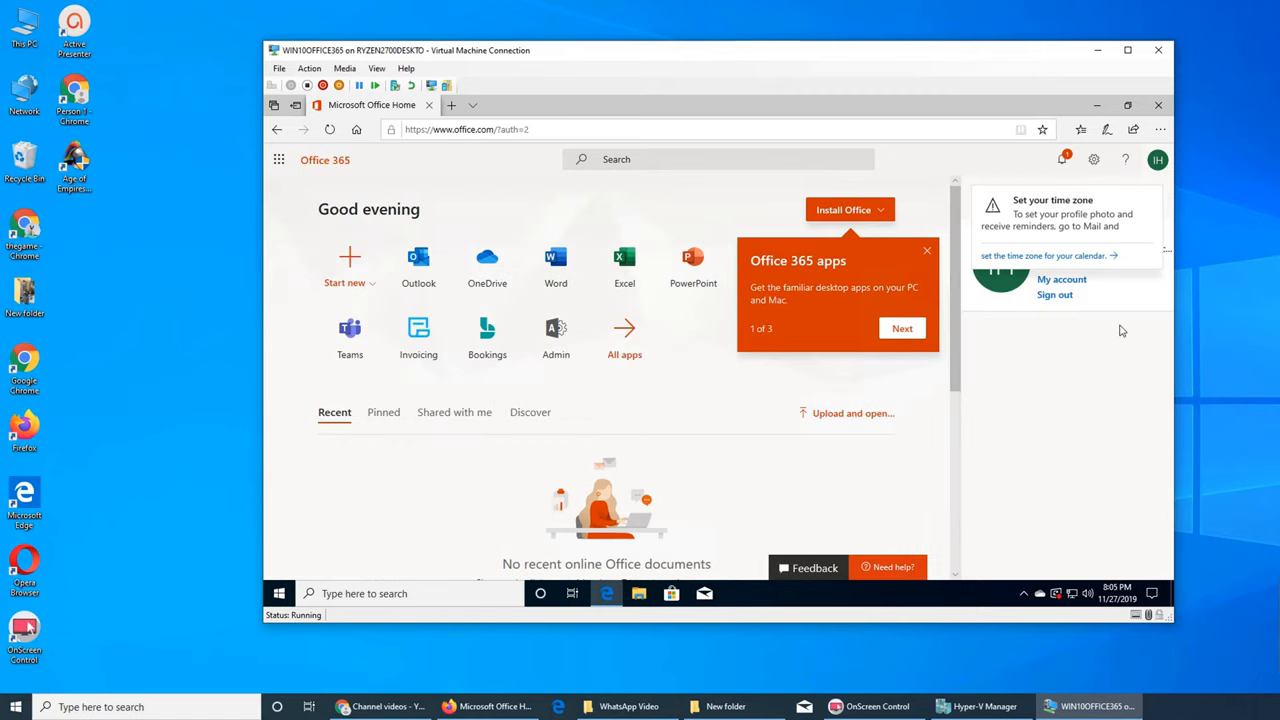
mouse_move(1076, 234)
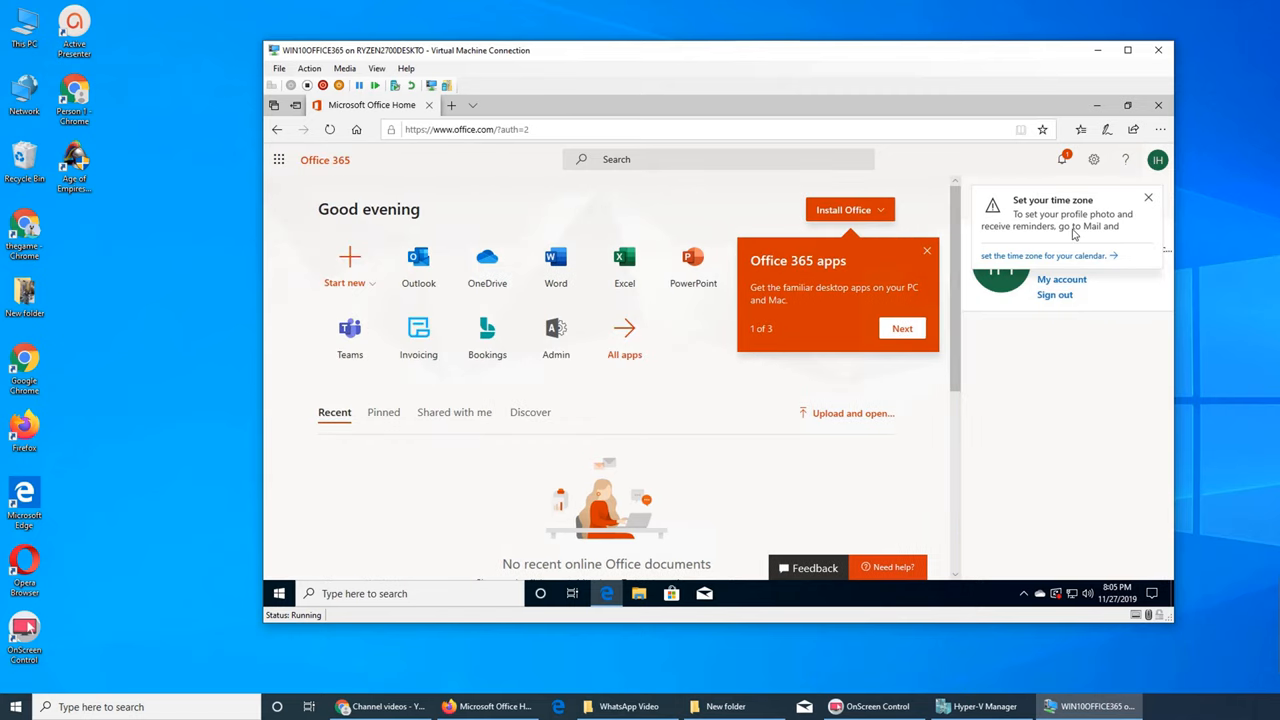
mouse_move(1108, 236)
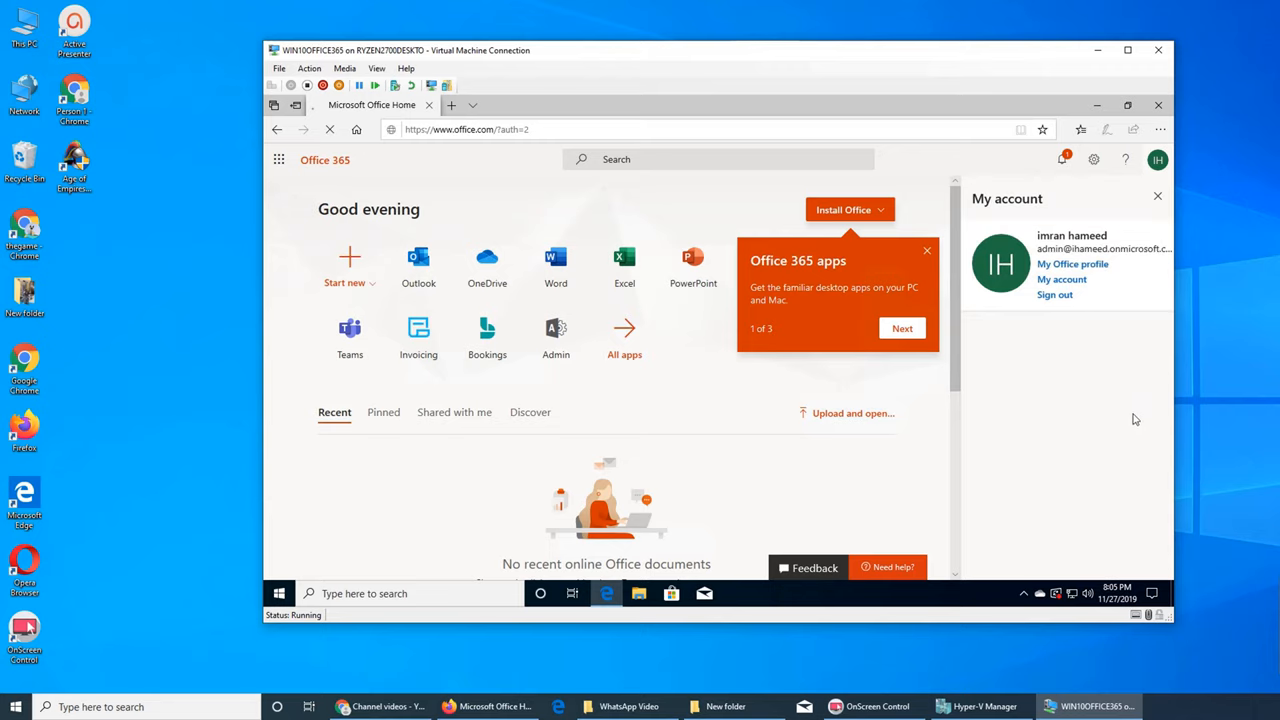
Step: Launch Outlook and save (UTC-05:00) Eastern Time (US & Canada) as its time zone
click(418, 256)
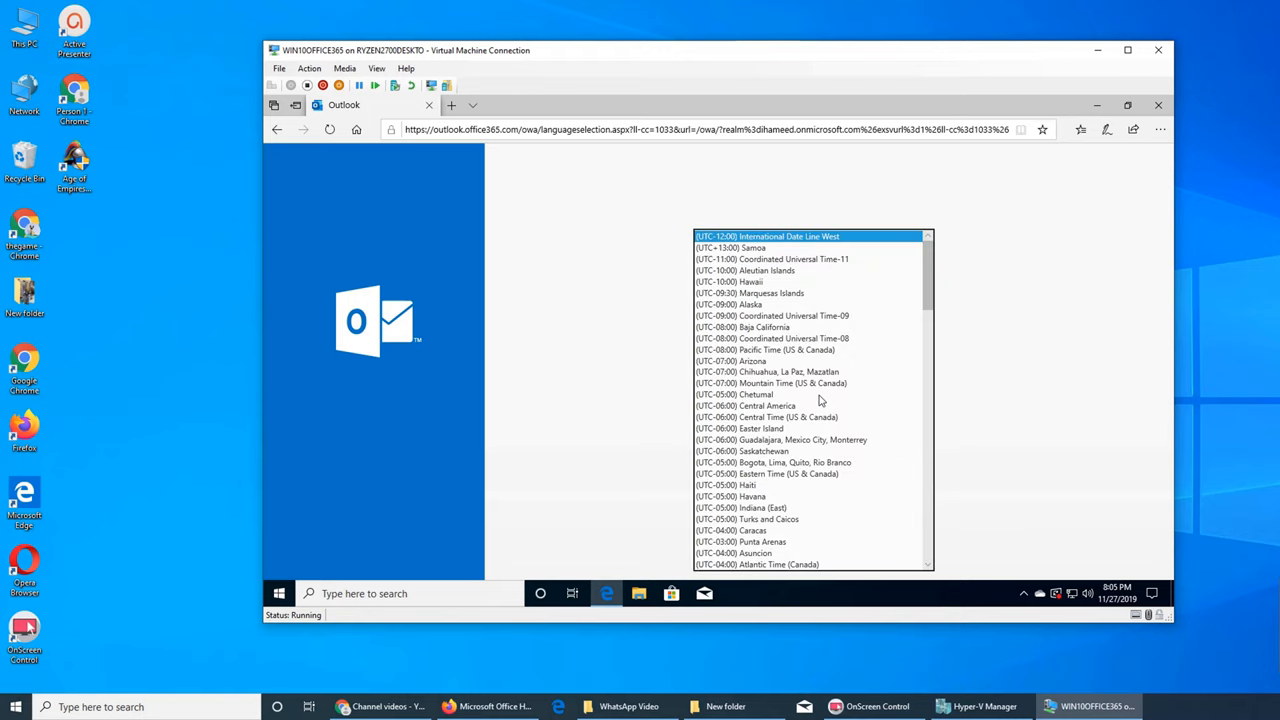
mouse_move(812, 384)
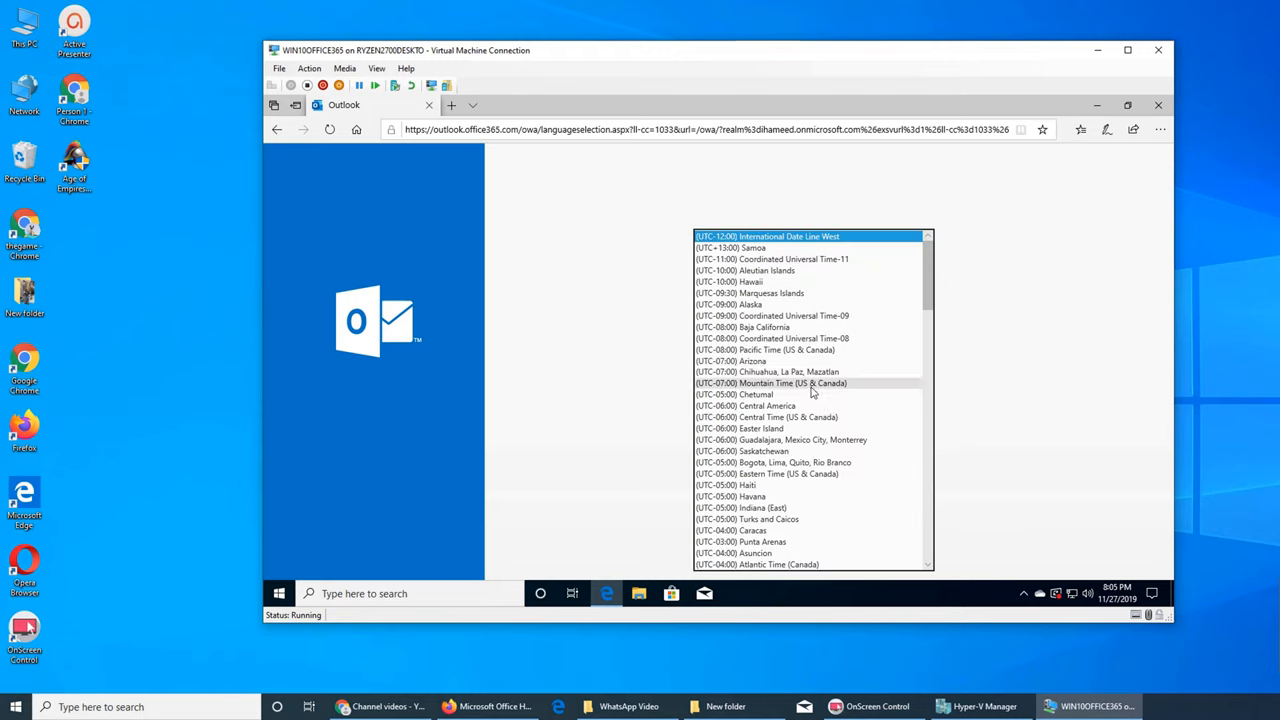
mouse_move(858, 474)
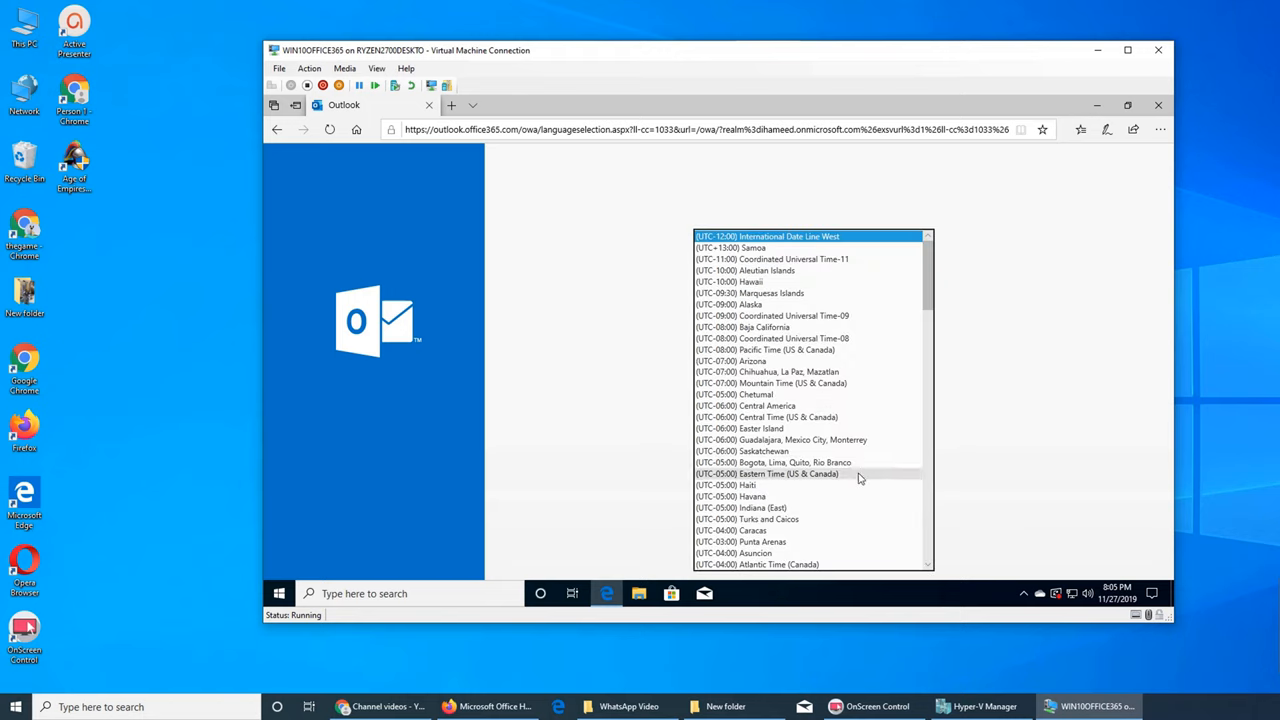
mouse_move(780, 440)
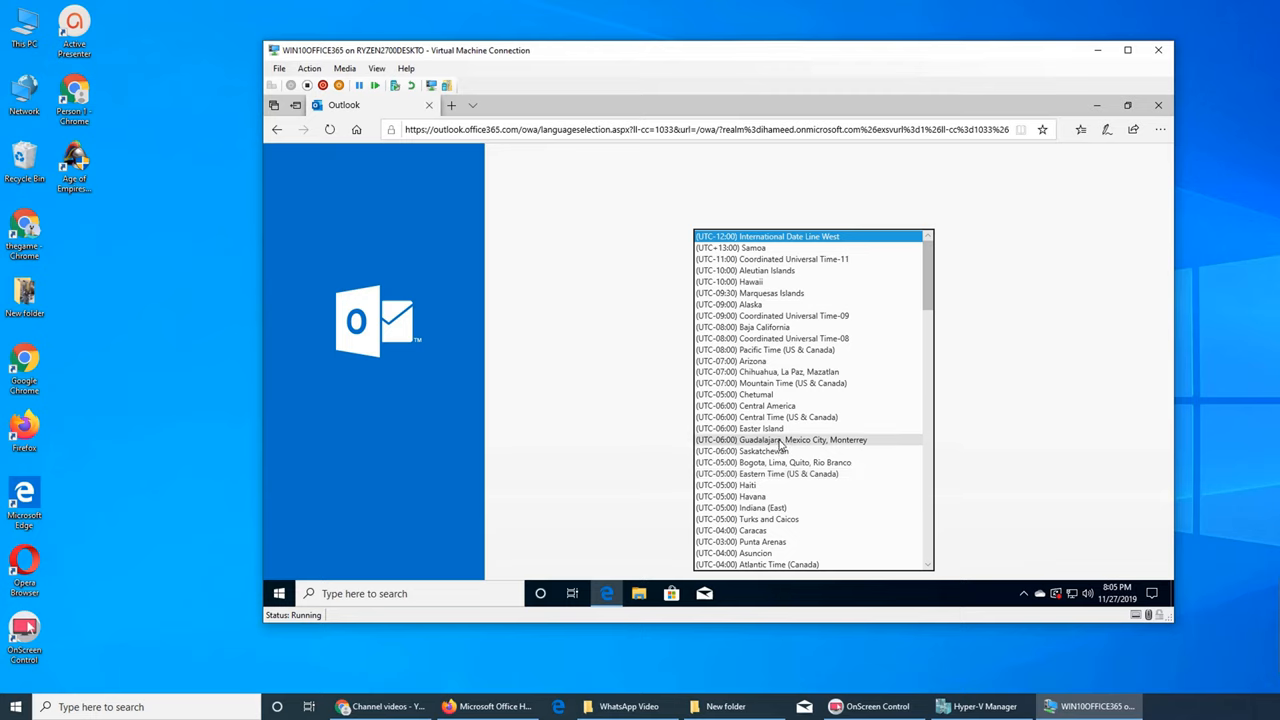
mouse_move(800, 510)
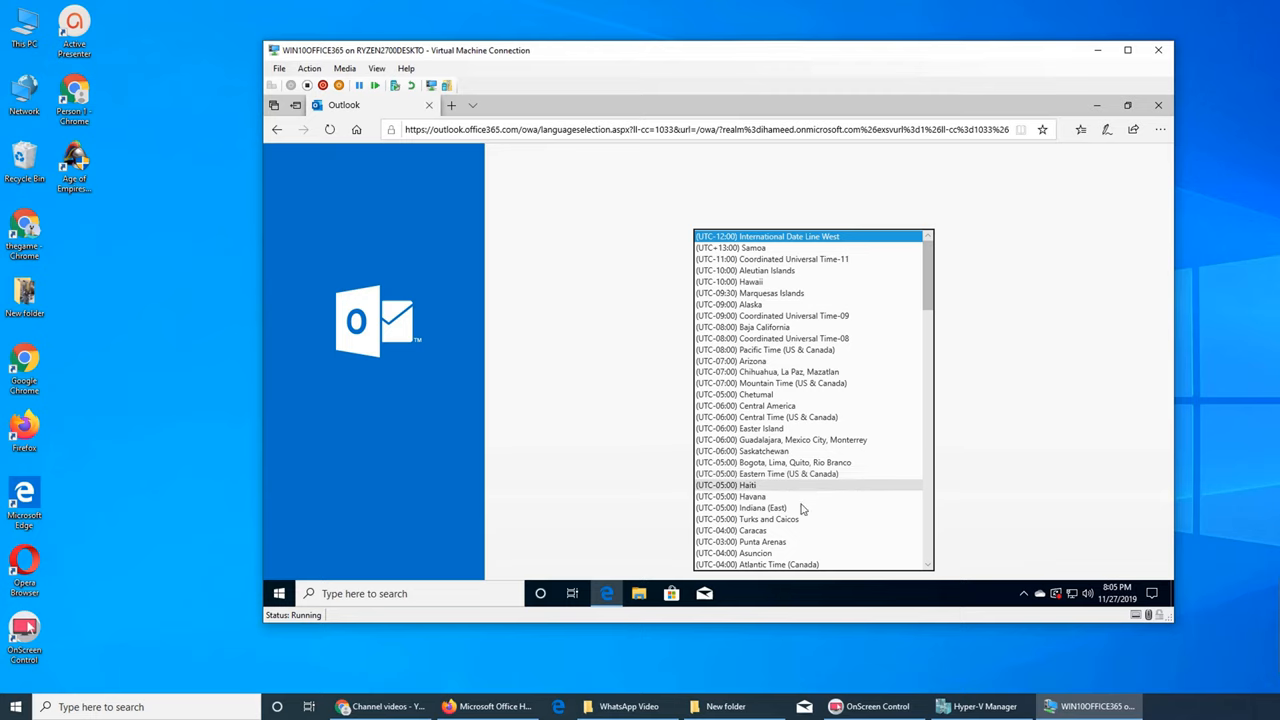
mouse_move(798, 532)
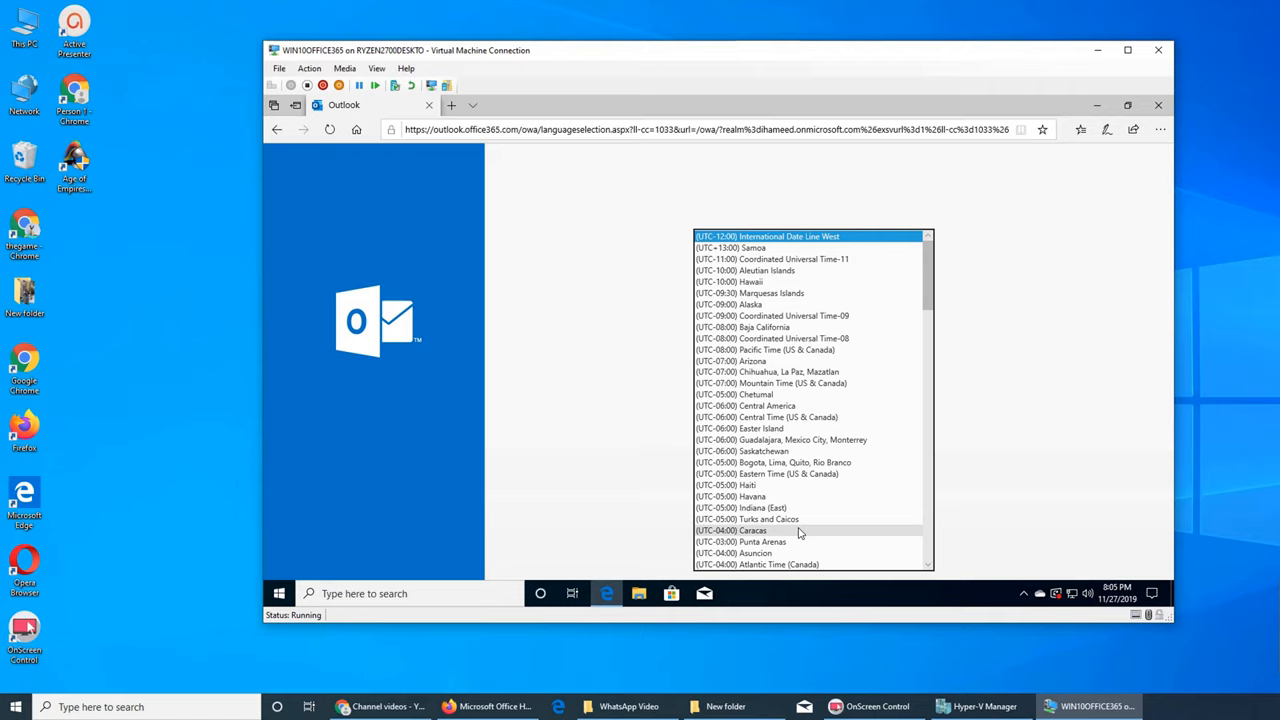
click(768, 472)
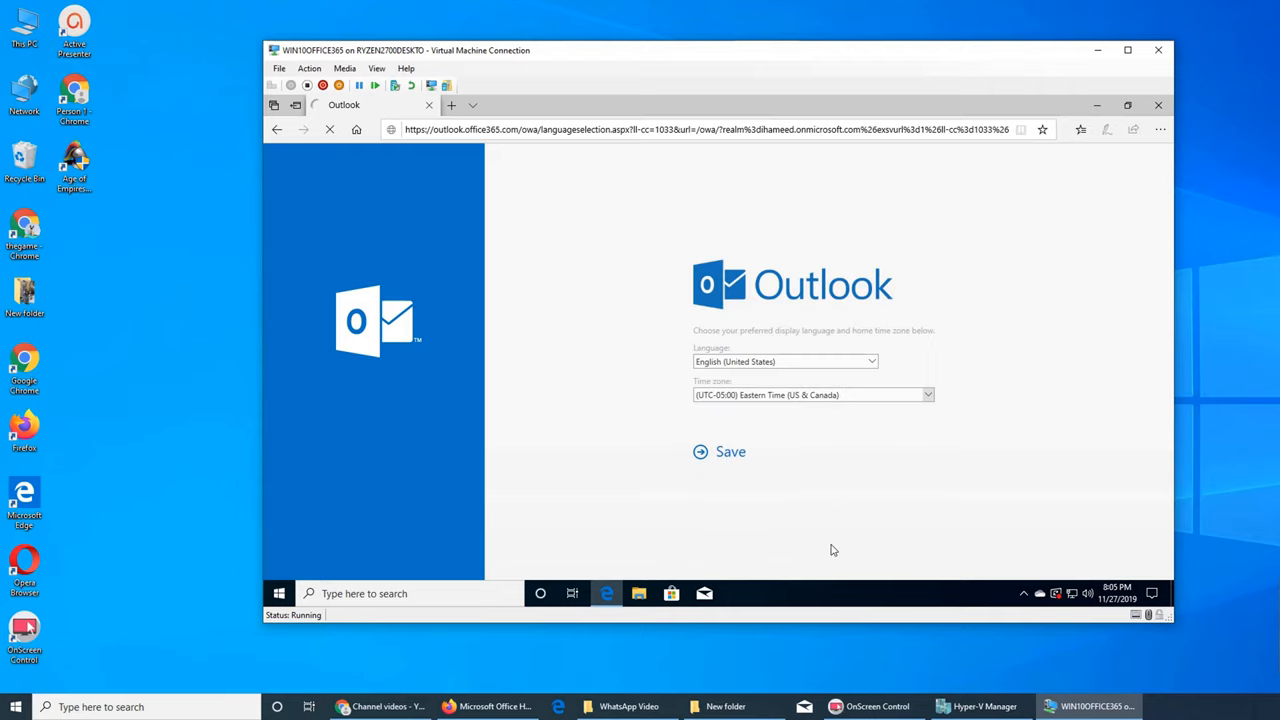
click(730, 452)
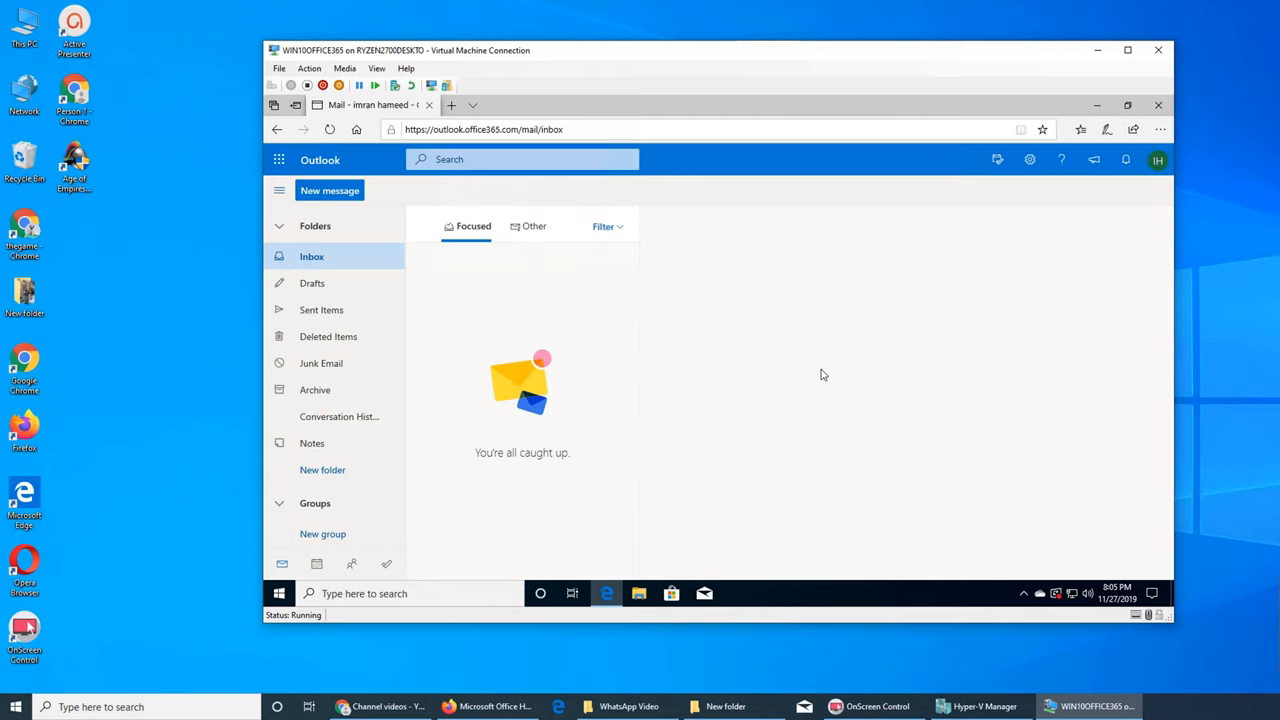
mouse_move(400, 256)
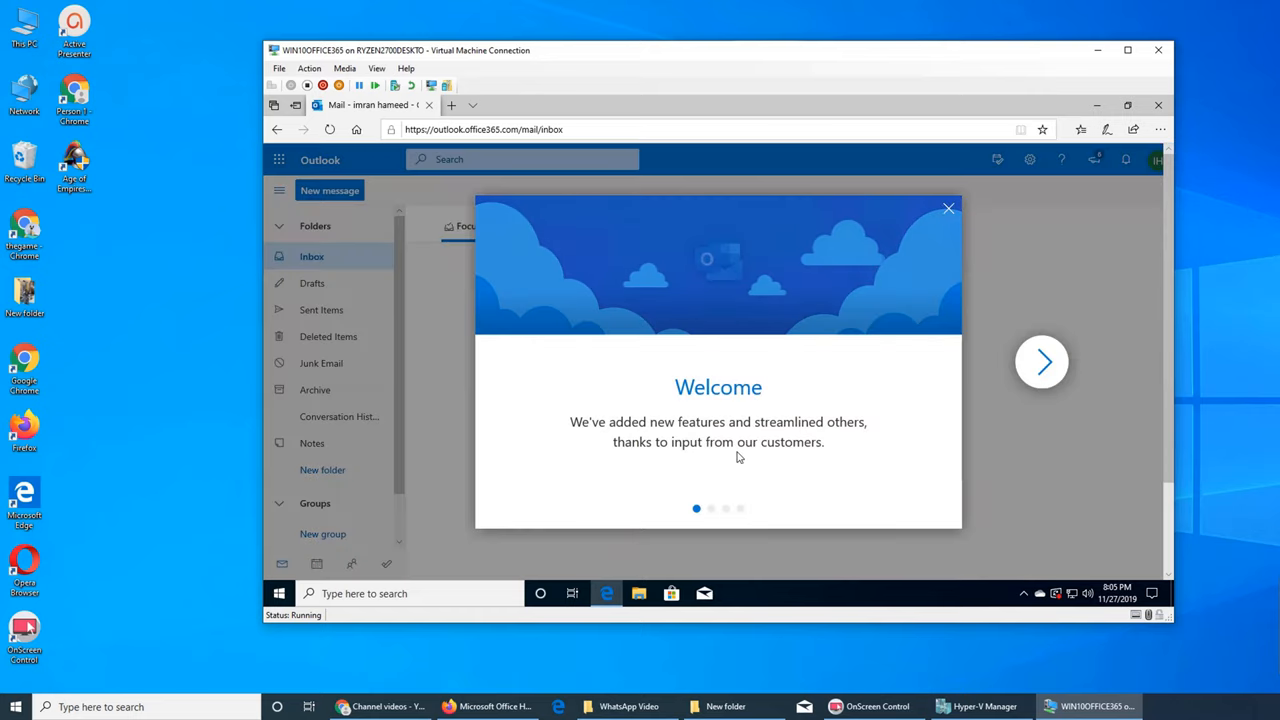
mouse_move(800, 428)
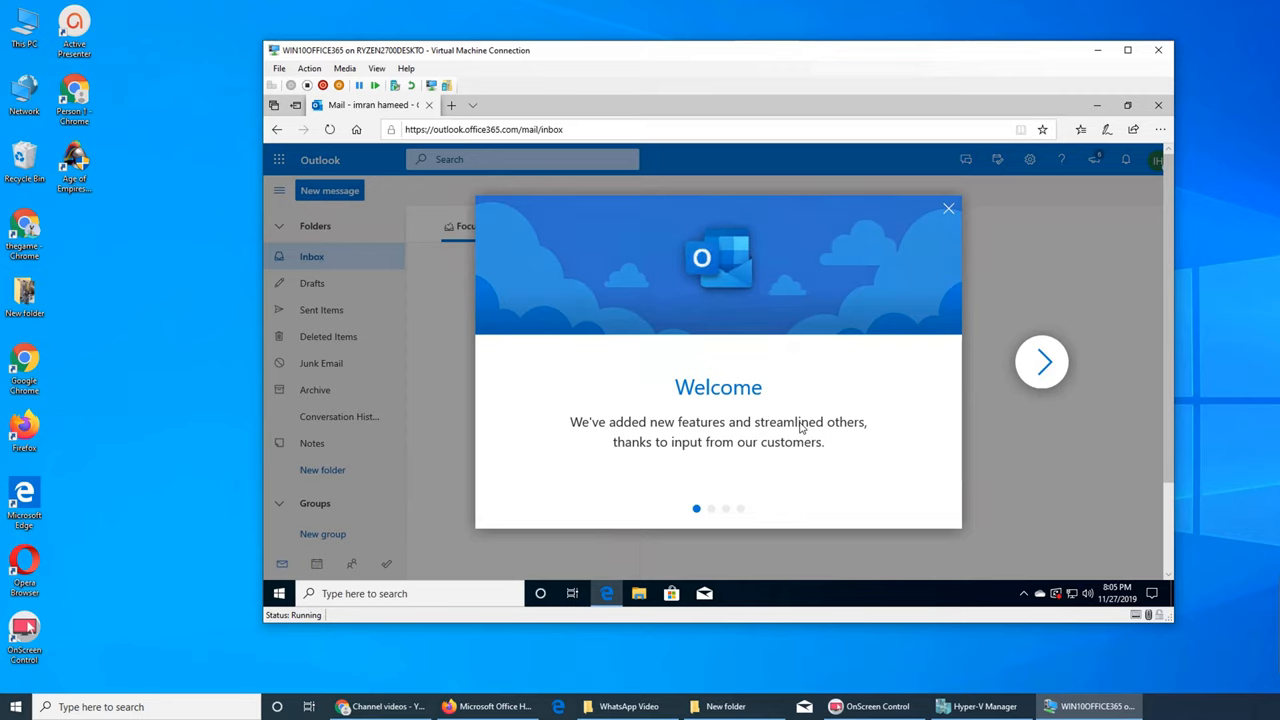
mouse_move(724, 412)
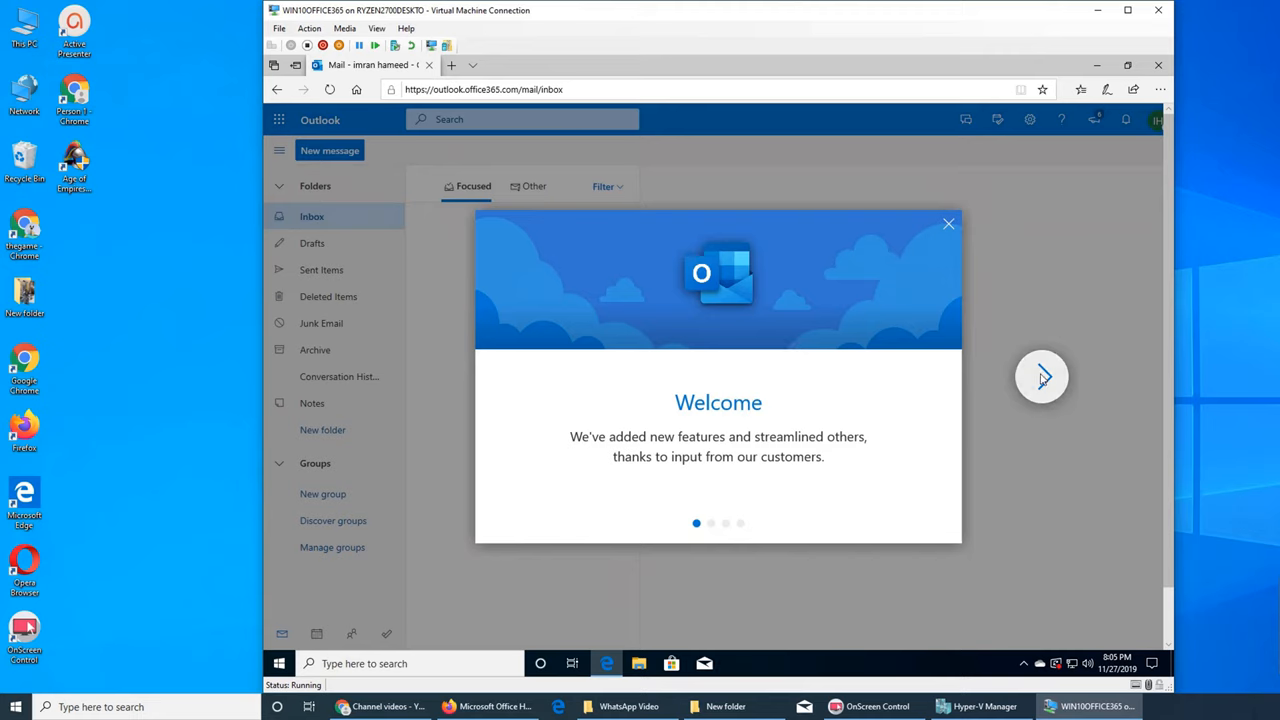
click(1042, 376)
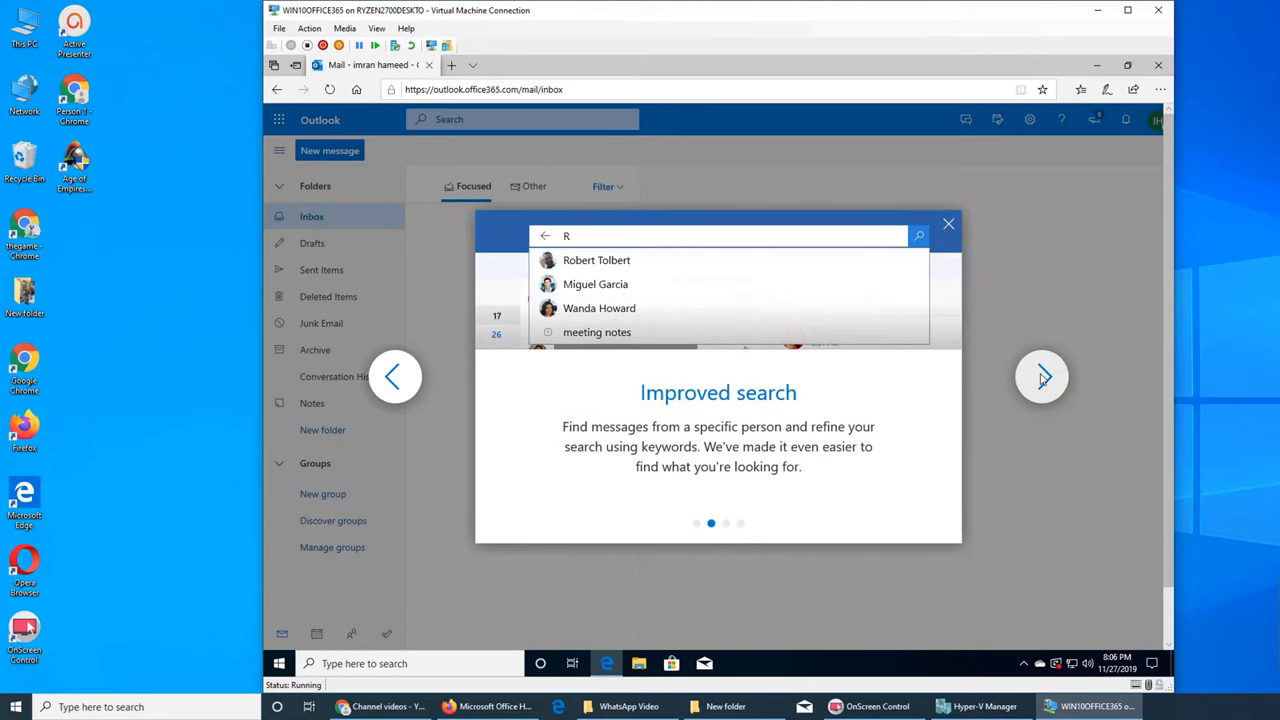
click(1042, 376)
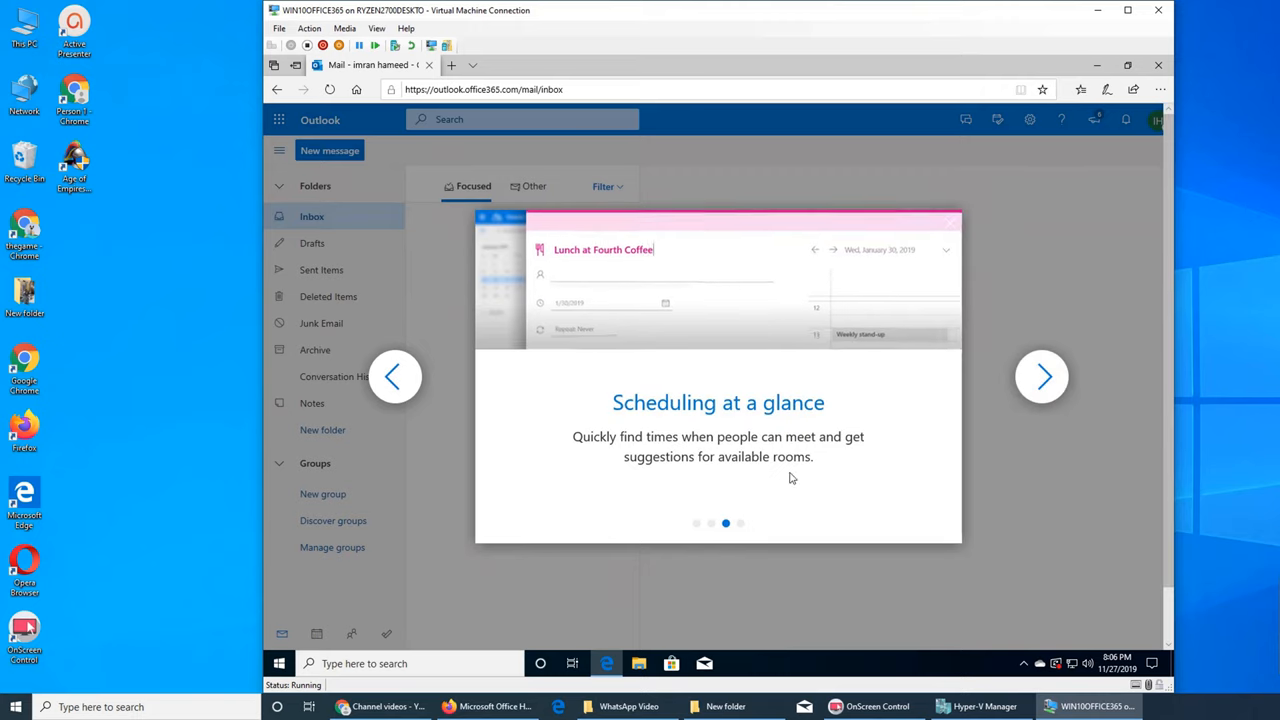
click(1042, 376)
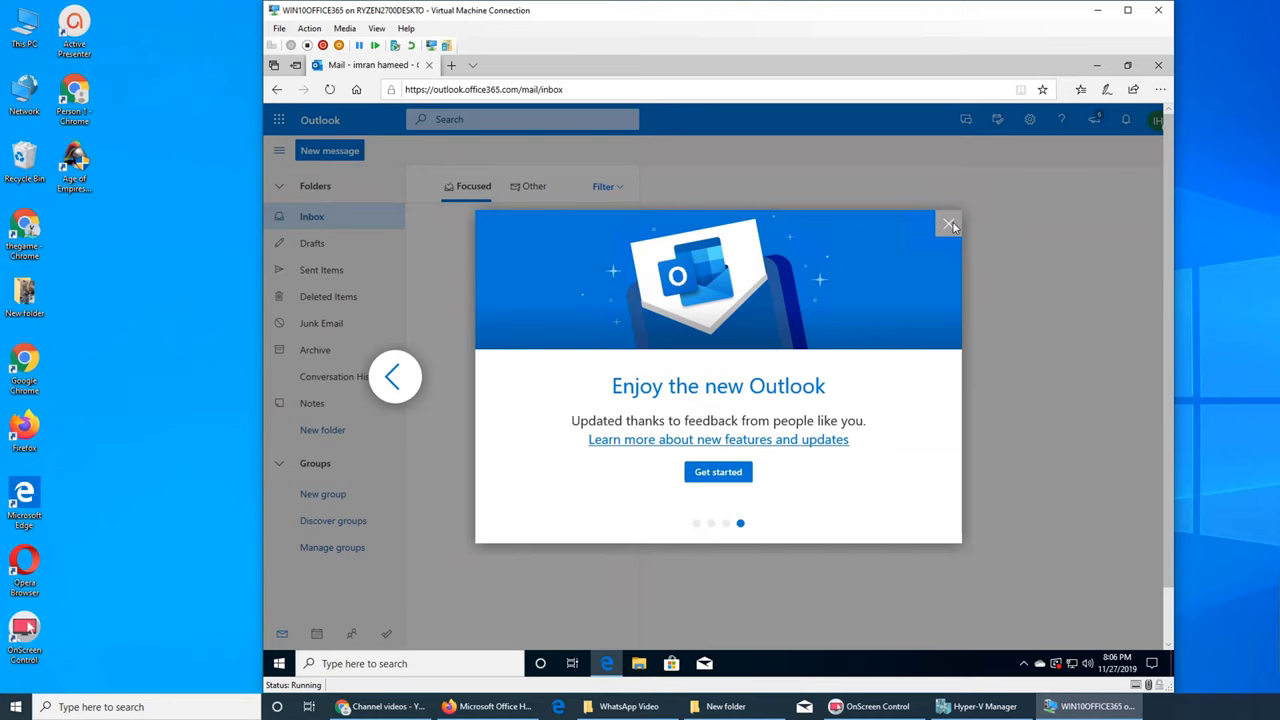
click(948, 224)
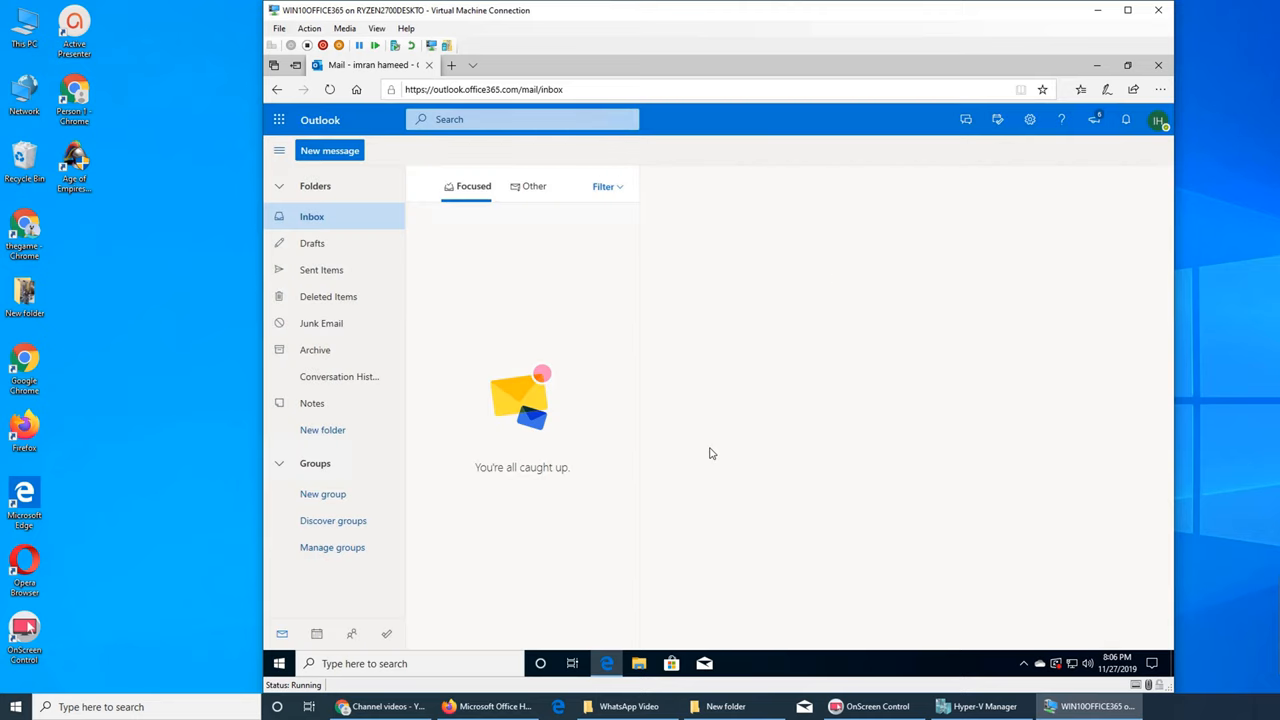
mouse_move(756, 432)
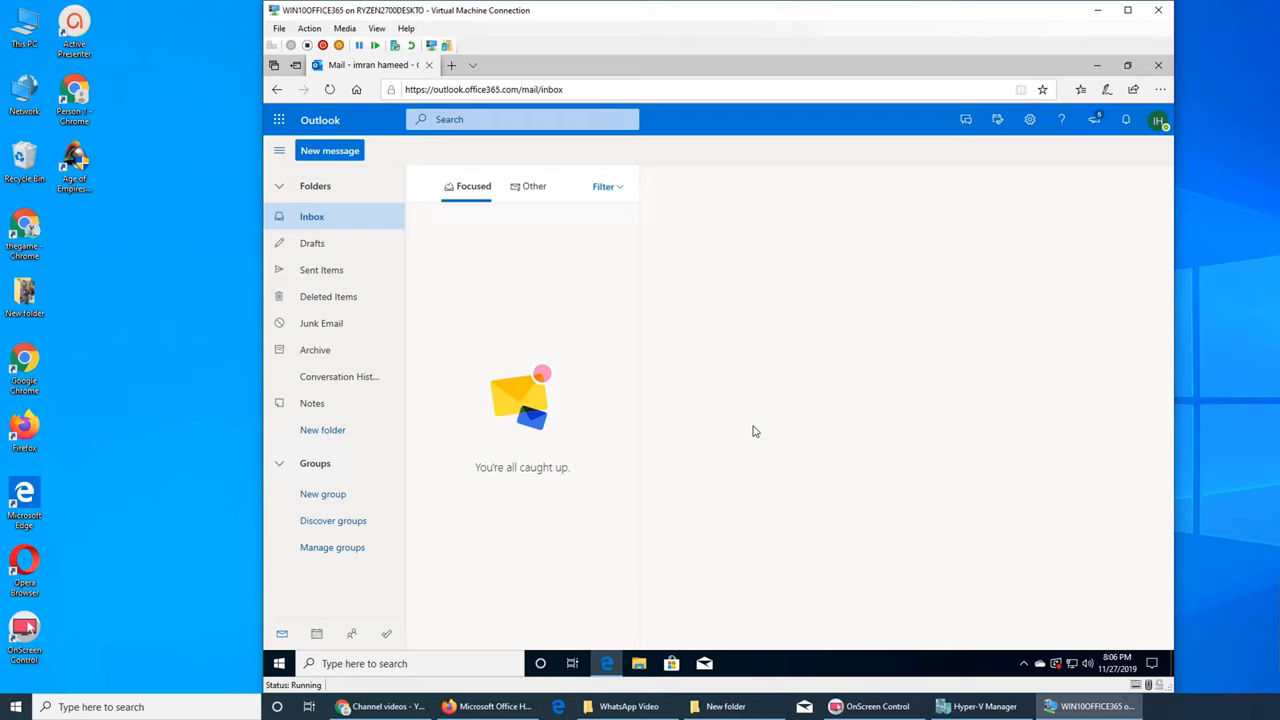
mouse_move(770, 424)
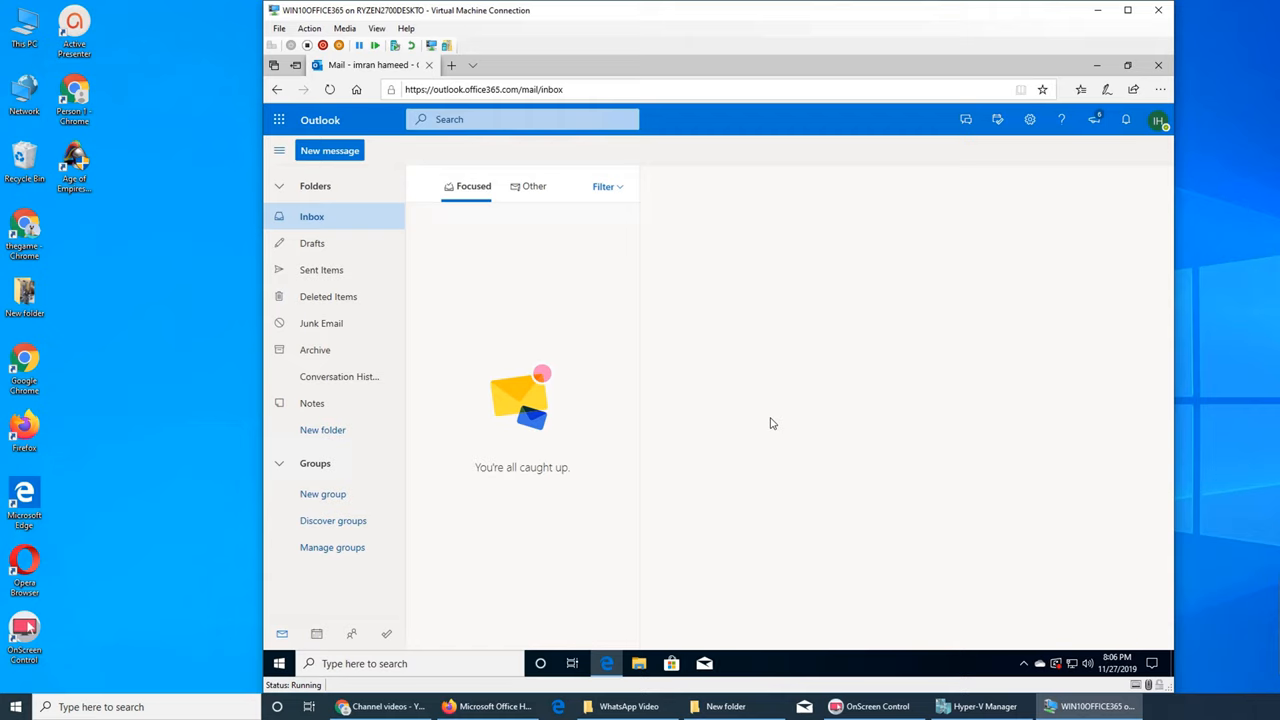
mouse_move(874, 292)
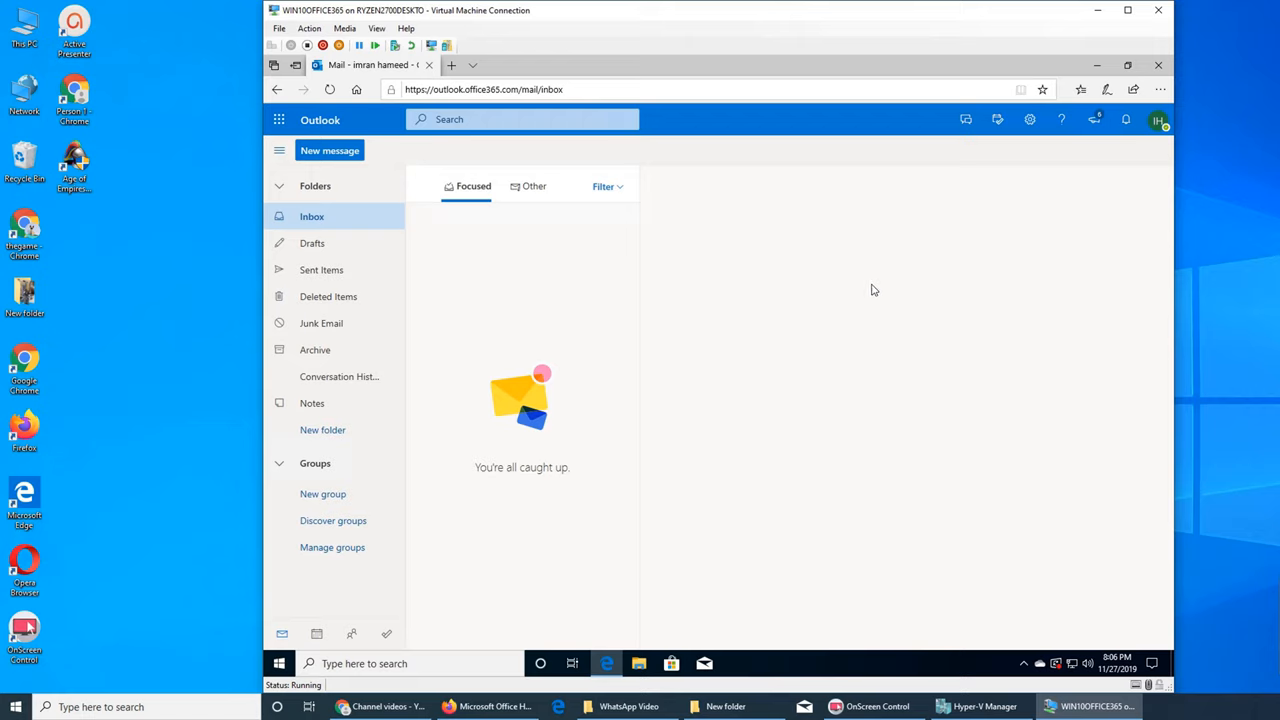
mouse_move(858, 302)
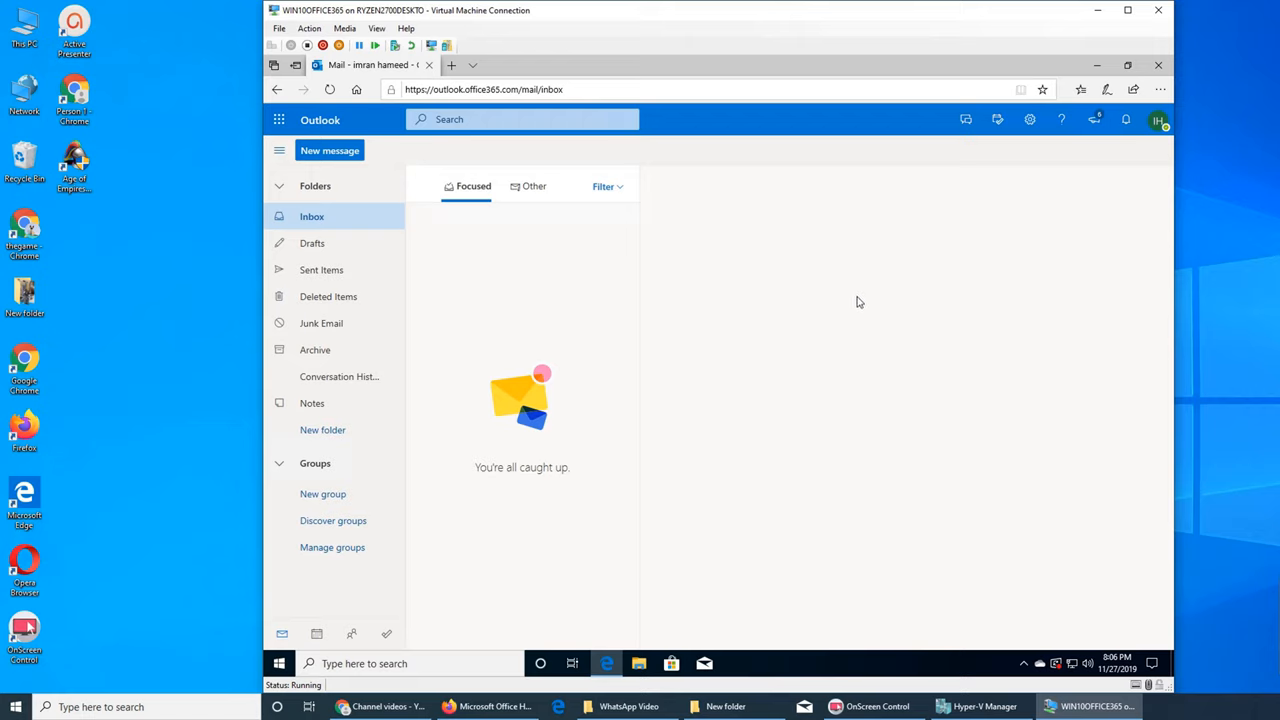
mouse_move(832, 316)
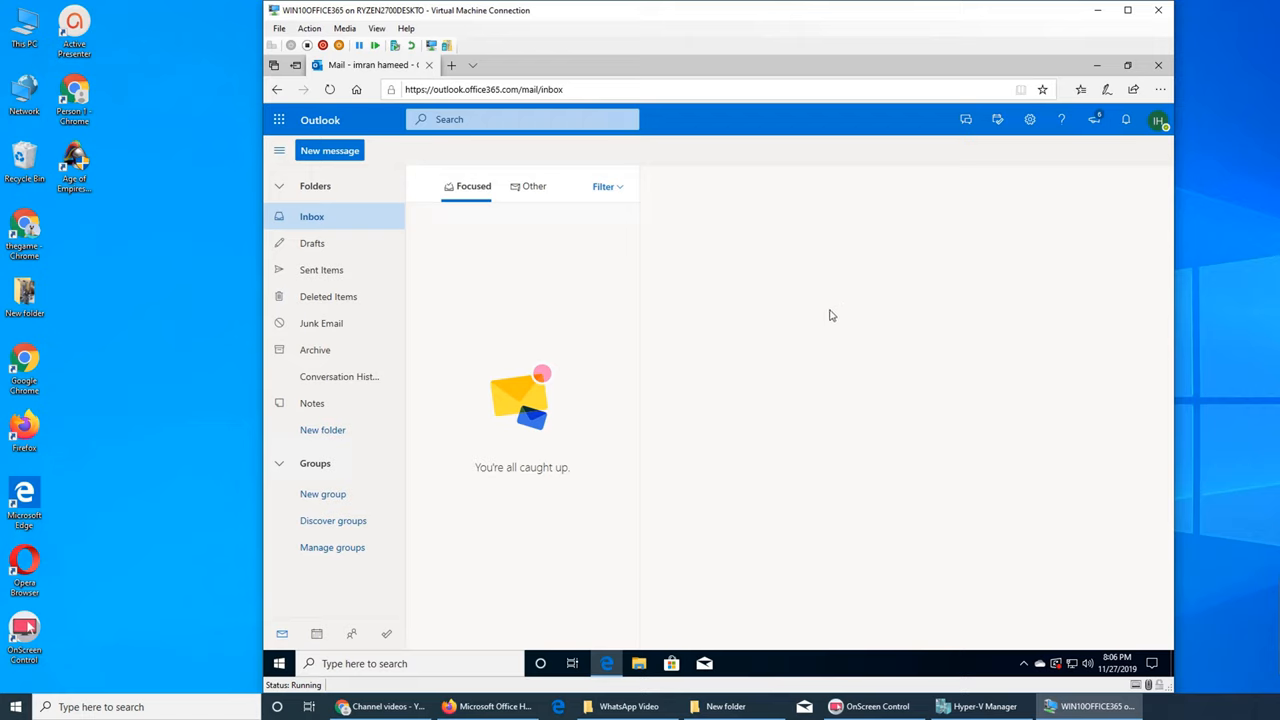
mouse_move(800, 304)
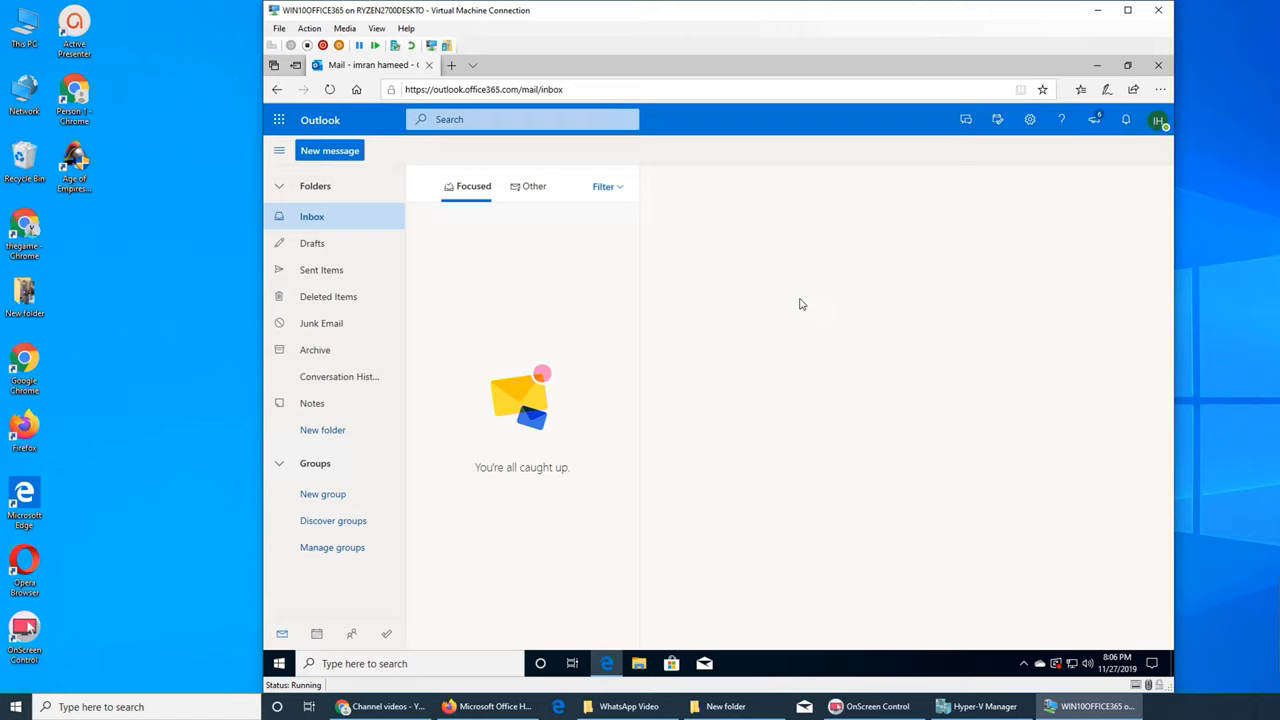
mouse_move(836, 358)
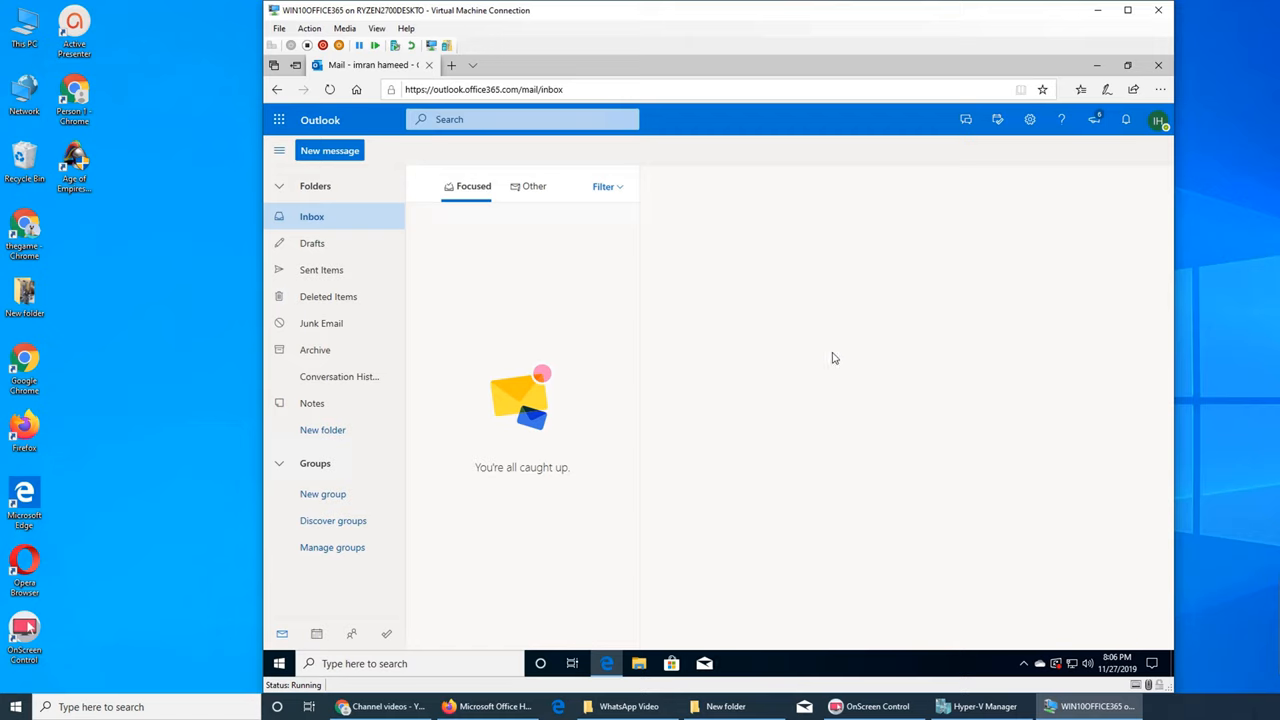
mouse_move(890, 304)
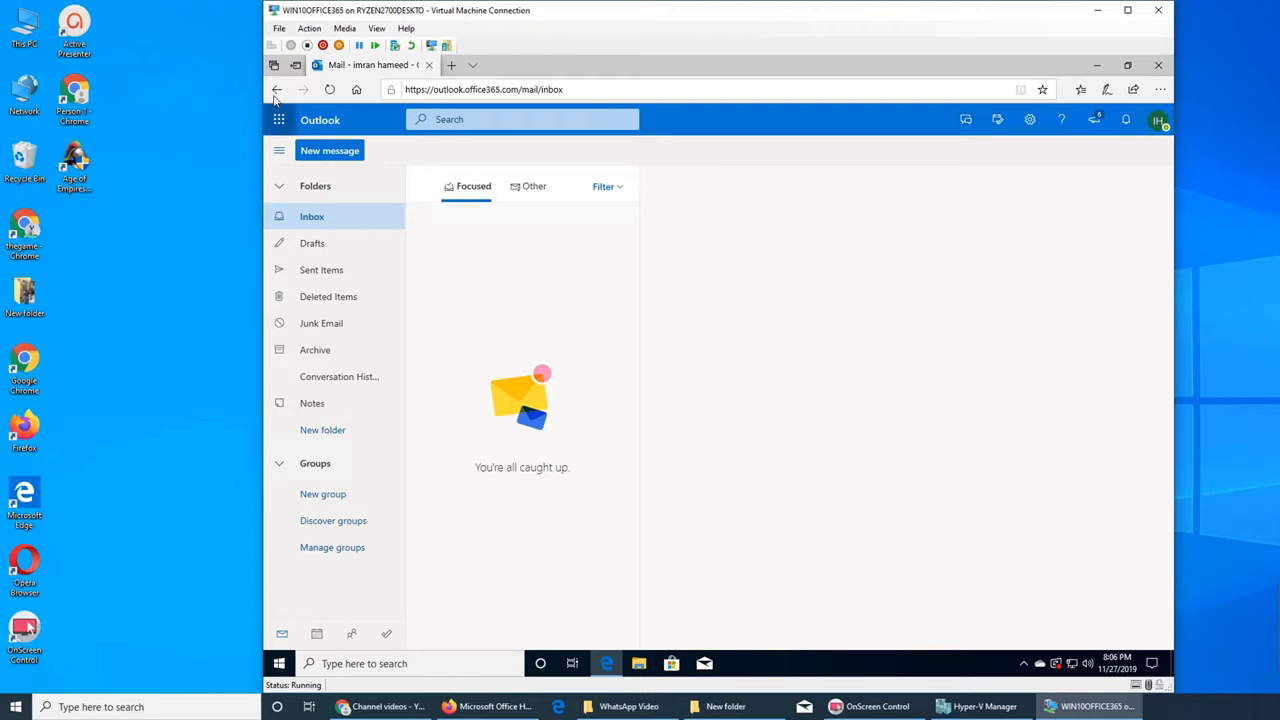
Step: Leave Outlook for the Admin app via the app launcher's Apps list
click(280, 120)
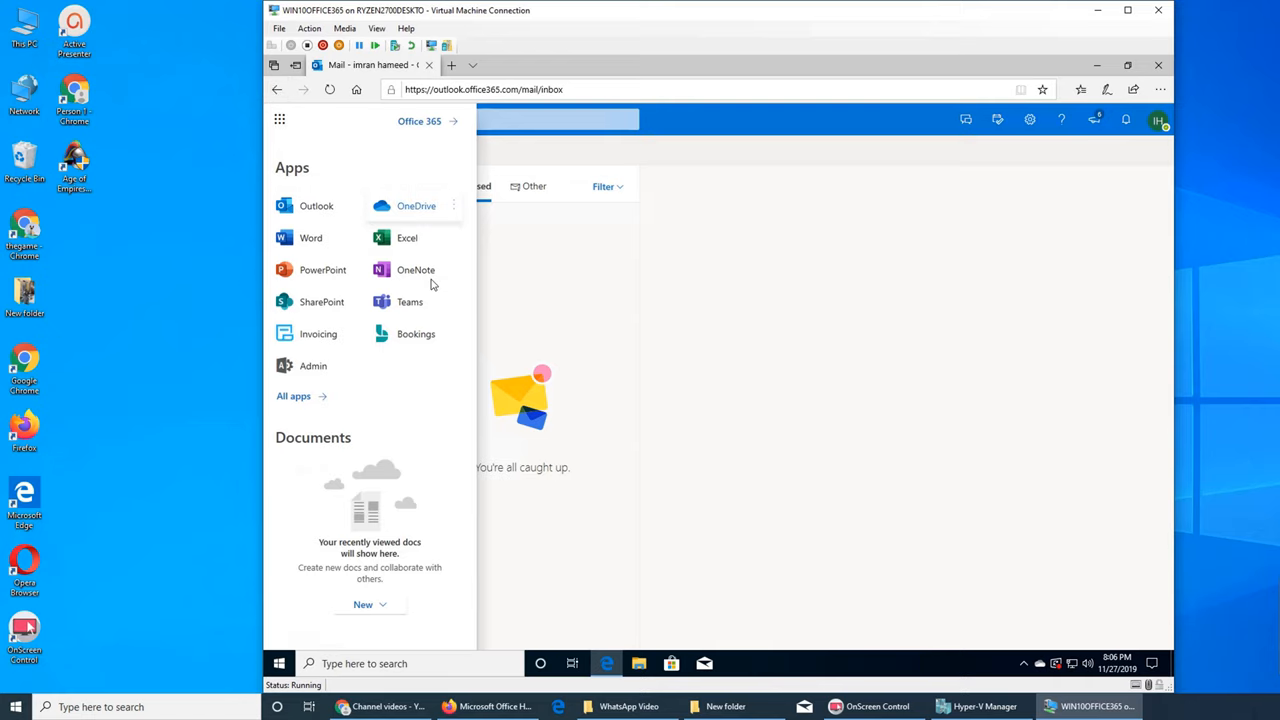
mouse_move(312, 364)
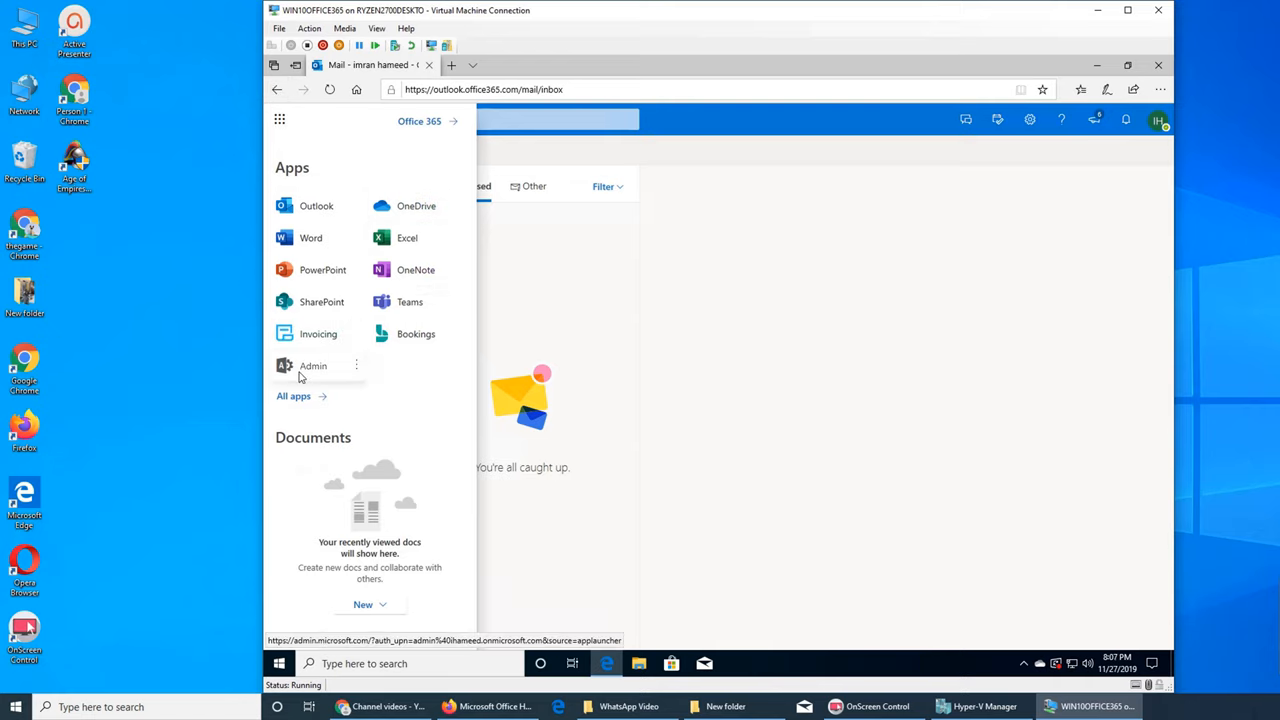
click(312, 364)
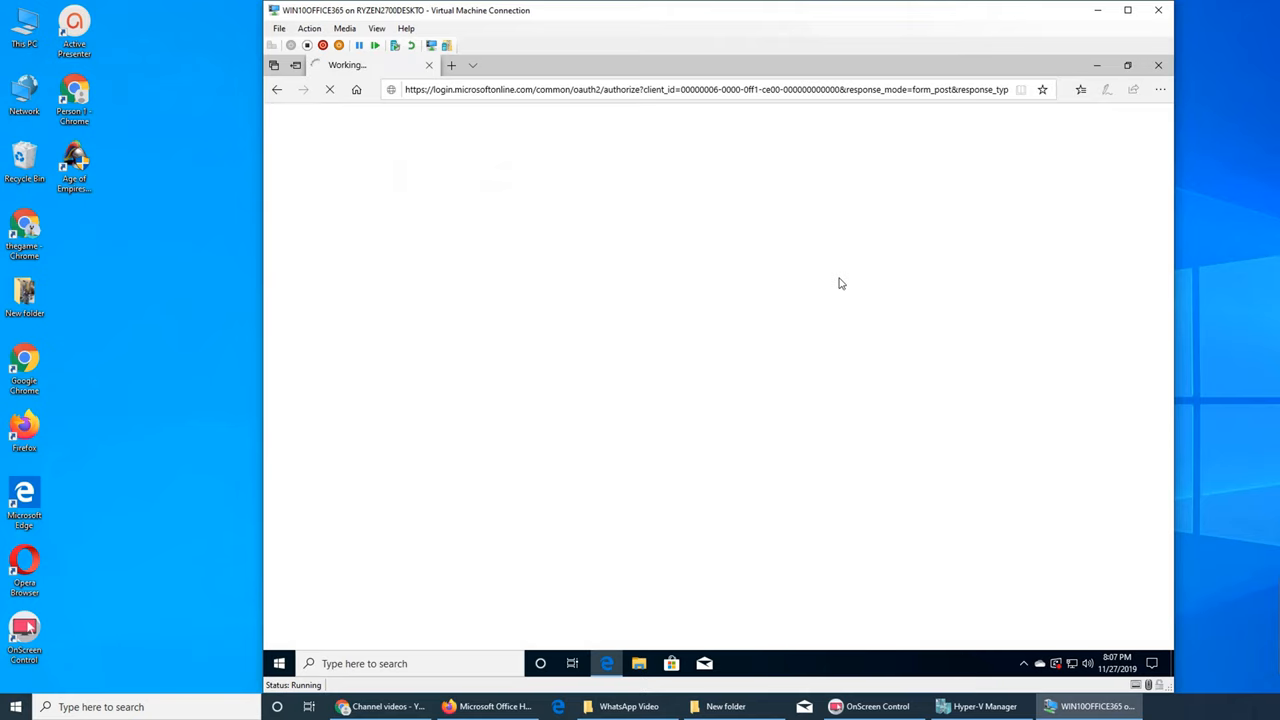
mouse_move(596, 380)
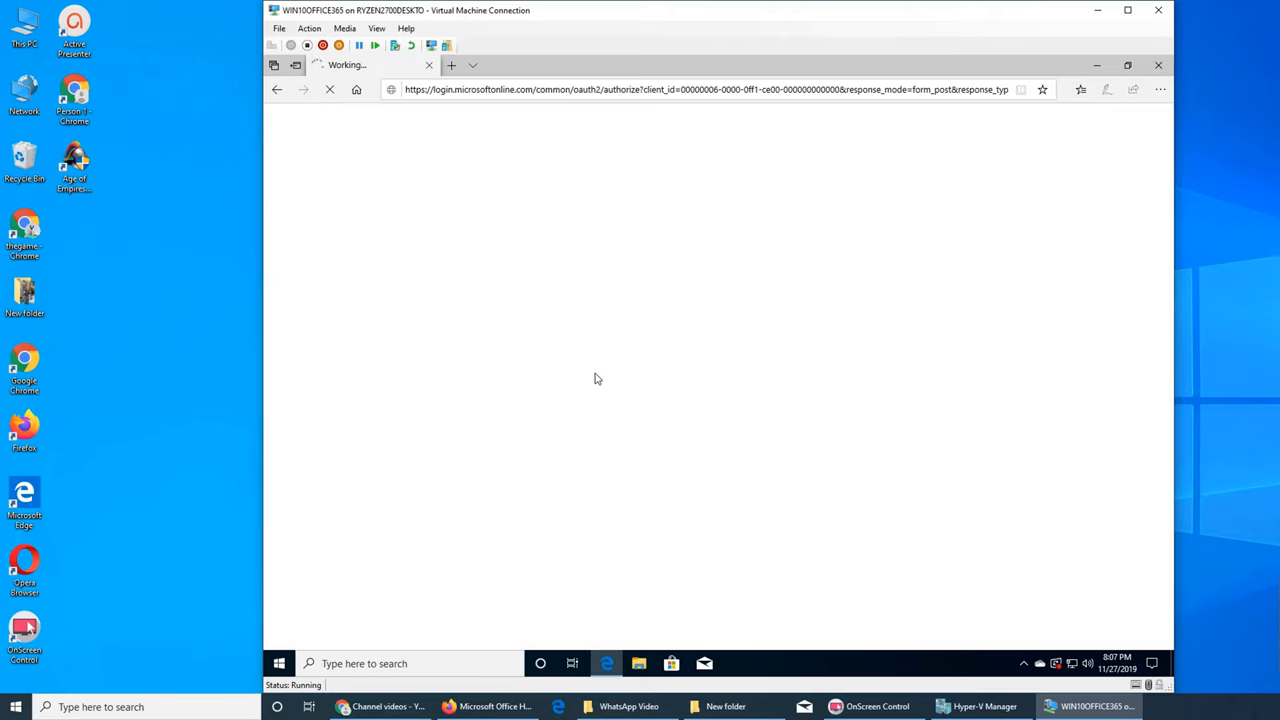
mouse_move(766, 348)
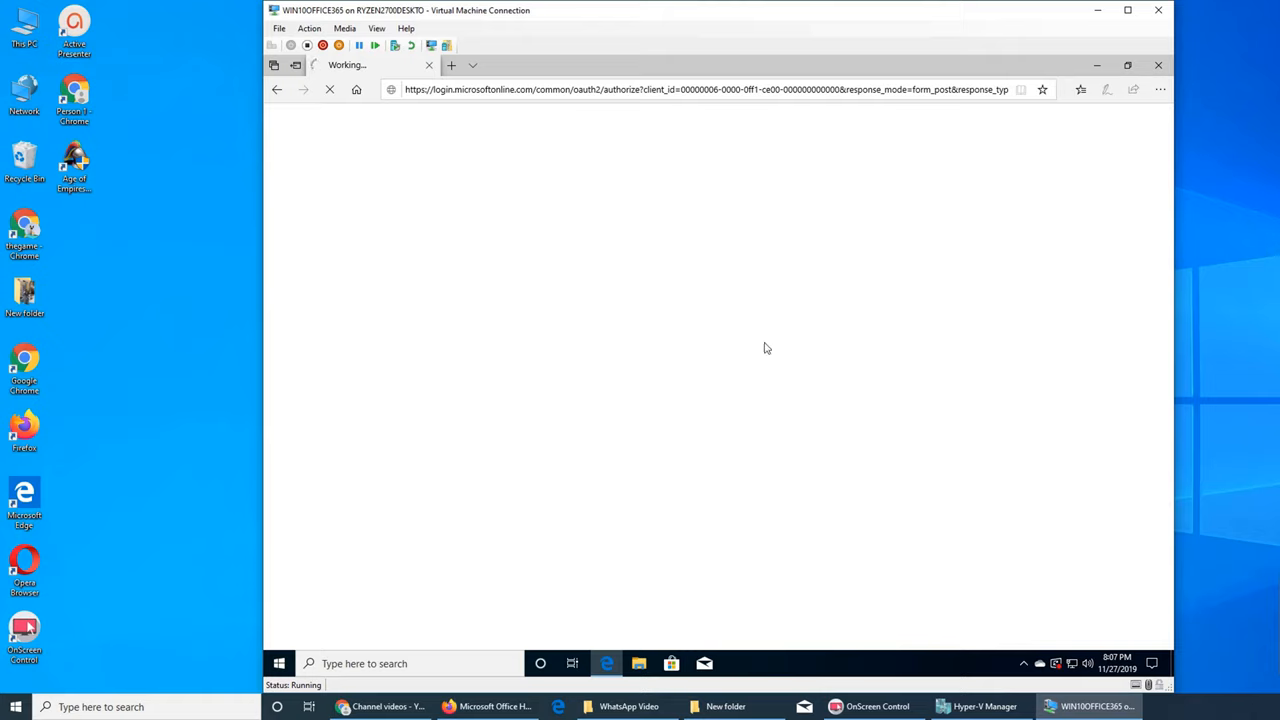
mouse_move(576, 458)
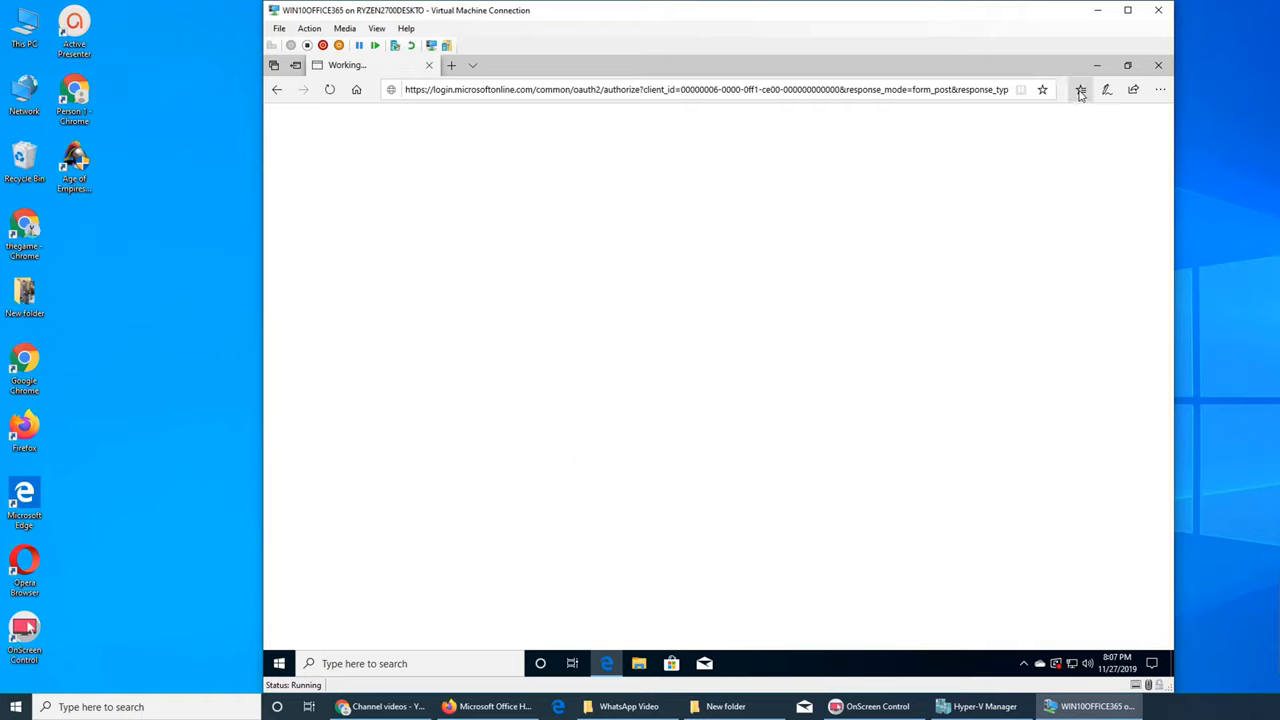
mouse_move(1056, 104)
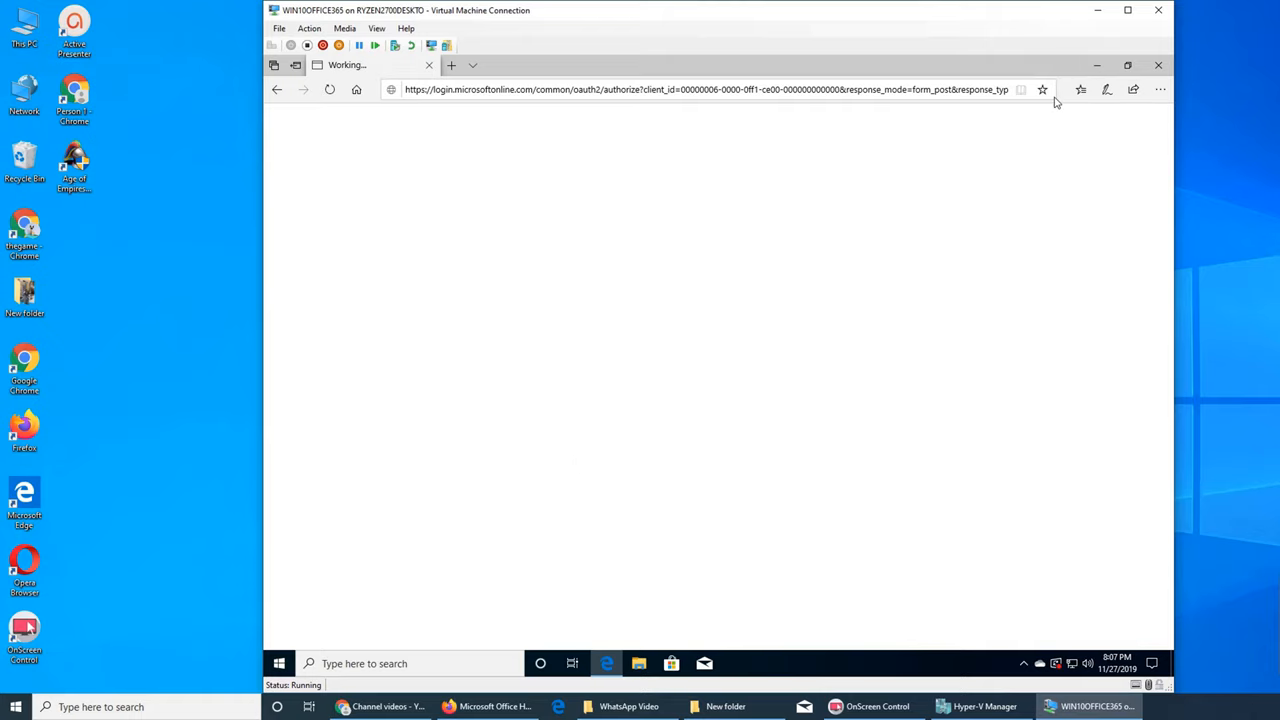
Step: Switch away from Edge while the admin center Home page loads
click(1158, 64)
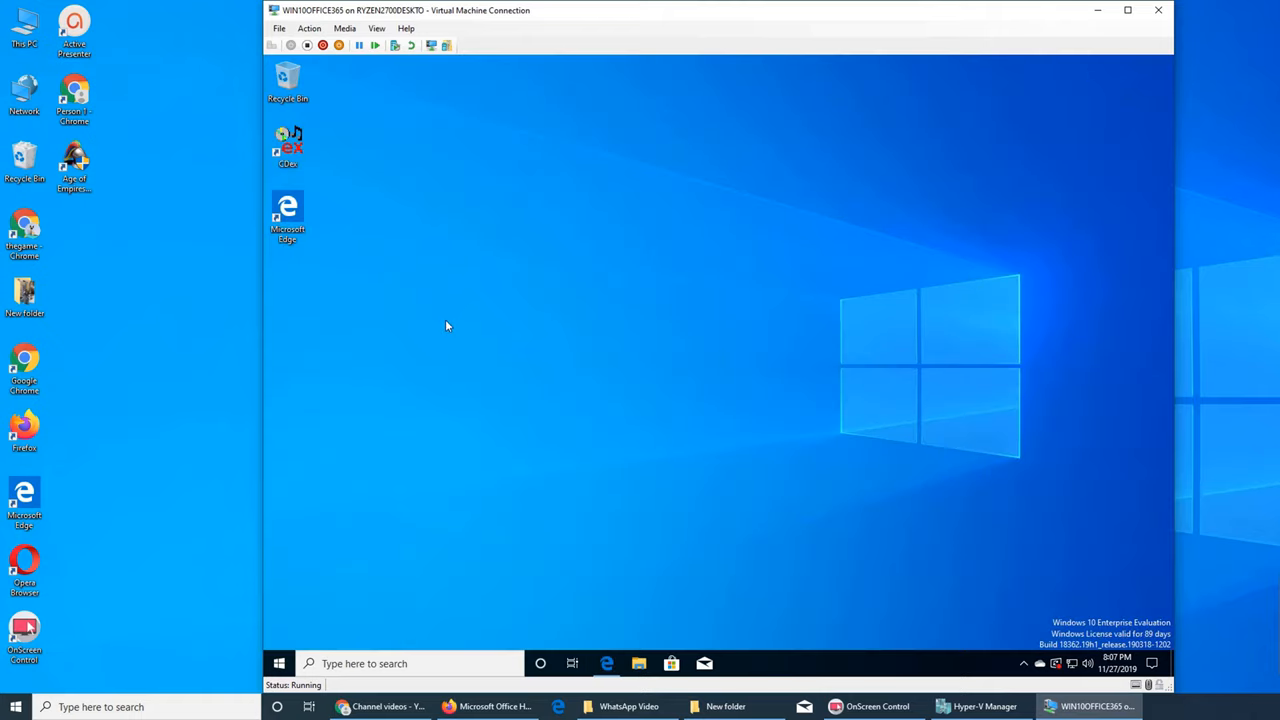
mouse_move(542, 554)
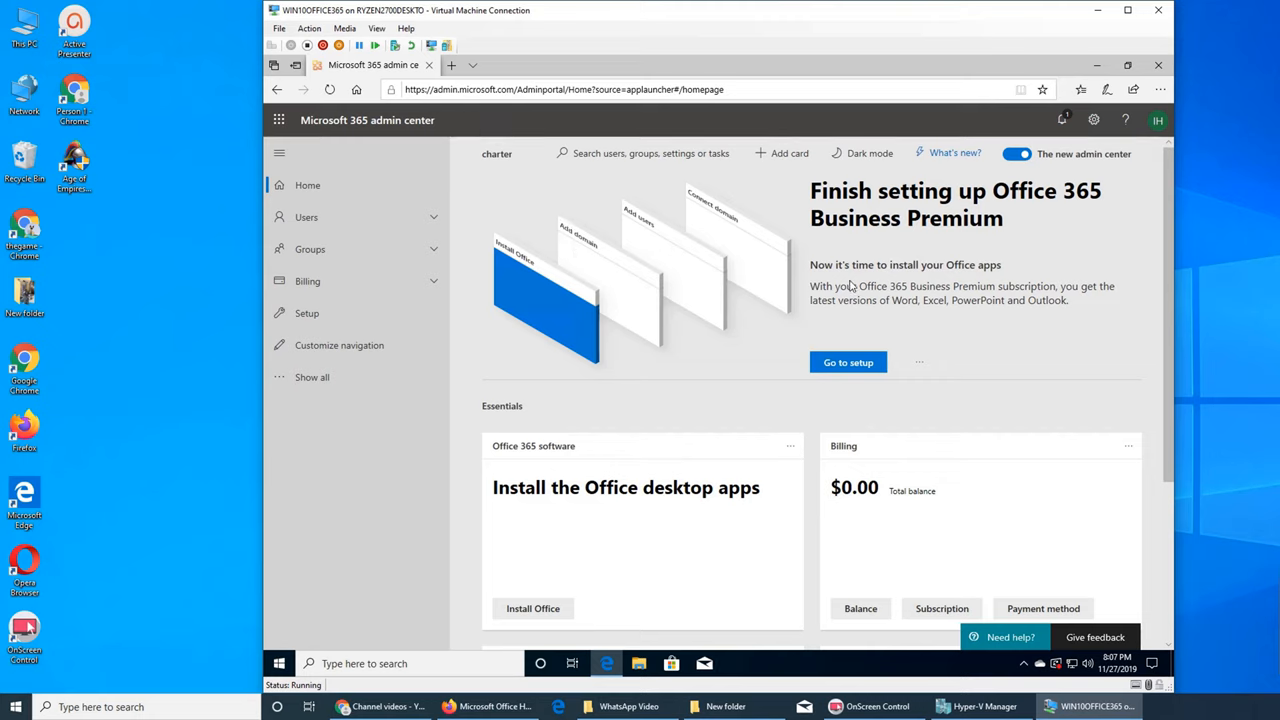
mouse_move(928, 308)
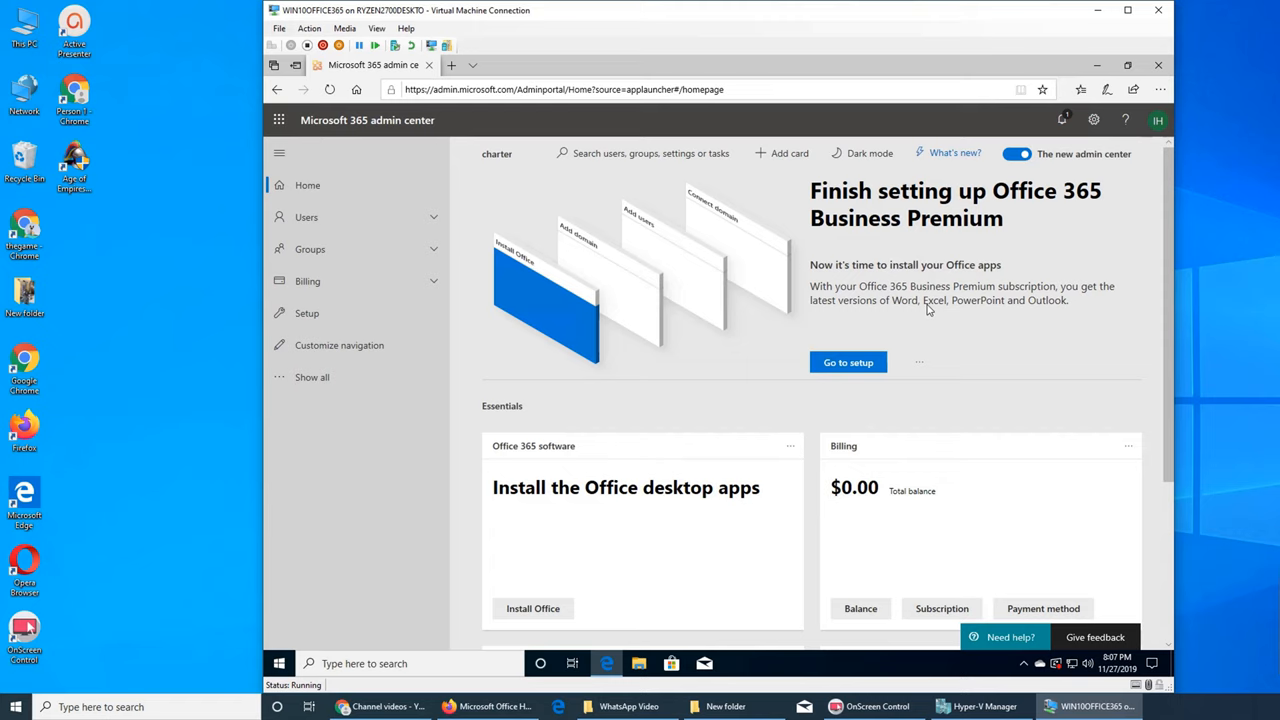
mouse_move(1040, 220)
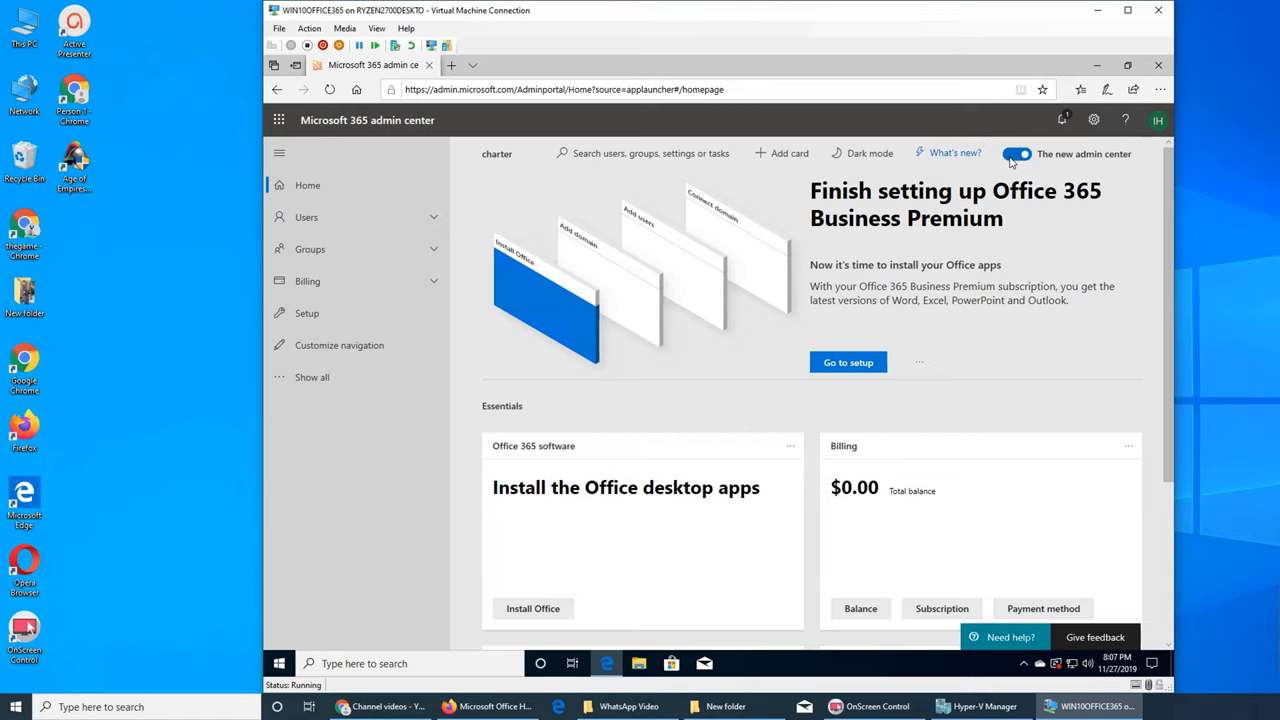
Step: Review the Home page's Essentials cards for Office software, $0.00 billing balance and user management
scroll(down, 3)
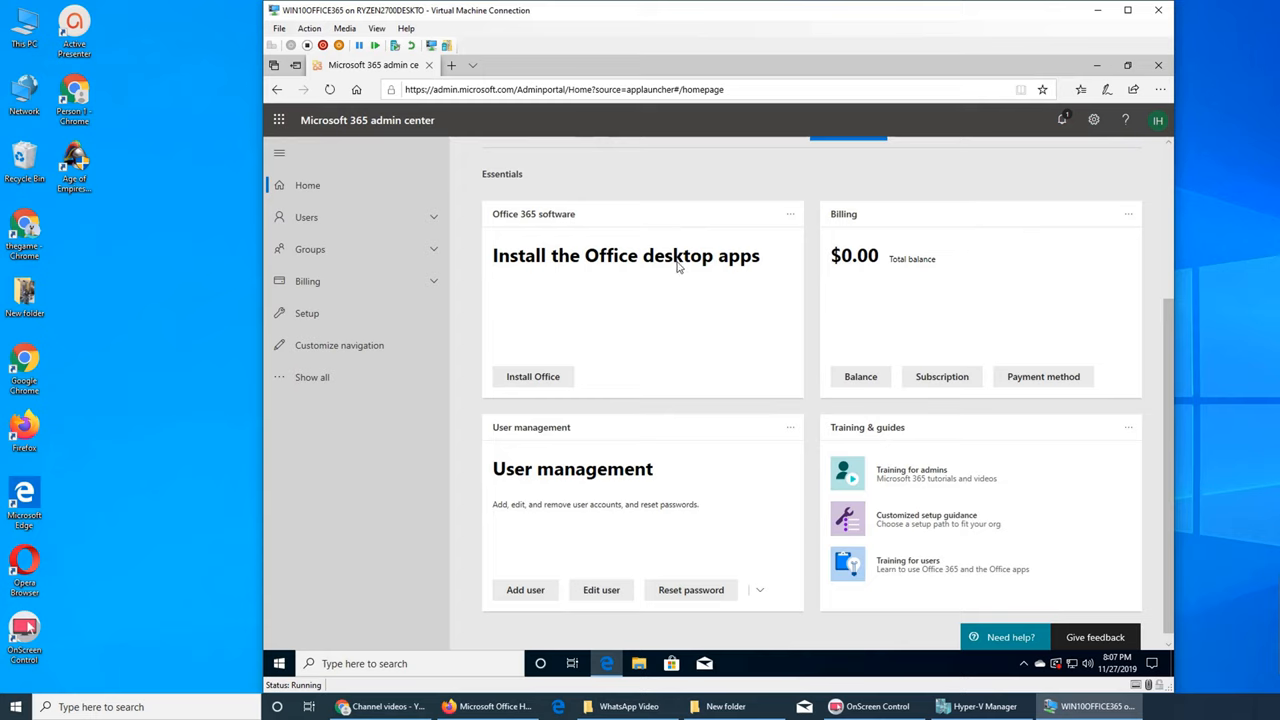
mouse_move(888, 340)
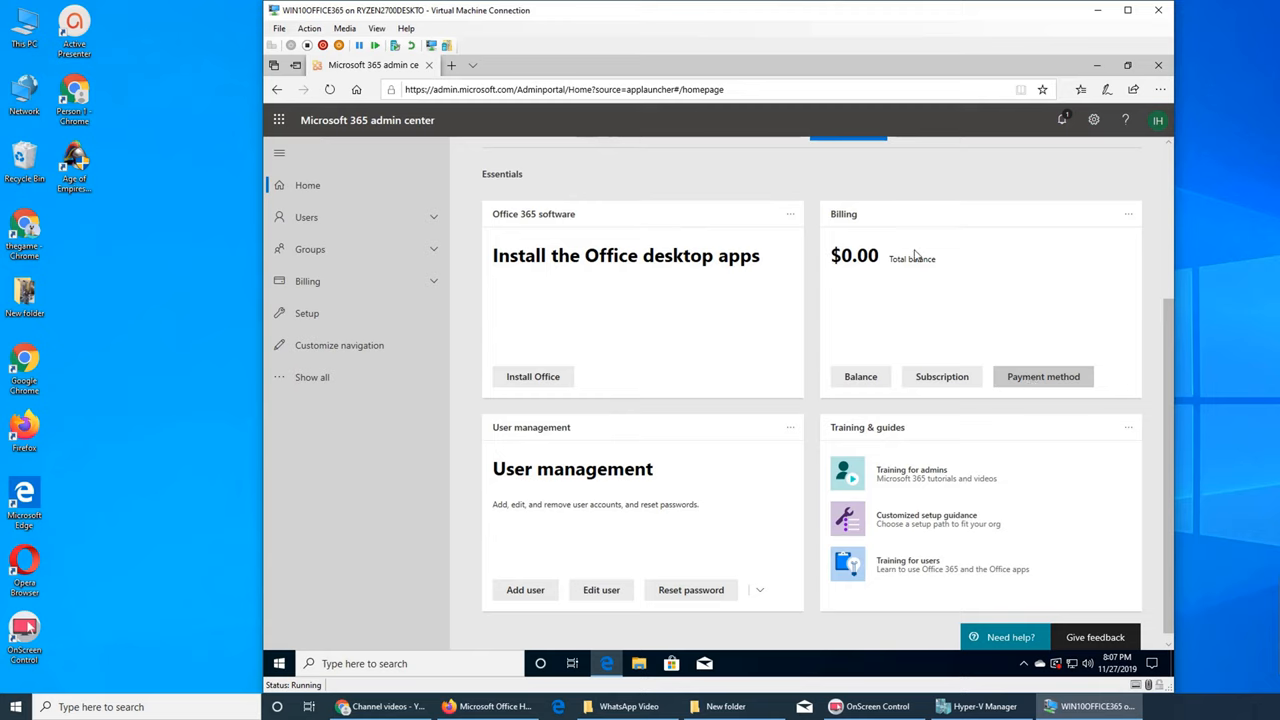
scroll(up, 3)
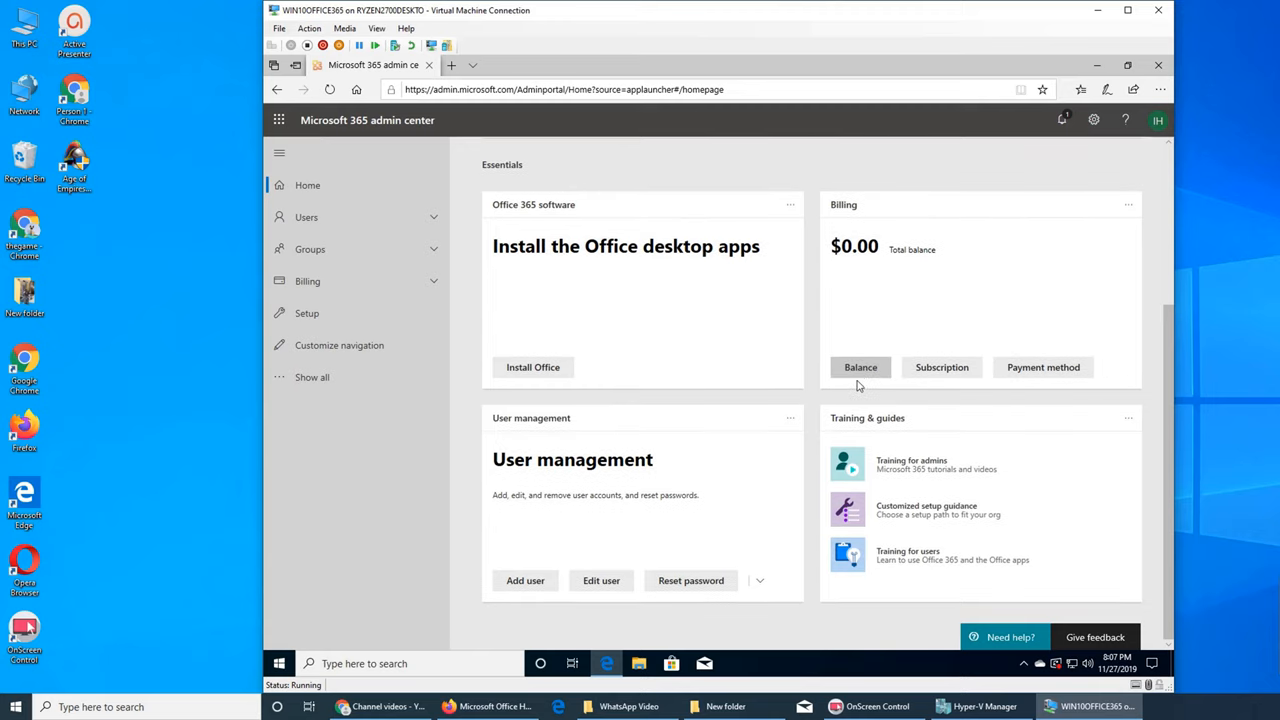
mouse_move(888, 430)
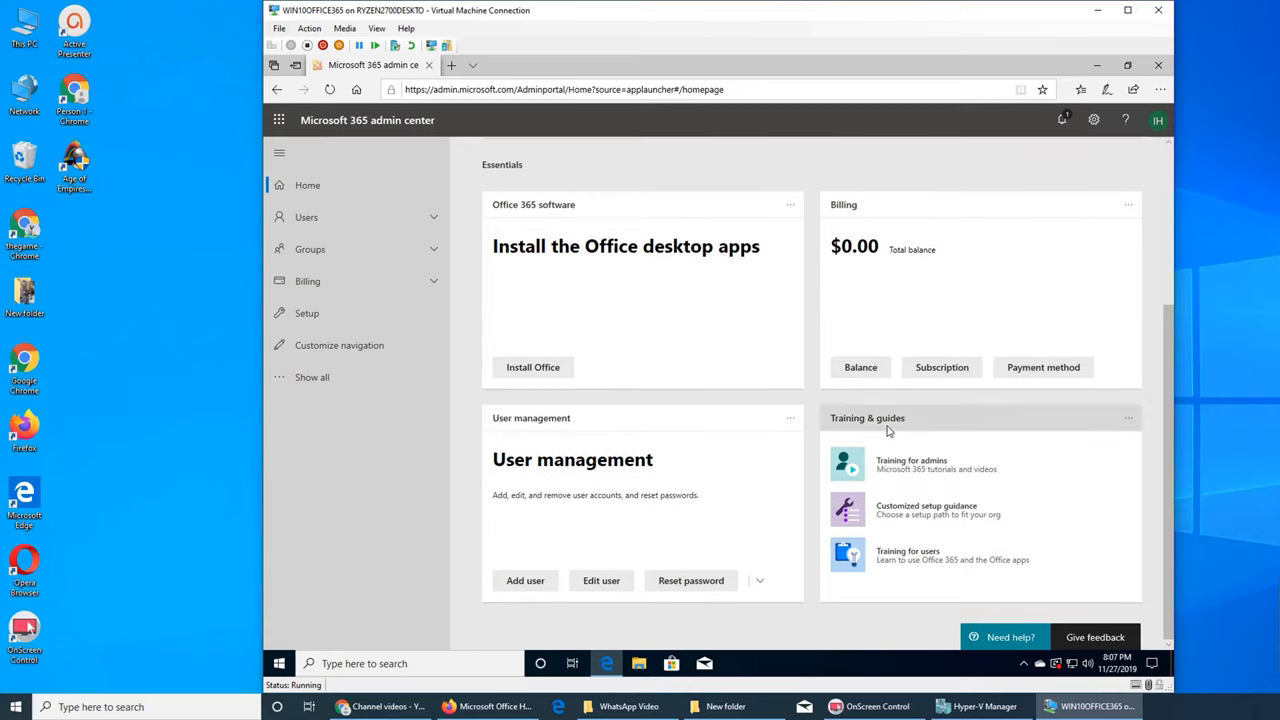
mouse_move(688, 508)
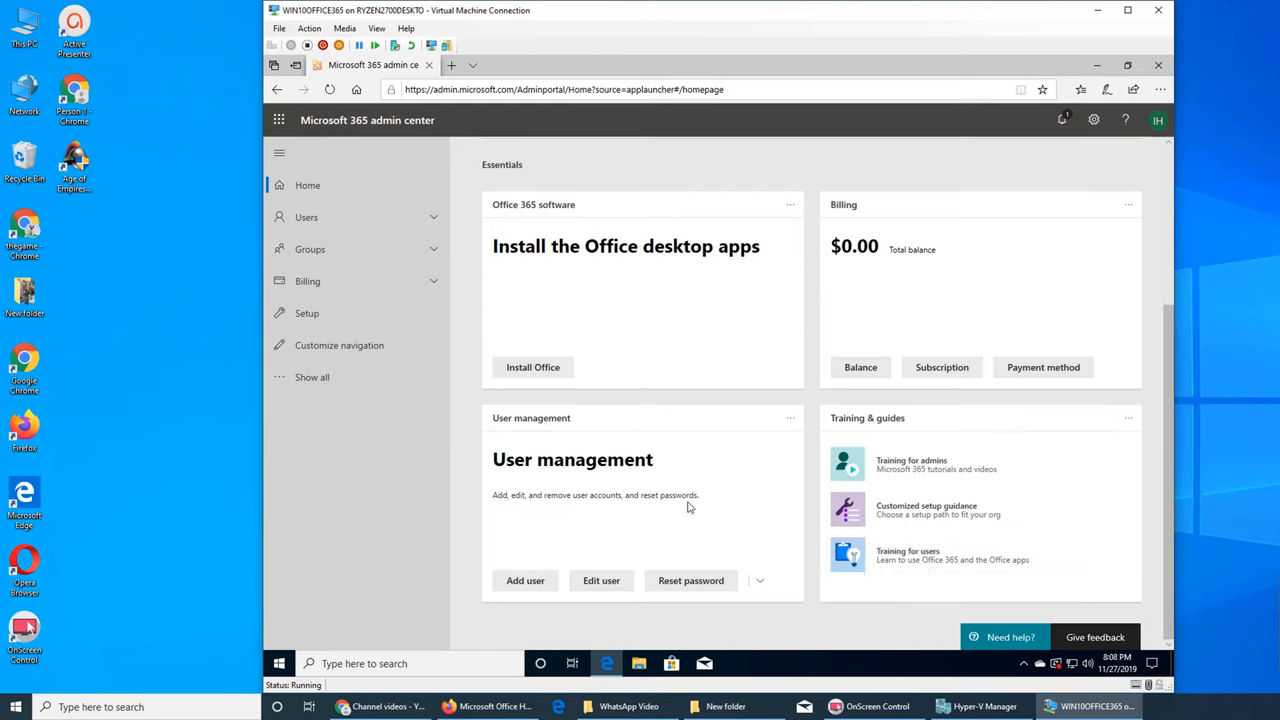
mouse_move(312, 376)
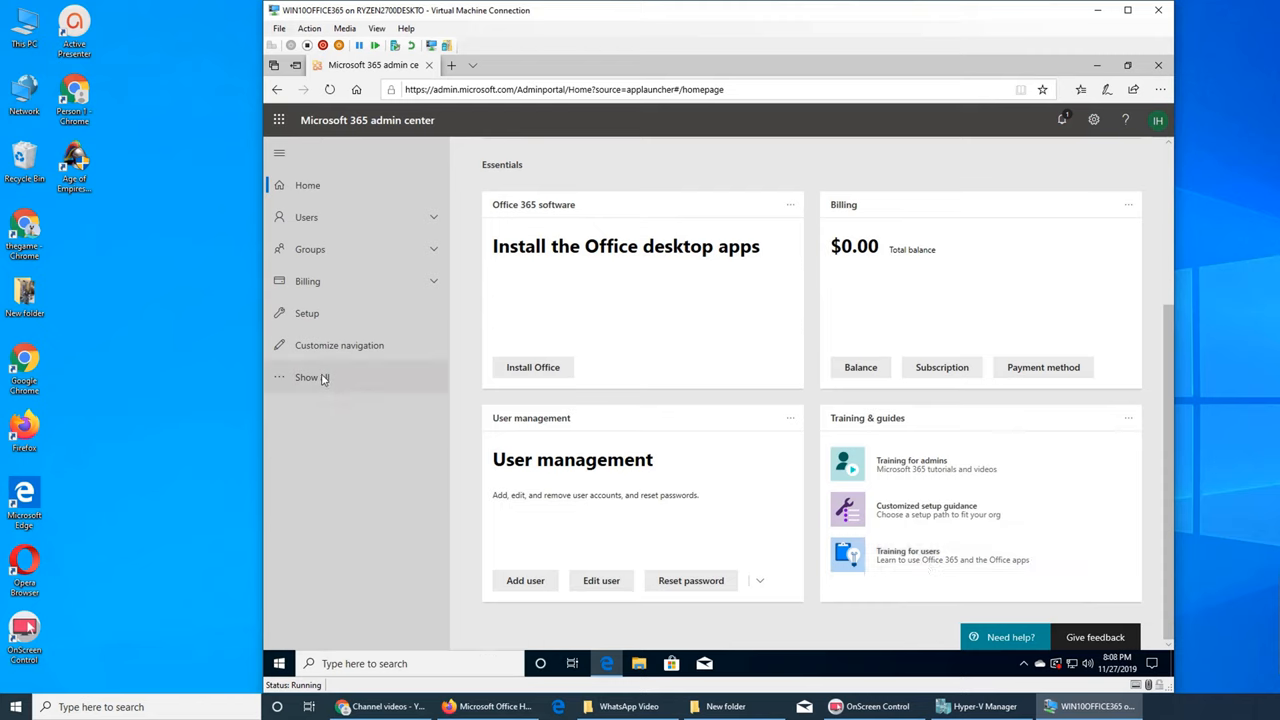
Step: Reveal the full navigation with Show all and go to the All admin centers list
click(320, 376)
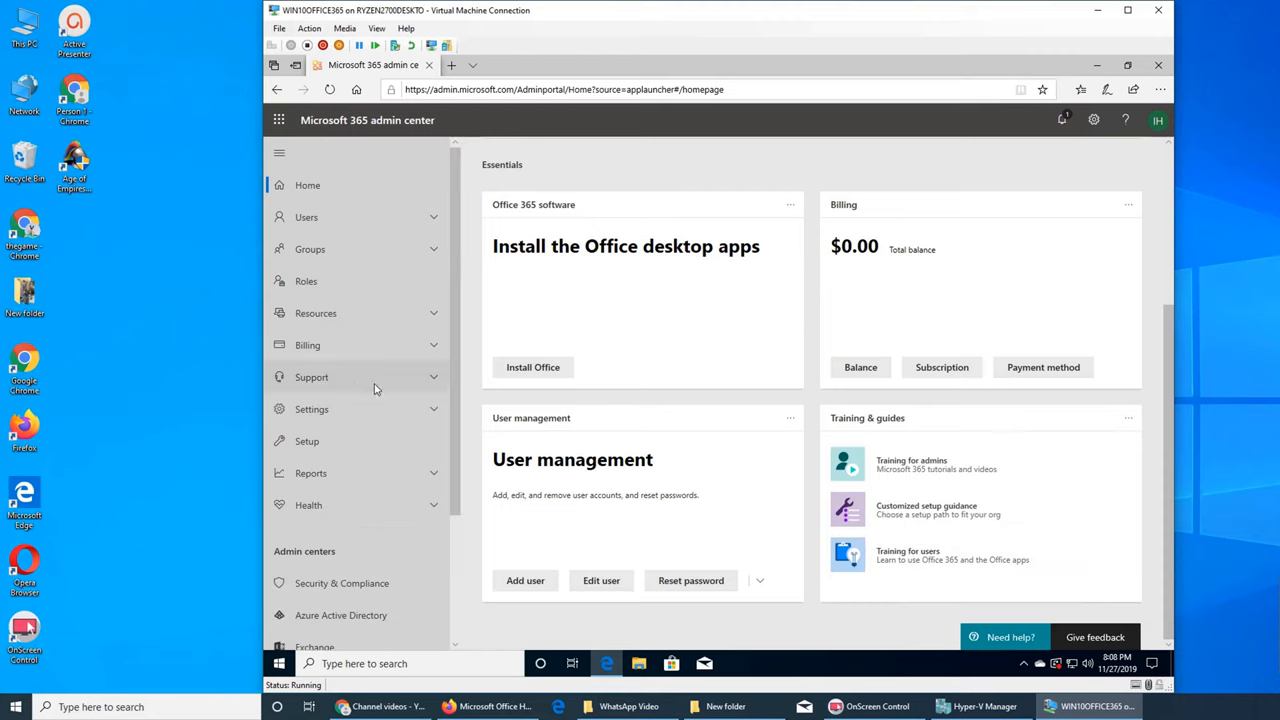
scroll(down, 3)
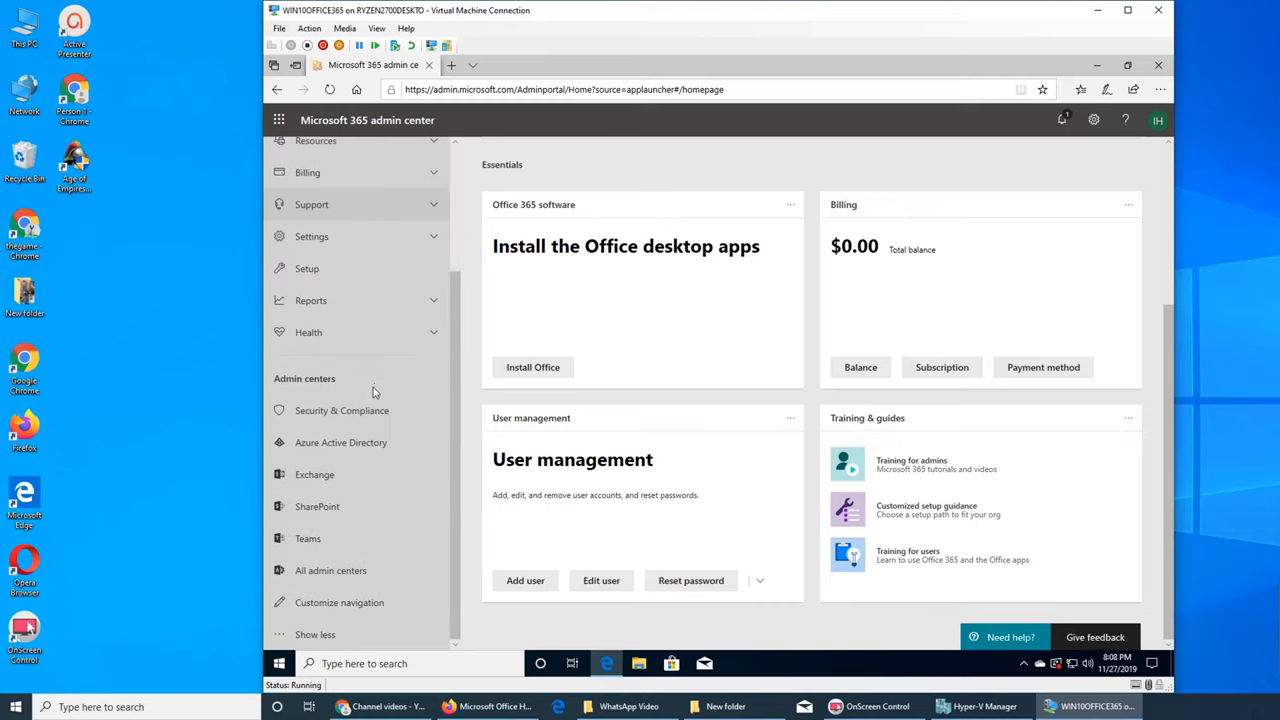
mouse_move(340, 410)
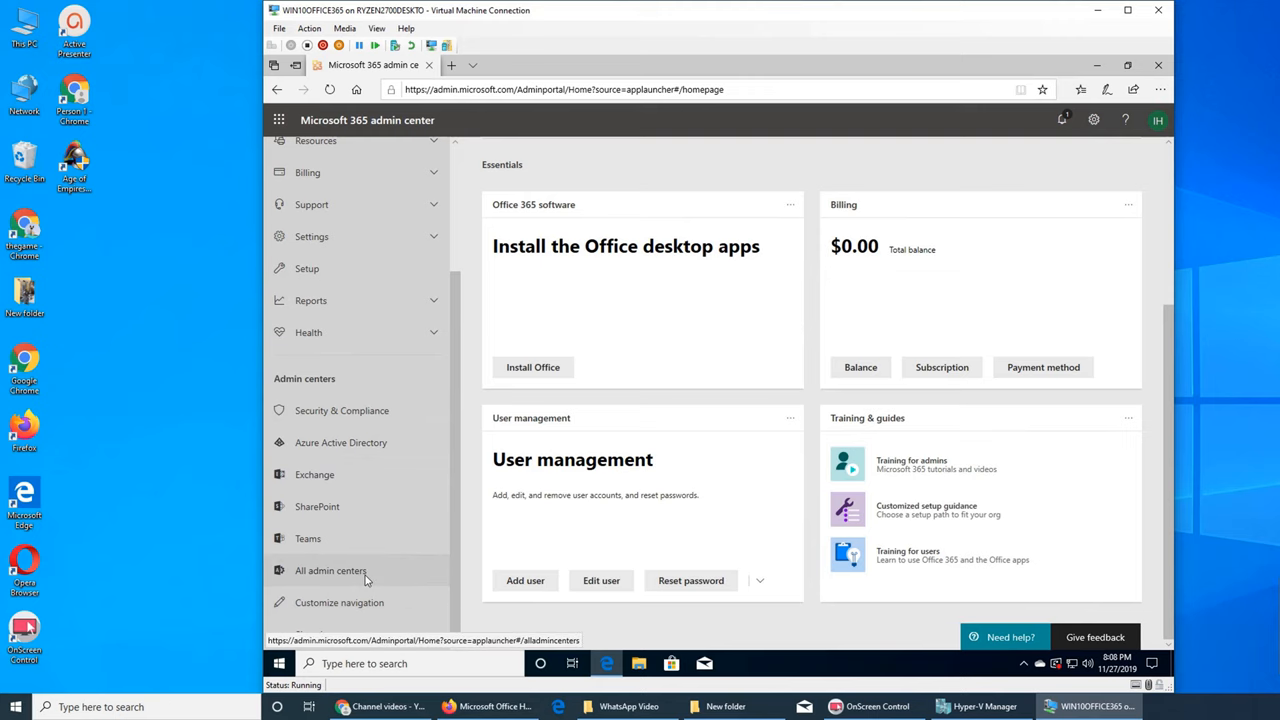
click(330, 570)
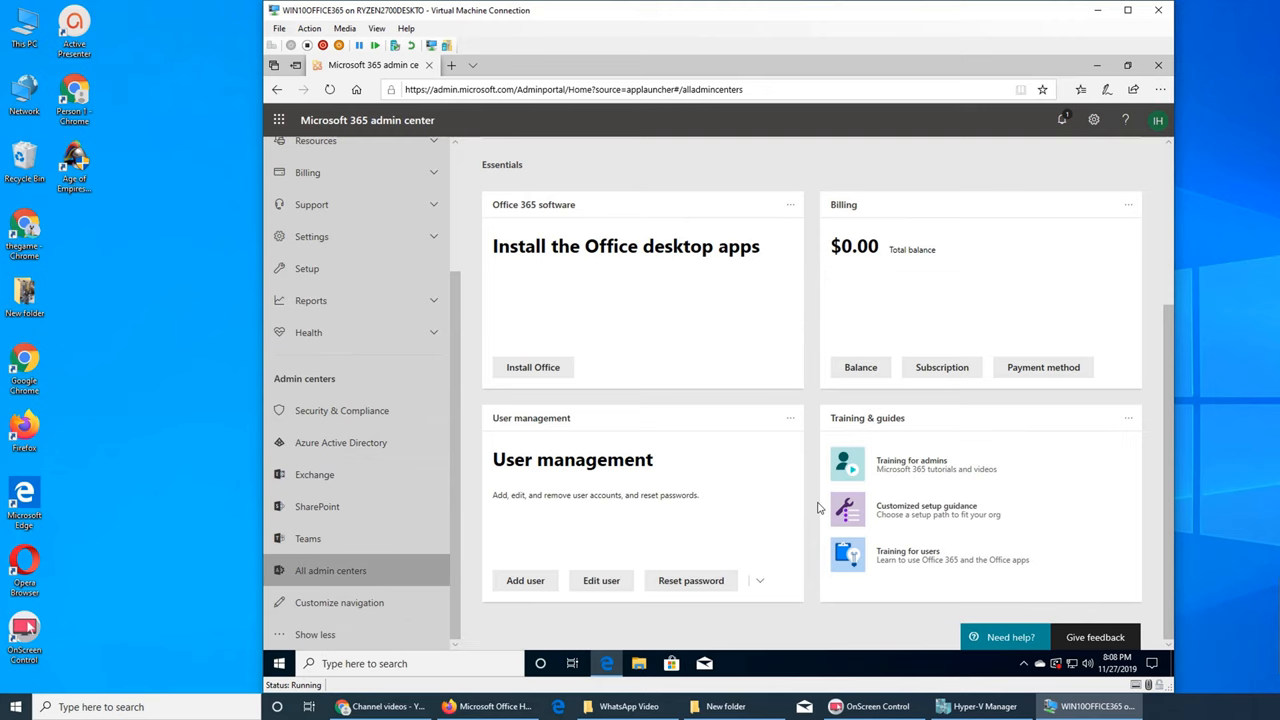
click(330, 570)
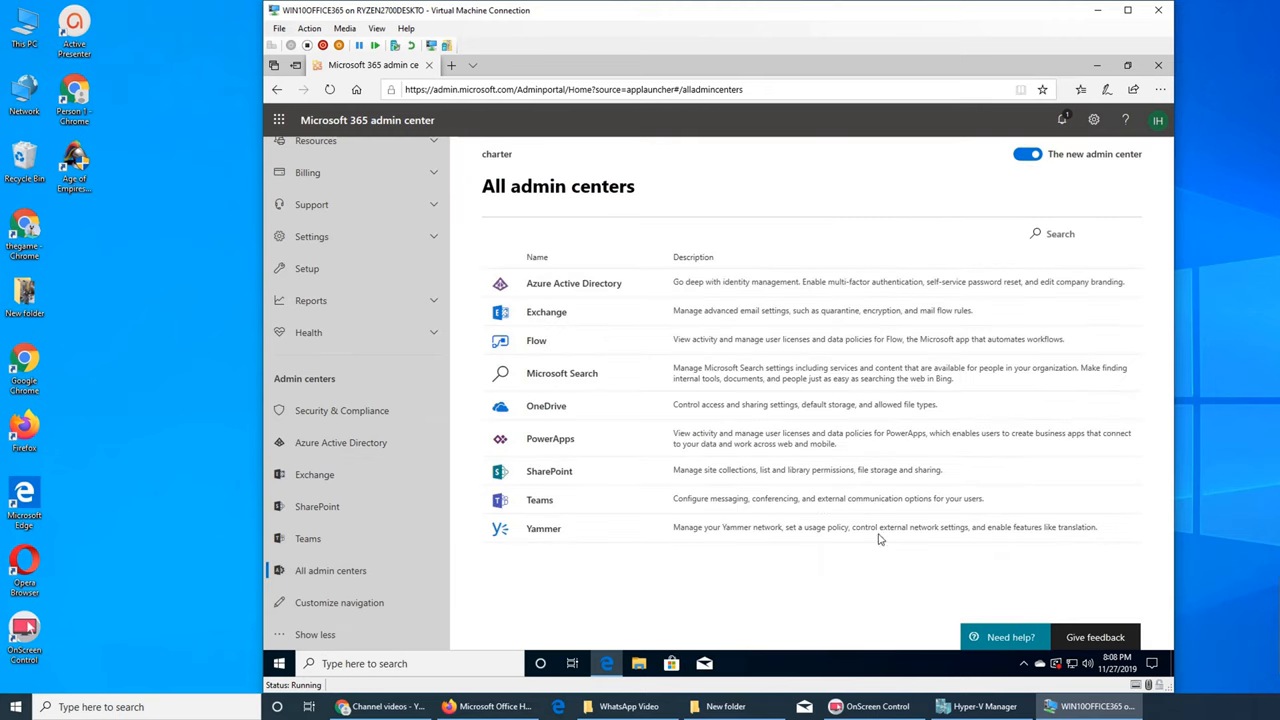
mouse_move(574, 282)
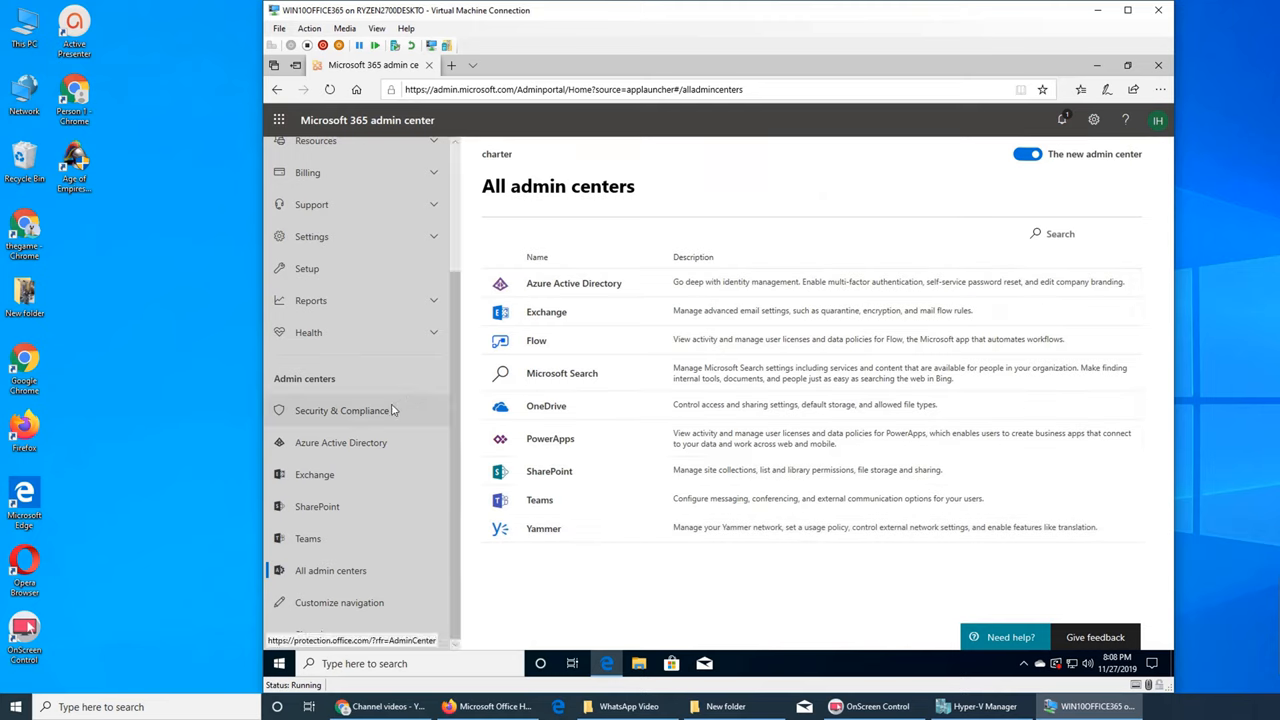
scroll(up, 3)
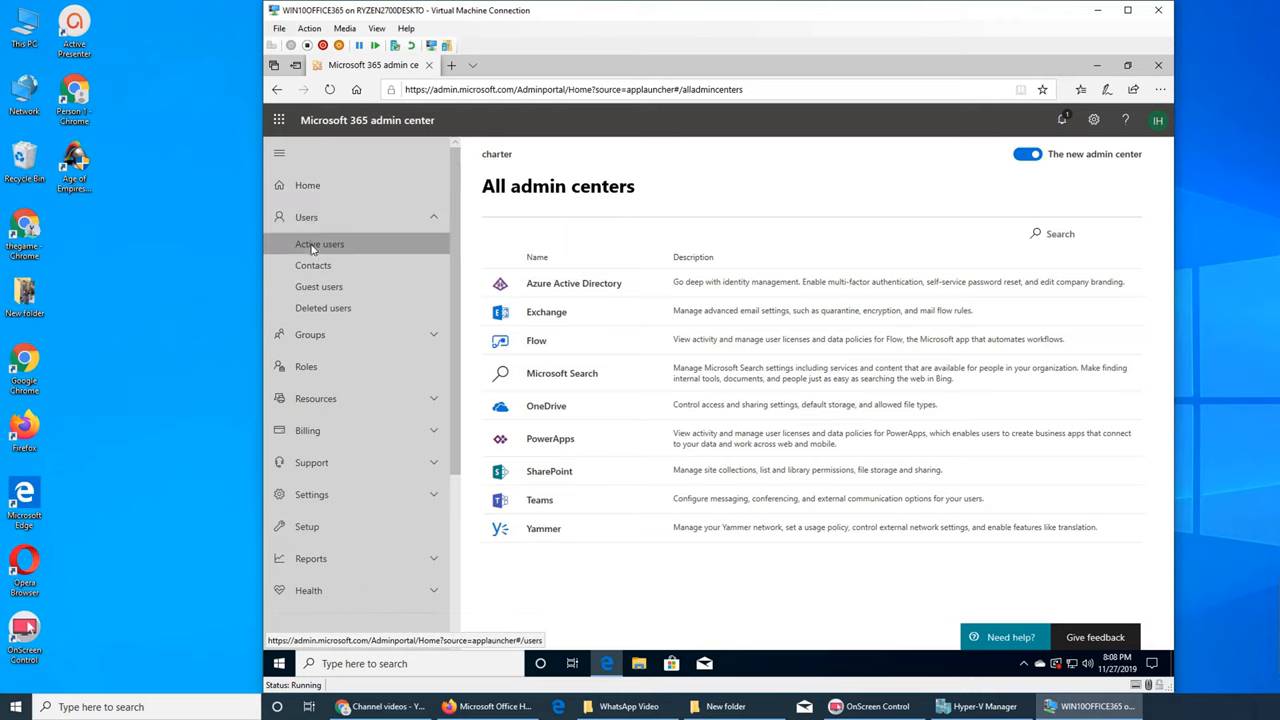
click(320, 244)
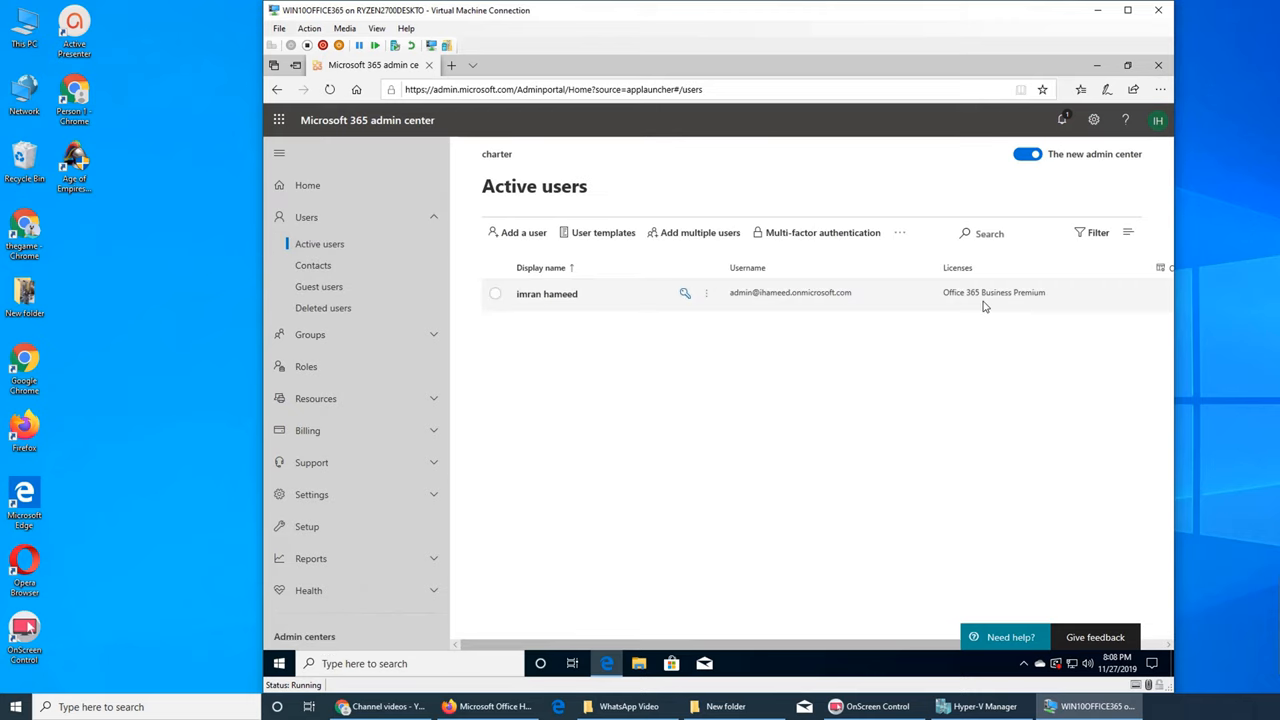
mouse_move(848, 300)
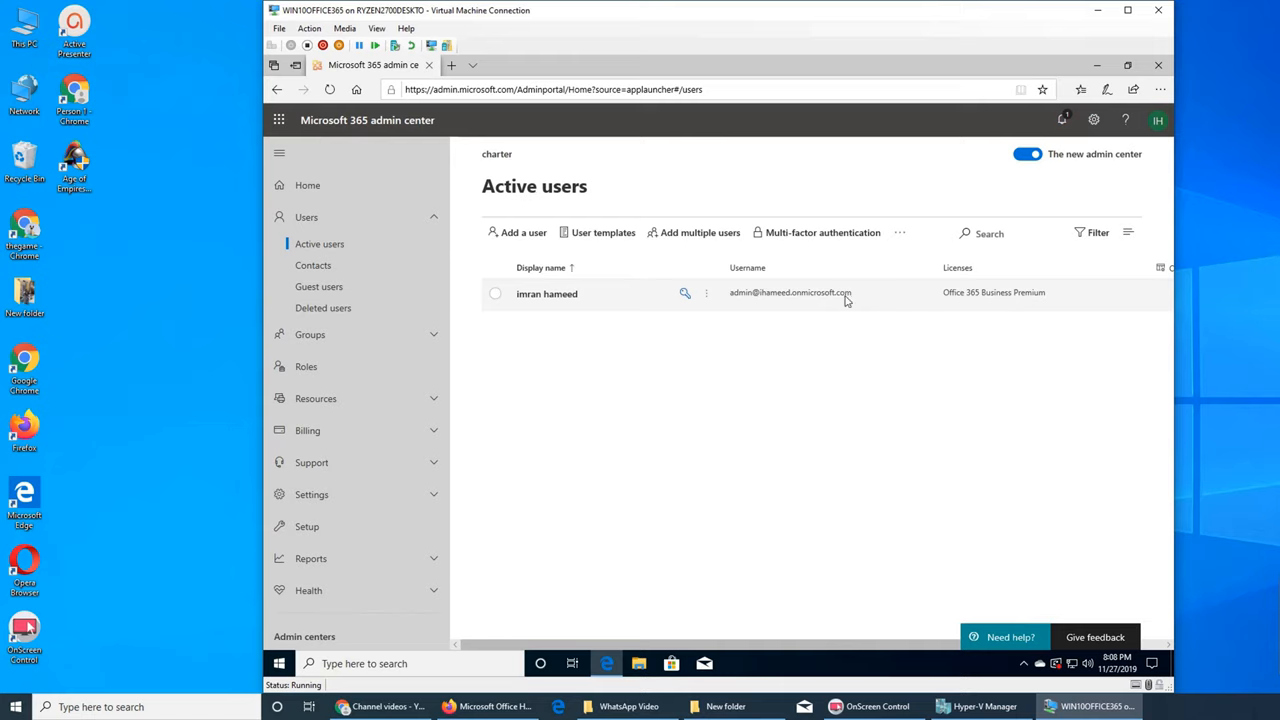
mouse_move(572, 312)
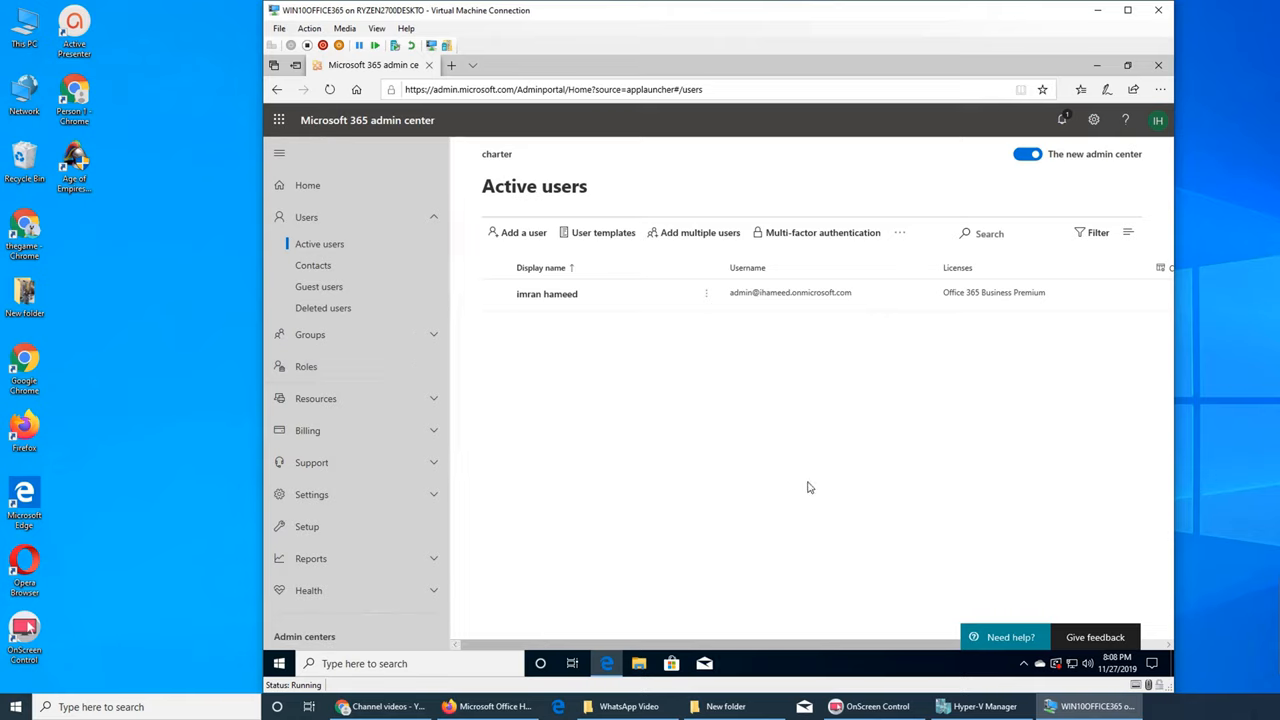
mouse_move(784, 536)
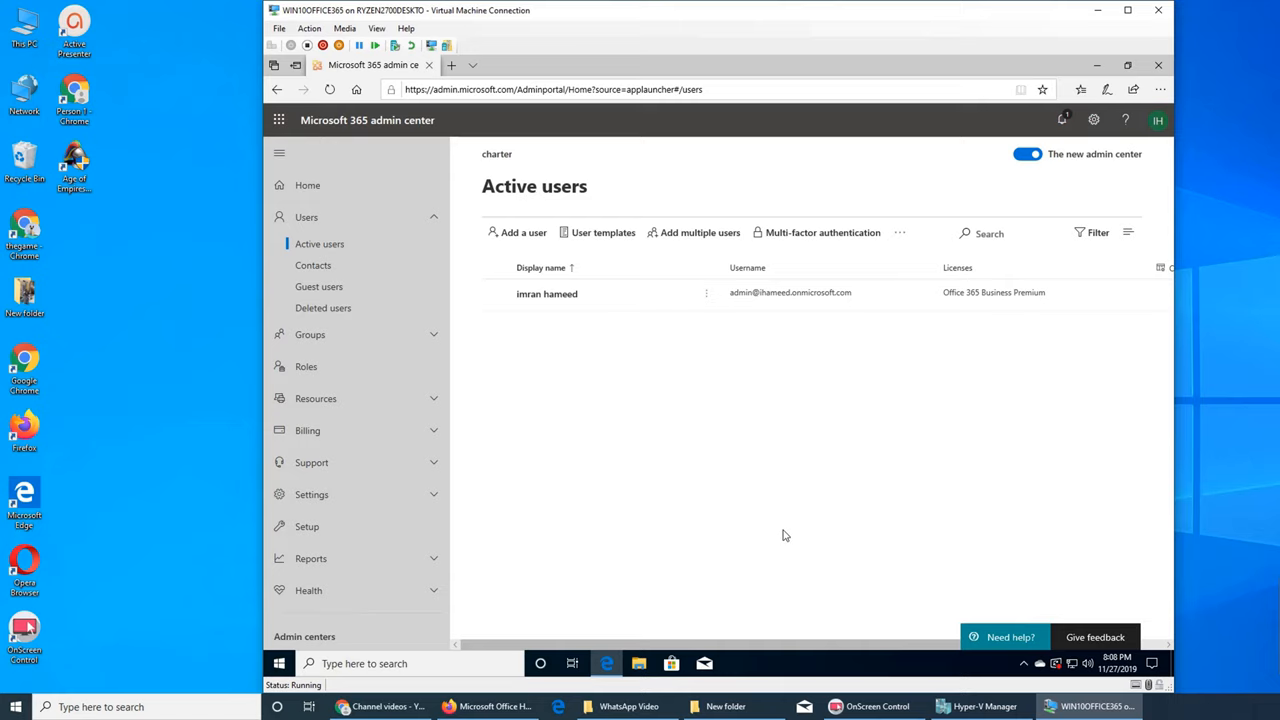
mouse_move(776, 432)
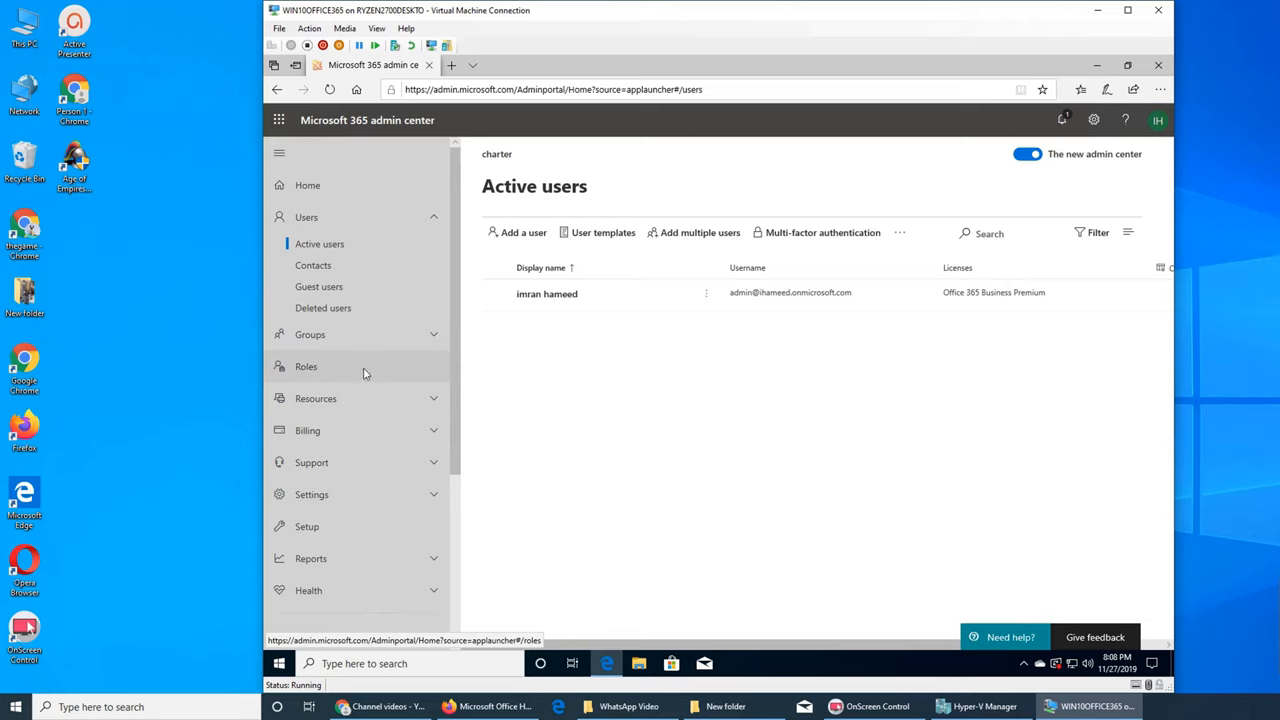
mouse_move(376, 394)
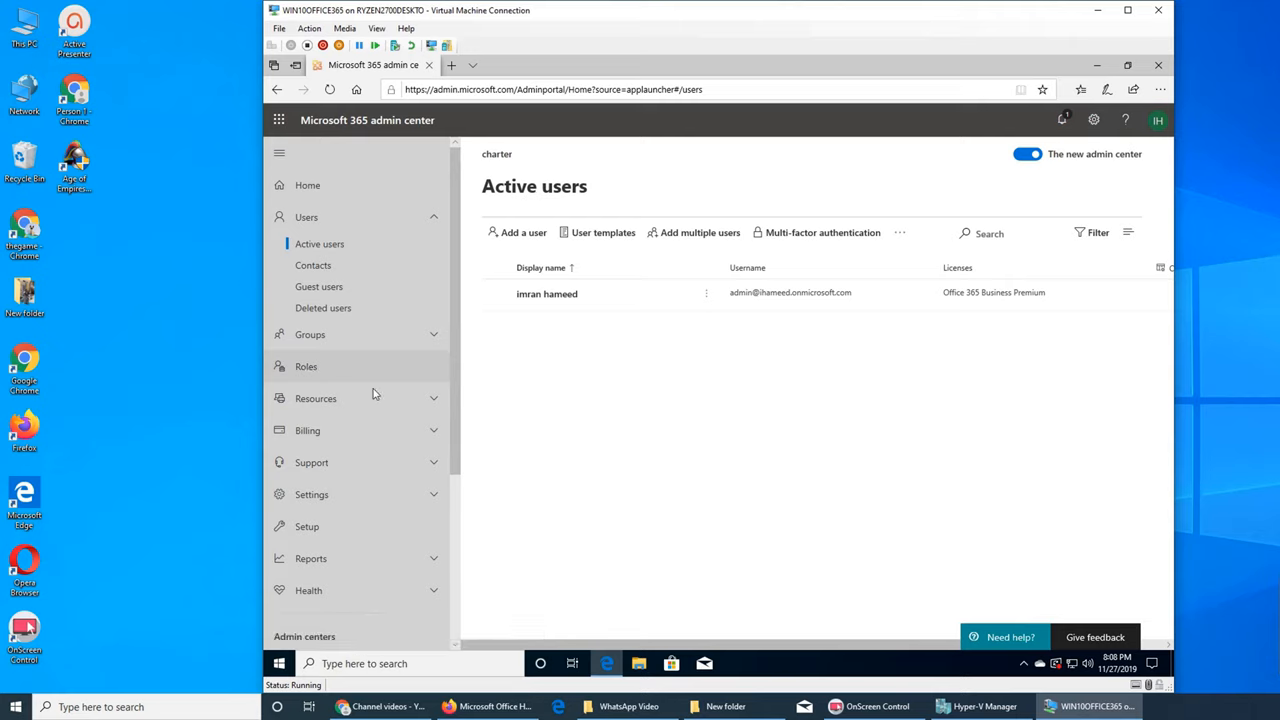
mouse_move(404, 444)
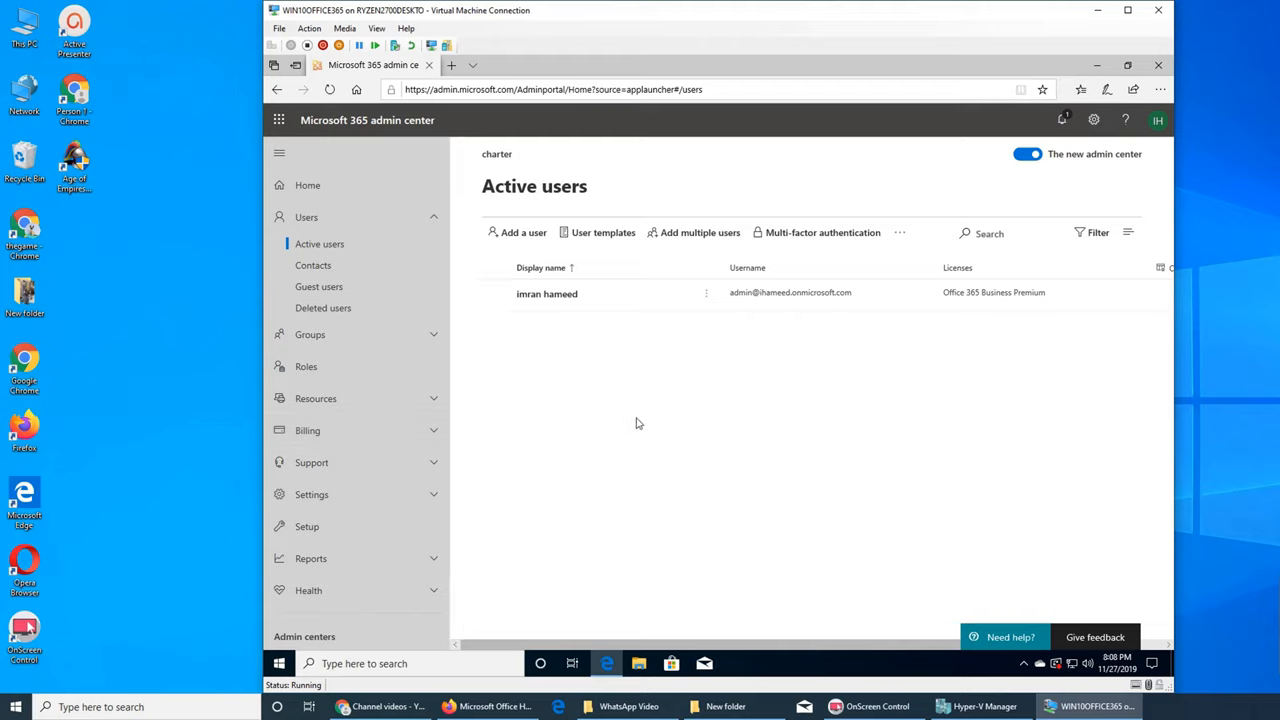
Step: Go to Purchase services under Billing in the left navigation
click(308, 430)
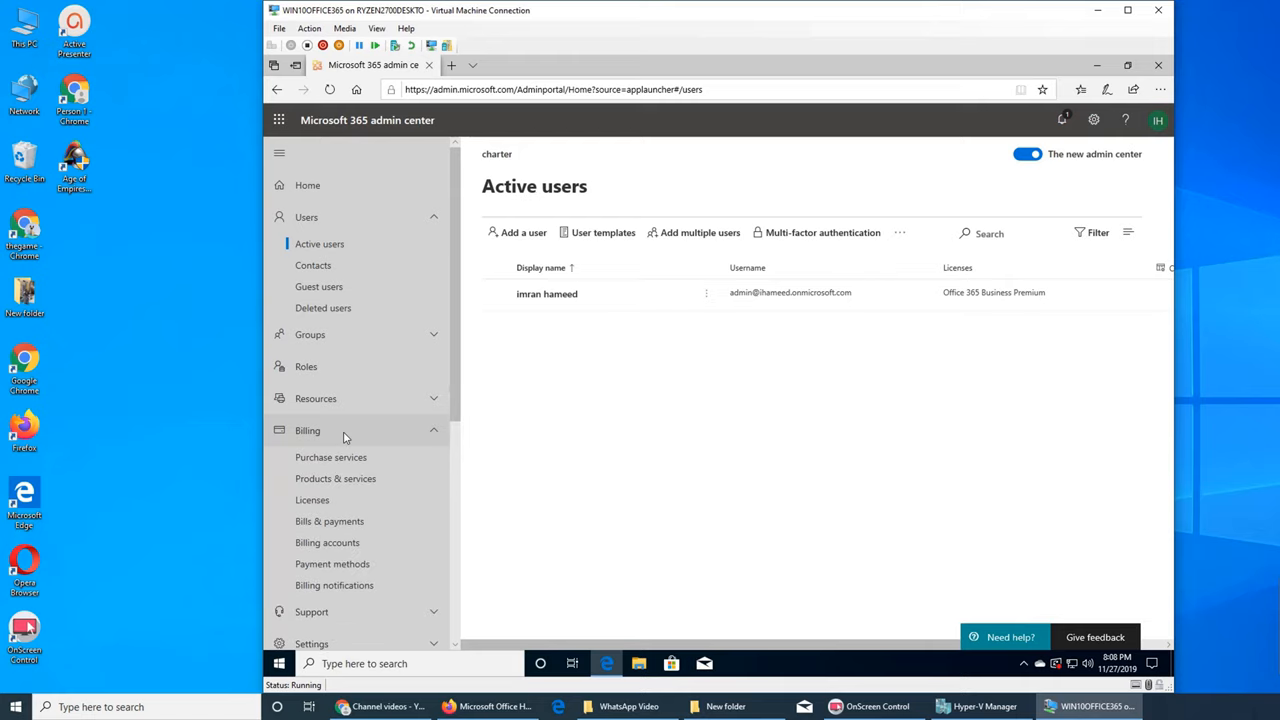
click(332, 456)
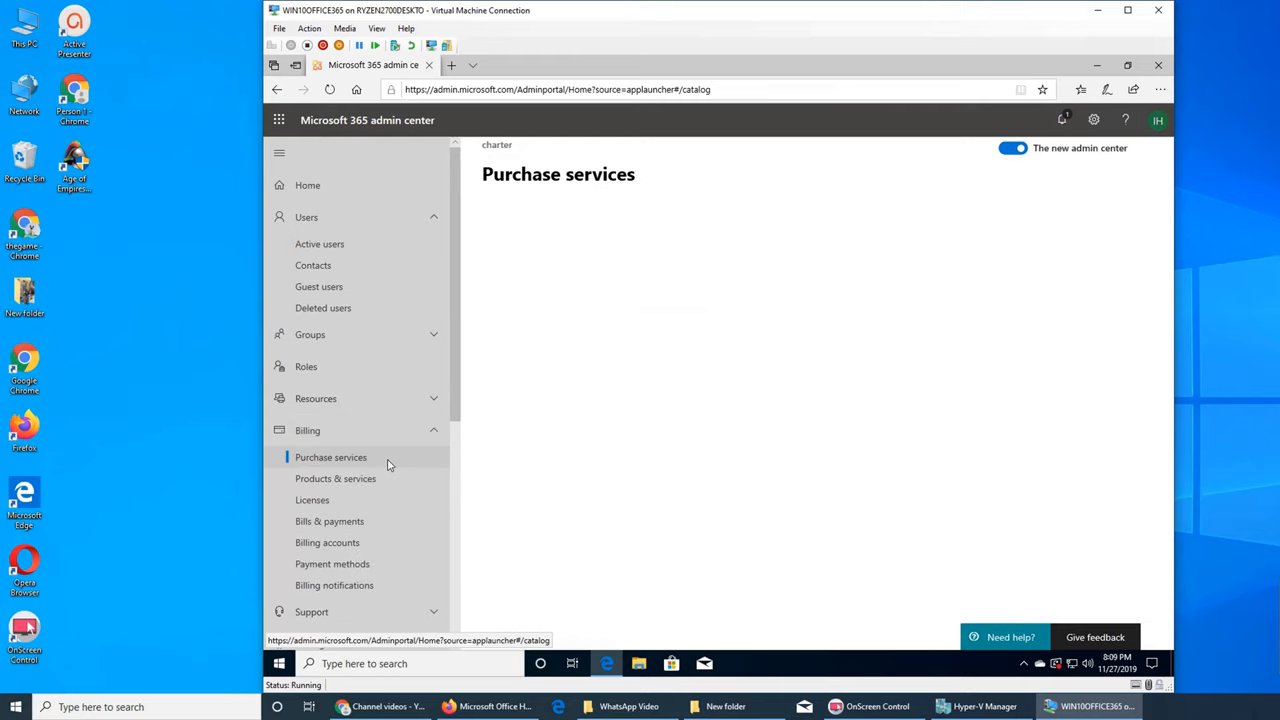
click(330, 456)
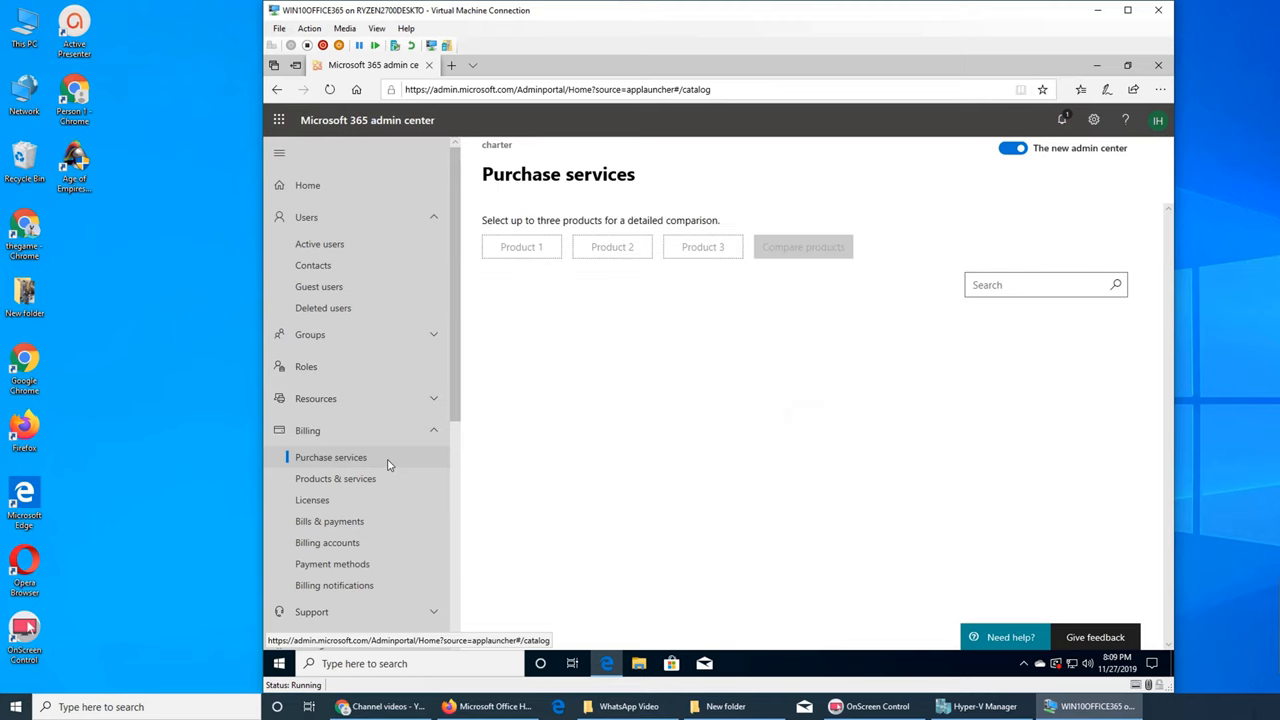
click(330, 456)
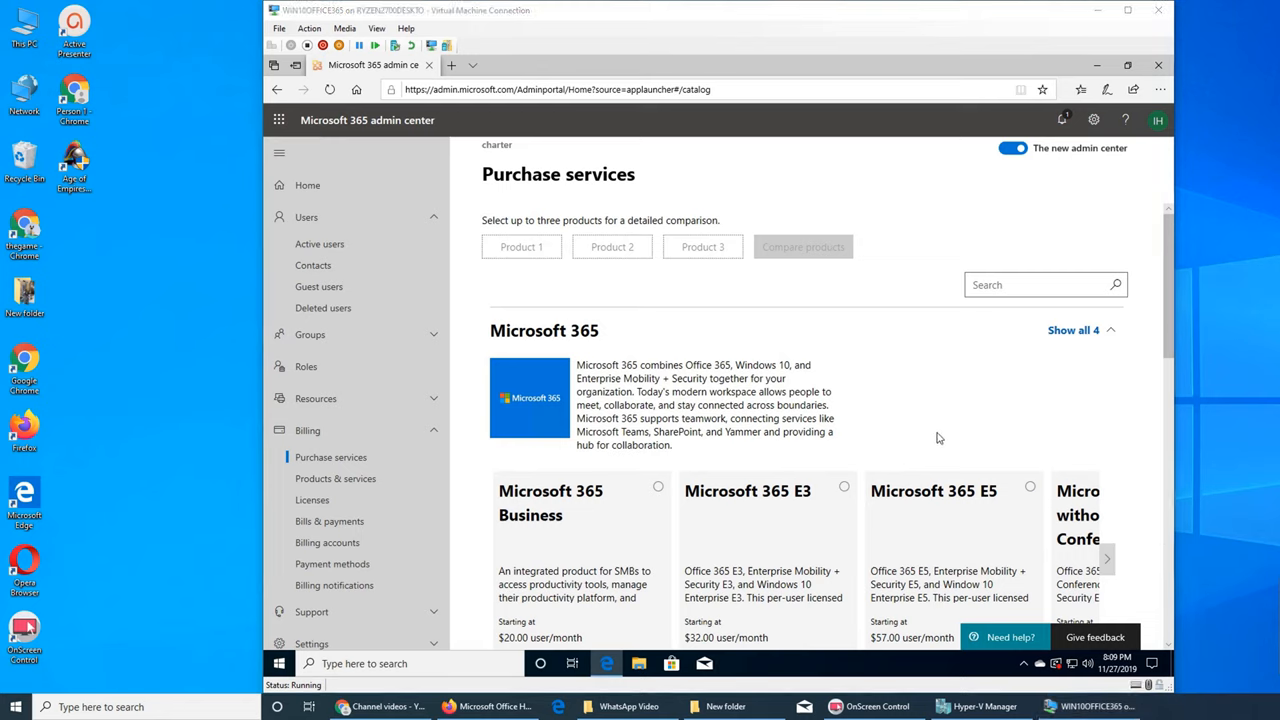
mouse_move(964, 418)
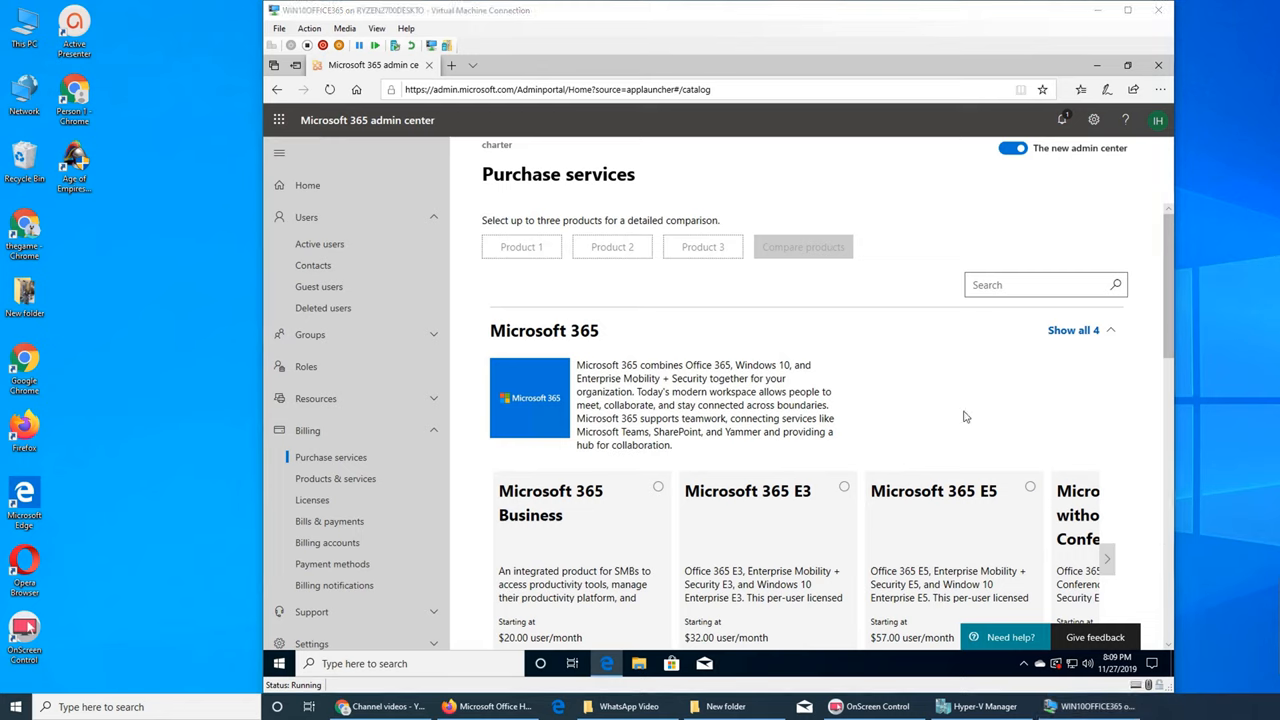
click(1128, 10)
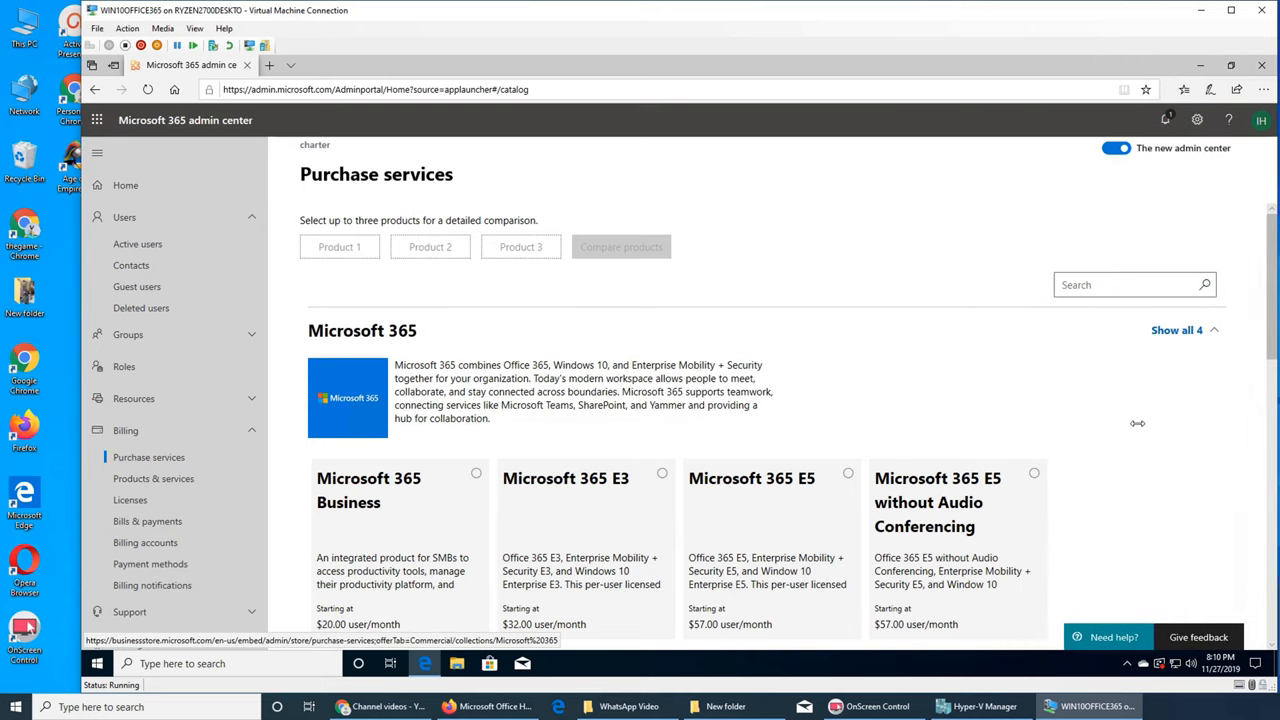
Step: Browse the catalog of Microsoft 365 plans and Business apps with their monthly prices
scroll(down, 3)
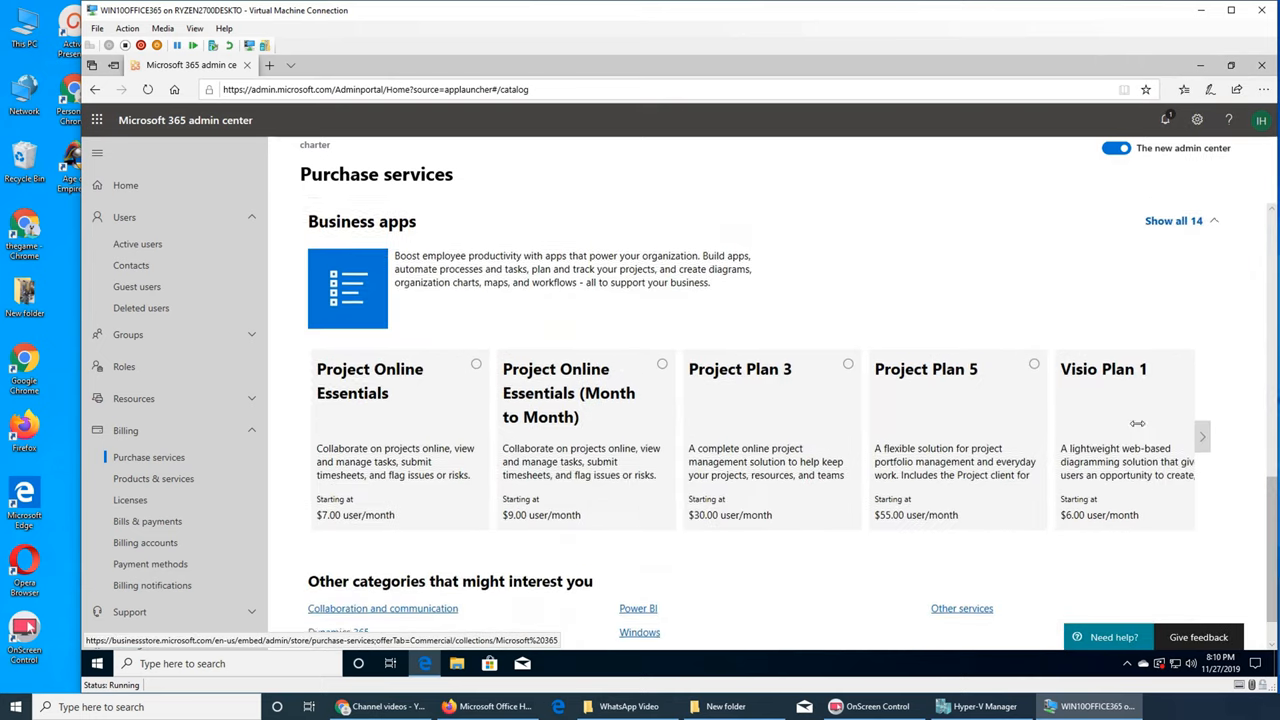
scroll(down, 3)
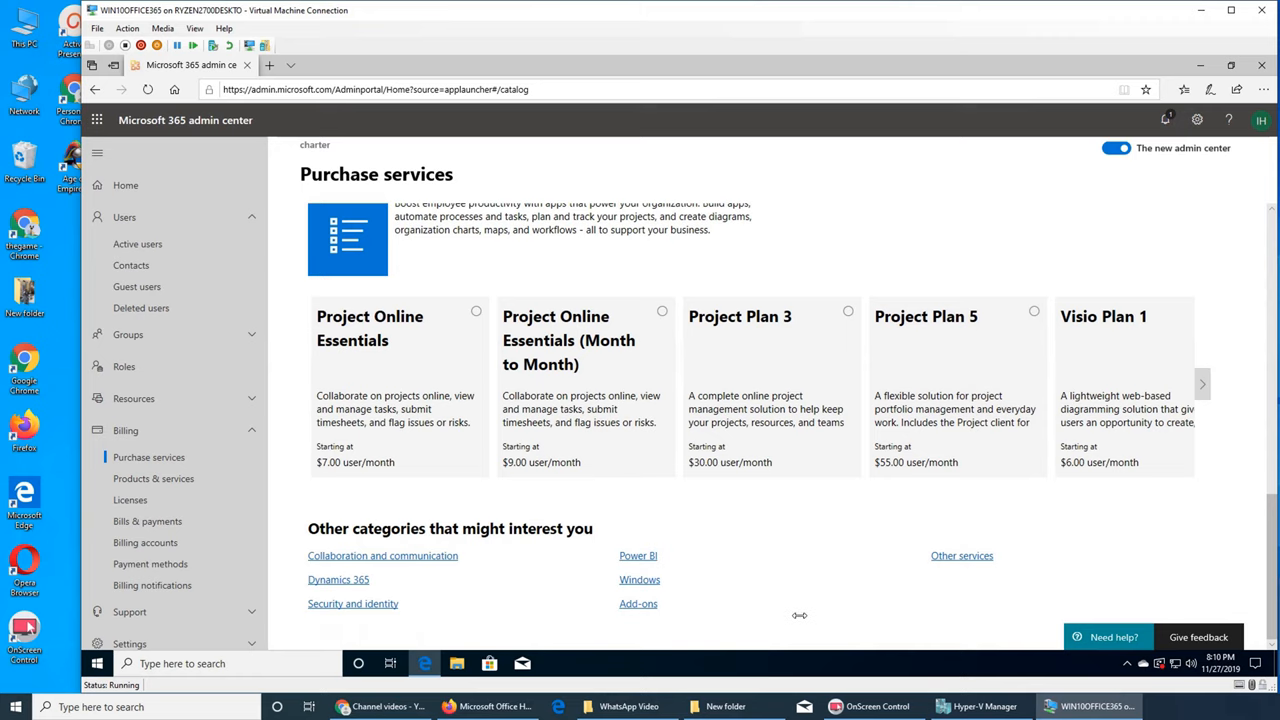
scroll(up, 3)
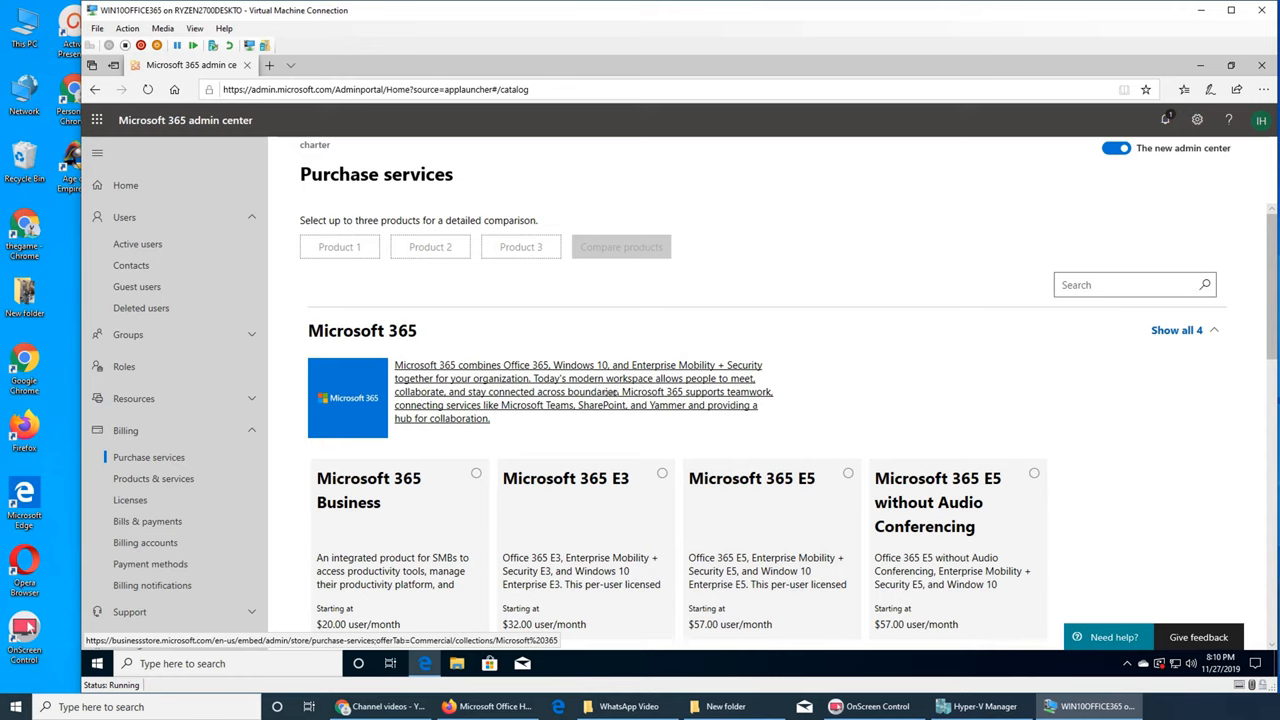
mouse_move(520, 248)
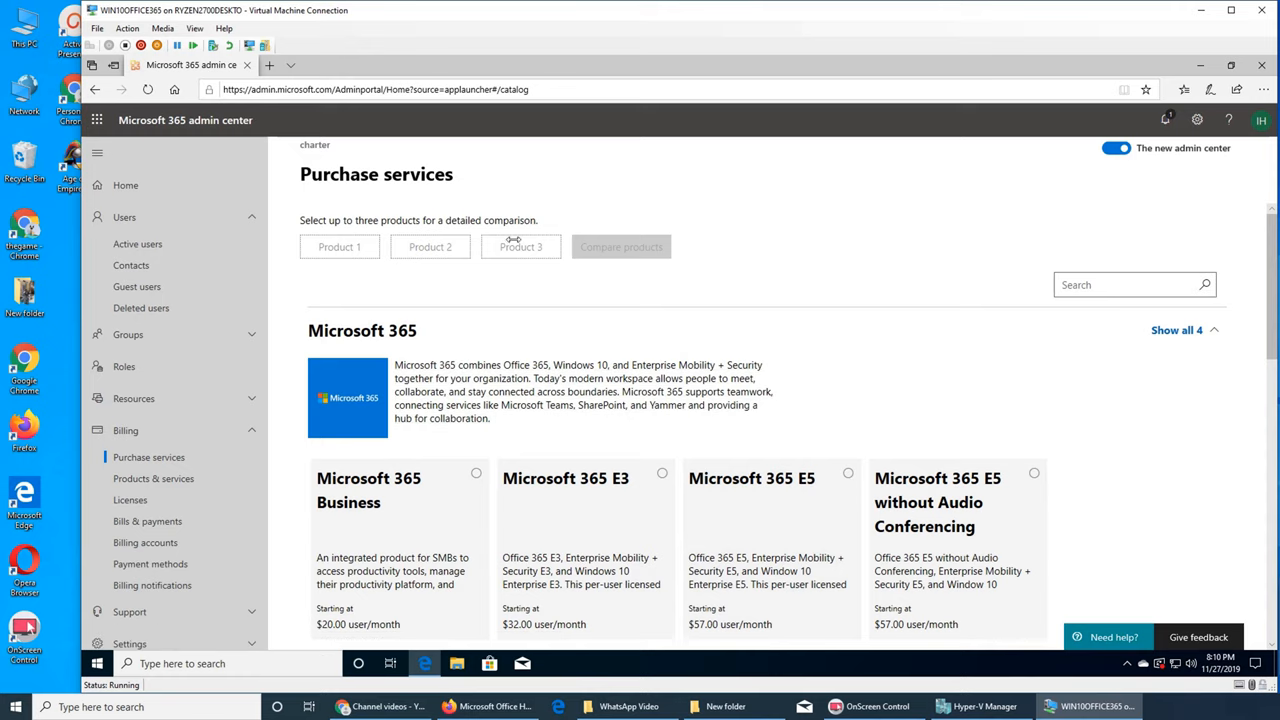
scroll(down, 3)
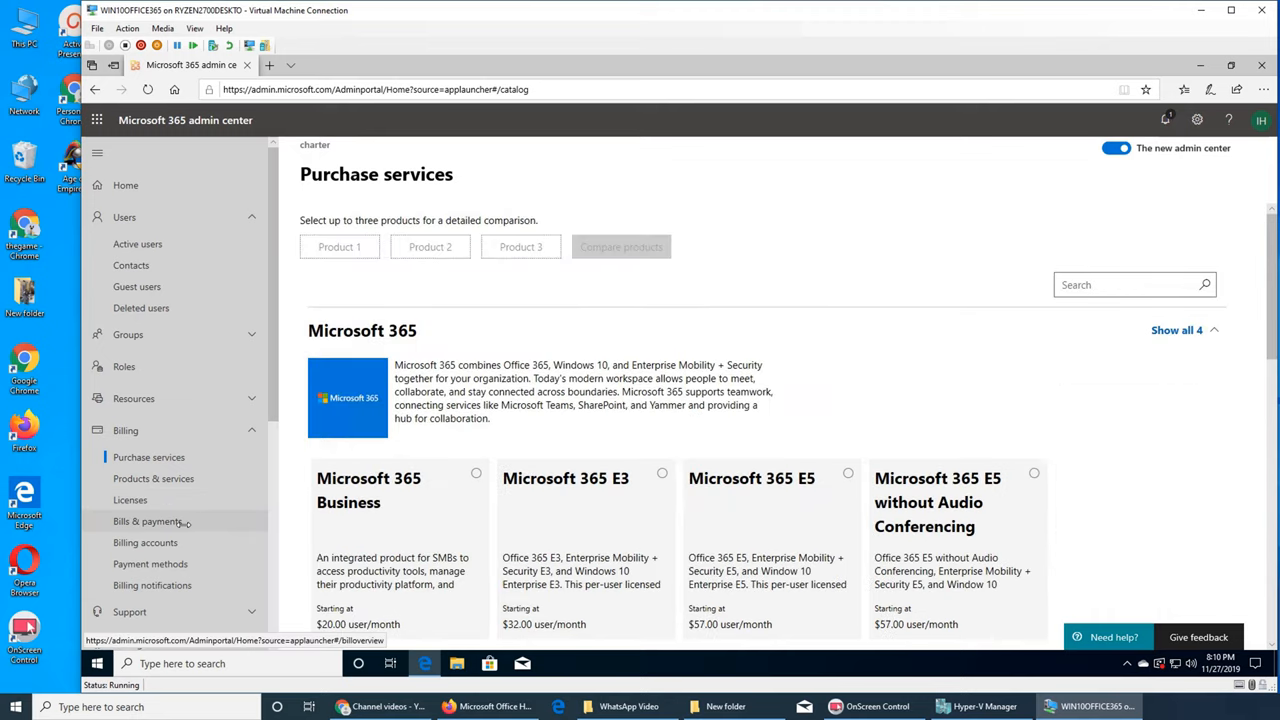
Step: Check Bills & payments invoices and Payment methods, then view the Billing accounts information
click(148, 520)
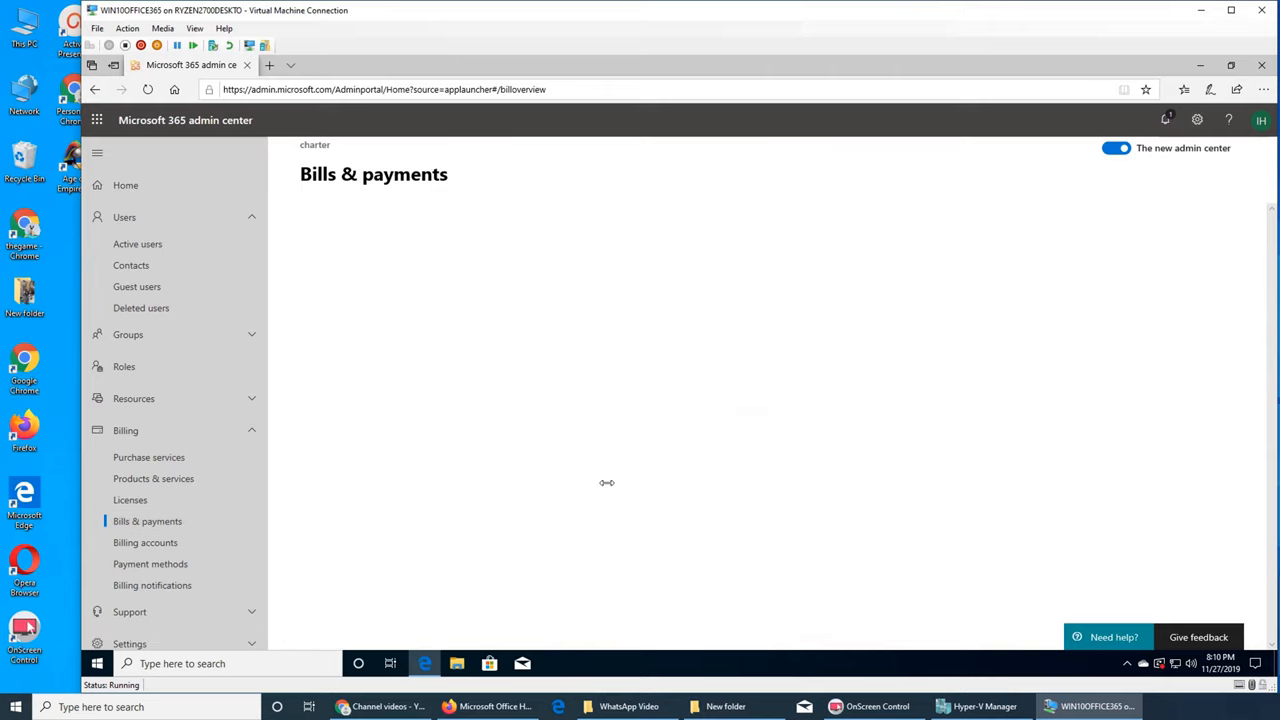
click(148, 520)
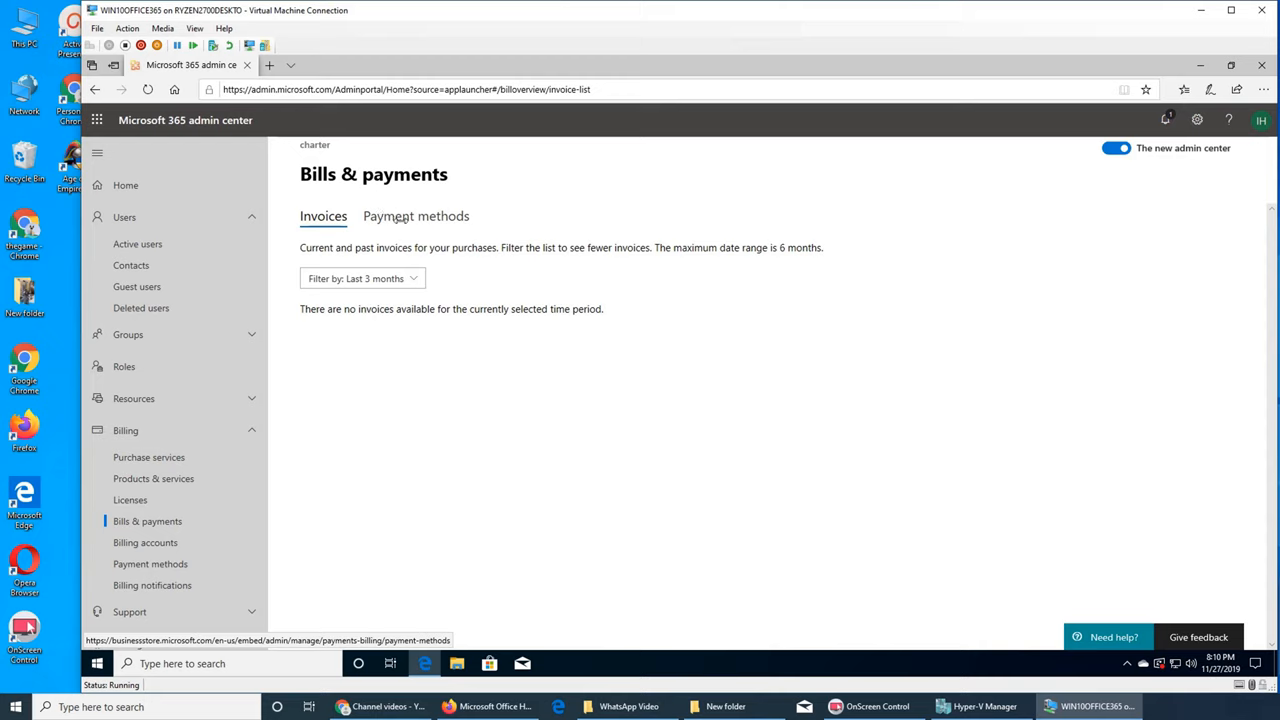
click(416, 216)
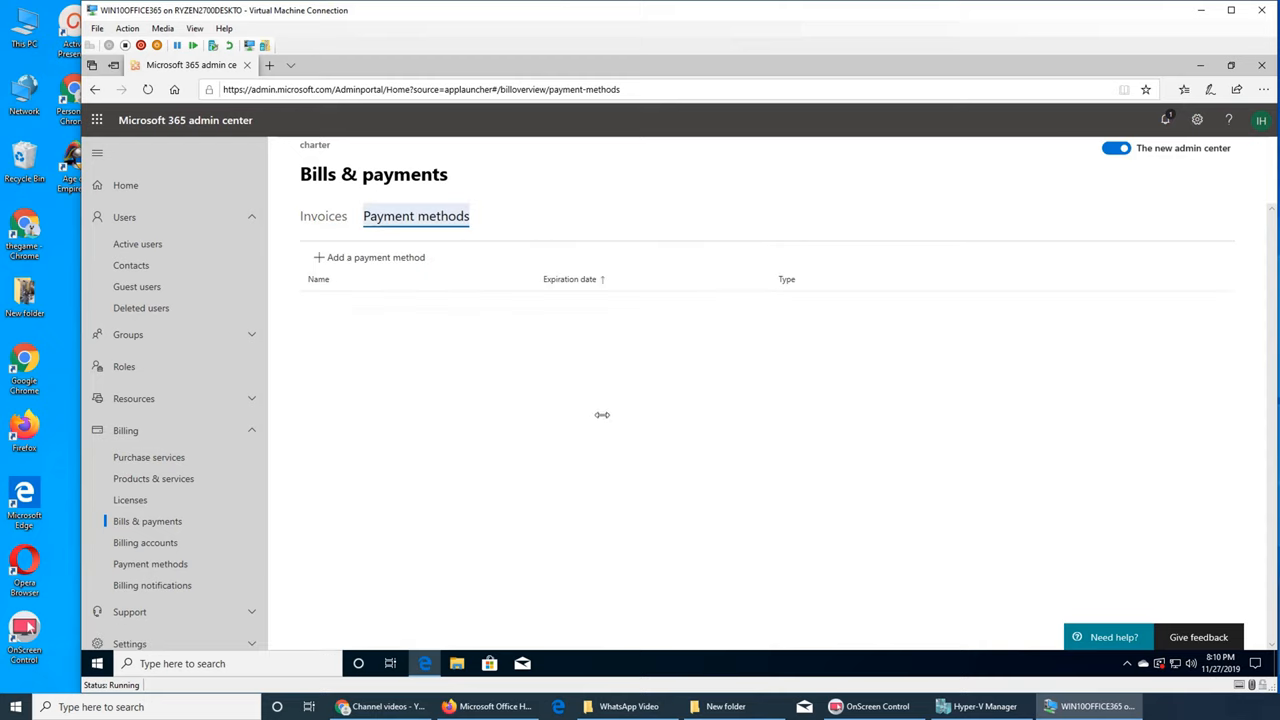
click(144, 542)
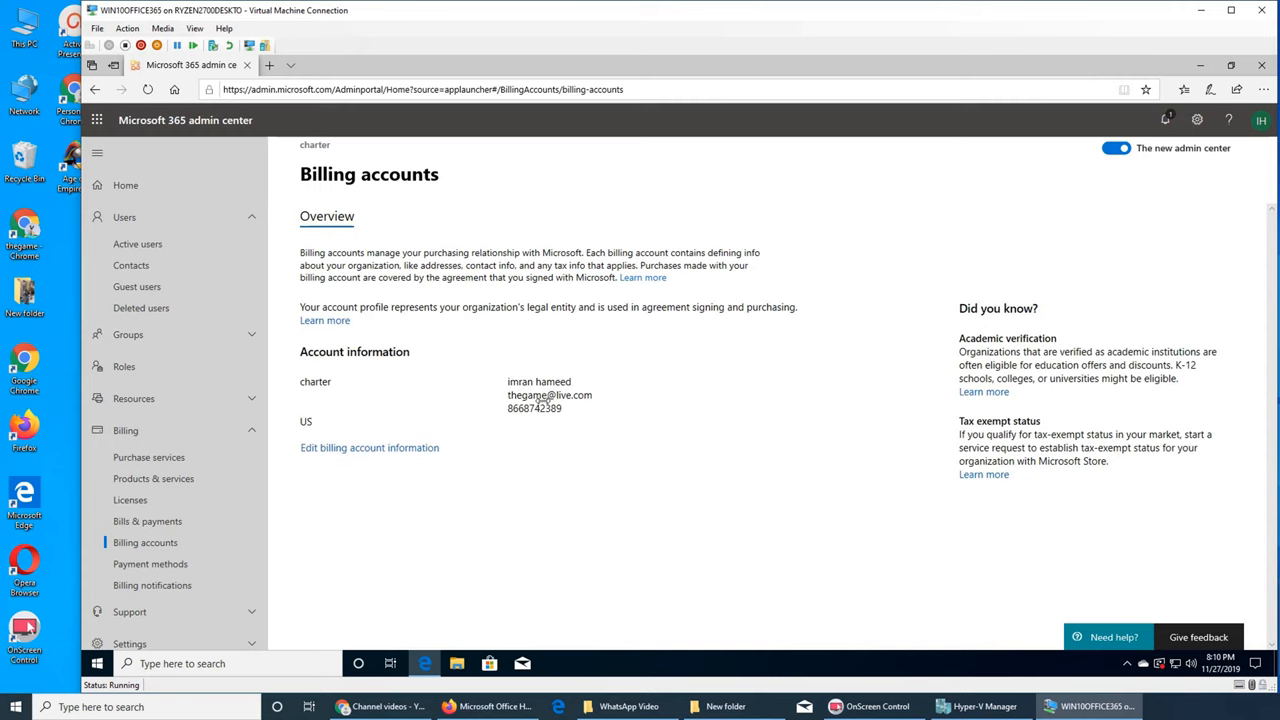
mouse_move(548, 430)
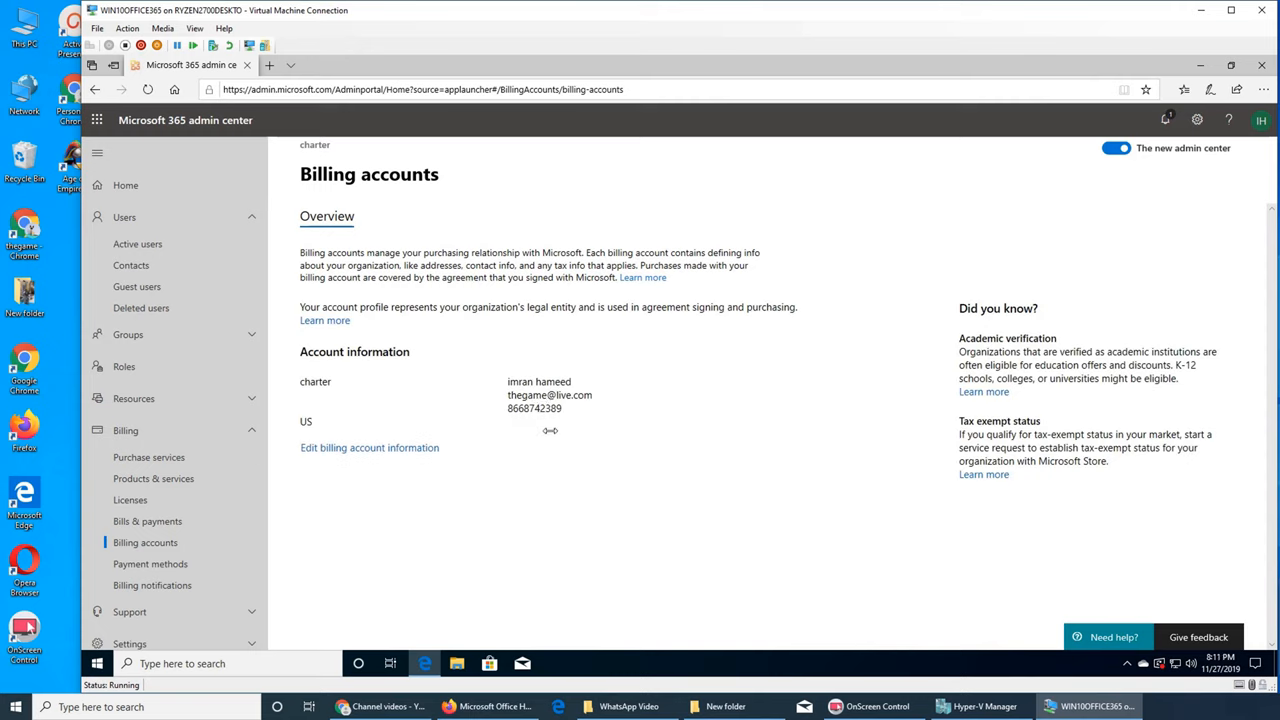
mouse_move(504, 448)
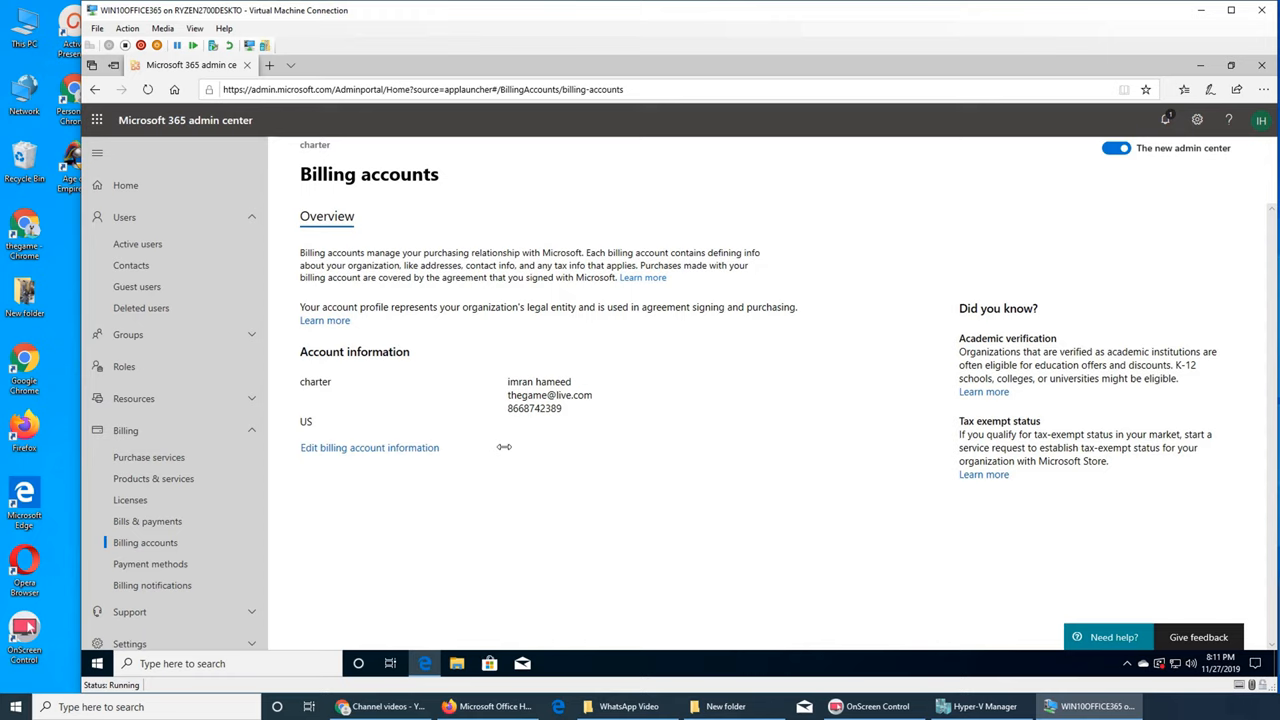
mouse_move(528, 416)
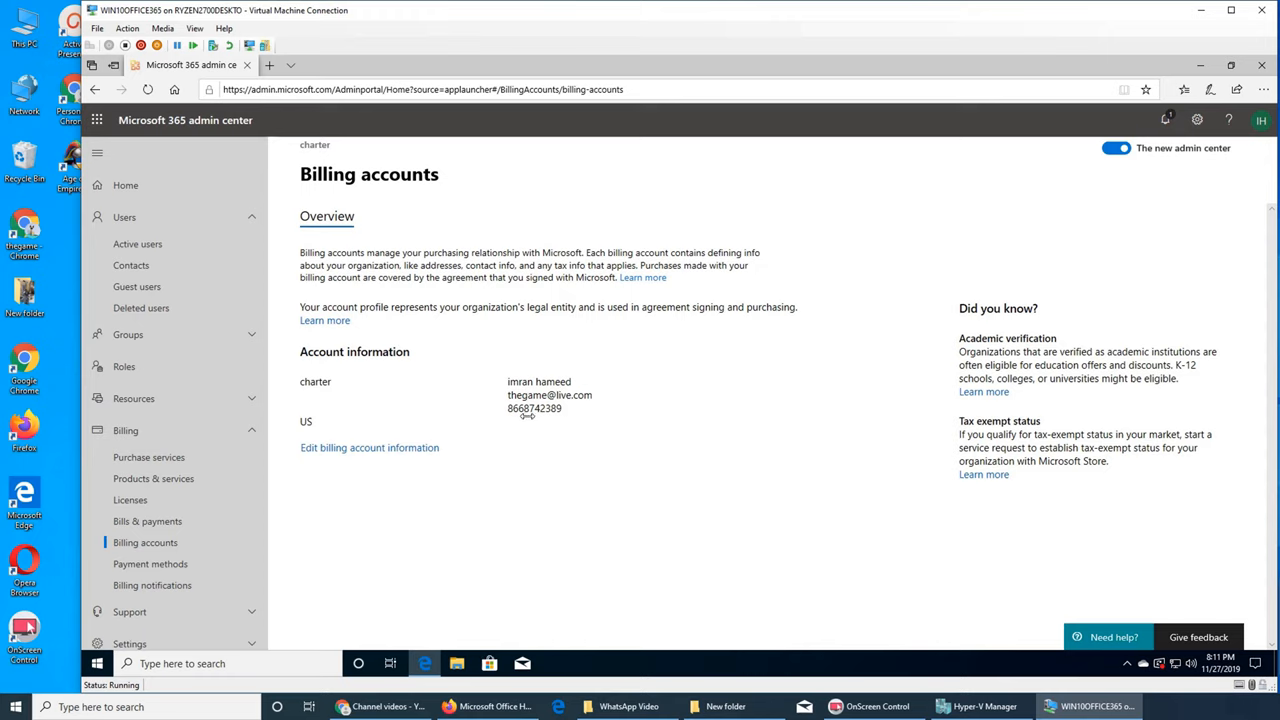
mouse_move(152, 584)
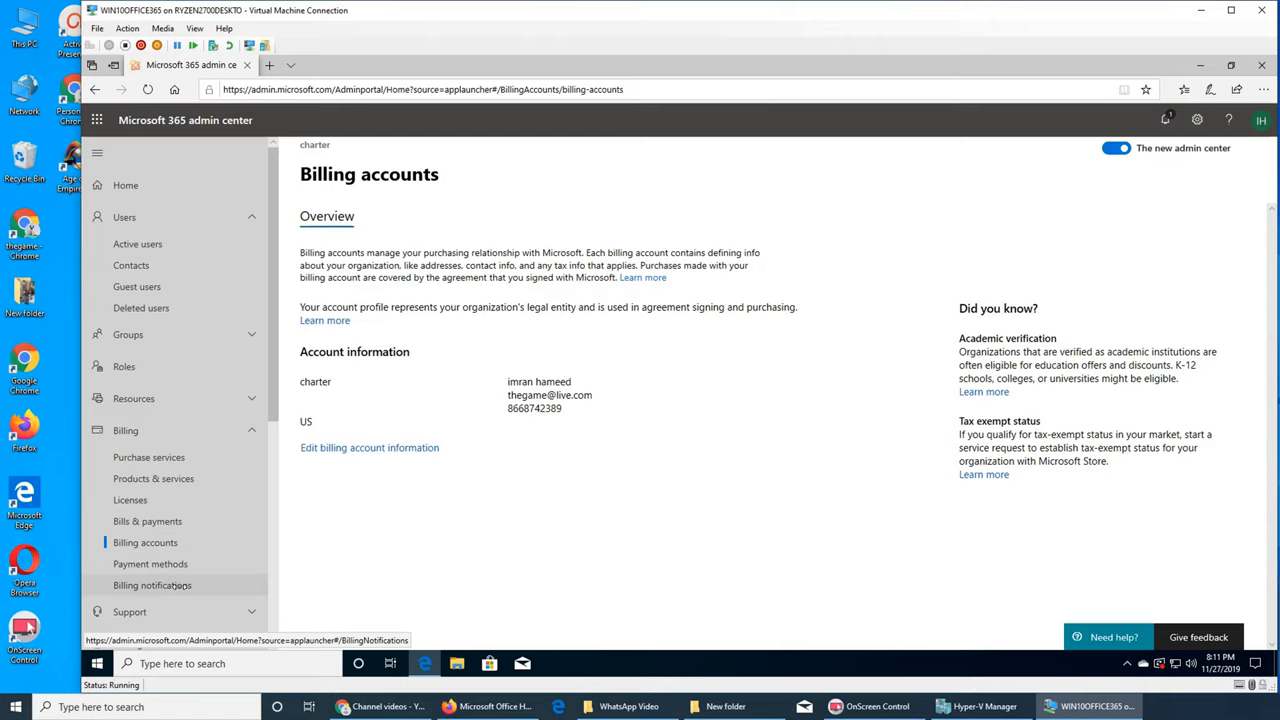
Step: Go to the standalone Payment methods page, which lists no saved payment methods
click(150, 564)
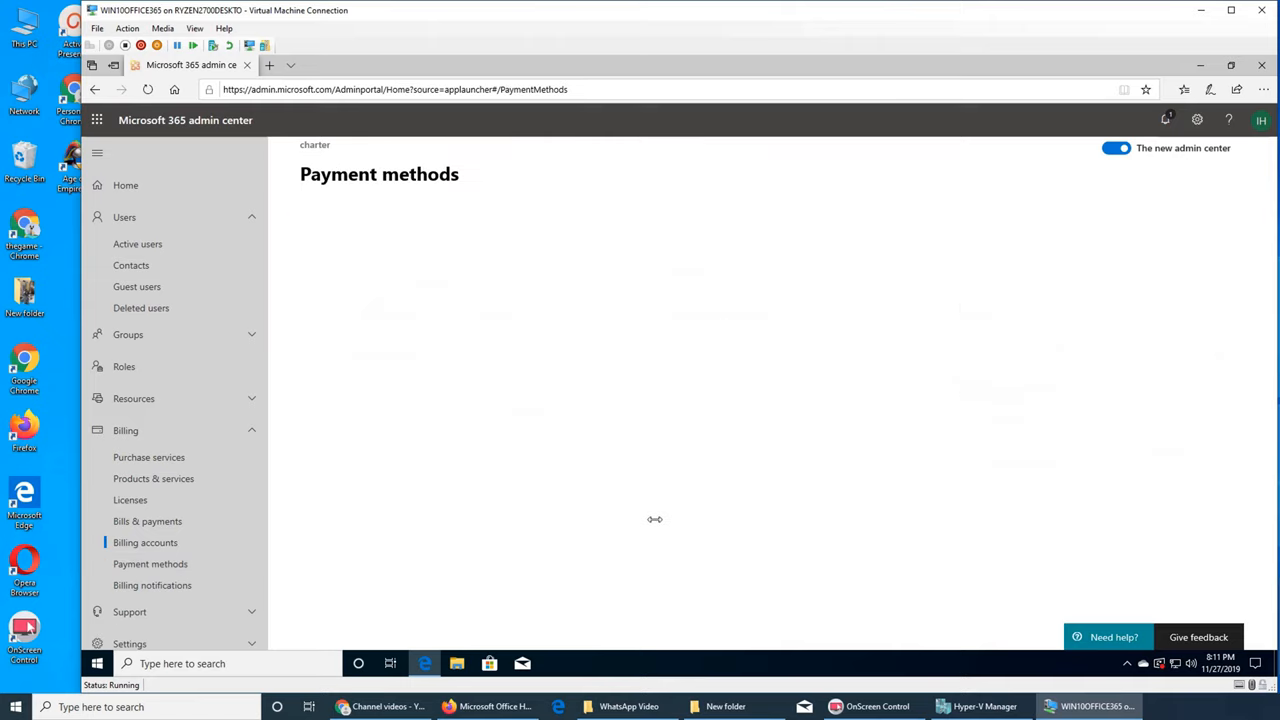
click(150, 564)
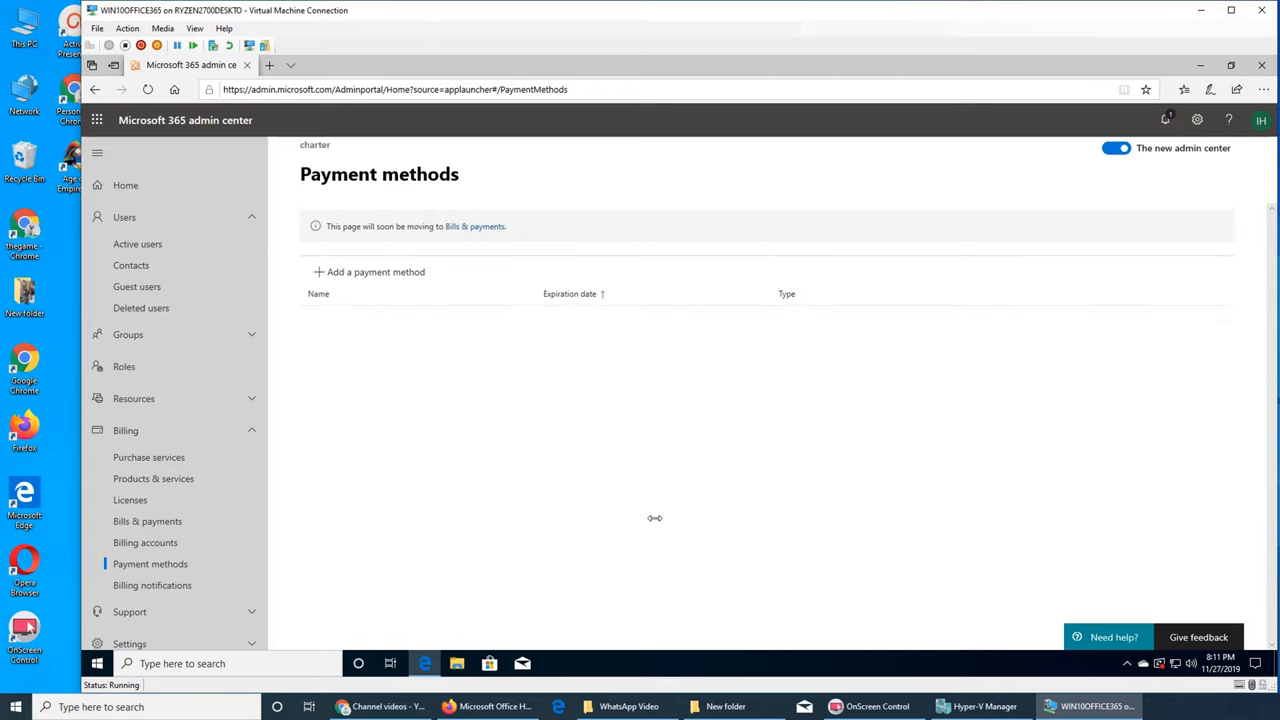
mouse_move(568, 488)
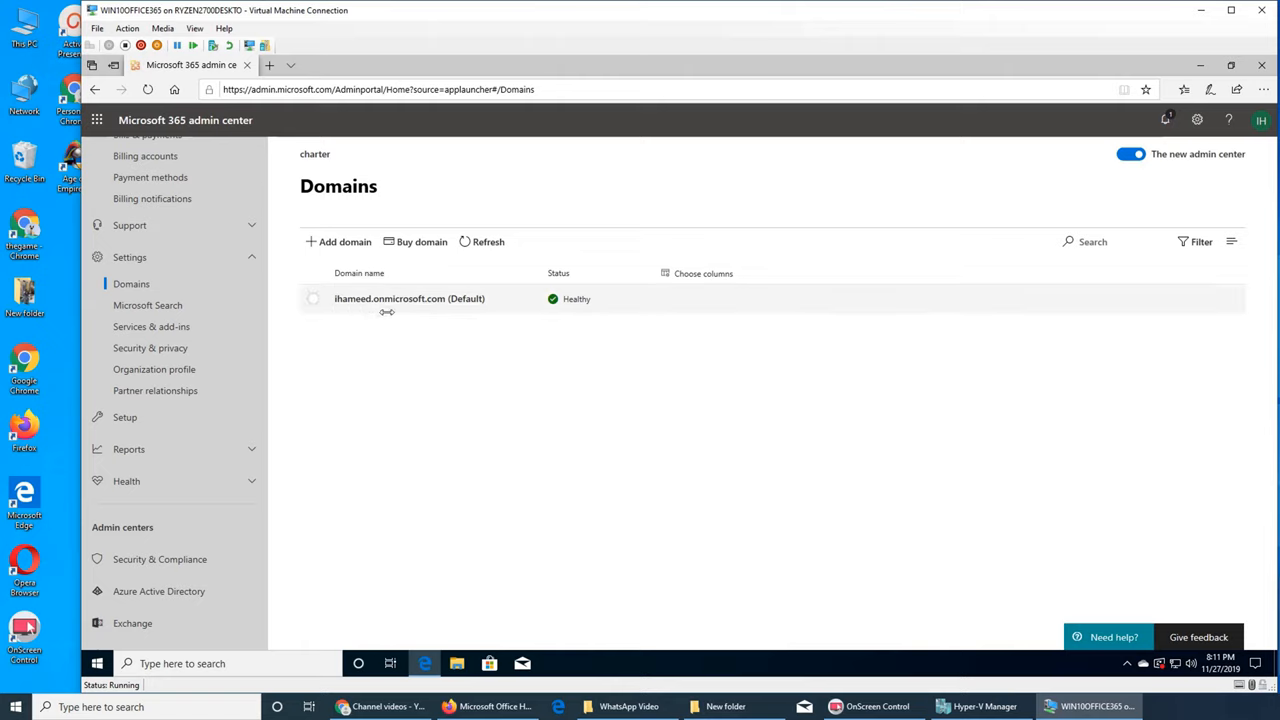
mouse_move(420, 316)
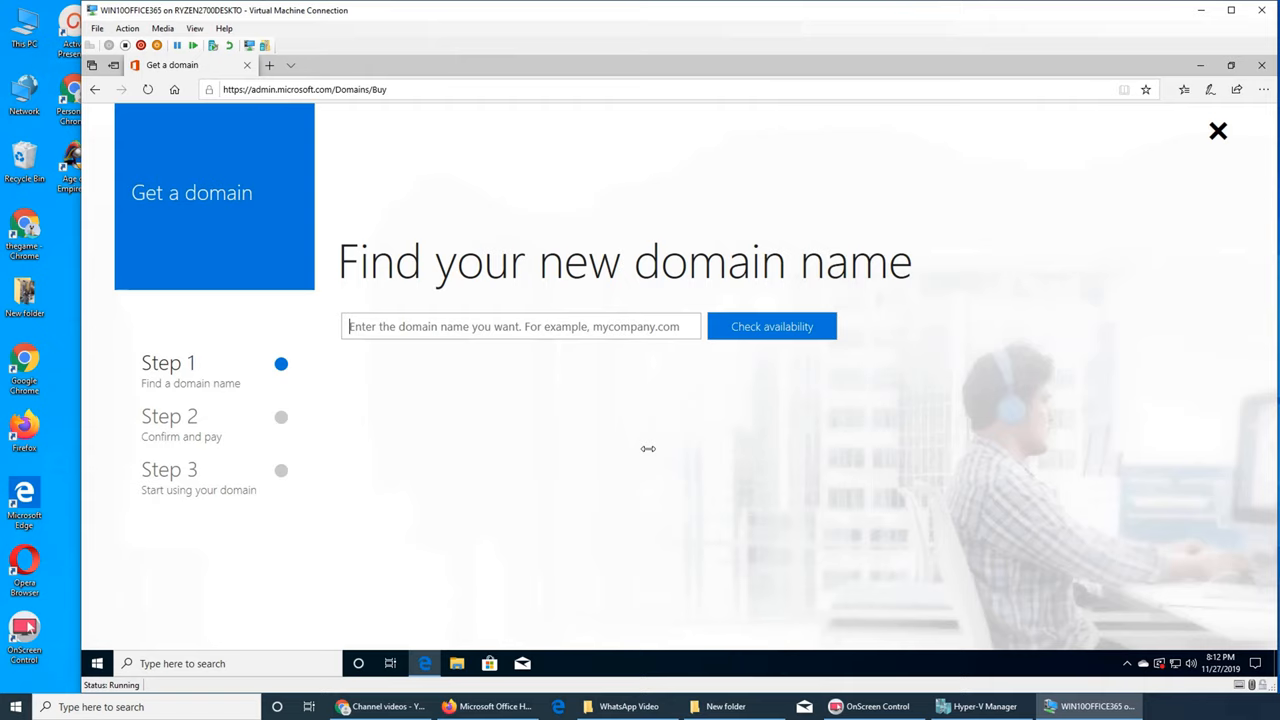
Step: Enter imranim.org and check its availability, shown as $12.00 per year
text(imranim.org)
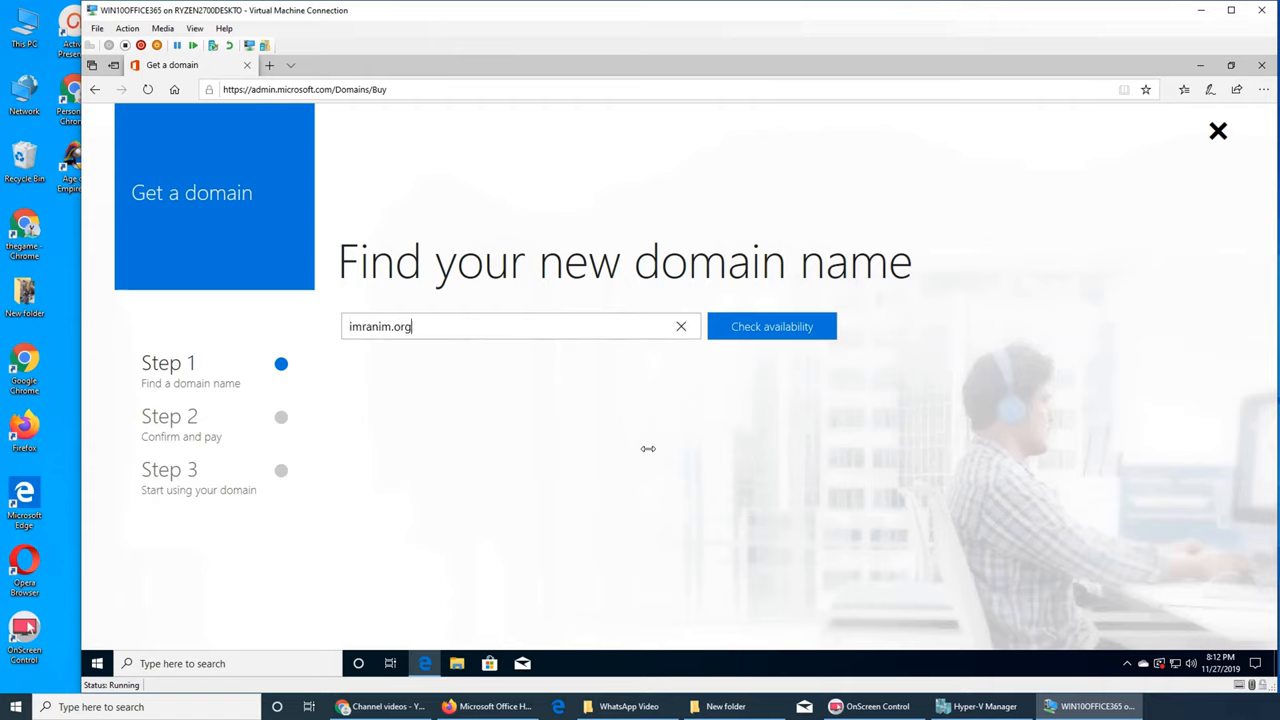
click(772, 326)
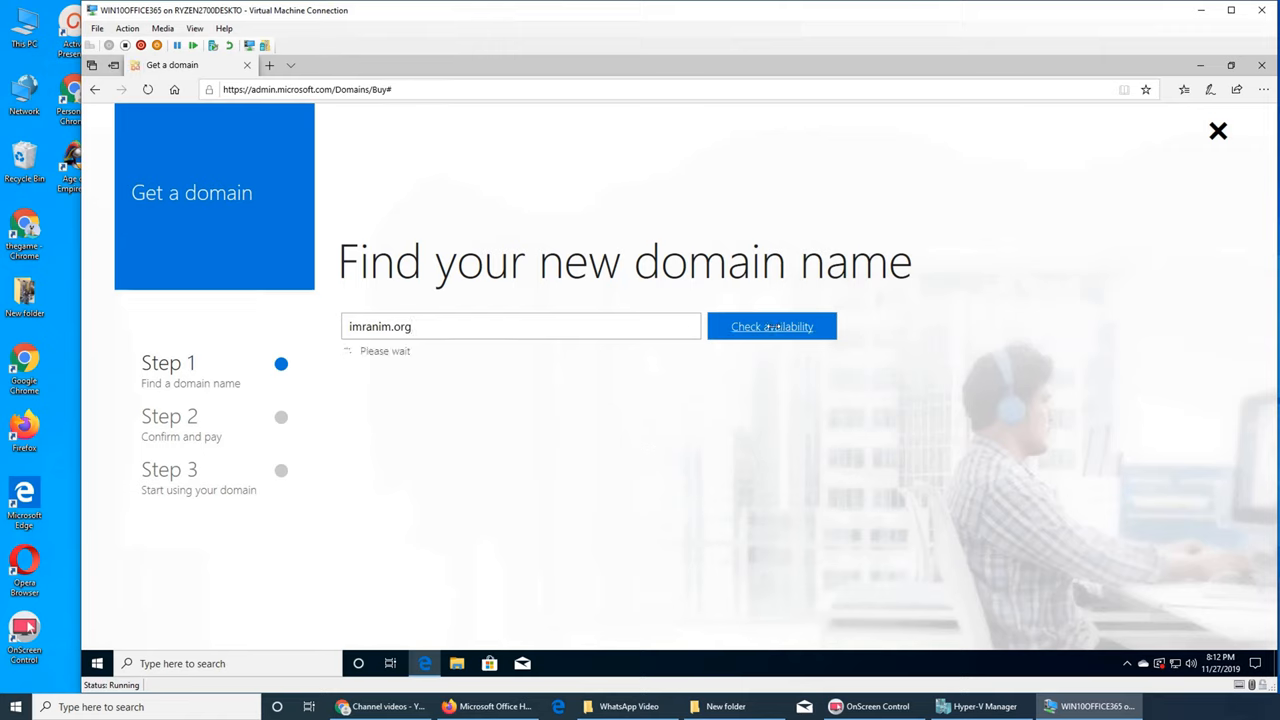
click(772, 326)
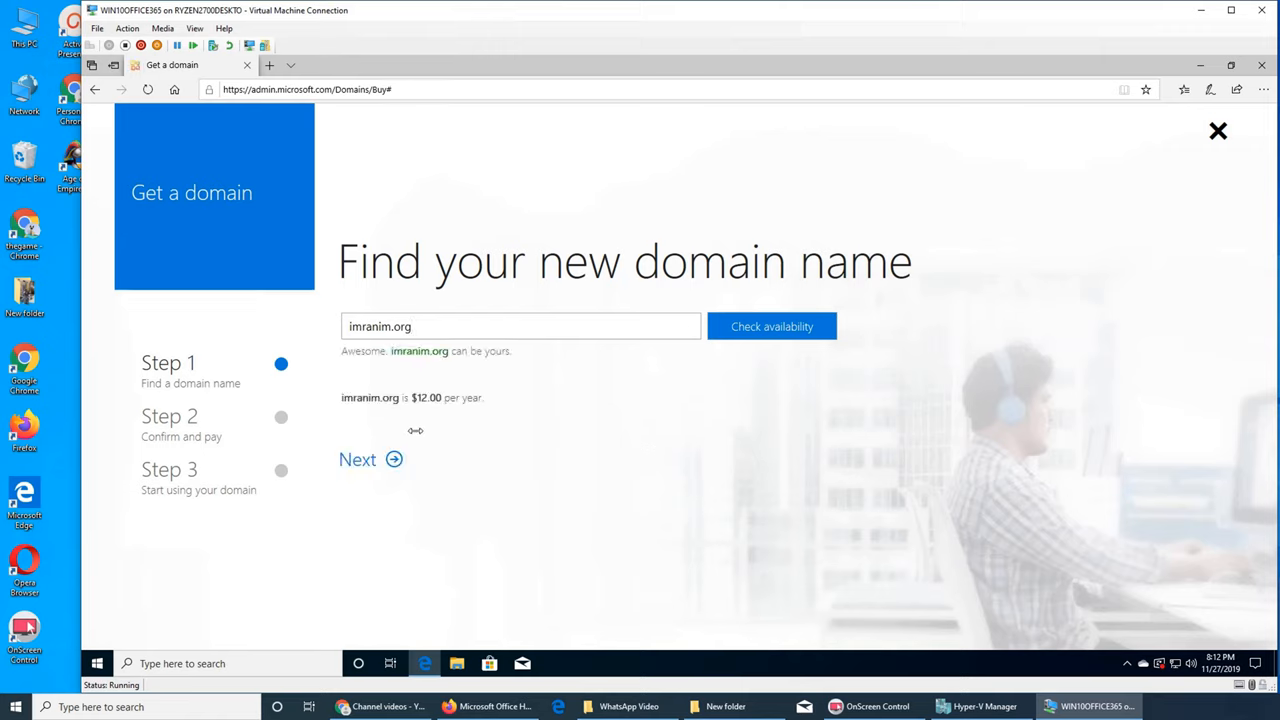
mouse_move(620, 466)
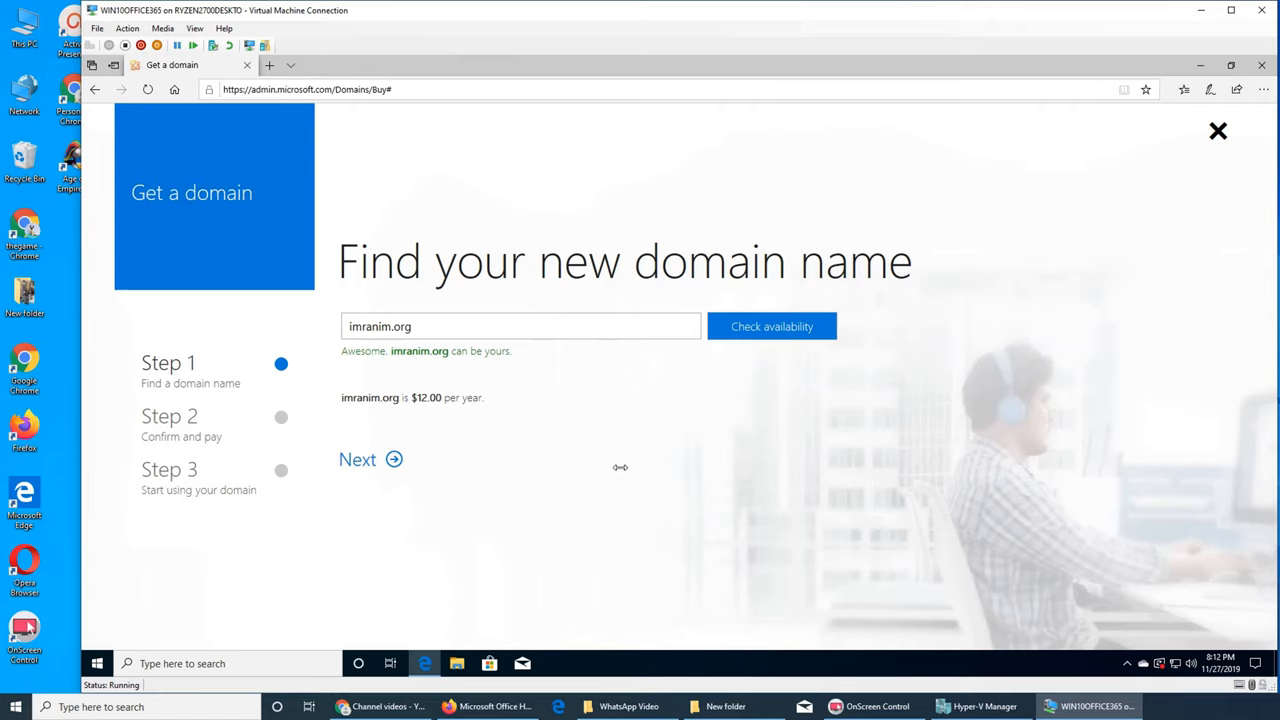
mouse_move(370, 332)
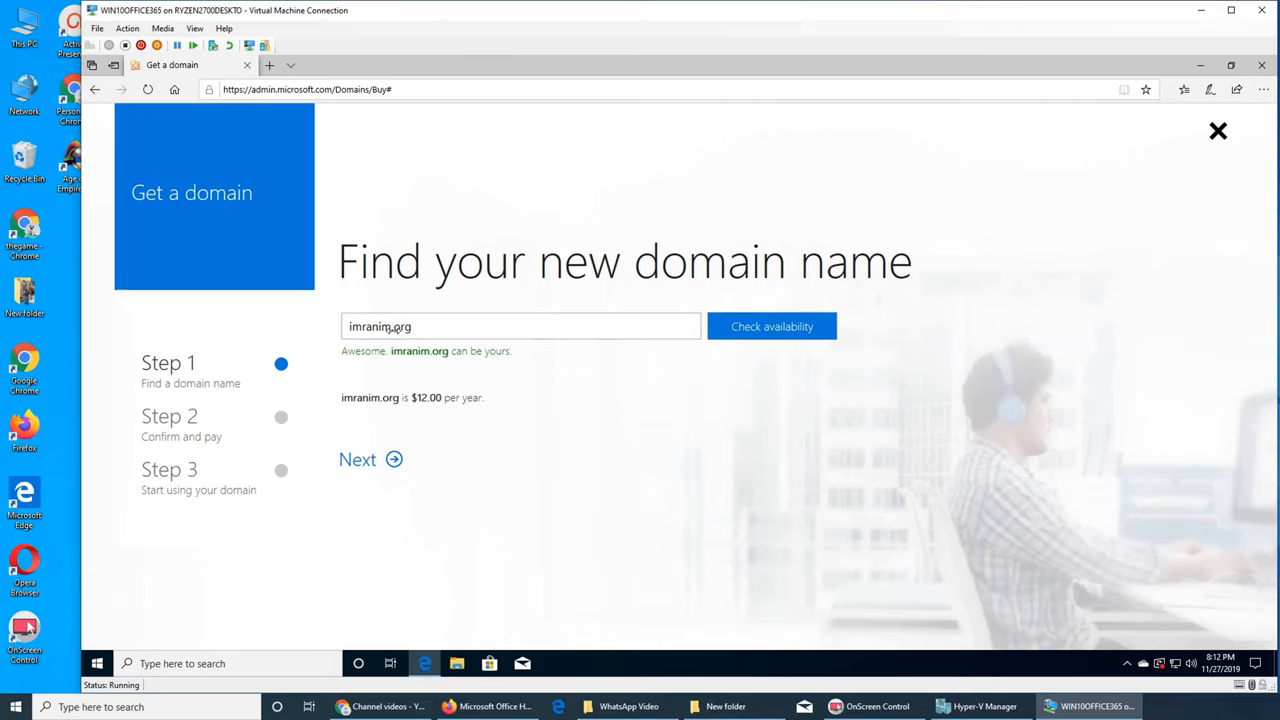
mouse_move(418, 340)
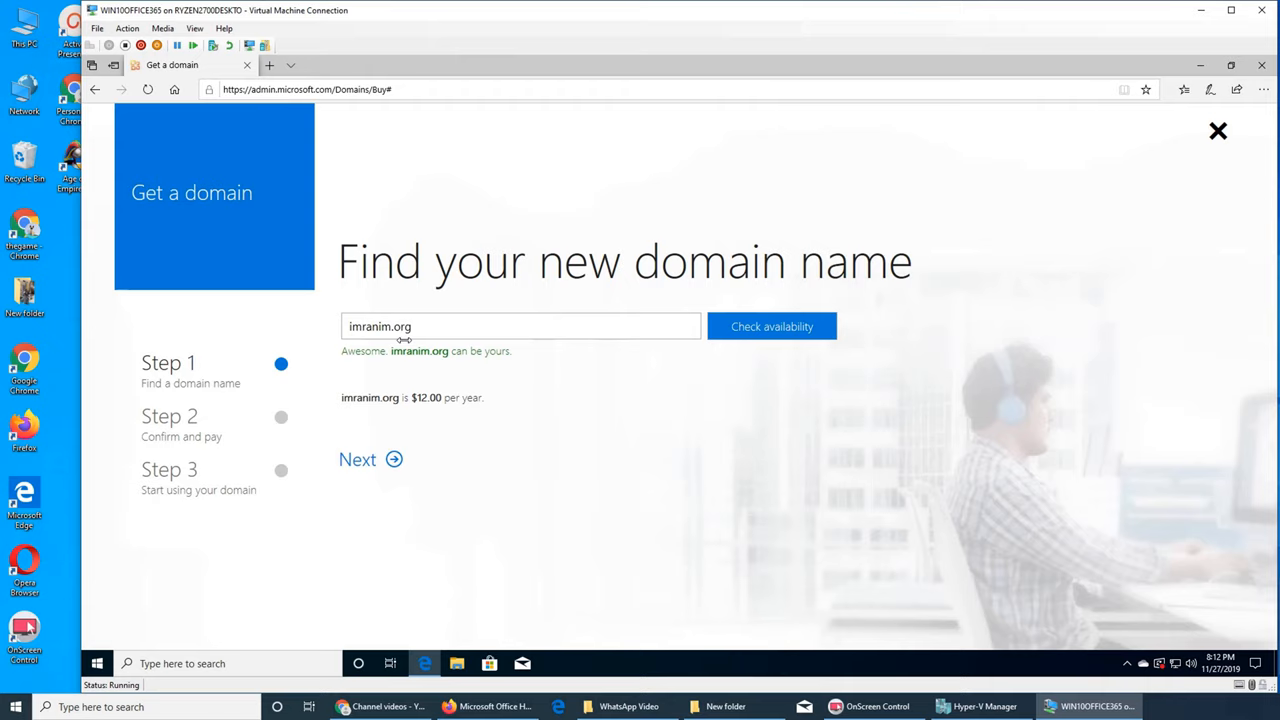
mouse_move(458, 404)
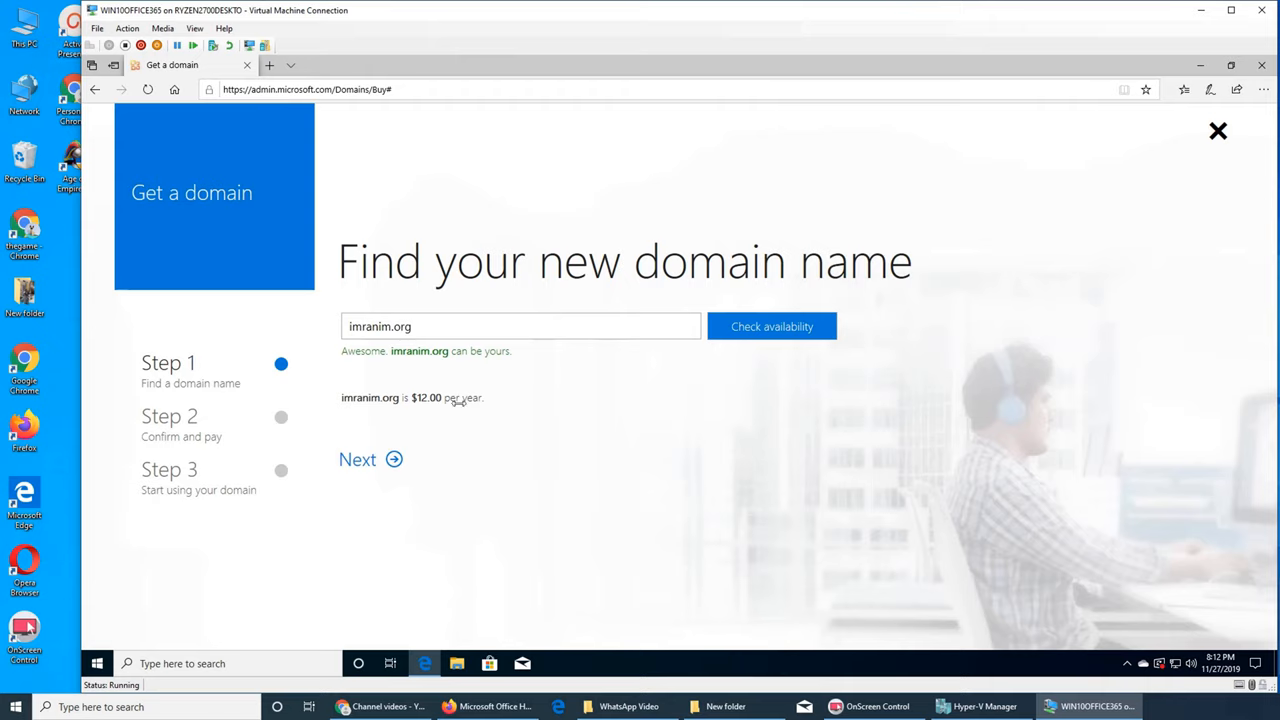
mouse_move(604, 460)
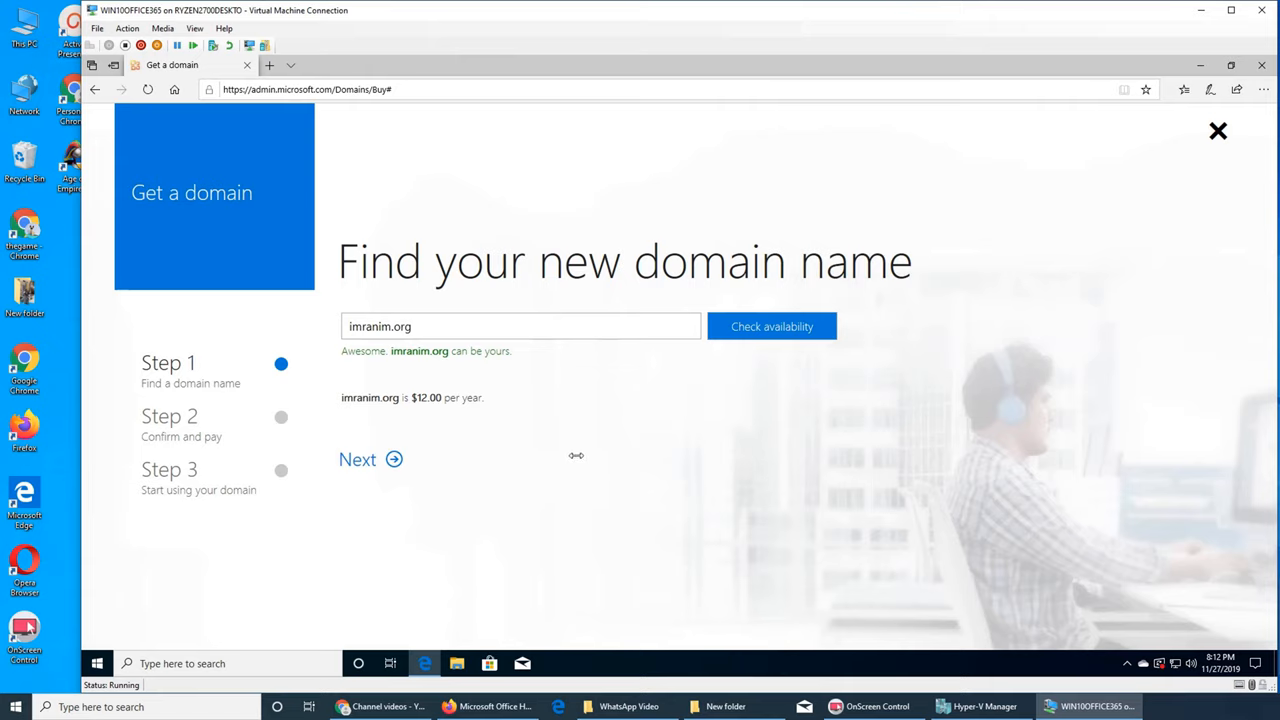
mouse_move(680, 420)
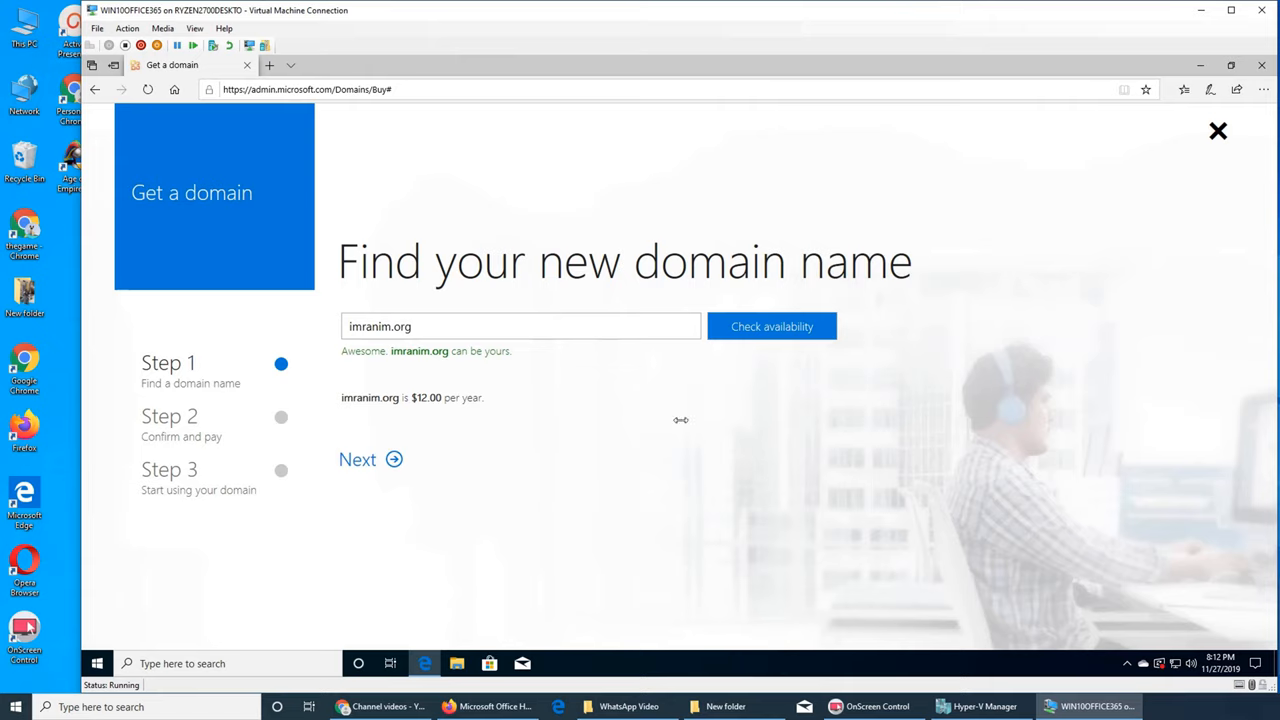
mouse_move(694, 428)
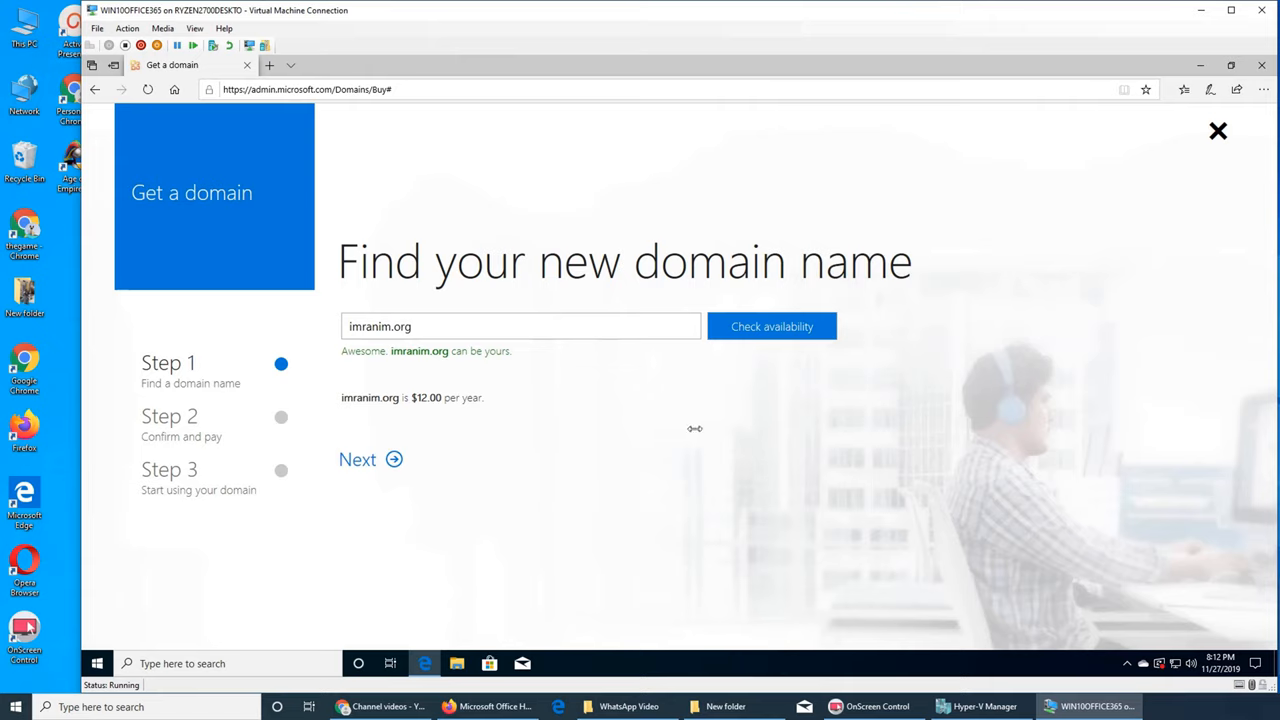
mouse_move(684, 444)
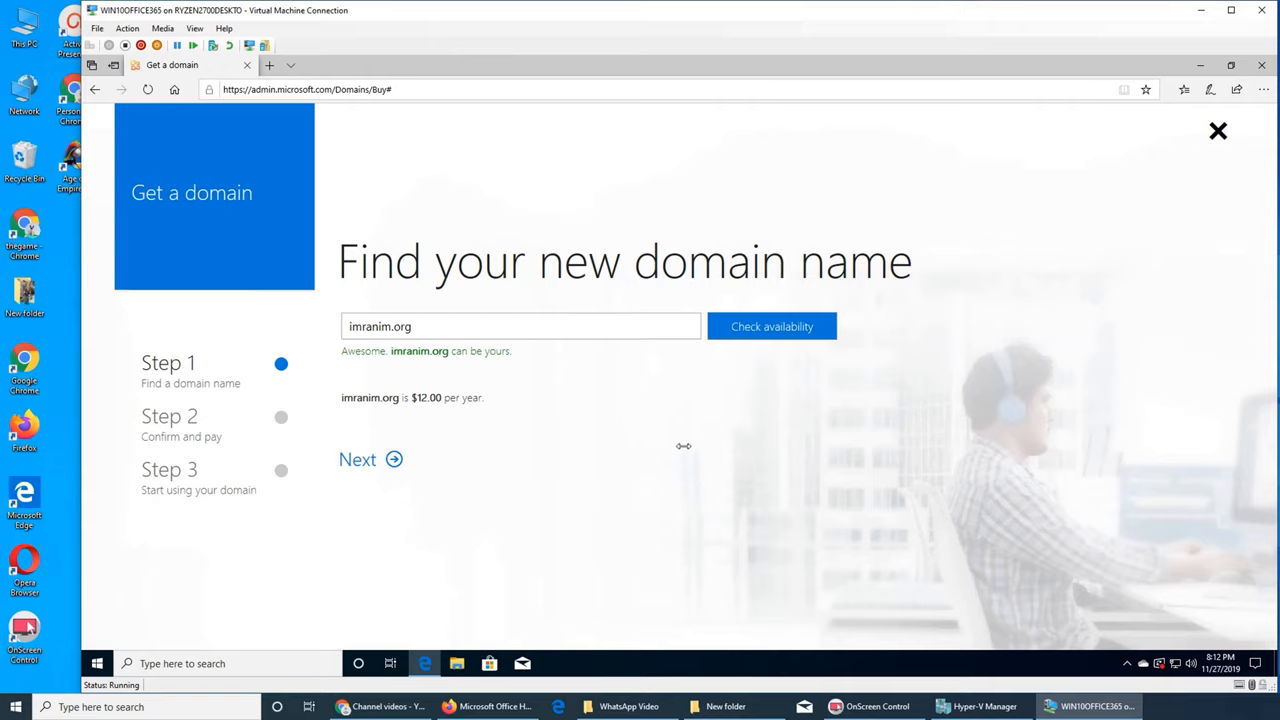
mouse_move(758, 434)
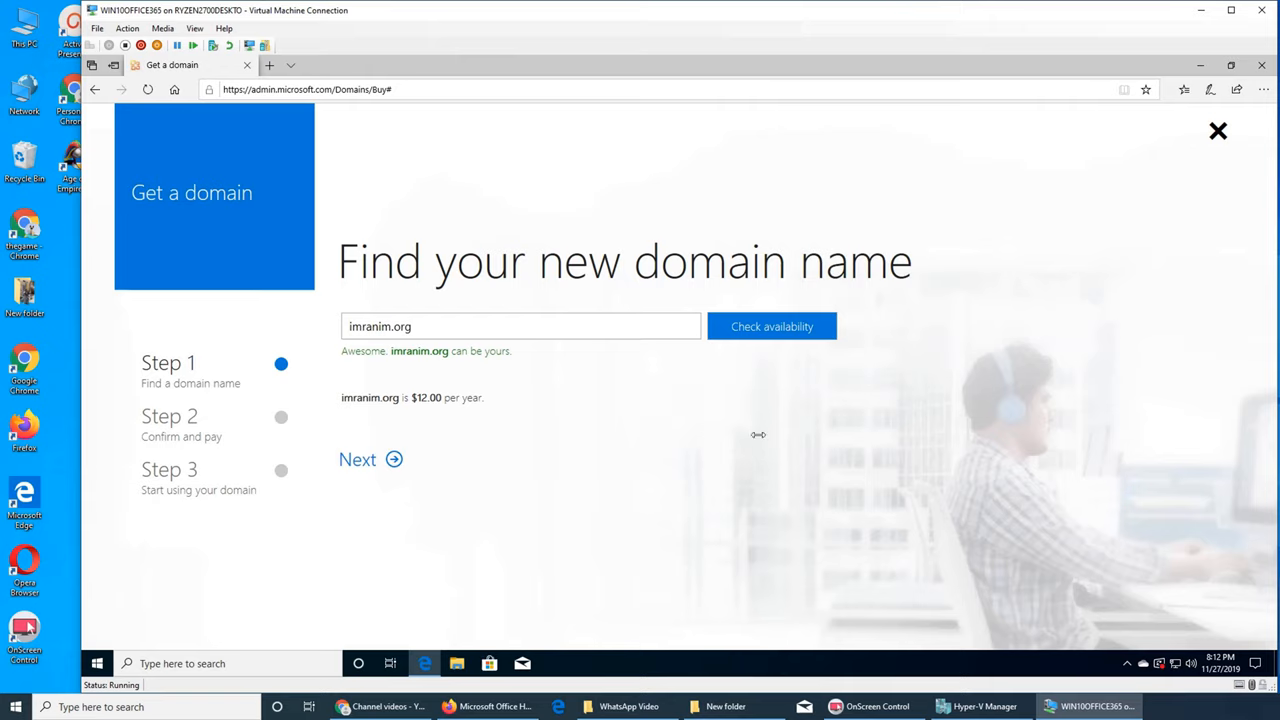
mouse_move(672, 420)
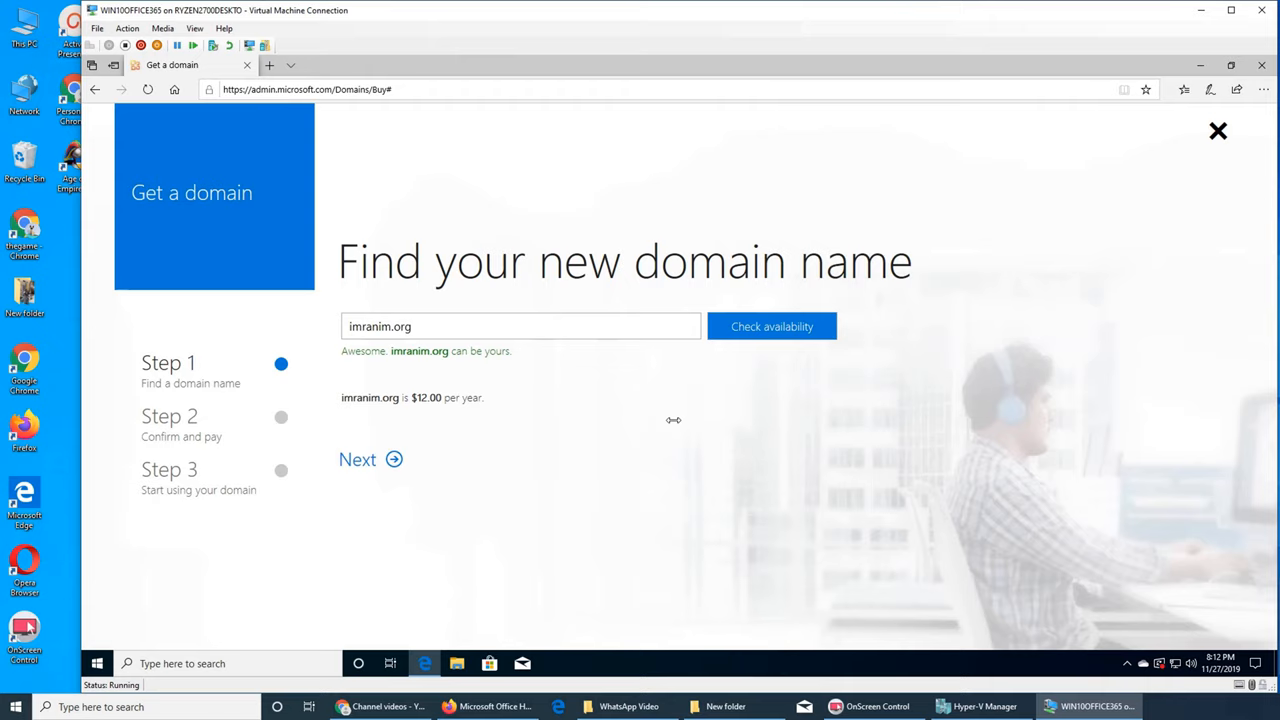
mouse_move(412, 364)
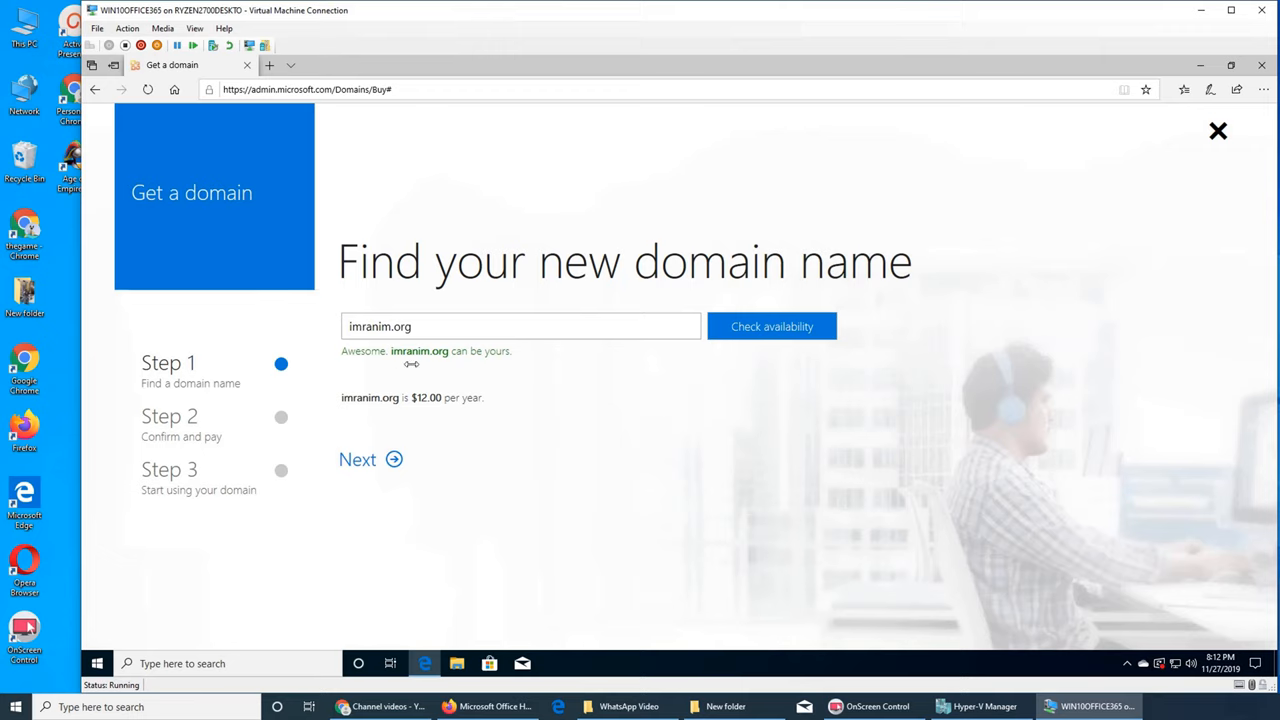
mouse_move(400, 420)
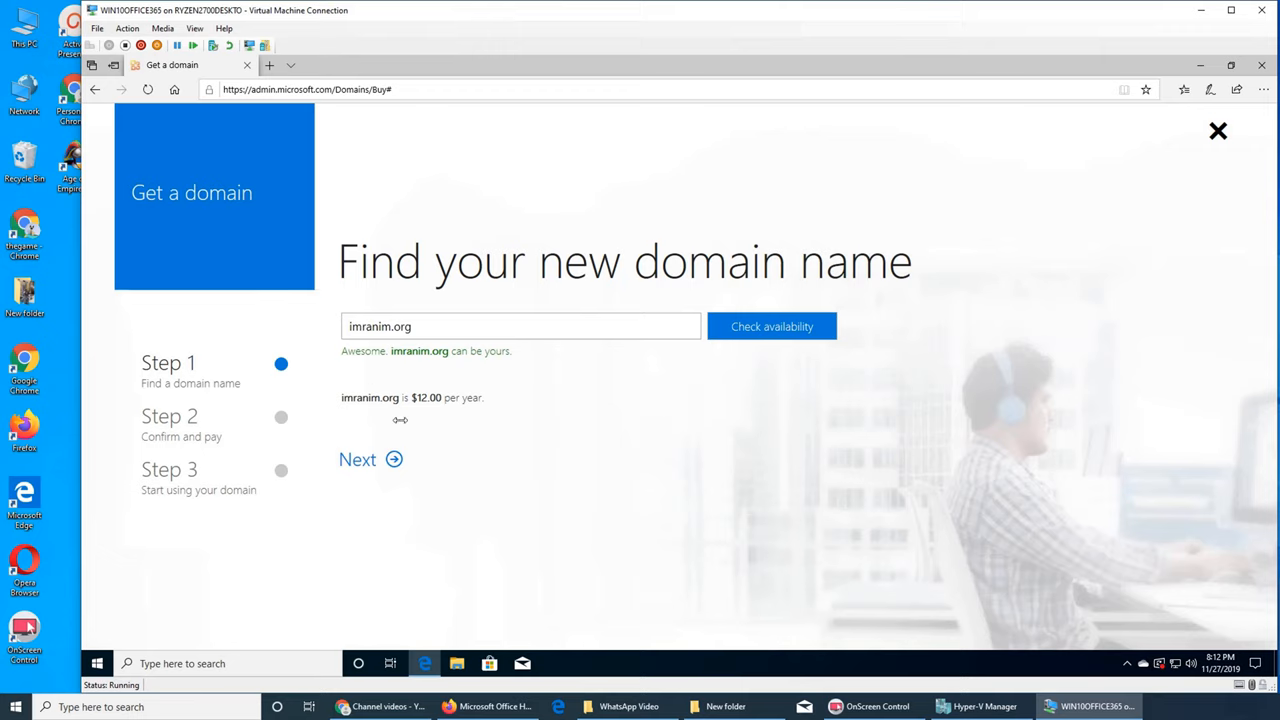
mouse_move(520, 252)
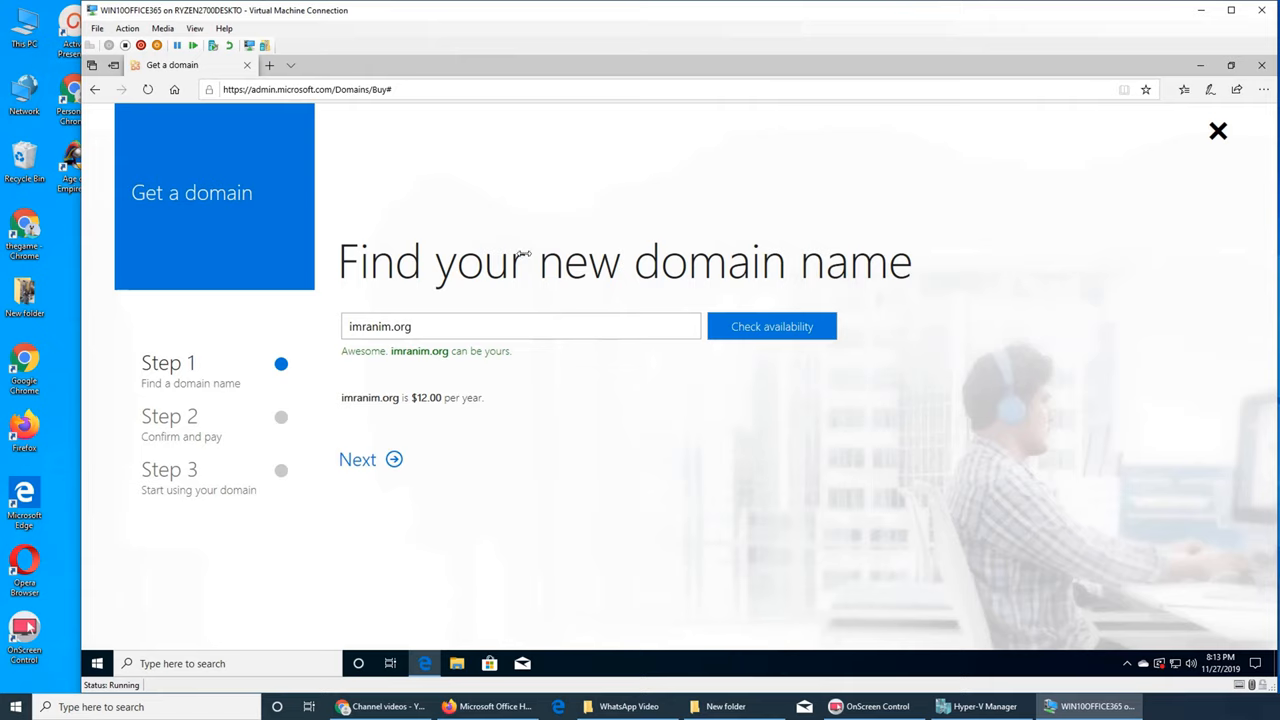
mouse_move(1250, 148)
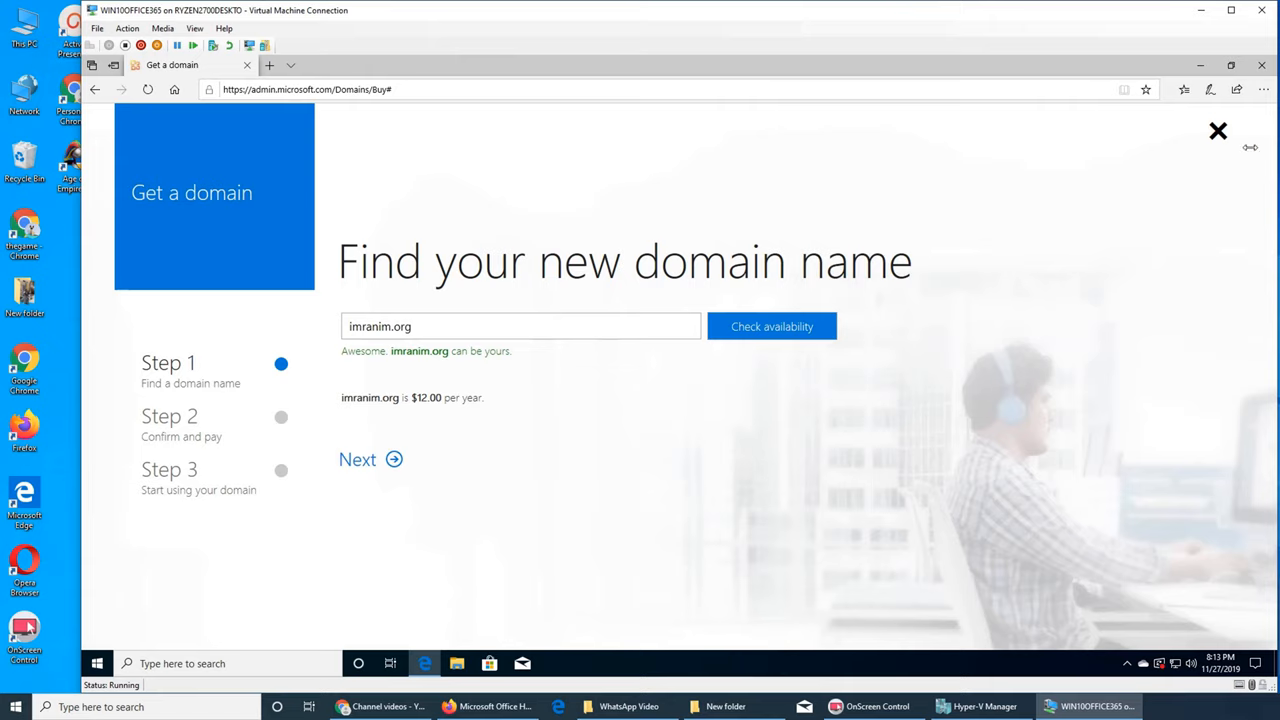
mouse_move(1218, 132)
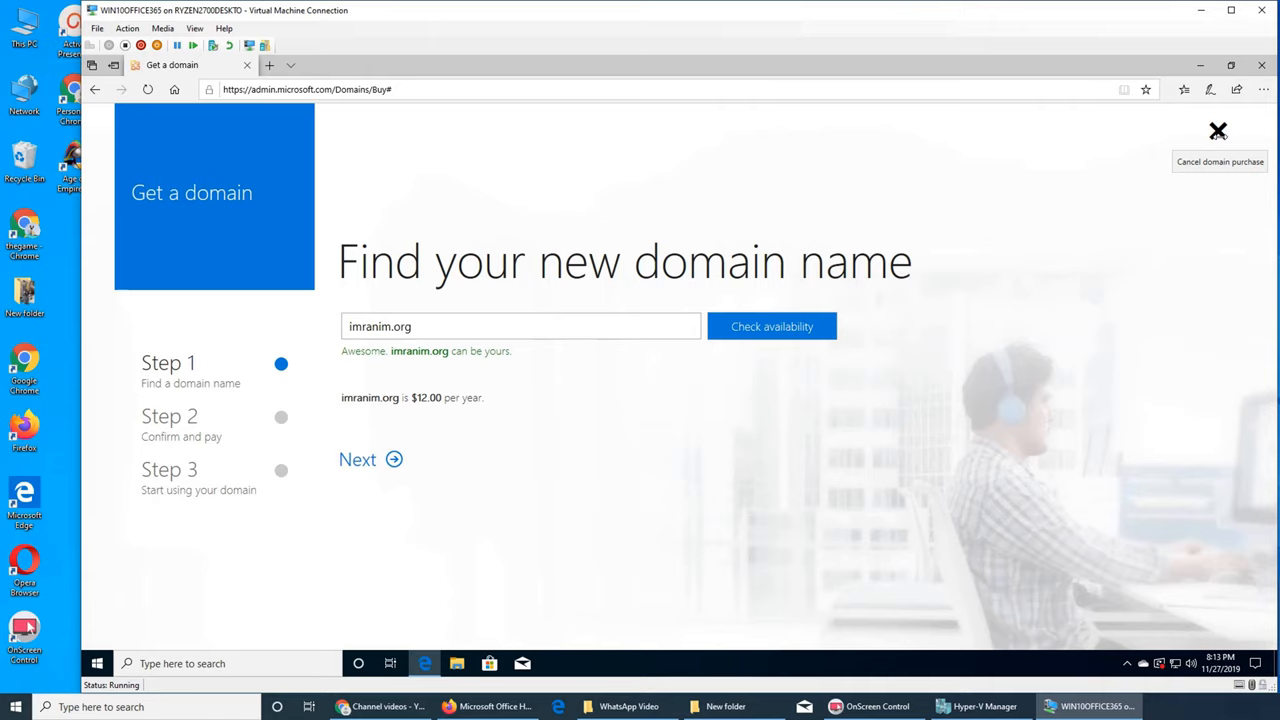
mouse_move(452, 428)
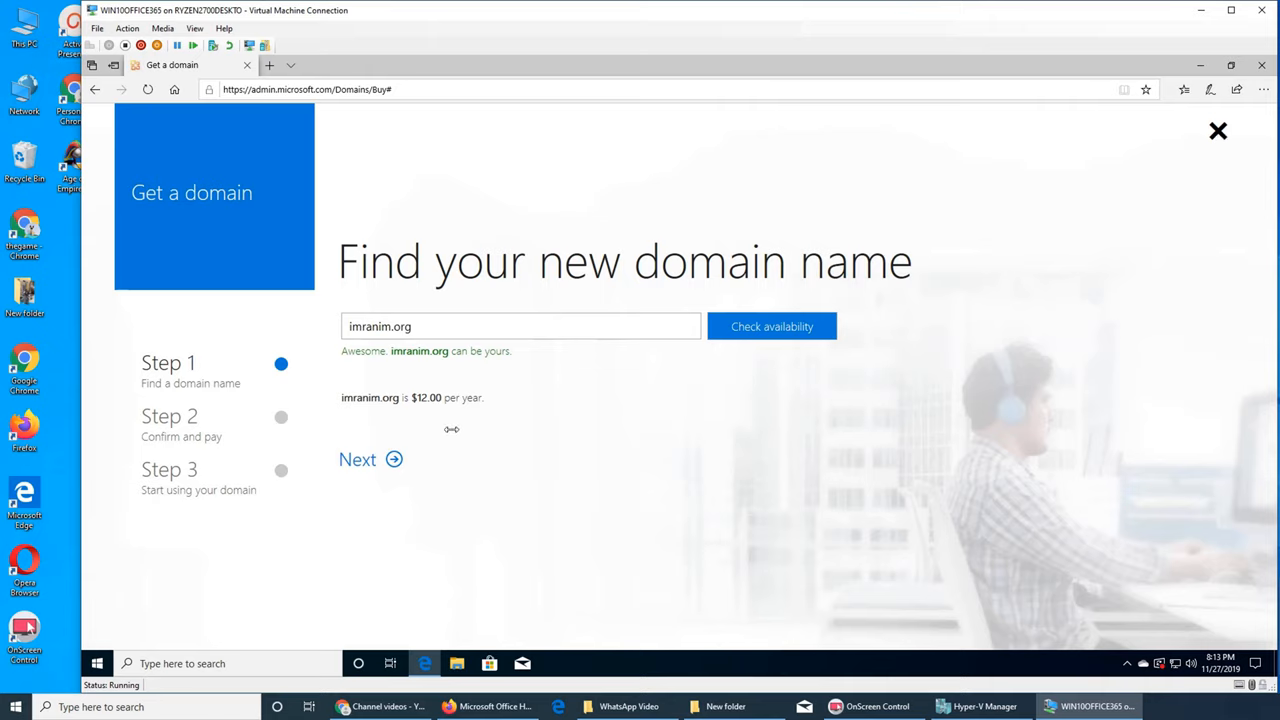
mouse_move(676, 468)
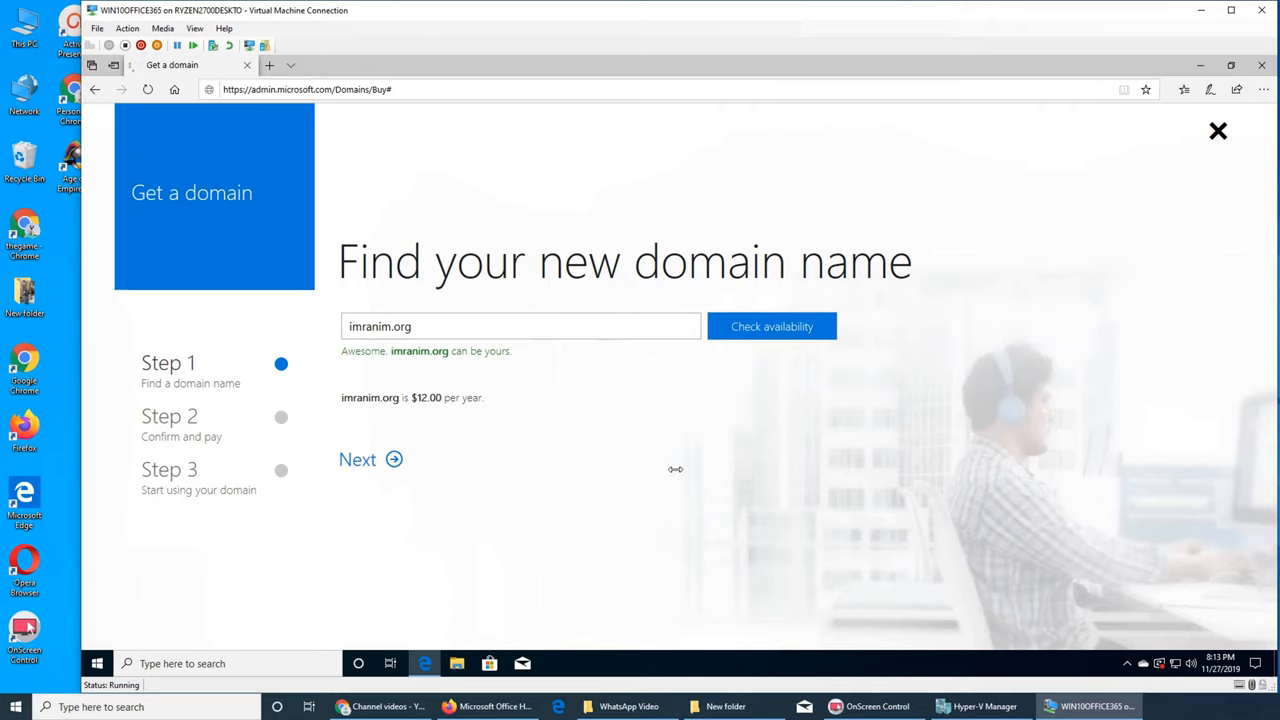
Step: Cancel the domain purchase back to the Domains list and reveal all navigation items
click(1218, 130)
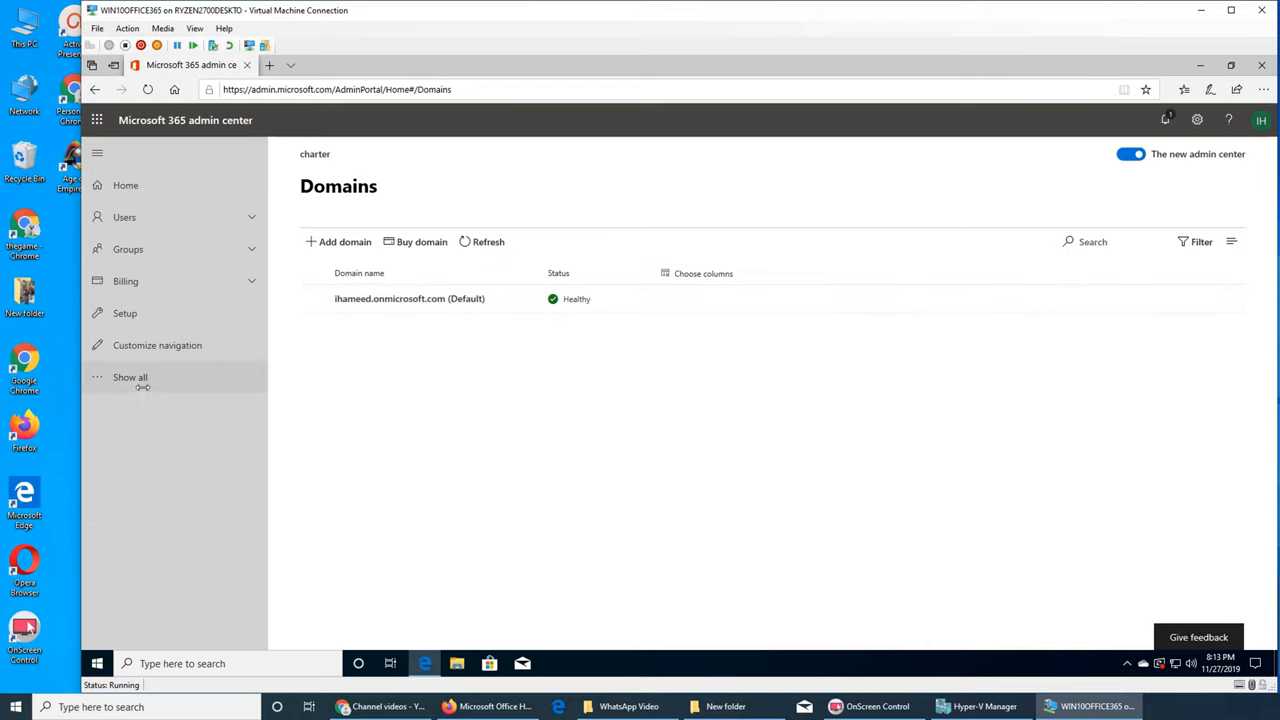
click(130, 376)
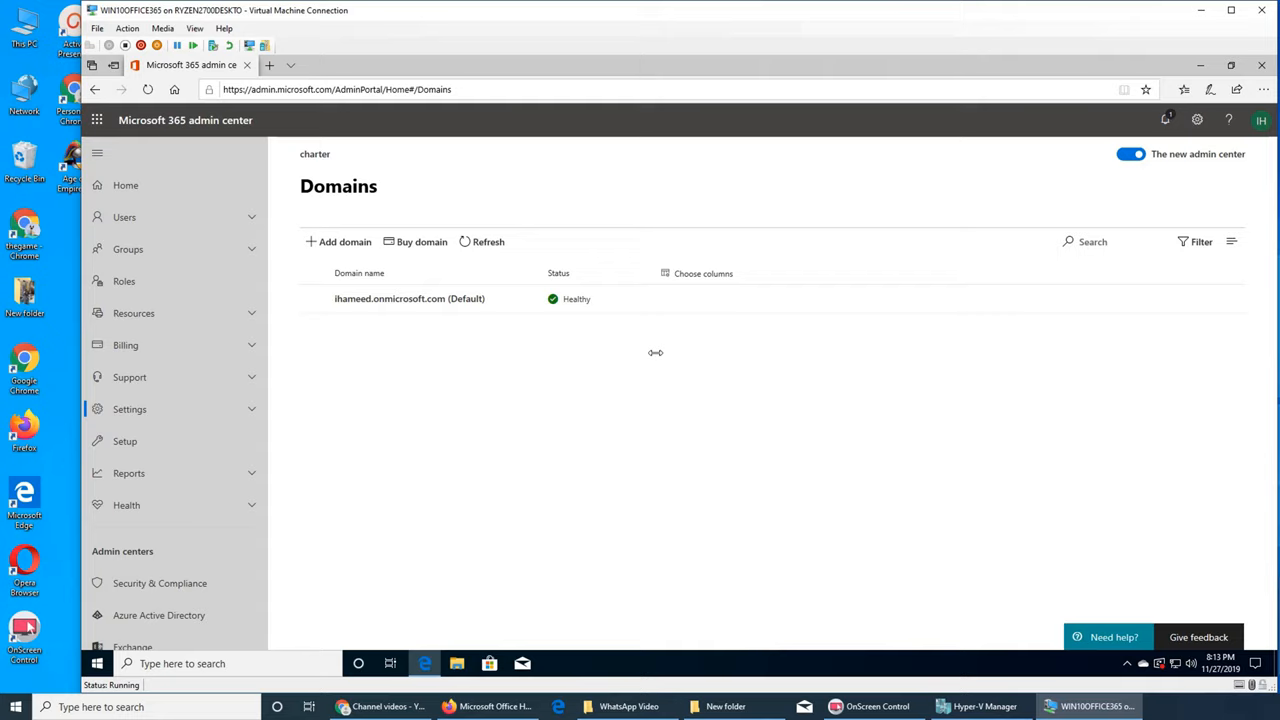
mouse_move(190, 216)
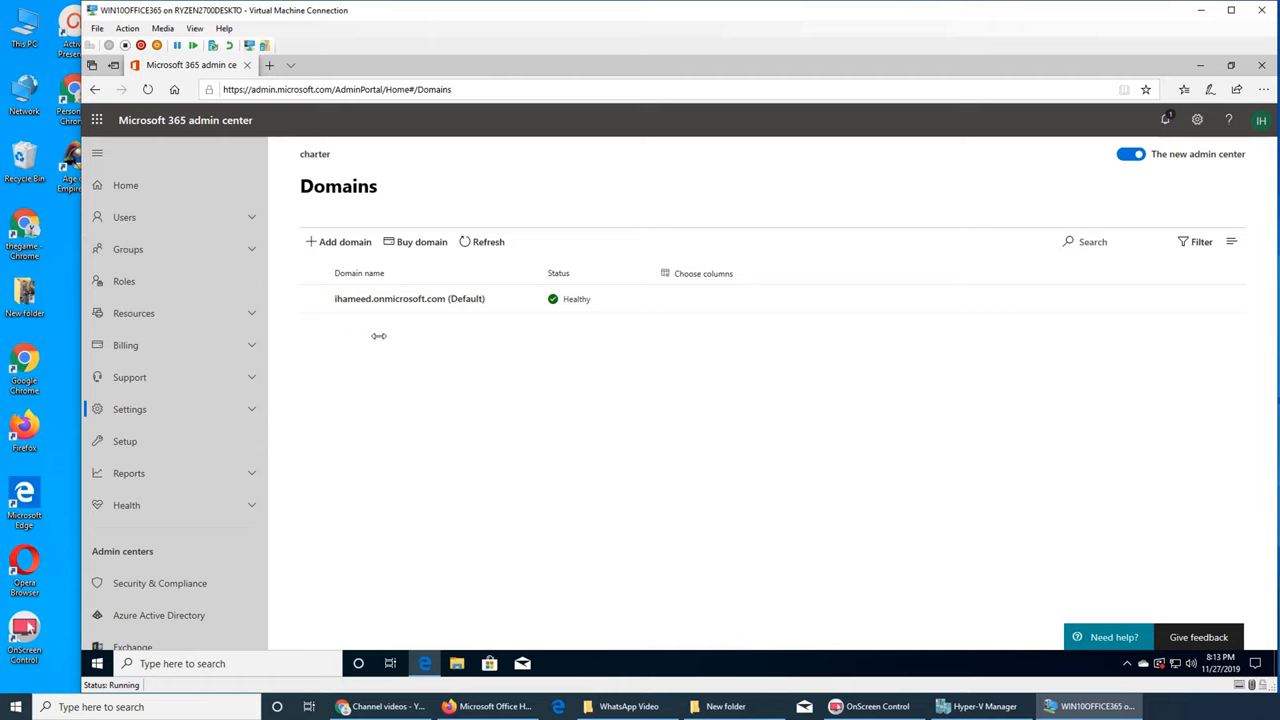
mouse_move(392, 334)
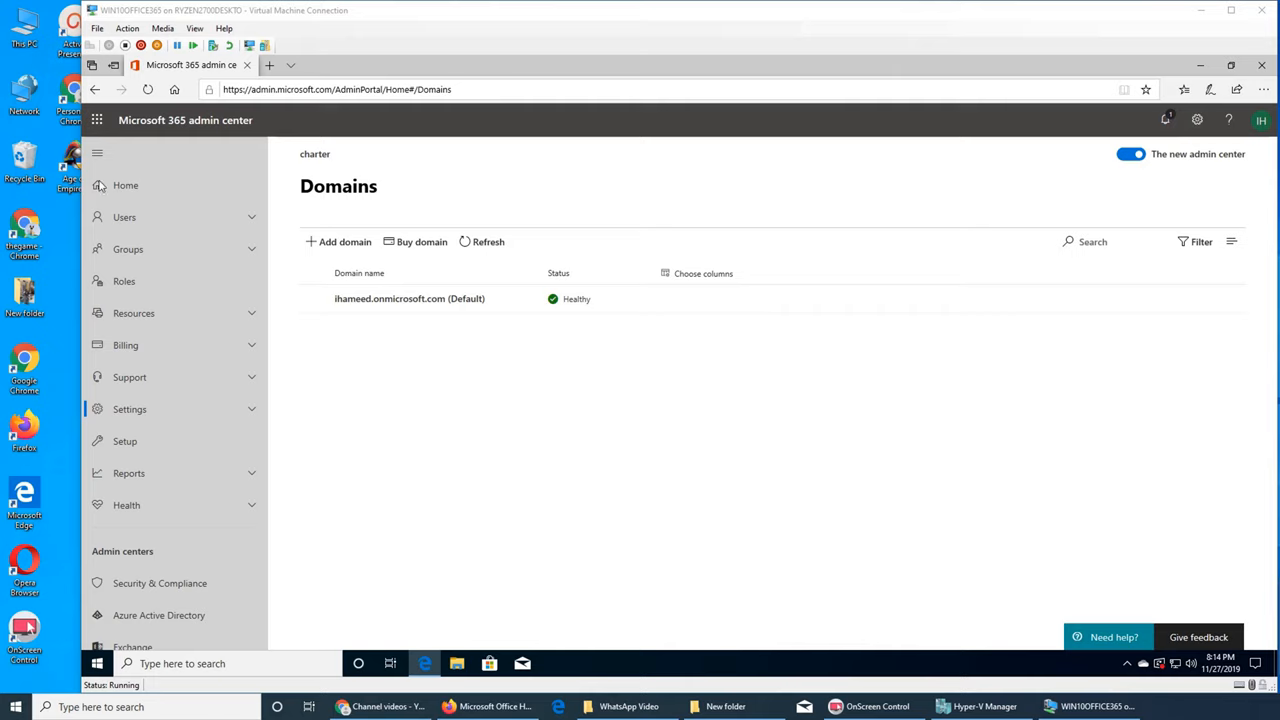
Step: Bring up the Customize your navigation pane options
click(98, 154)
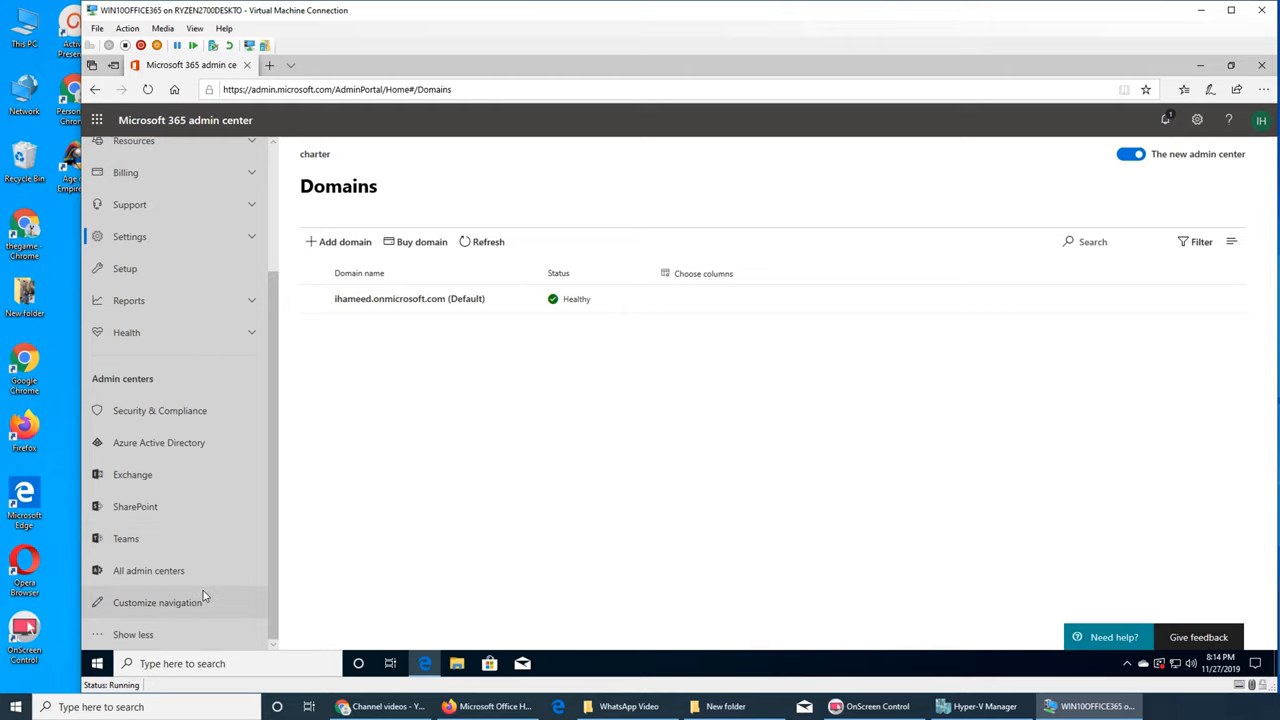
mouse_move(156, 612)
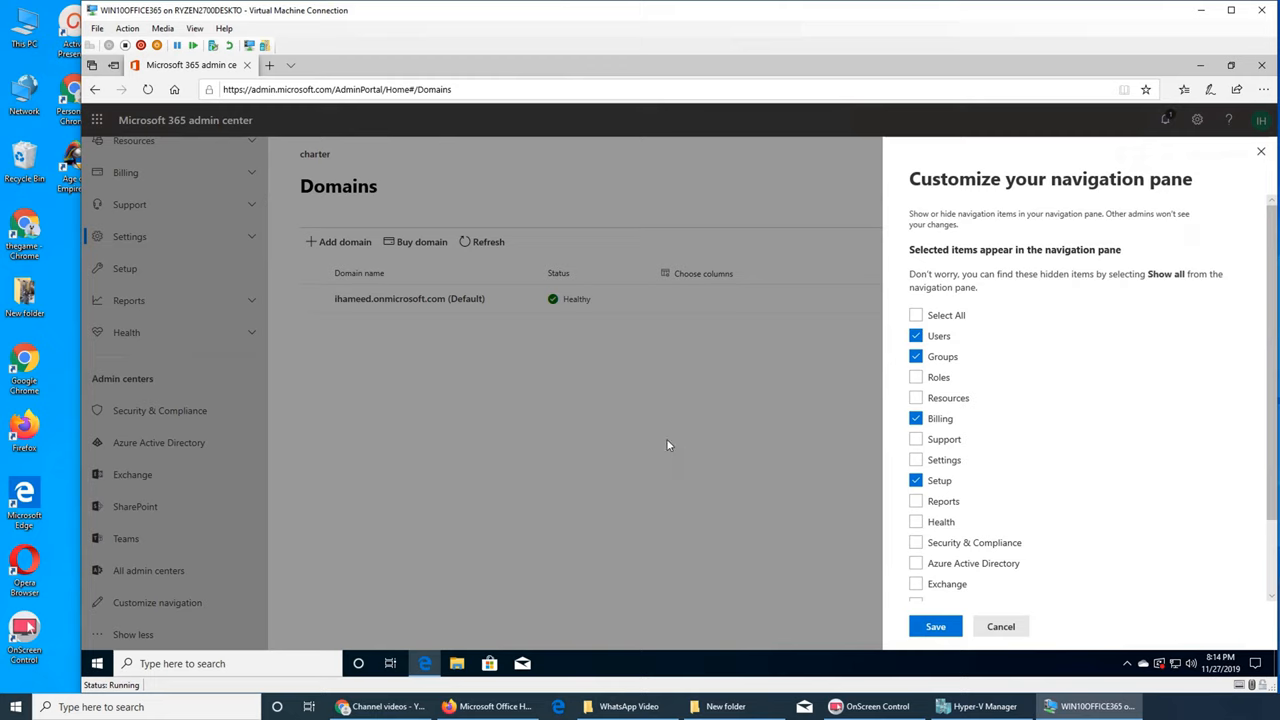
mouse_move(828, 442)
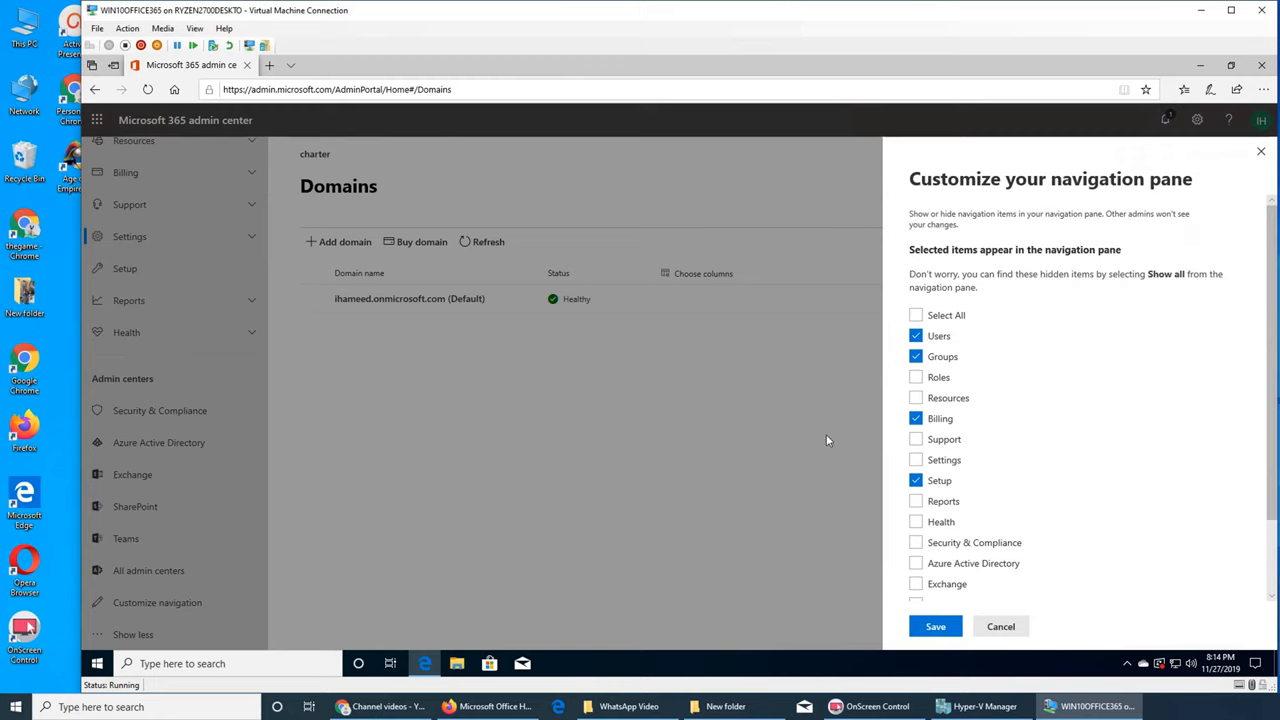
mouse_move(1260, 152)
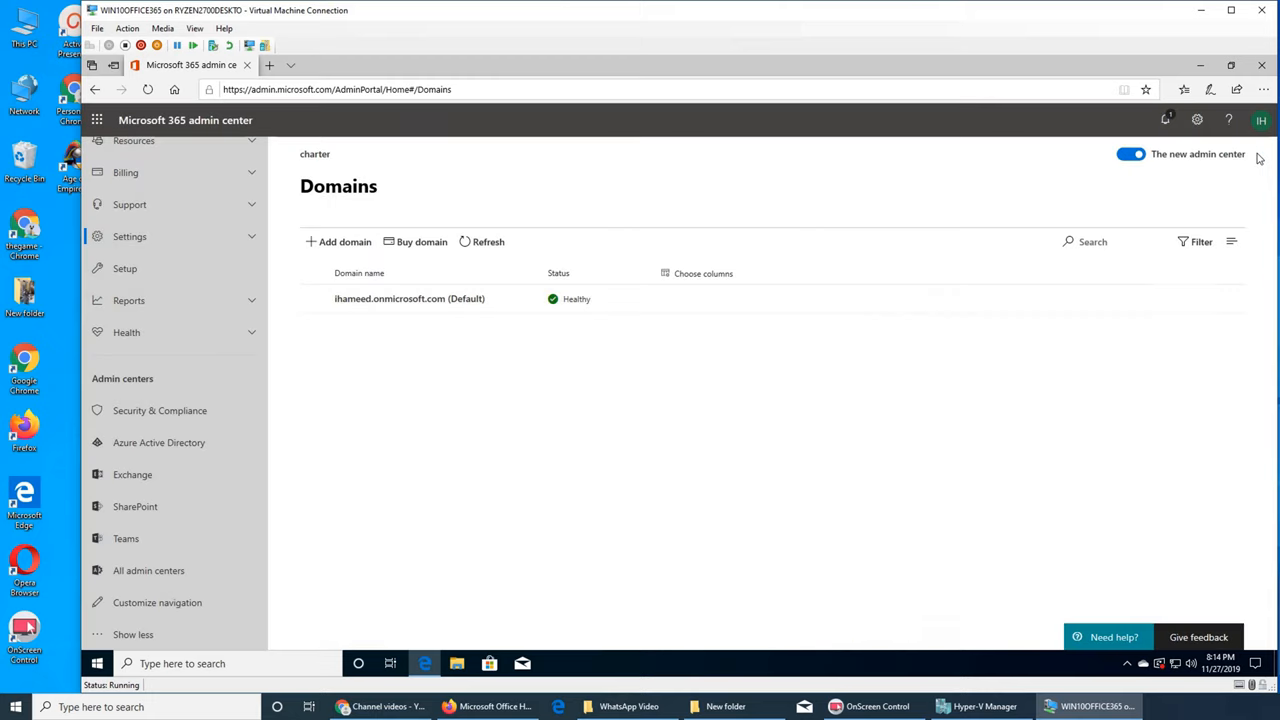
mouse_move(160, 442)
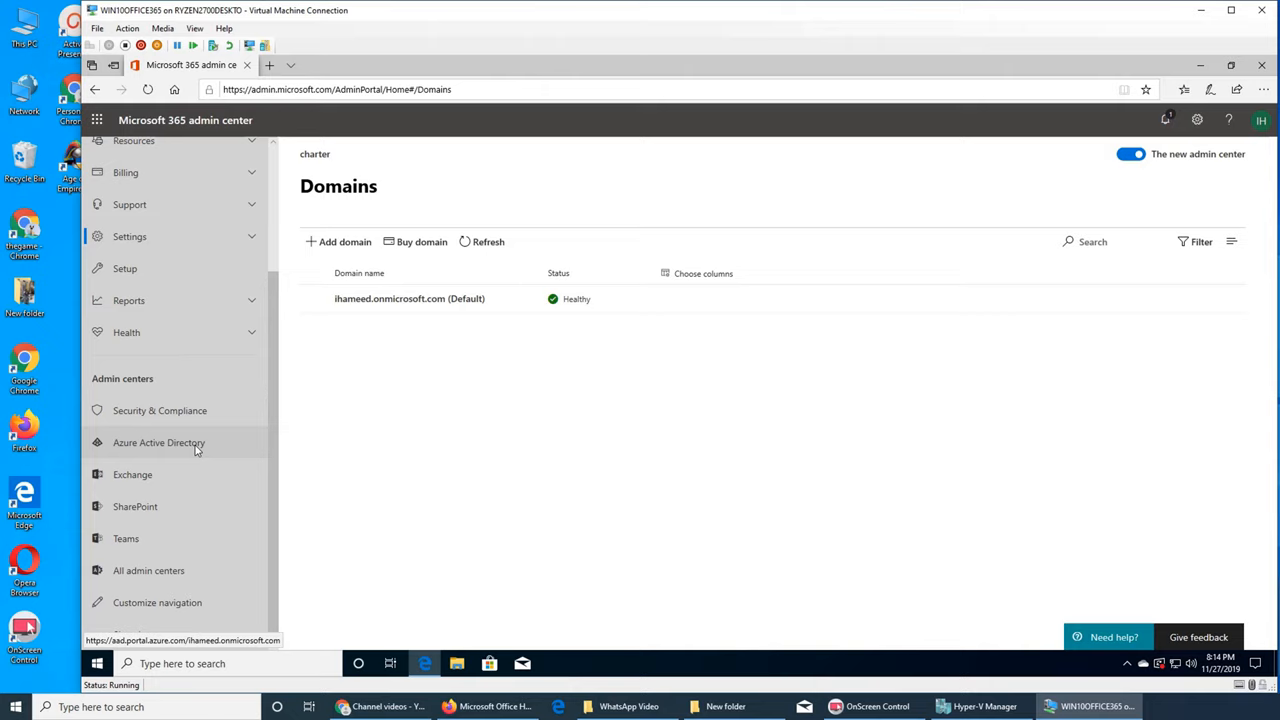
mouse_move(154, 448)
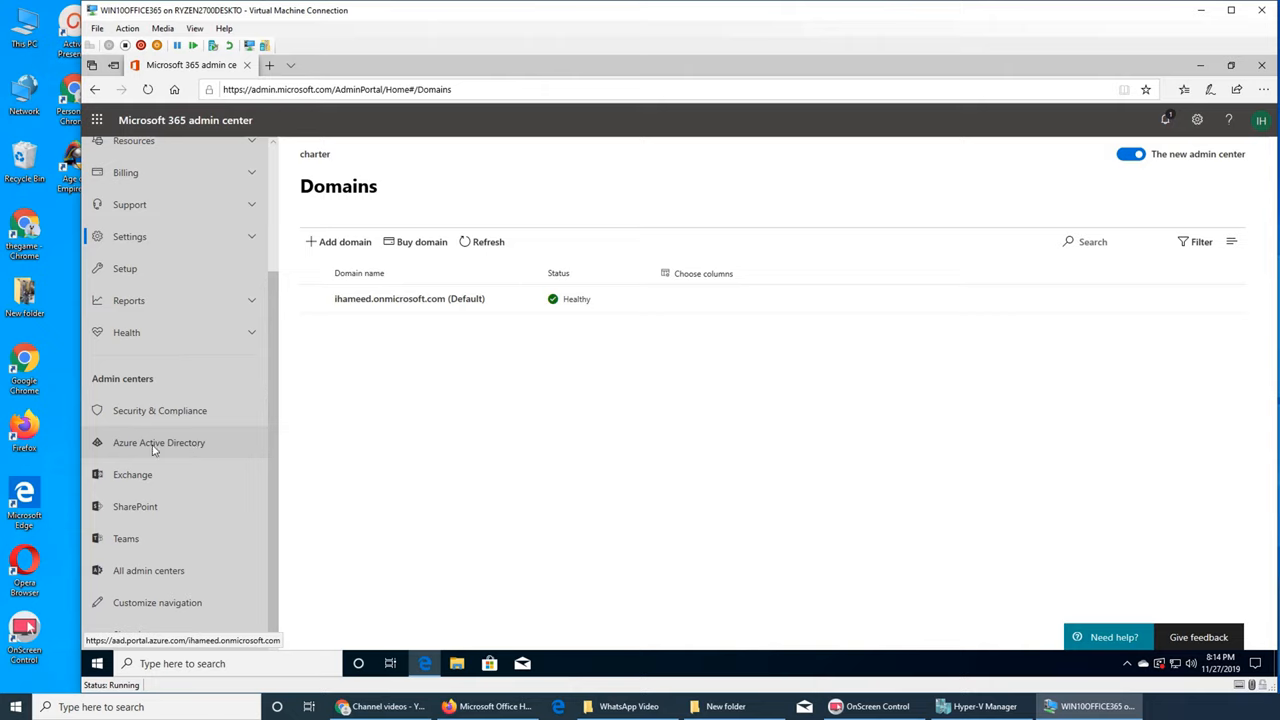
mouse_move(170, 448)
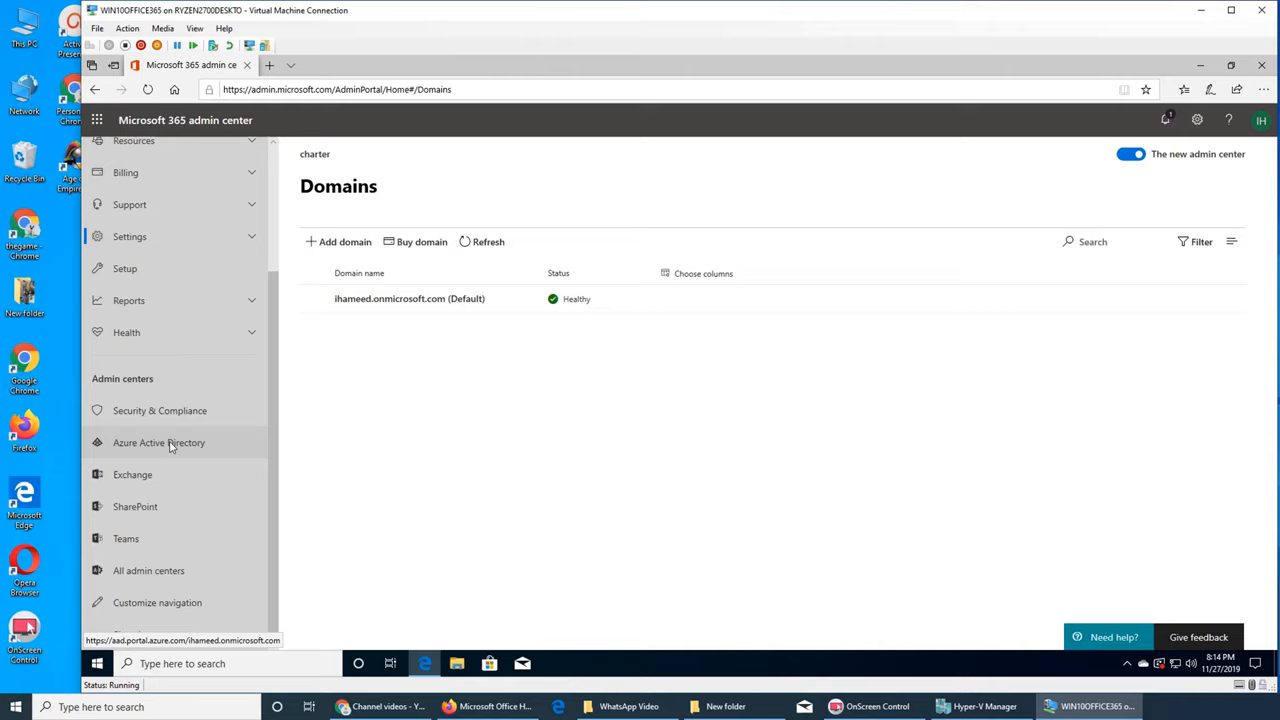
mouse_move(150, 442)
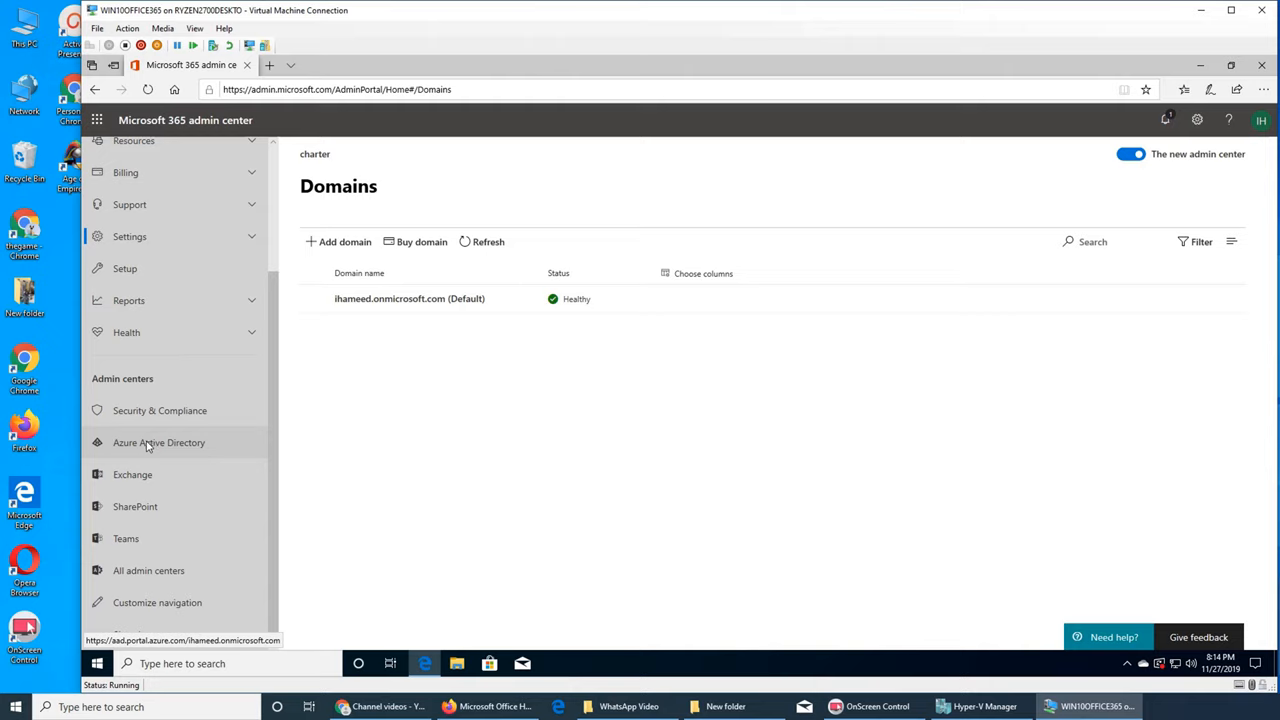
mouse_move(208, 436)
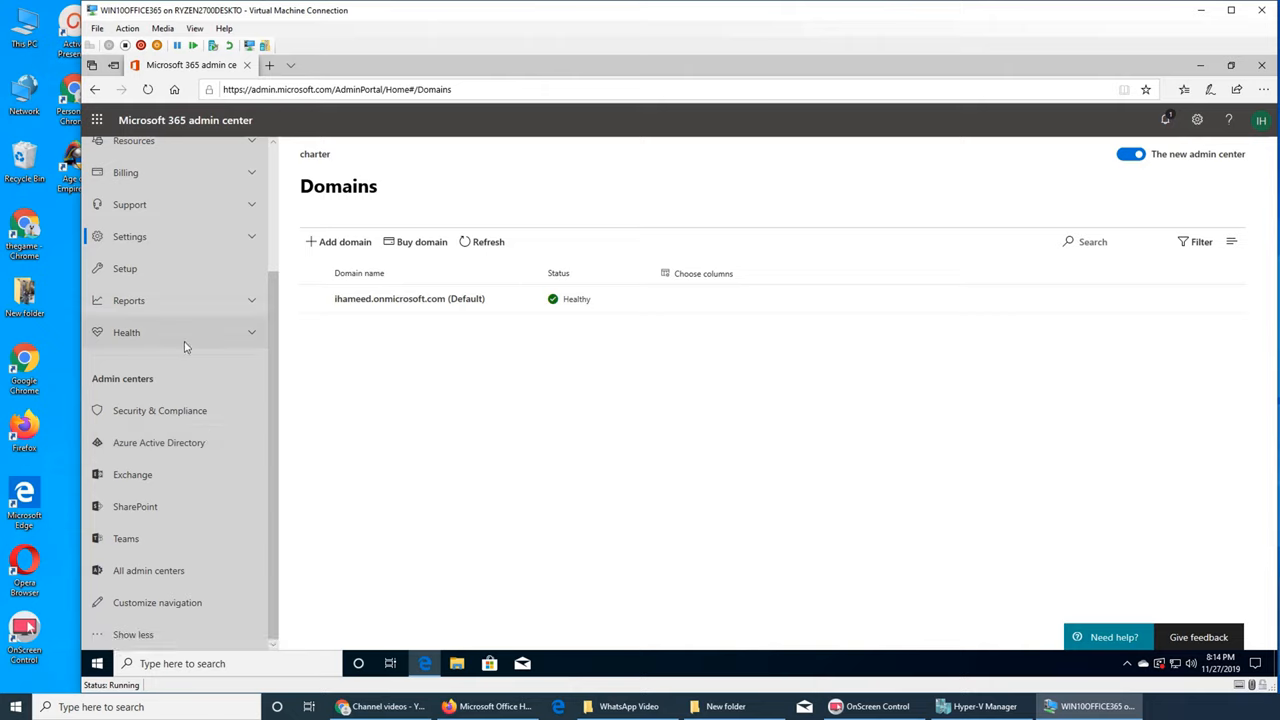
mouse_move(460, 356)
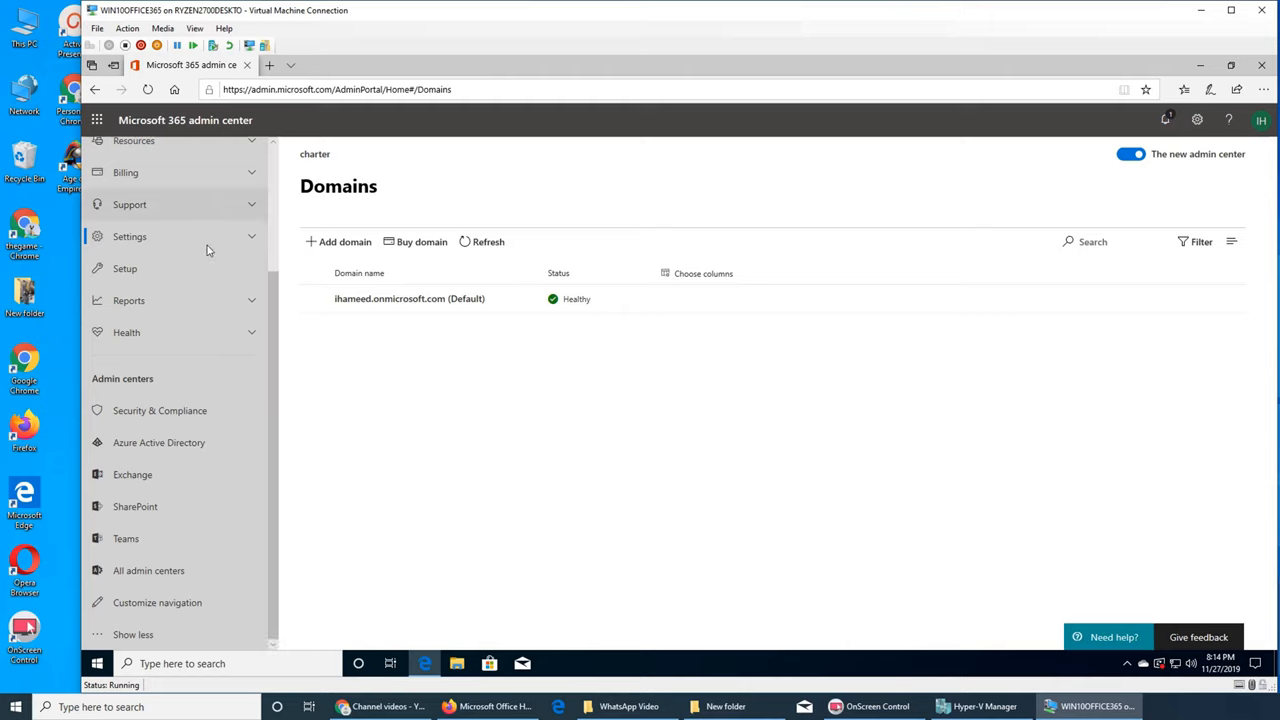
Step: Reach the Sites list under Resources via Rooms & equipment and select the first site URL
scroll(up, 3)
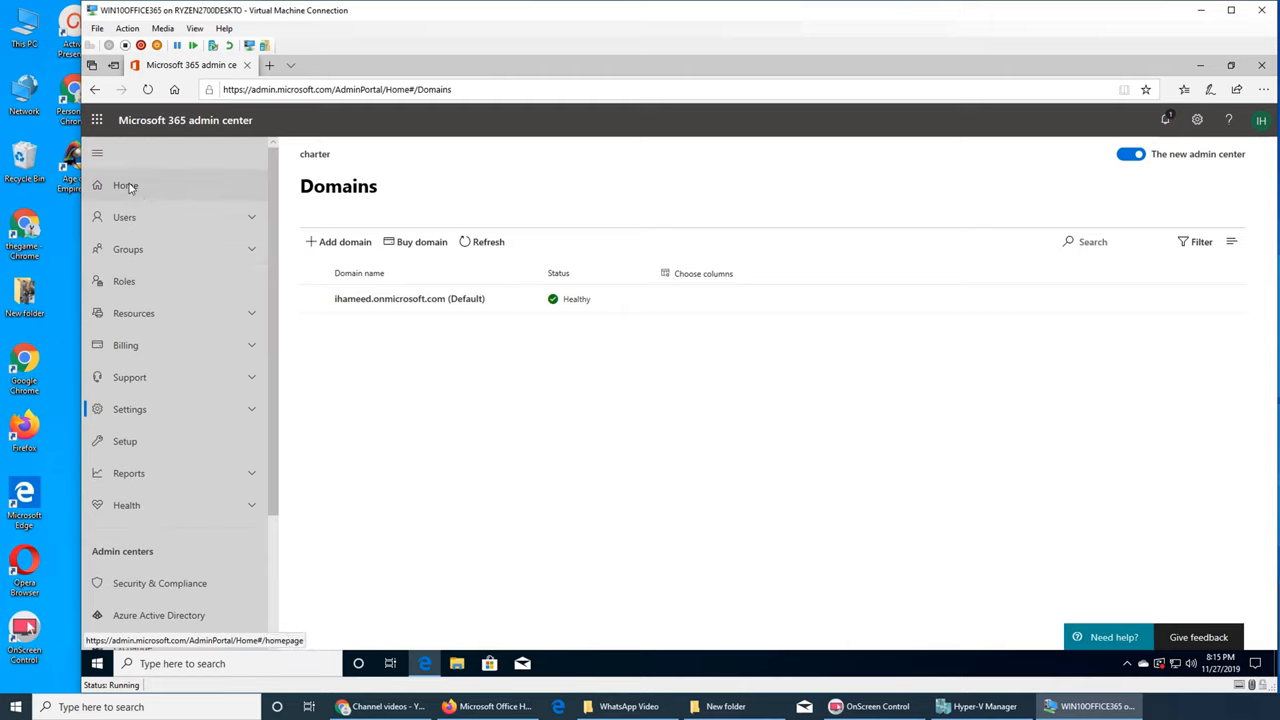
mouse_move(136, 186)
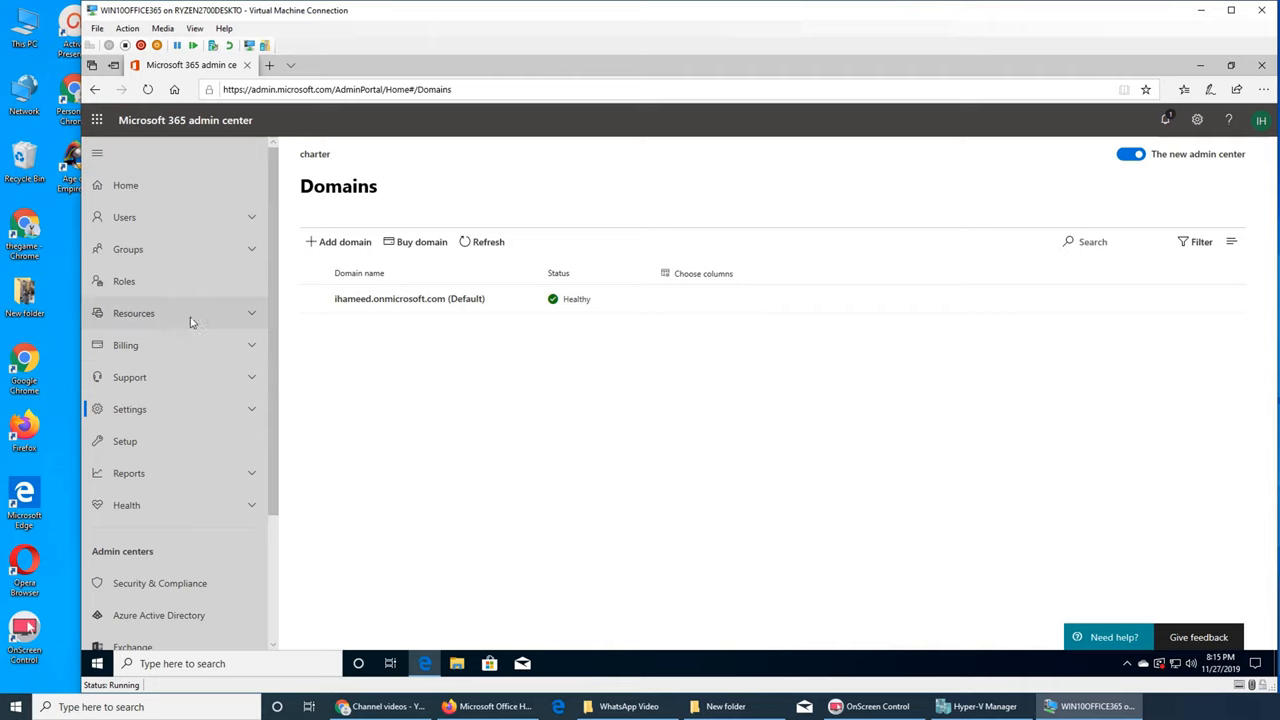
click(132, 312)
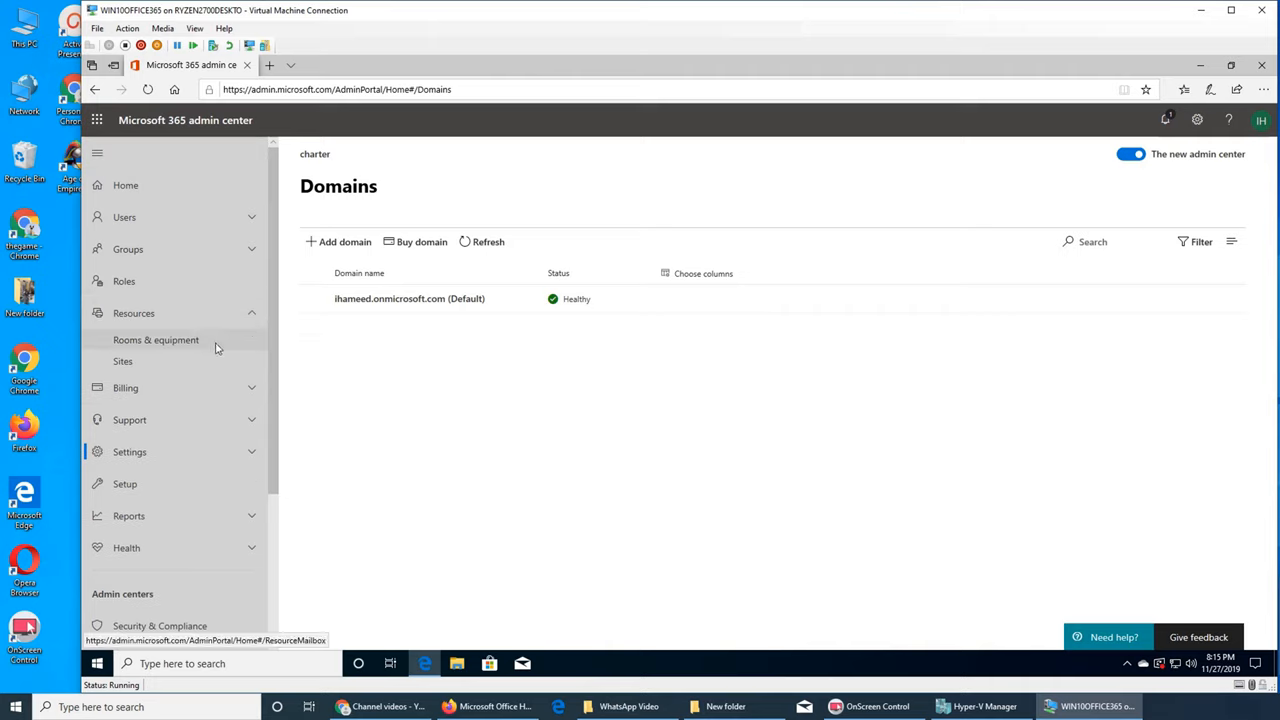
click(156, 340)
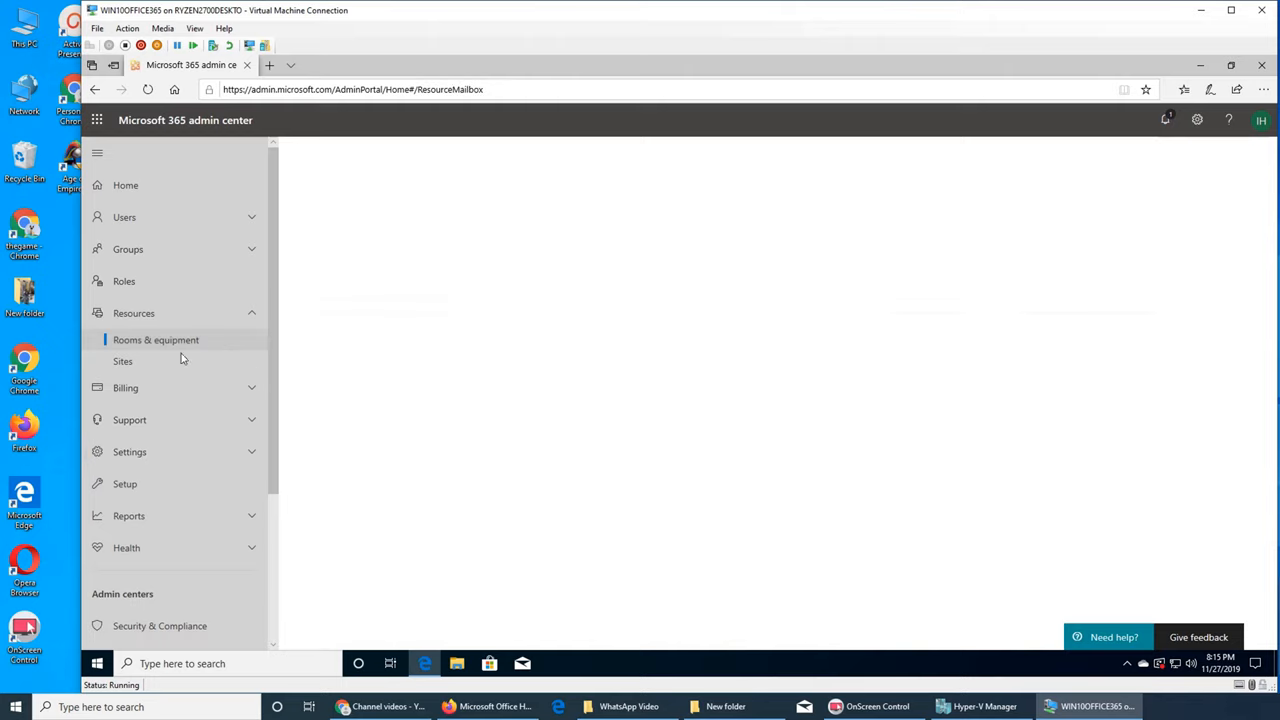
click(156, 340)
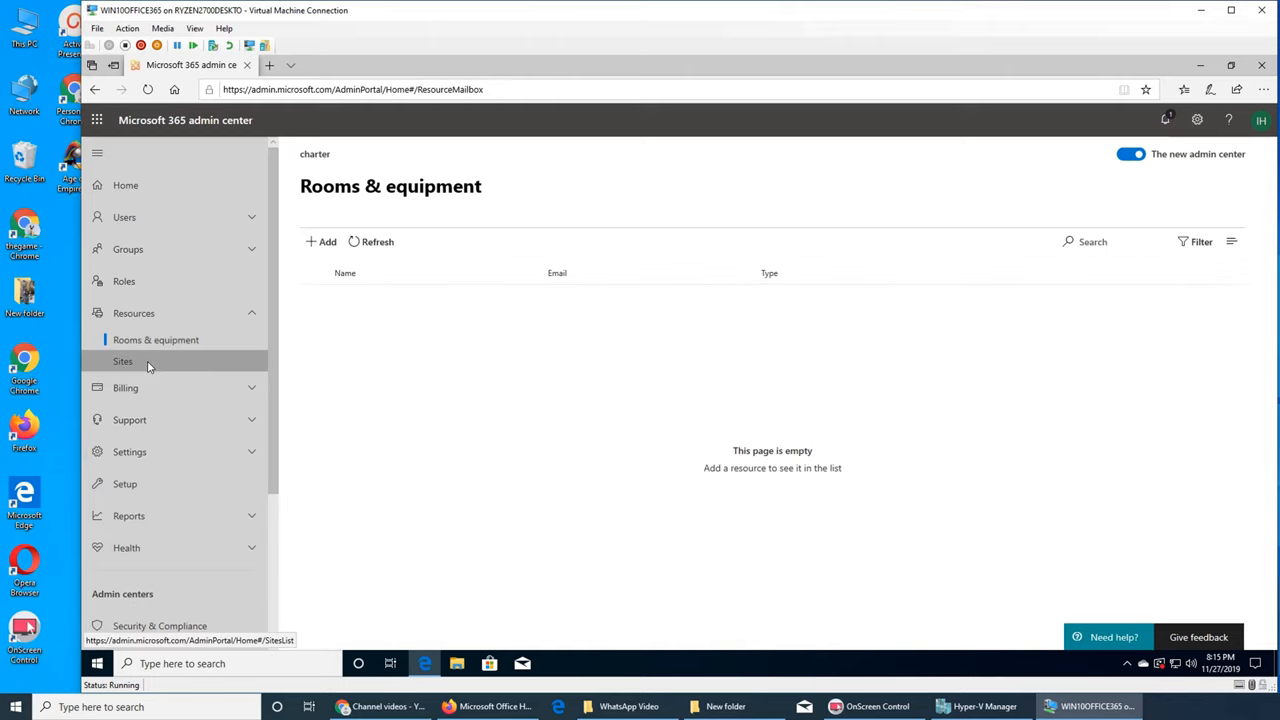
click(124, 360)
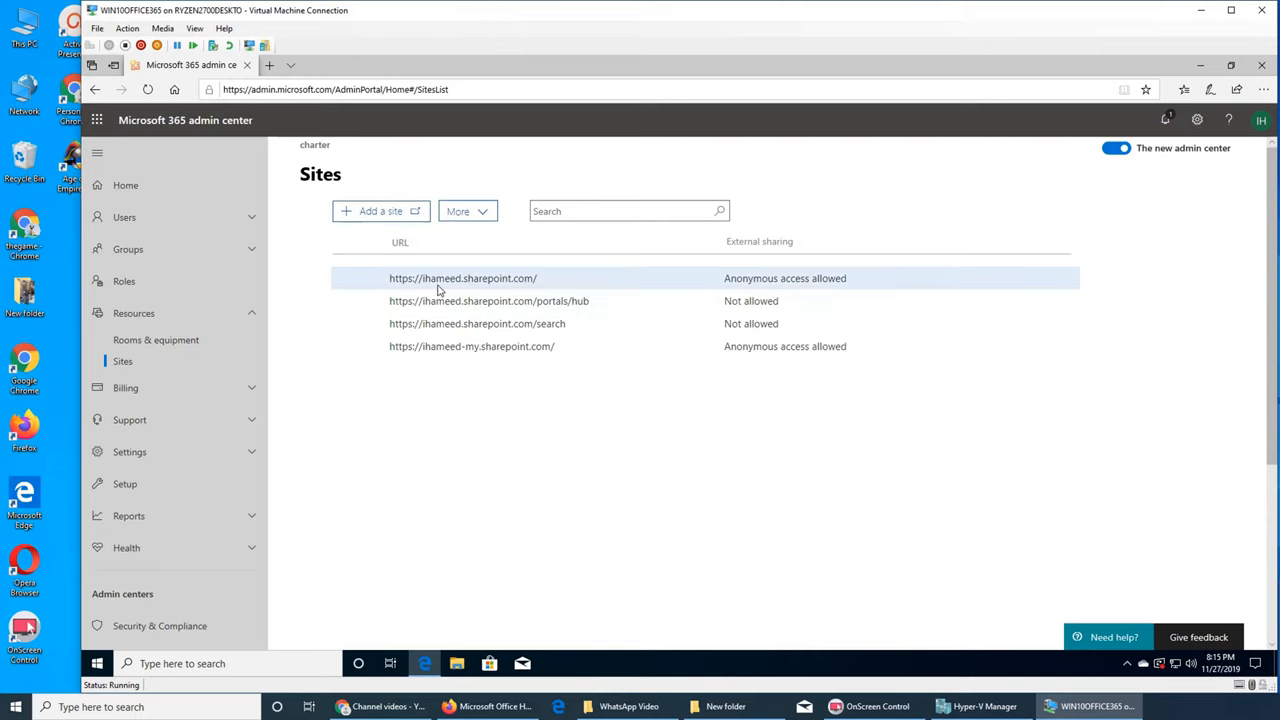
mouse_move(444, 308)
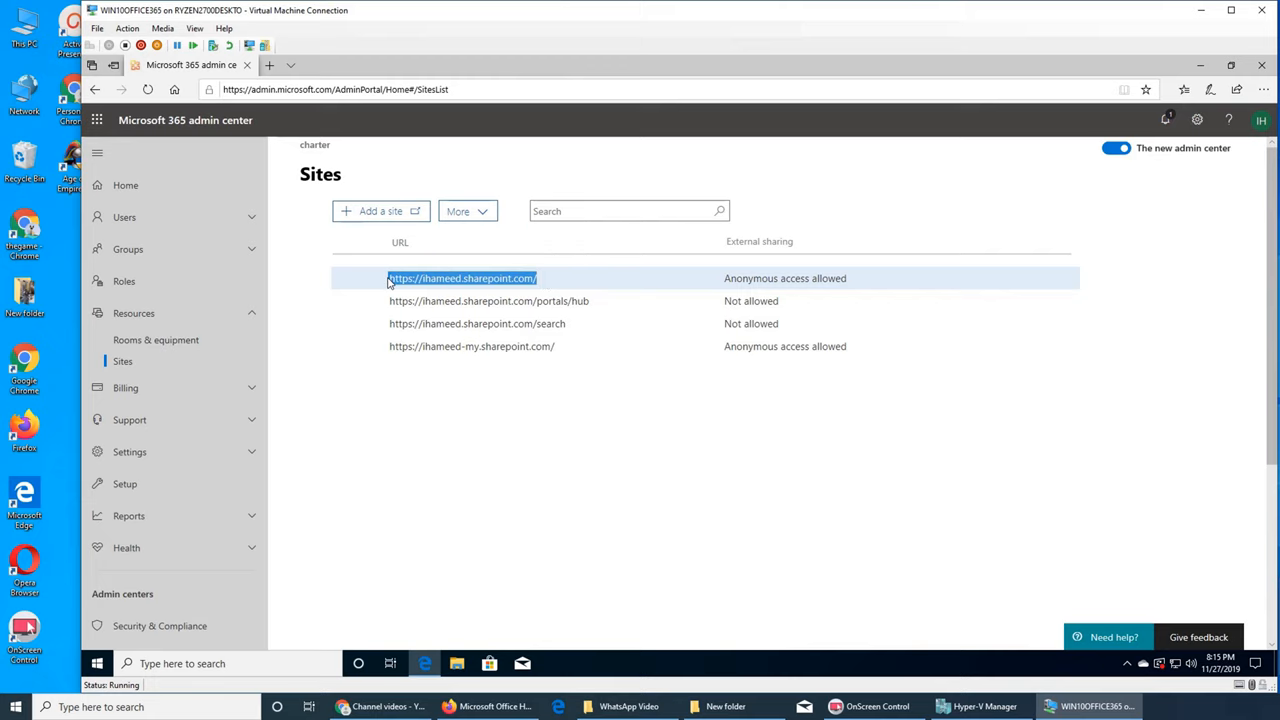
Step: Copy the root SharePoint site address and paste it into a new Edge tab, yielding Bing results
right_click(460, 278)
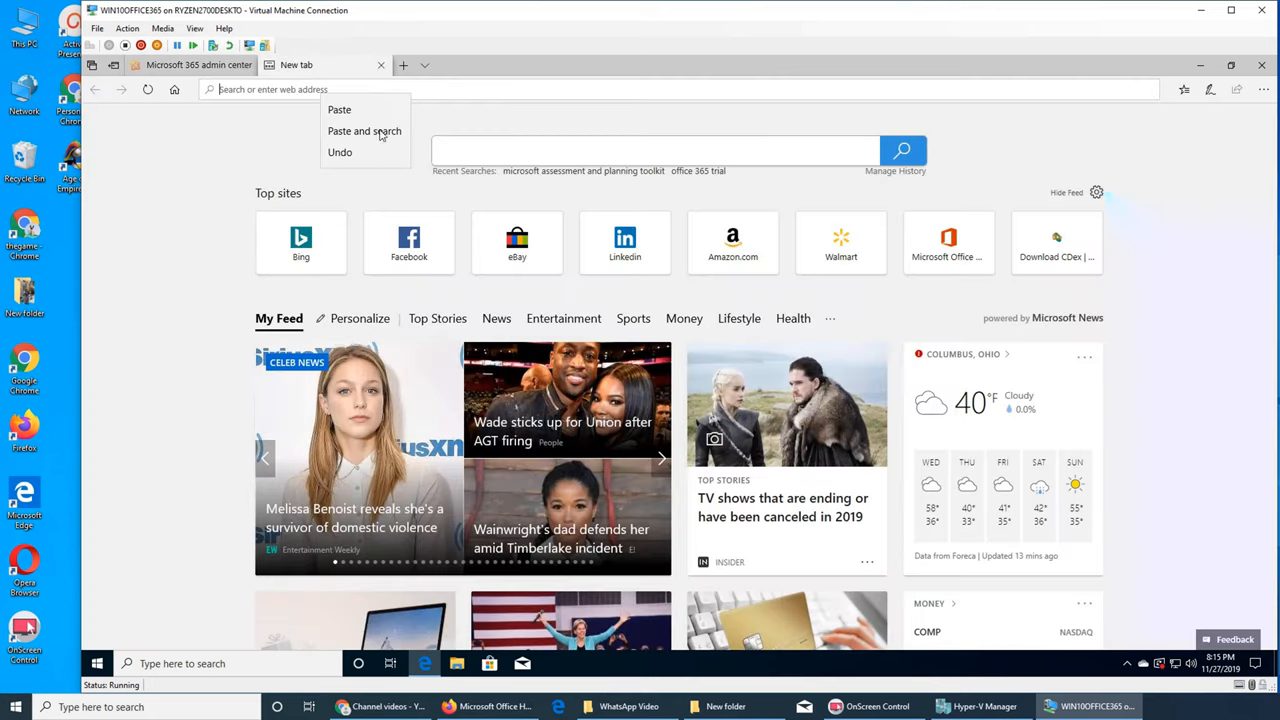
mouse_move(340, 110)
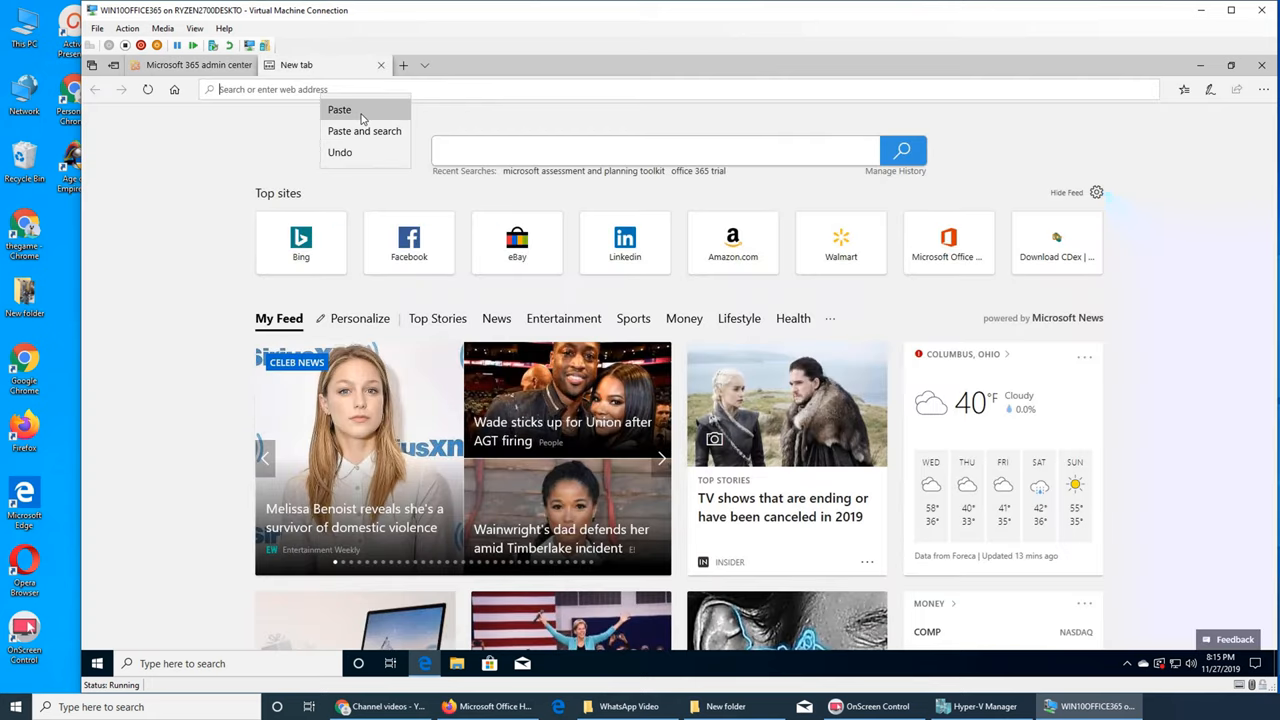
click(340, 110)
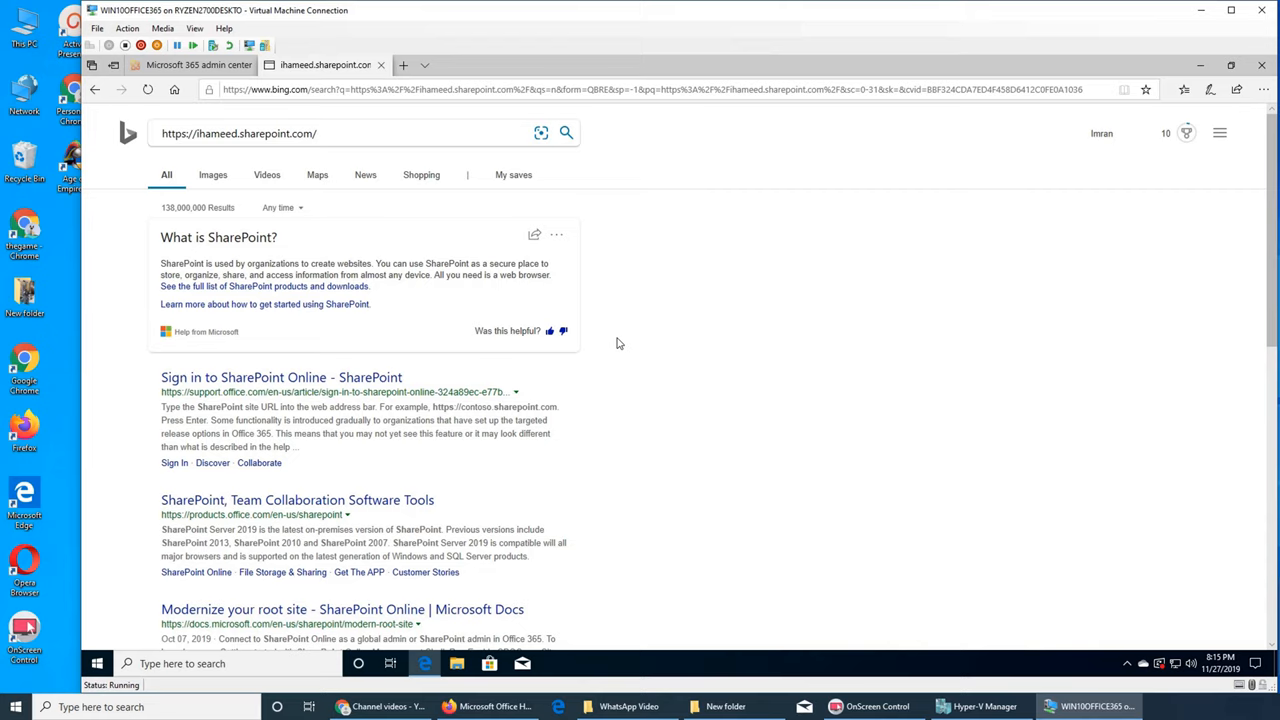
mouse_move(372, 80)
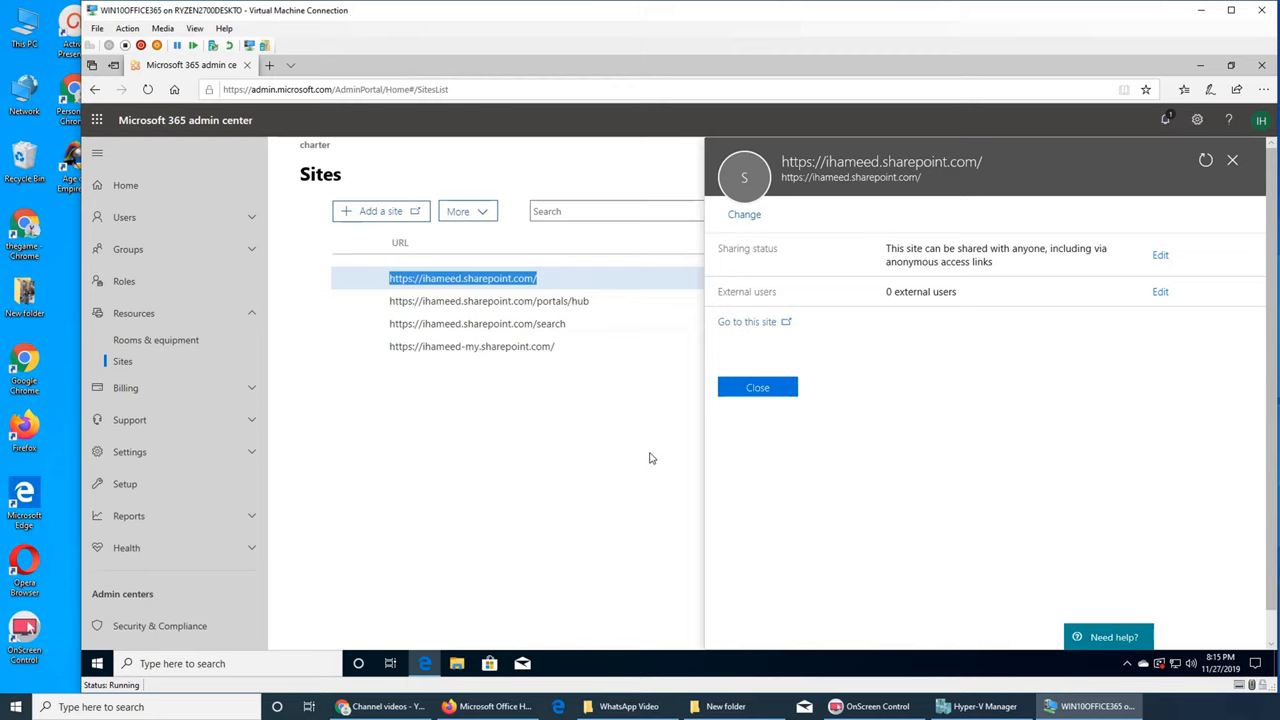
mouse_move(868, 184)
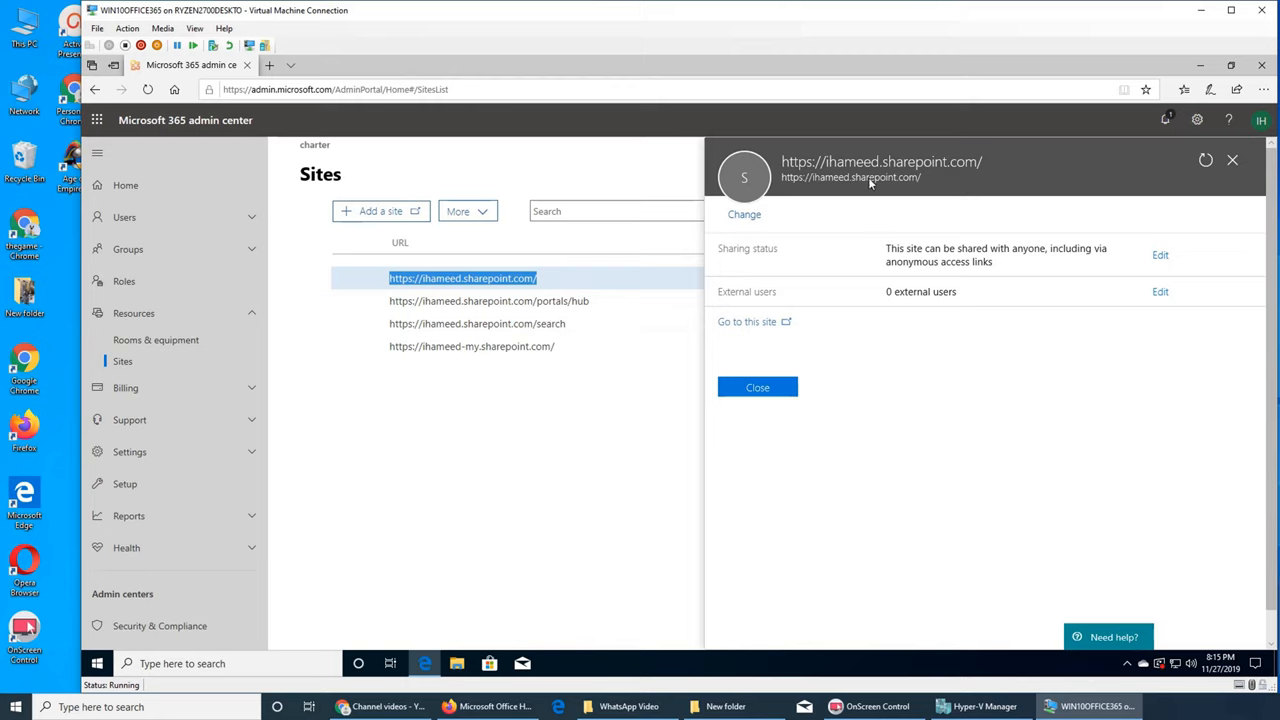
mouse_move(904, 352)
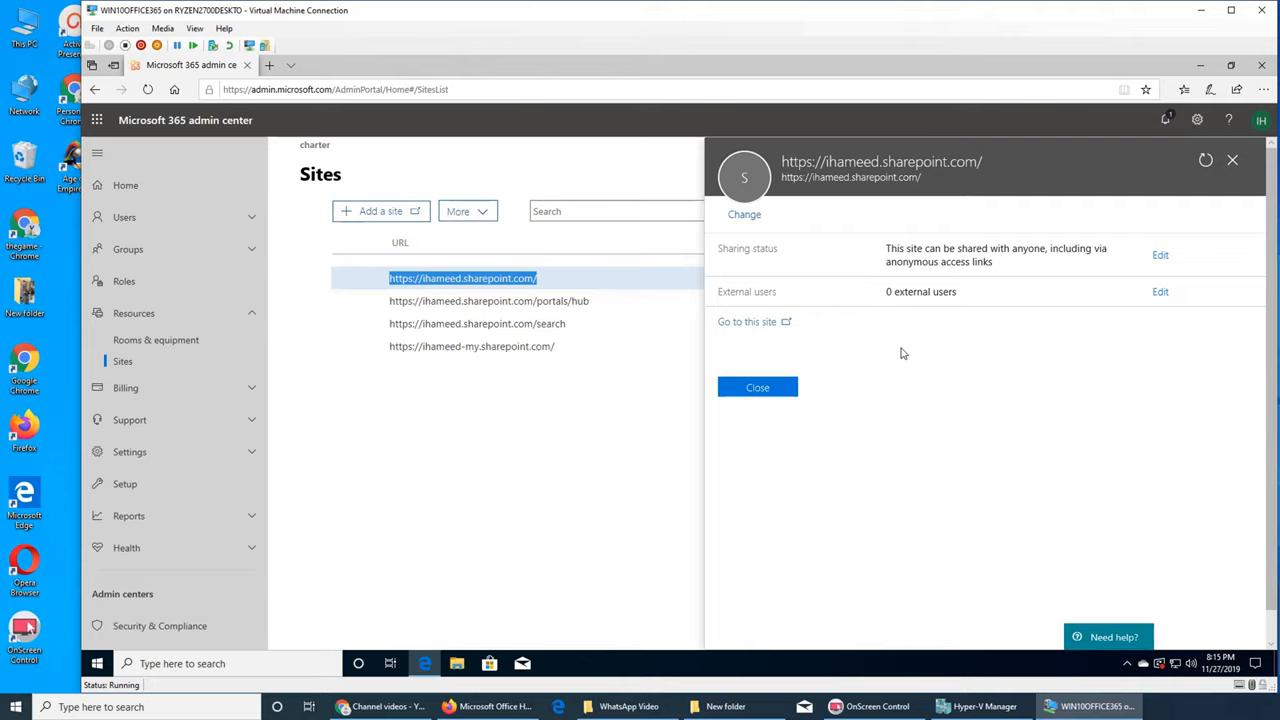
mouse_move(912, 326)
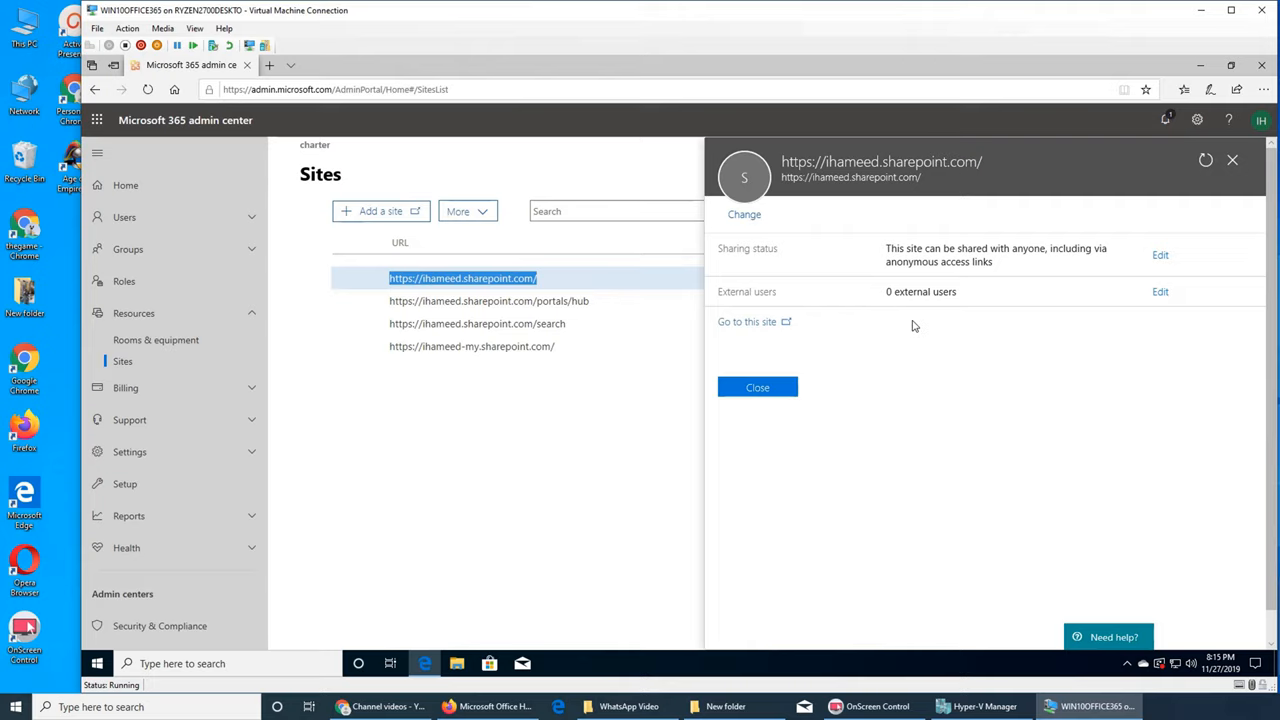
Step: Close the root site's sharing details pane to return to the Sites list
click(756, 388)
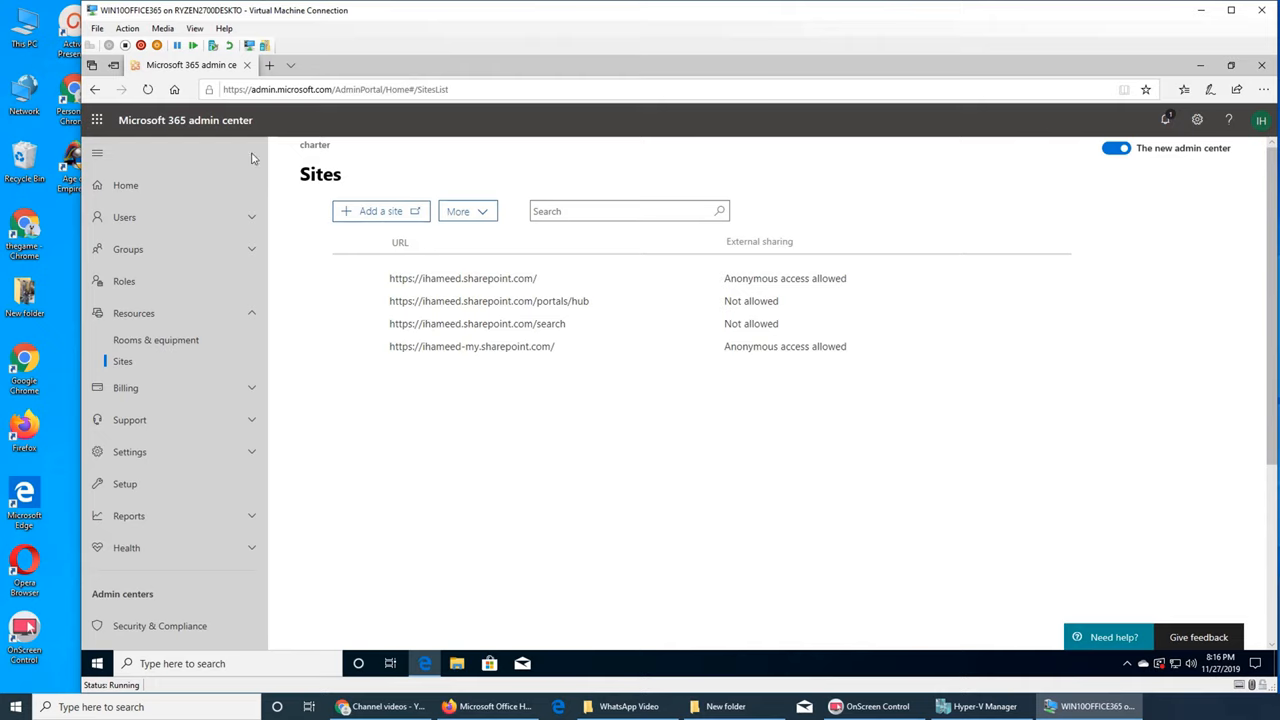
Step: Turn off the new admin center toggle to land on the classic Home page
click(124, 184)
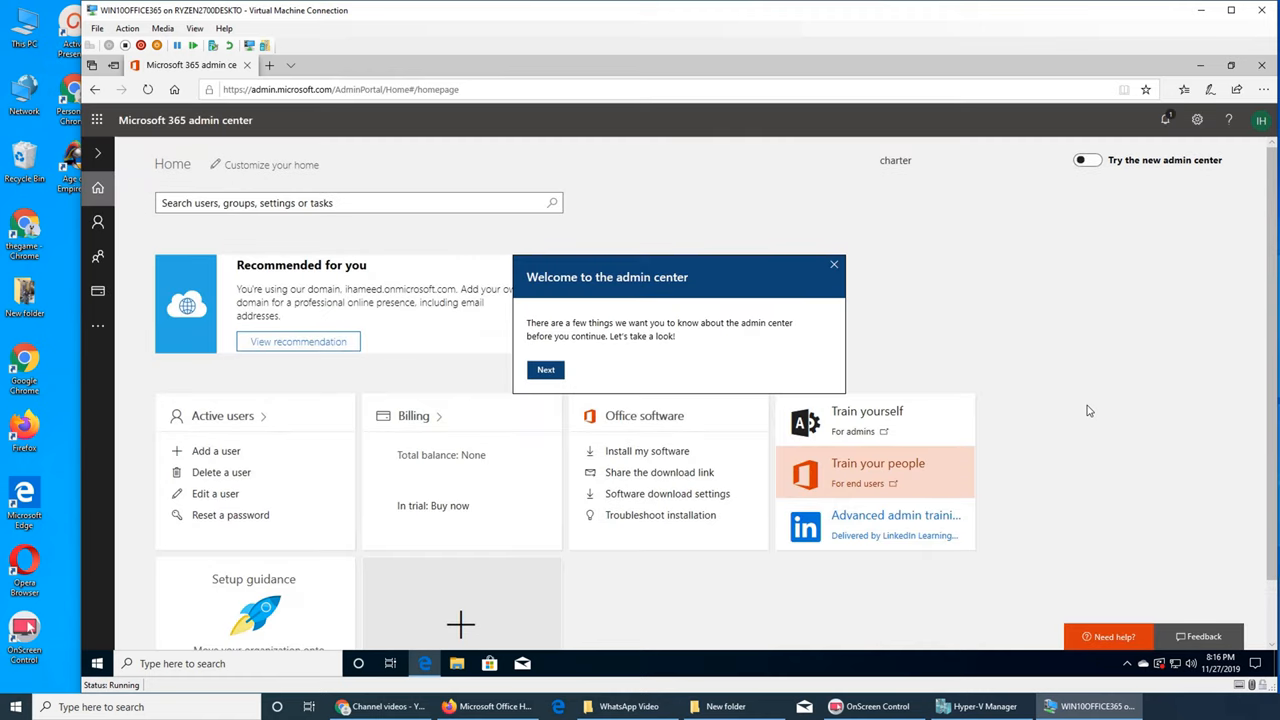
Step: Dismiss the Welcome to the admin center dialog and browse the Home page's training tiles
click(834, 264)
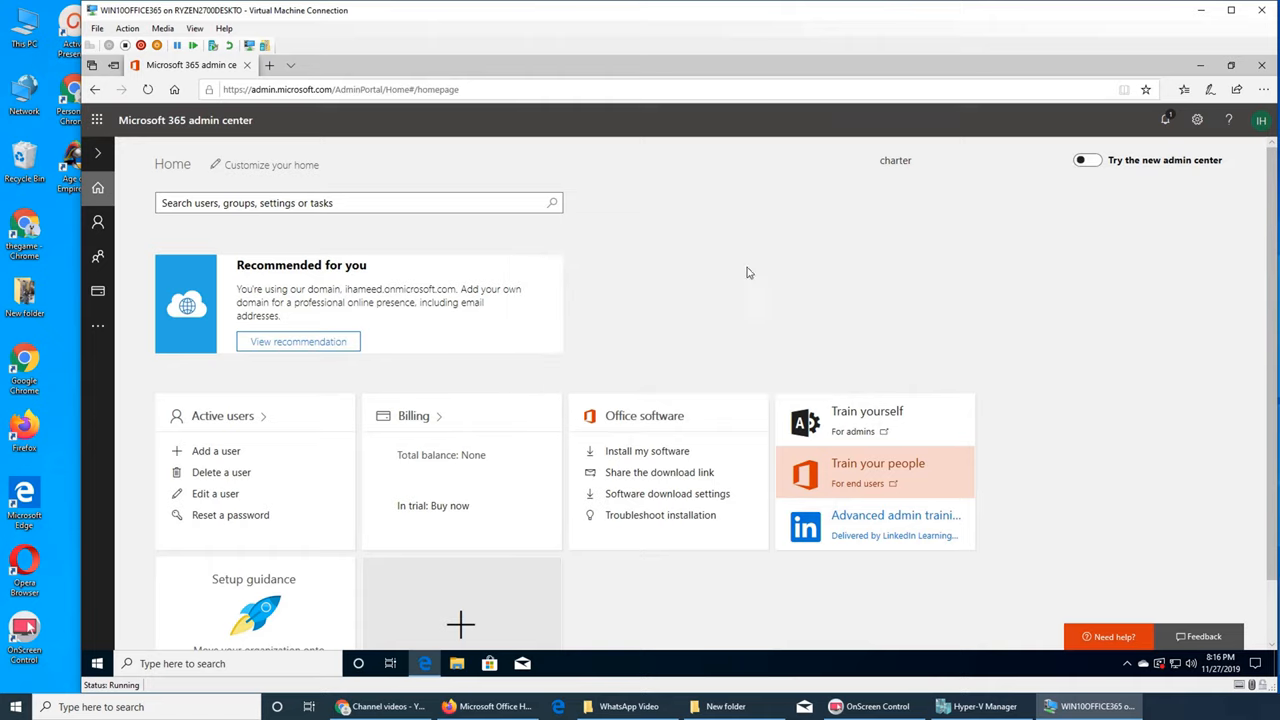
mouse_move(844, 276)
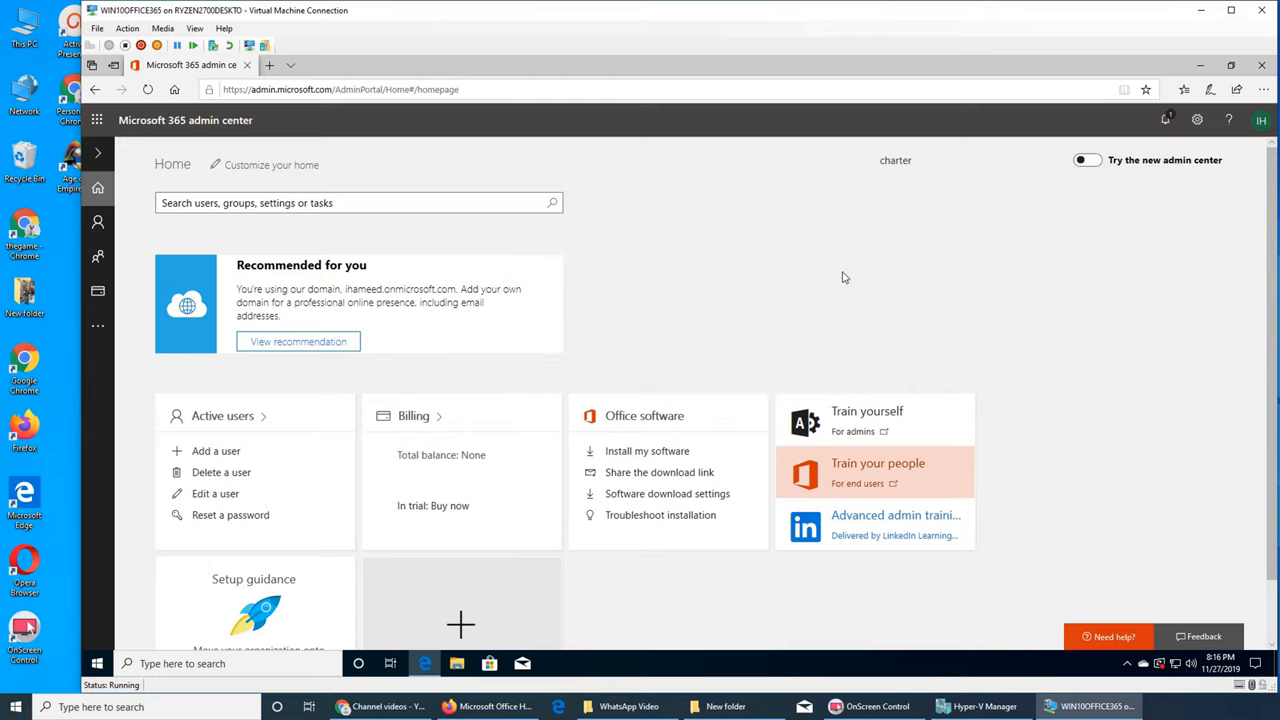
scroll(down, 3)
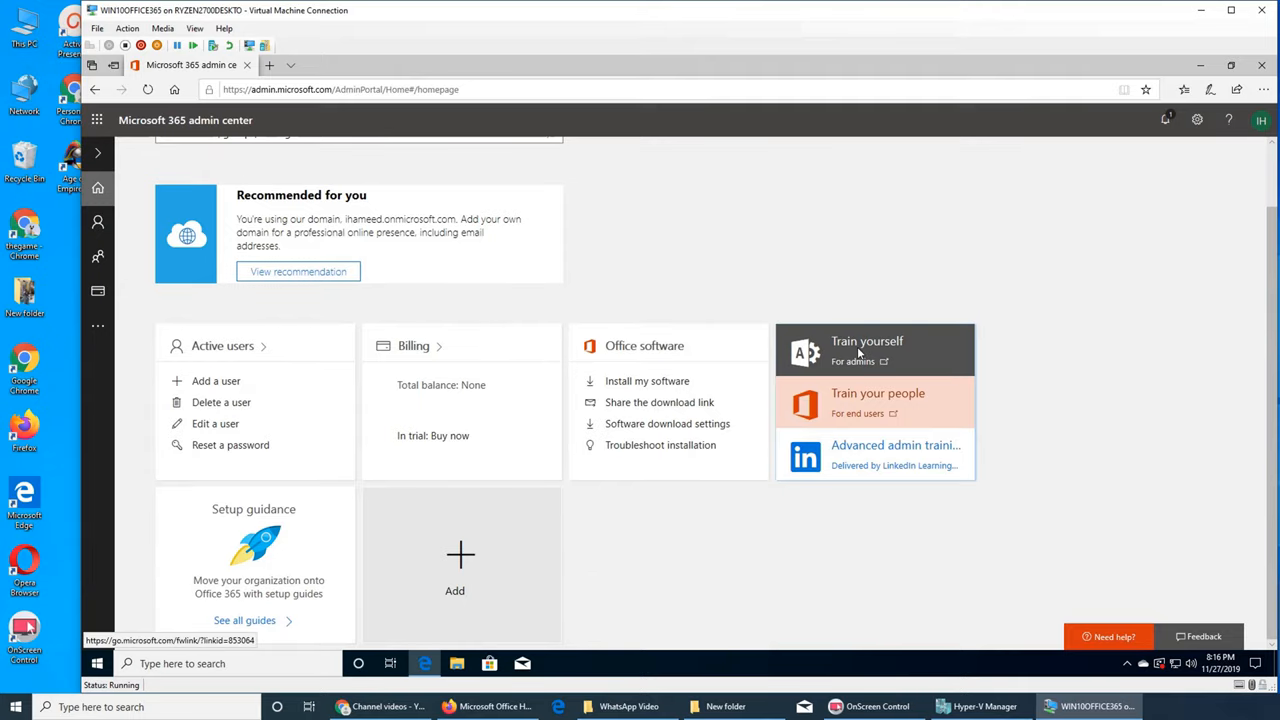
mouse_move(876, 402)
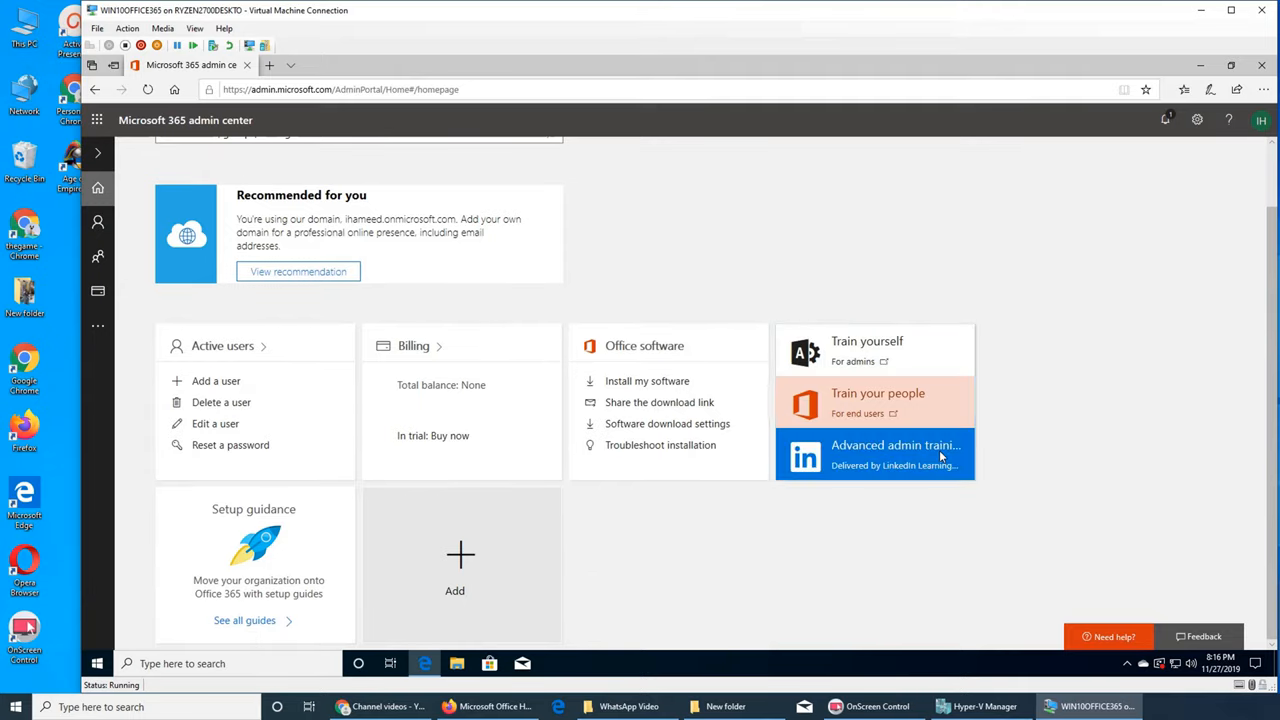
mouse_move(1076, 480)
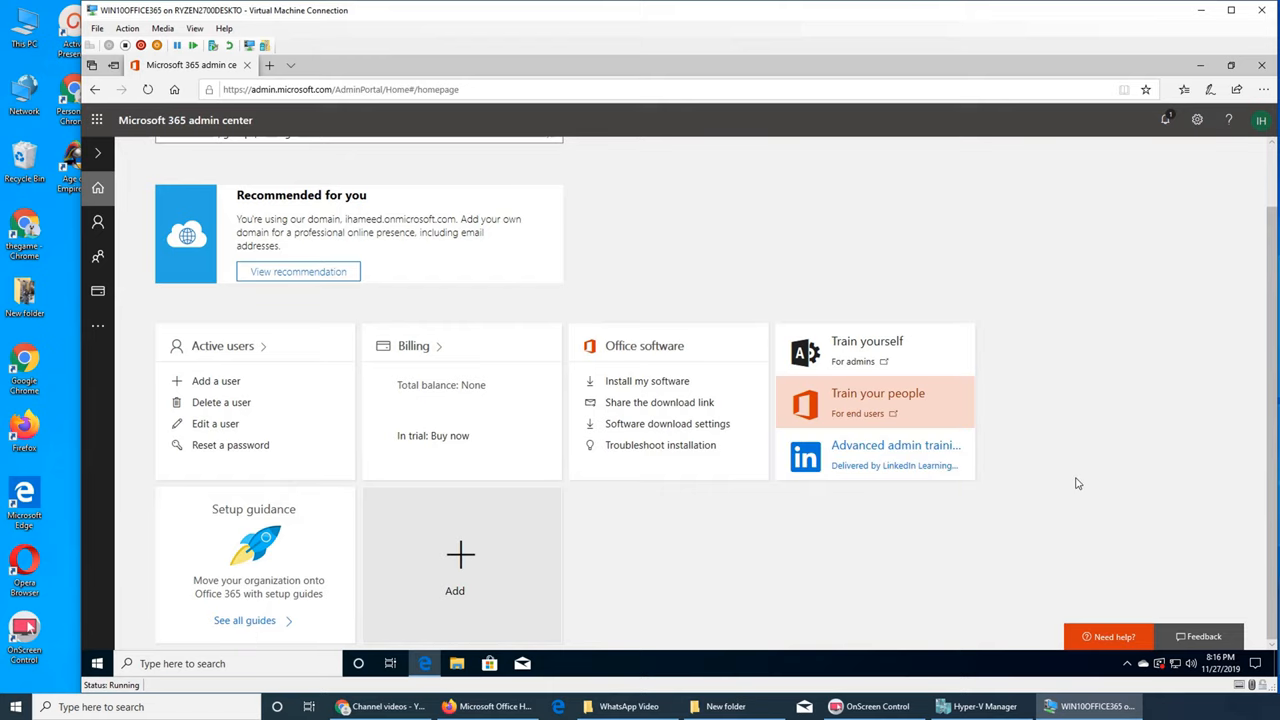
scroll(up, 3)
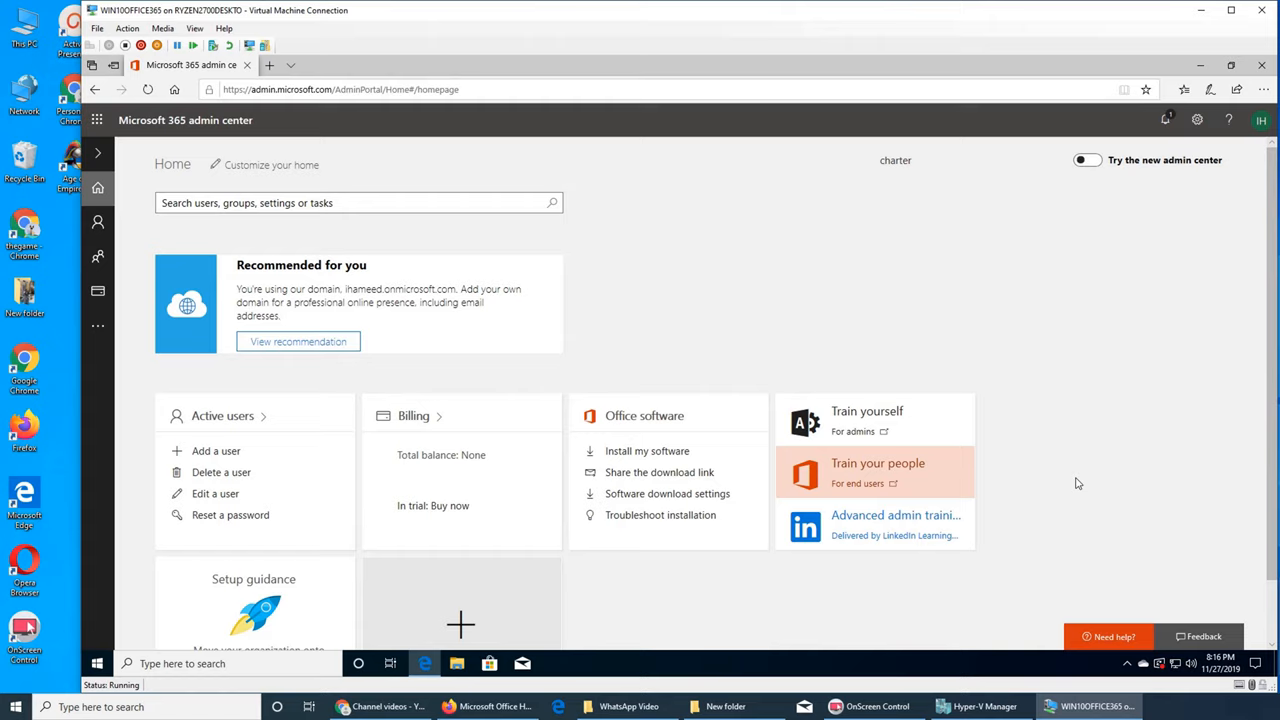
mouse_move(896, 432)
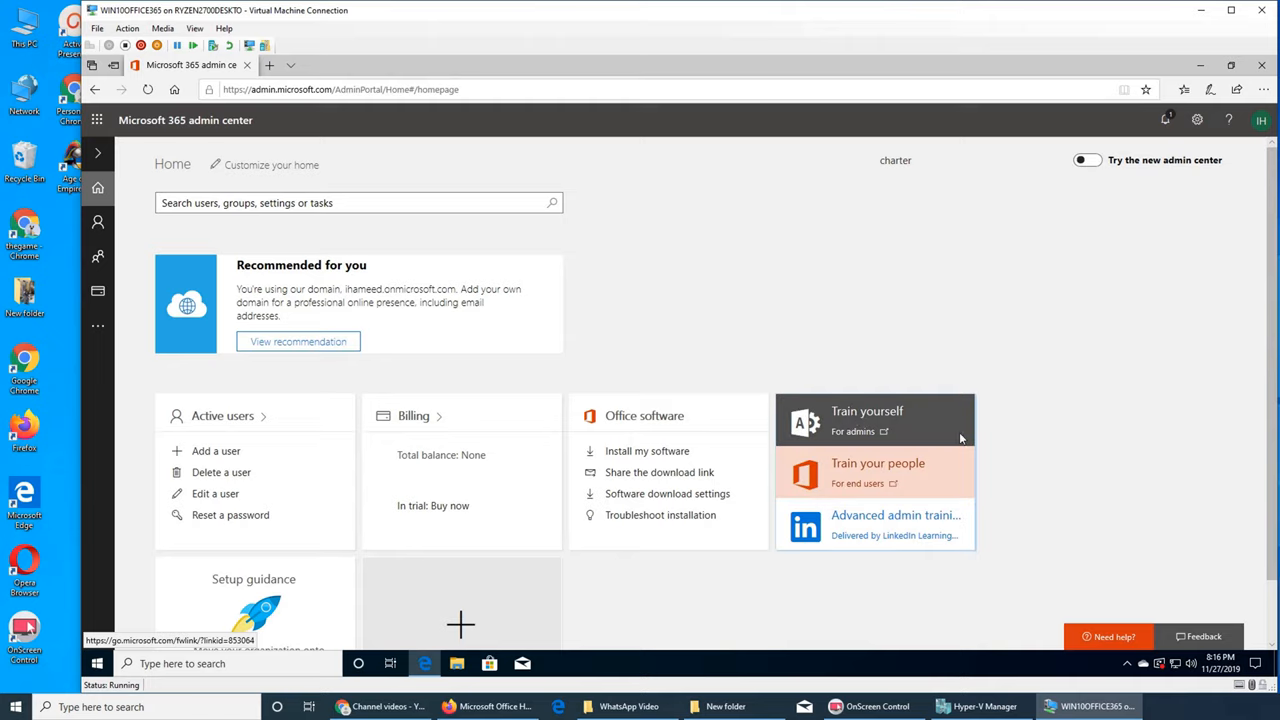
mouse_move(1030, 450)
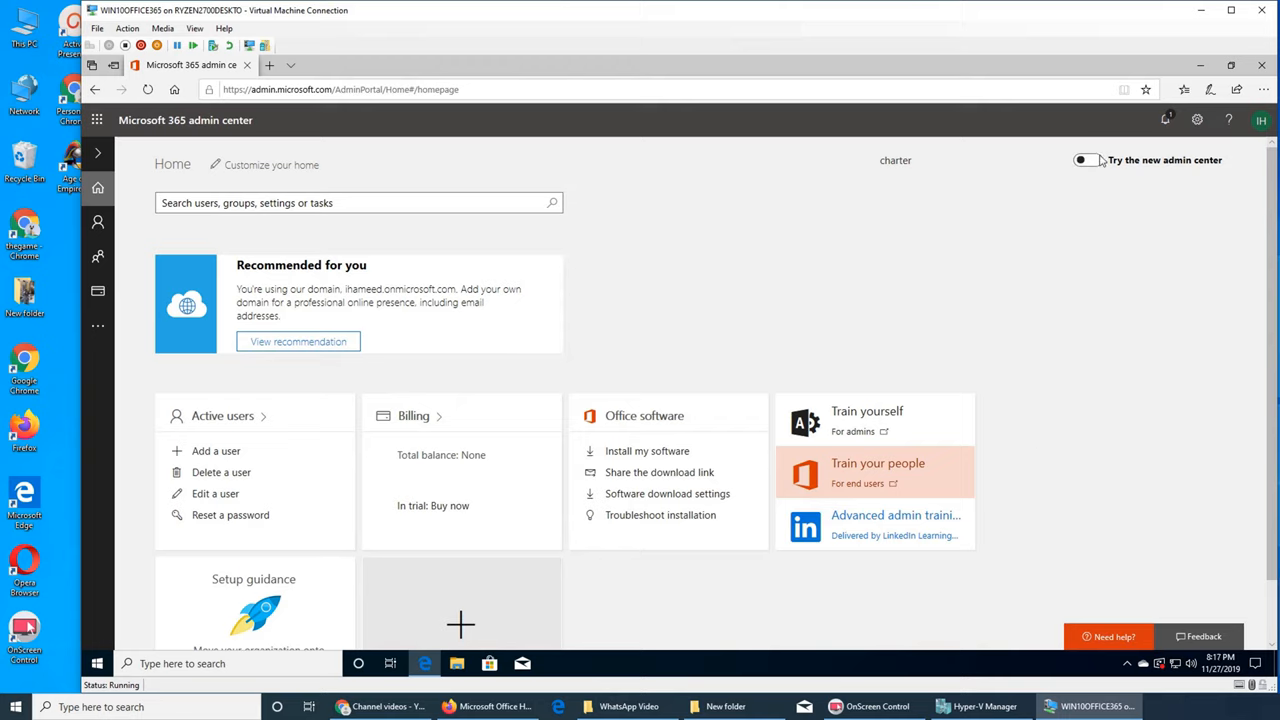
mouse_move(1094, 170)
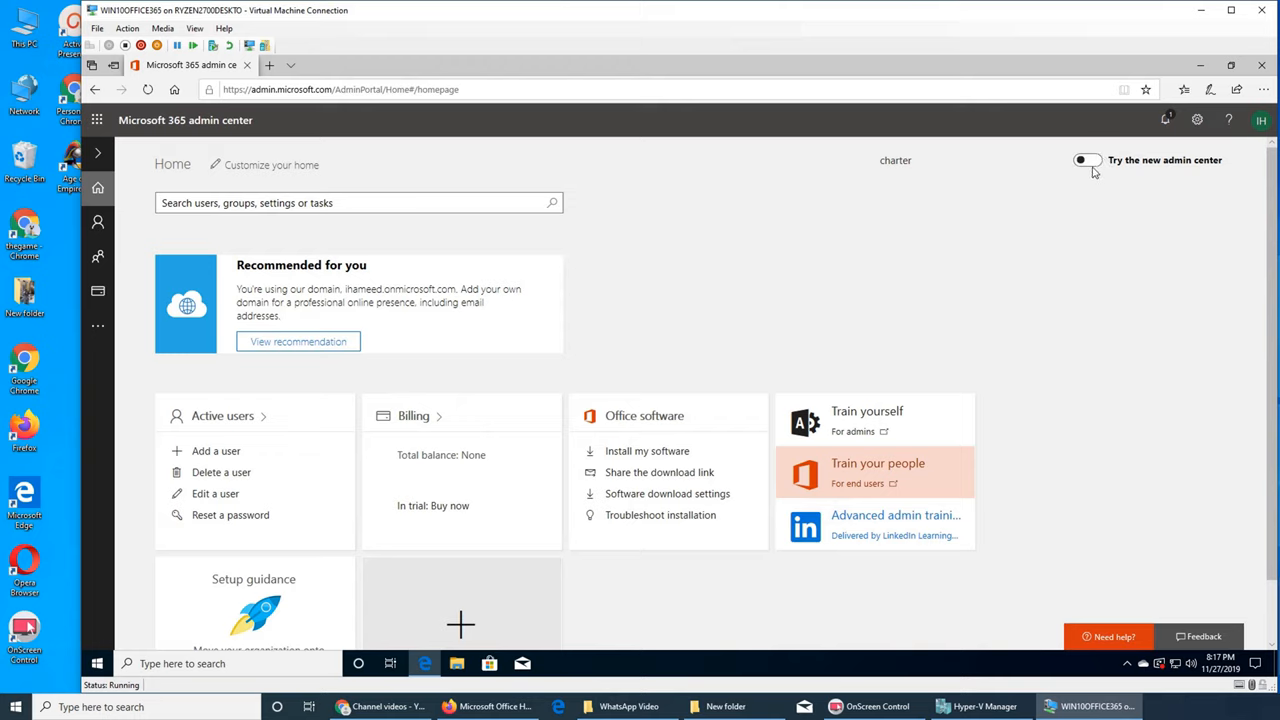
mouse_move(1072, 176)
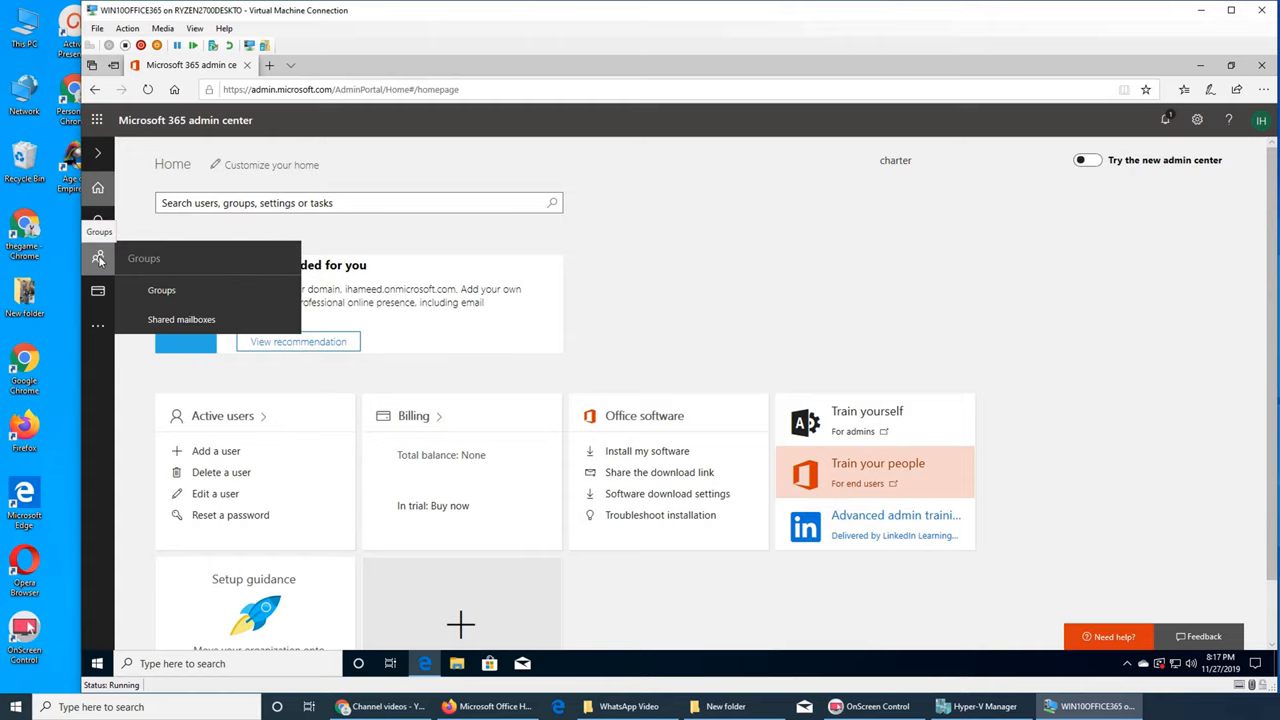
mouse_move(100, 288)
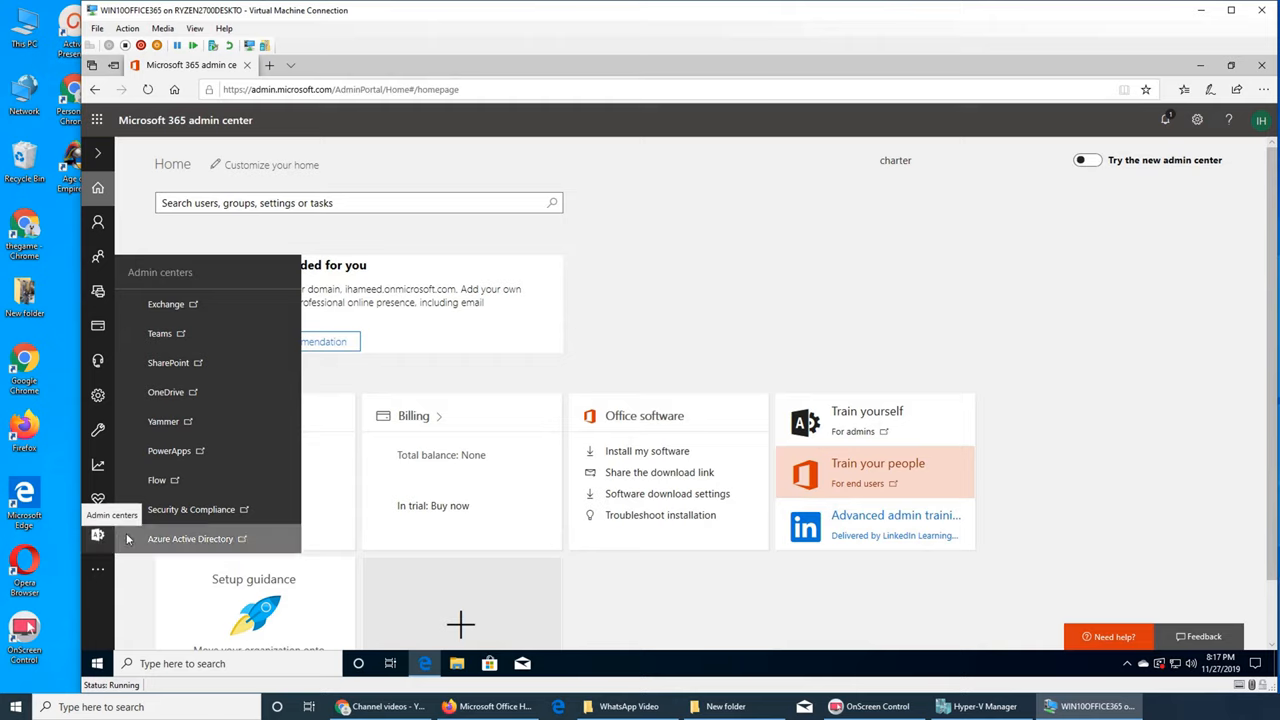
mouse_move(190, 538)
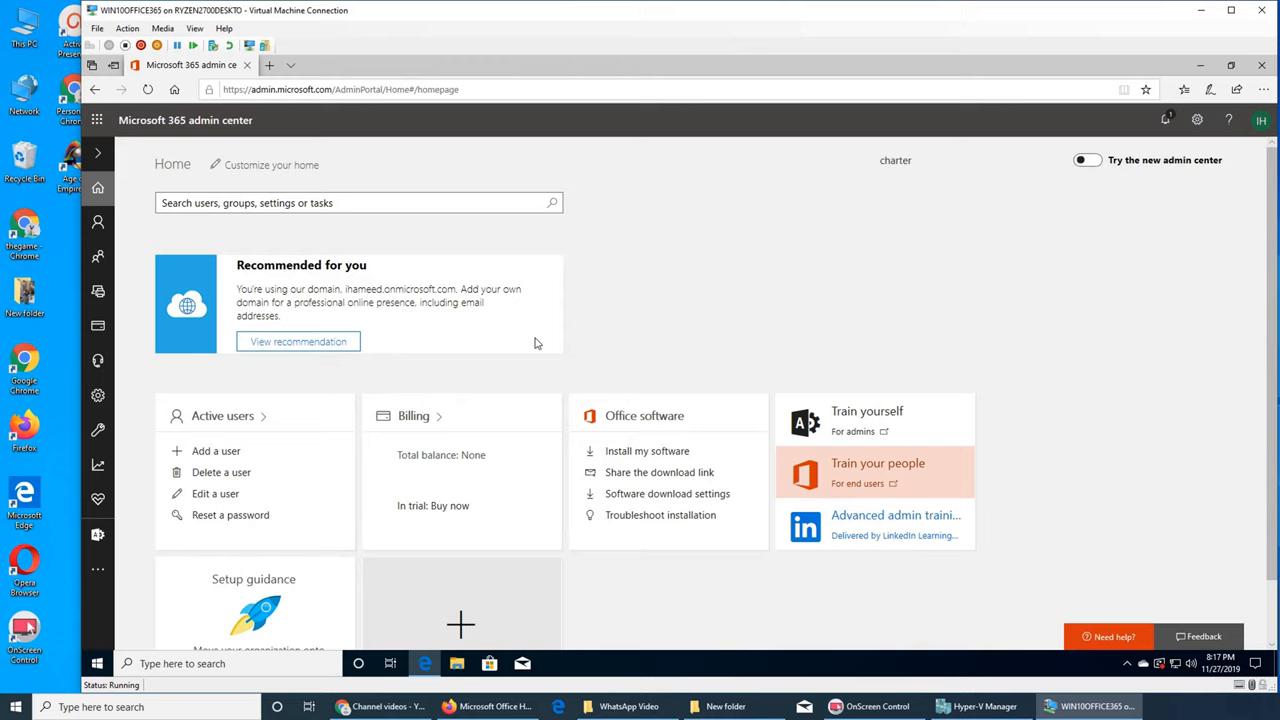
mouse_move(968, 272)
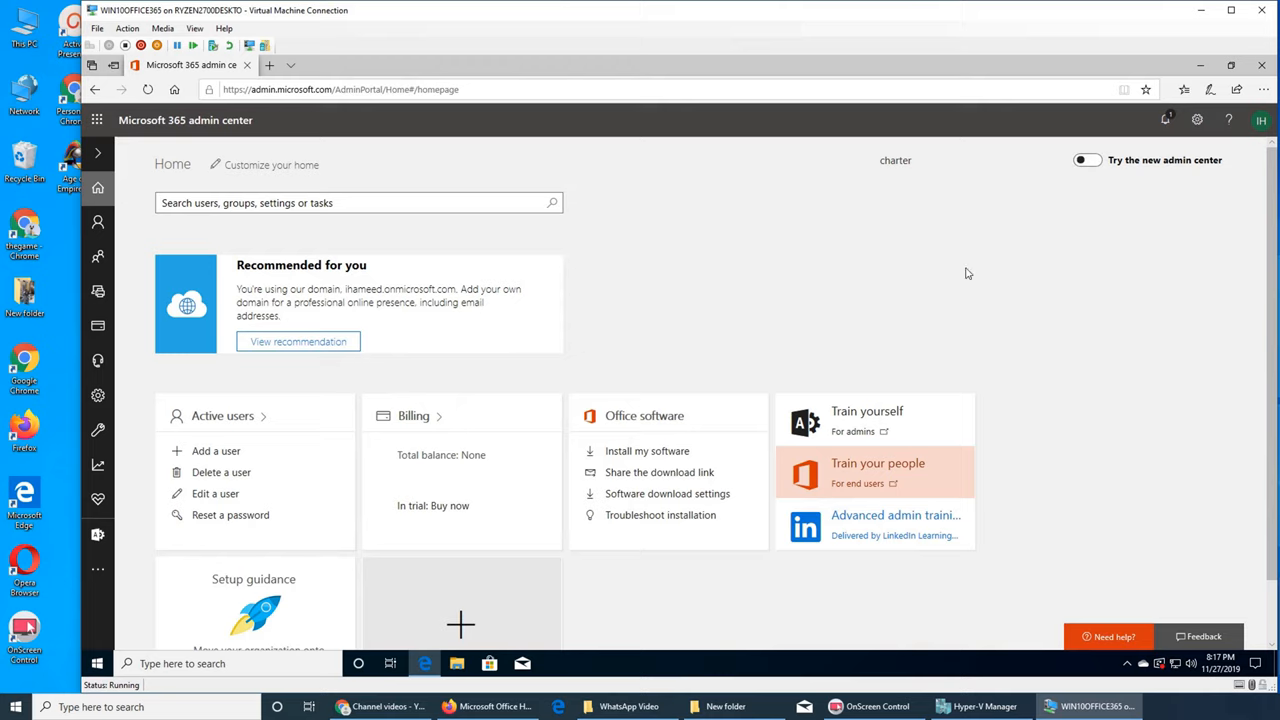
mouse_move(868, 420)
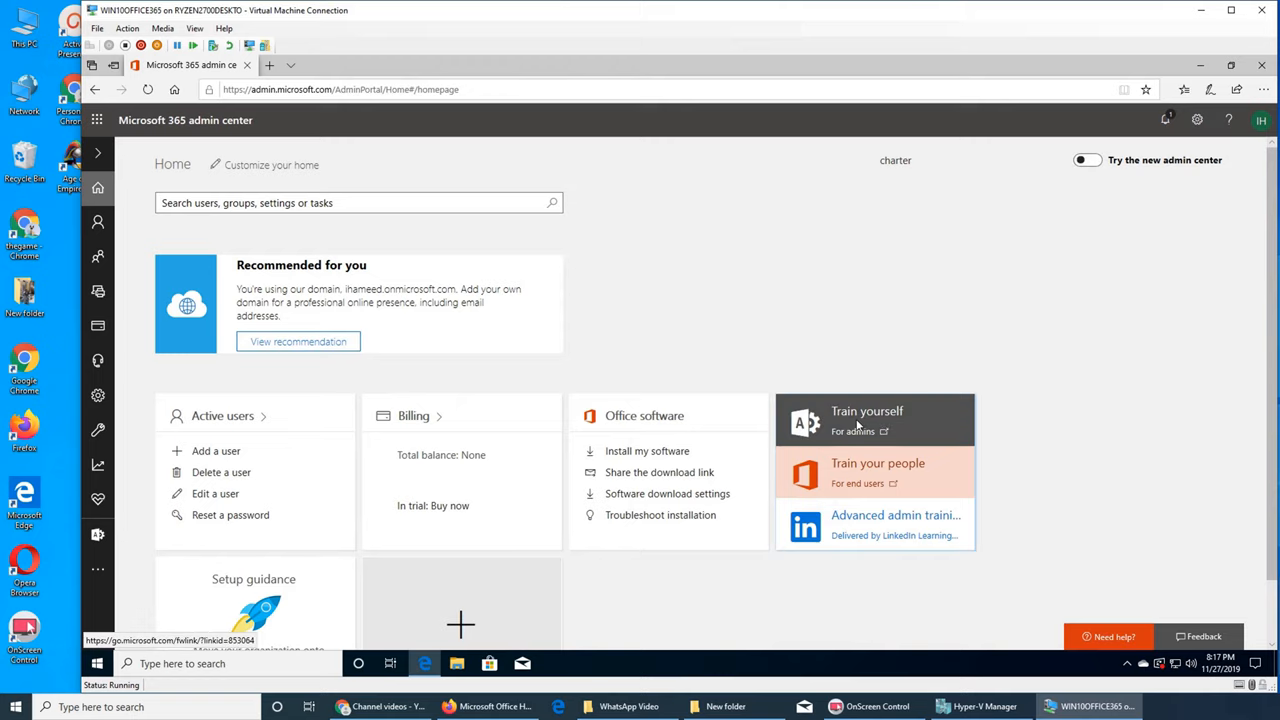
Step: Open Training for admins from the Train yourself tile and browse its Teams and Make the switch sections
click(866, 418)
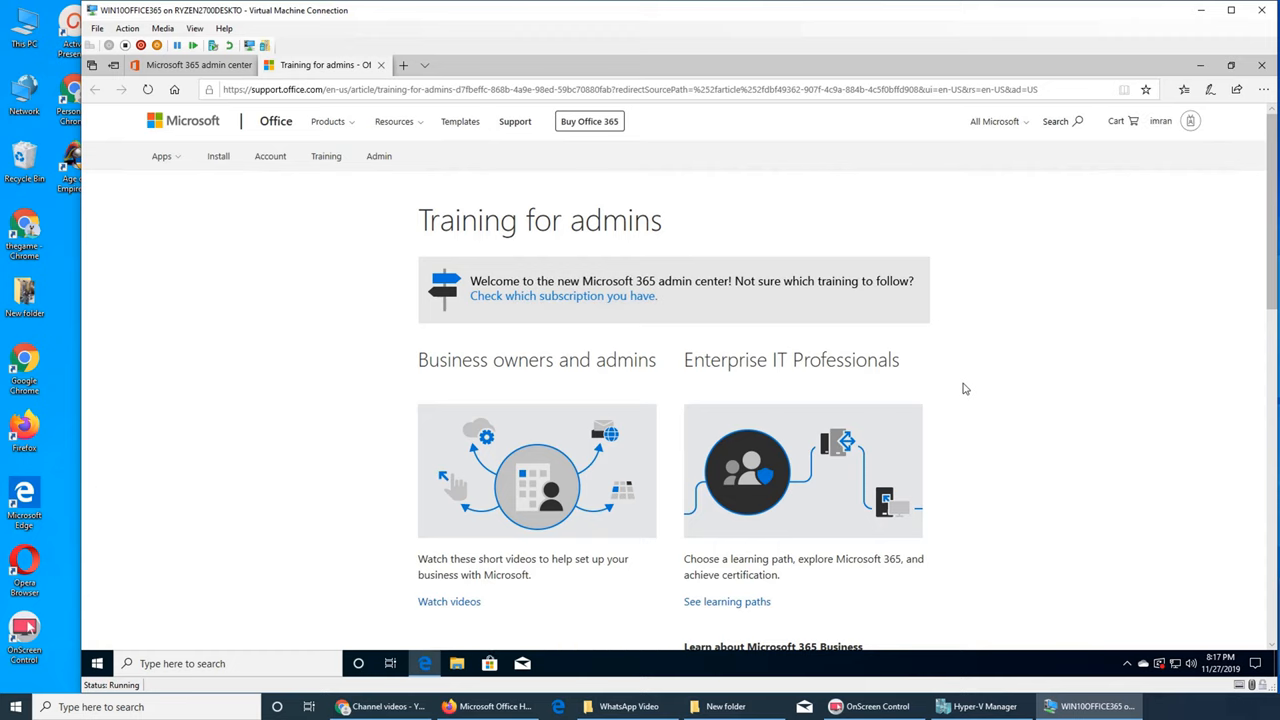
scroll(down, 3)
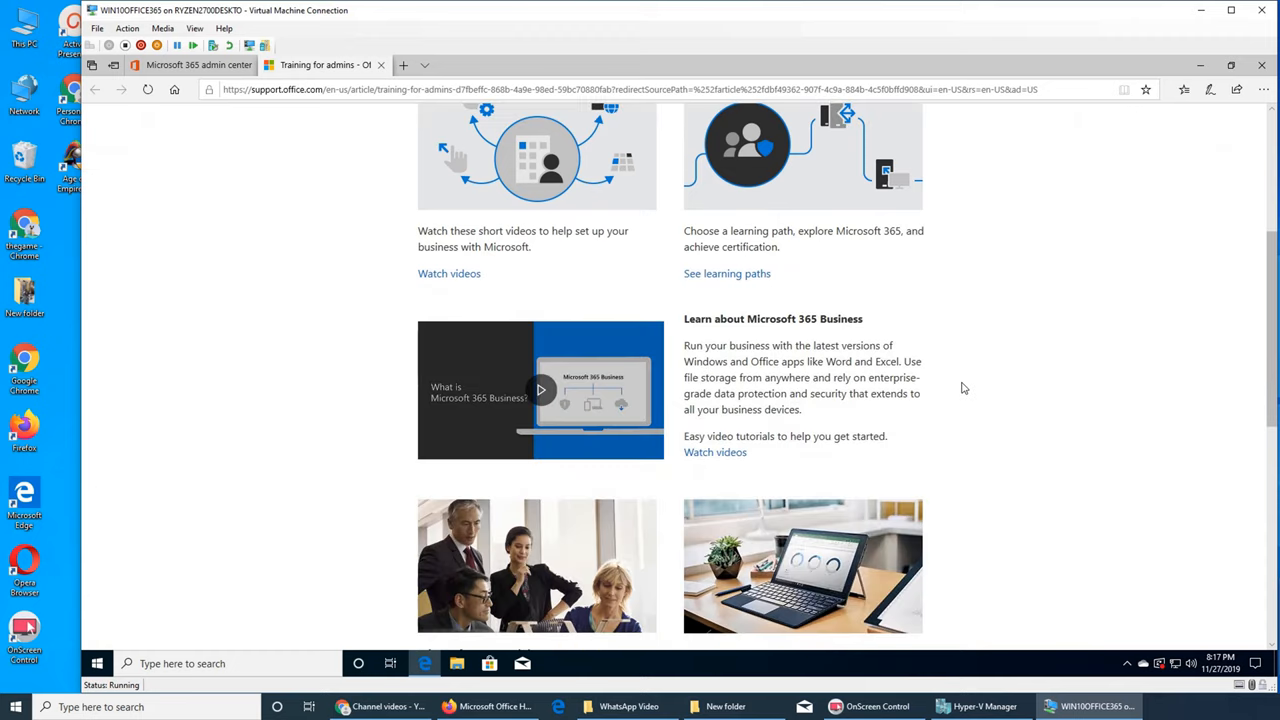
scroll(down, 3)
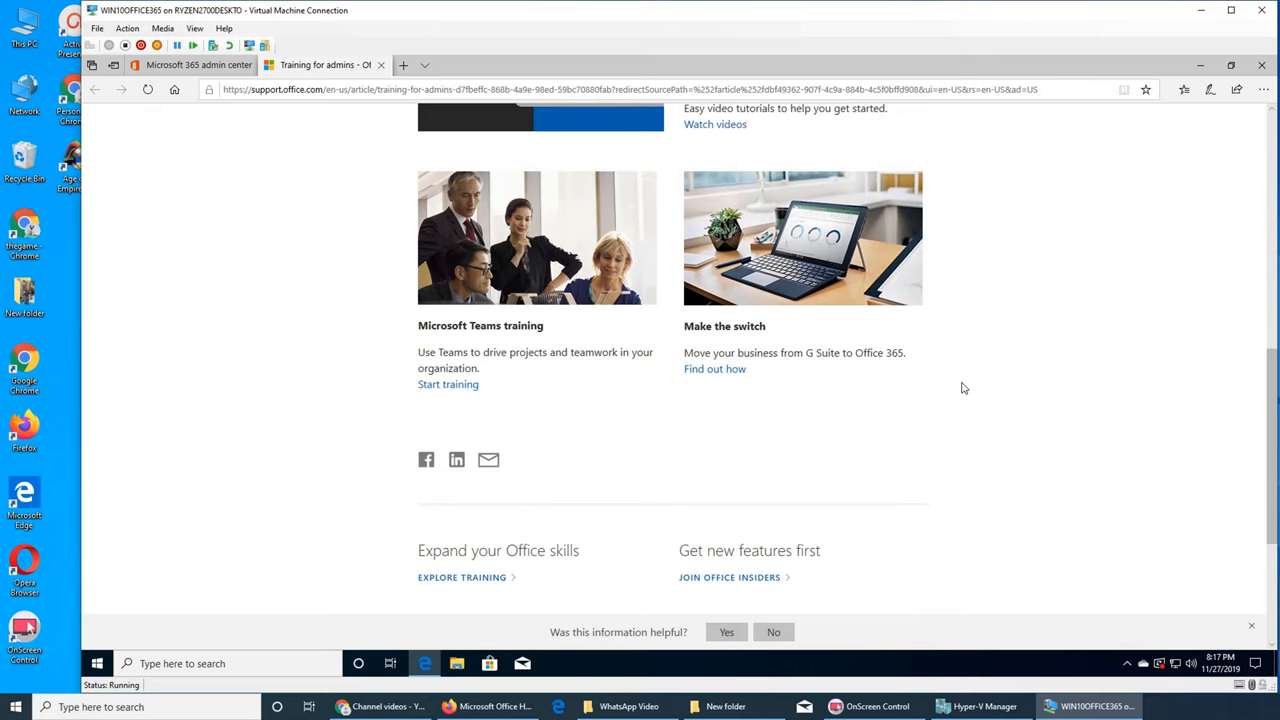
scroll(up, 3)
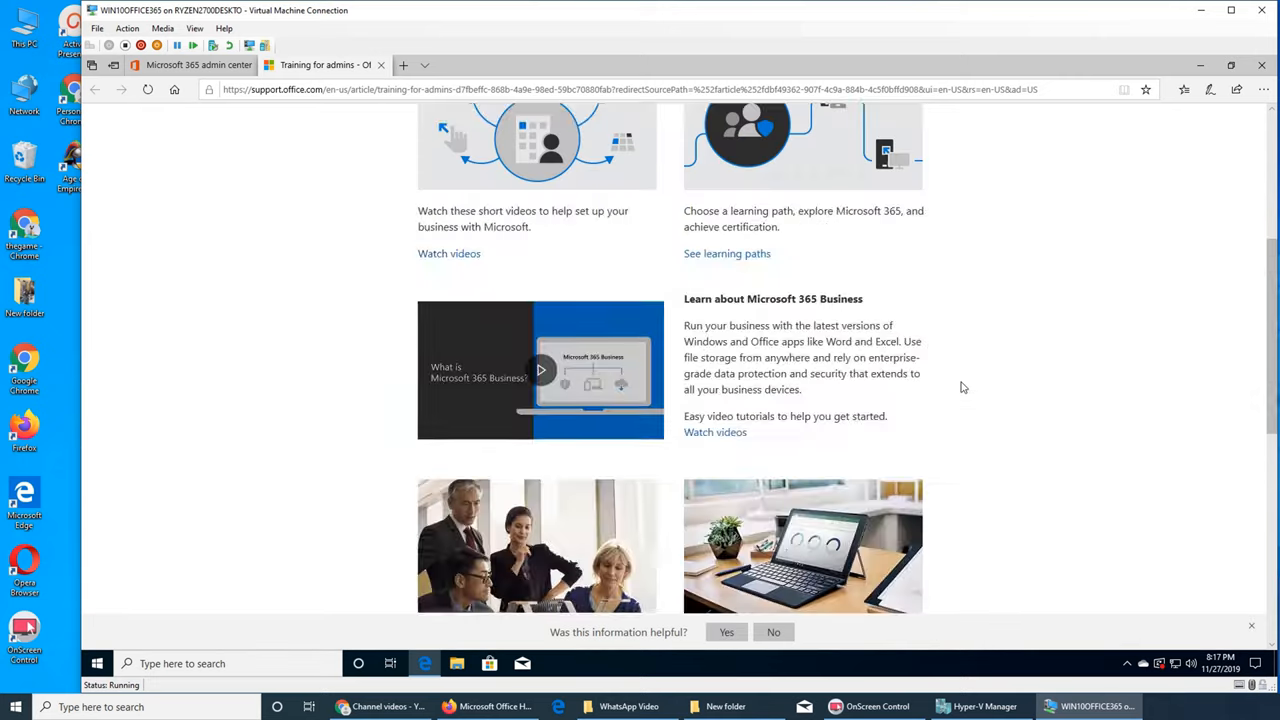
scroll(up, 3)
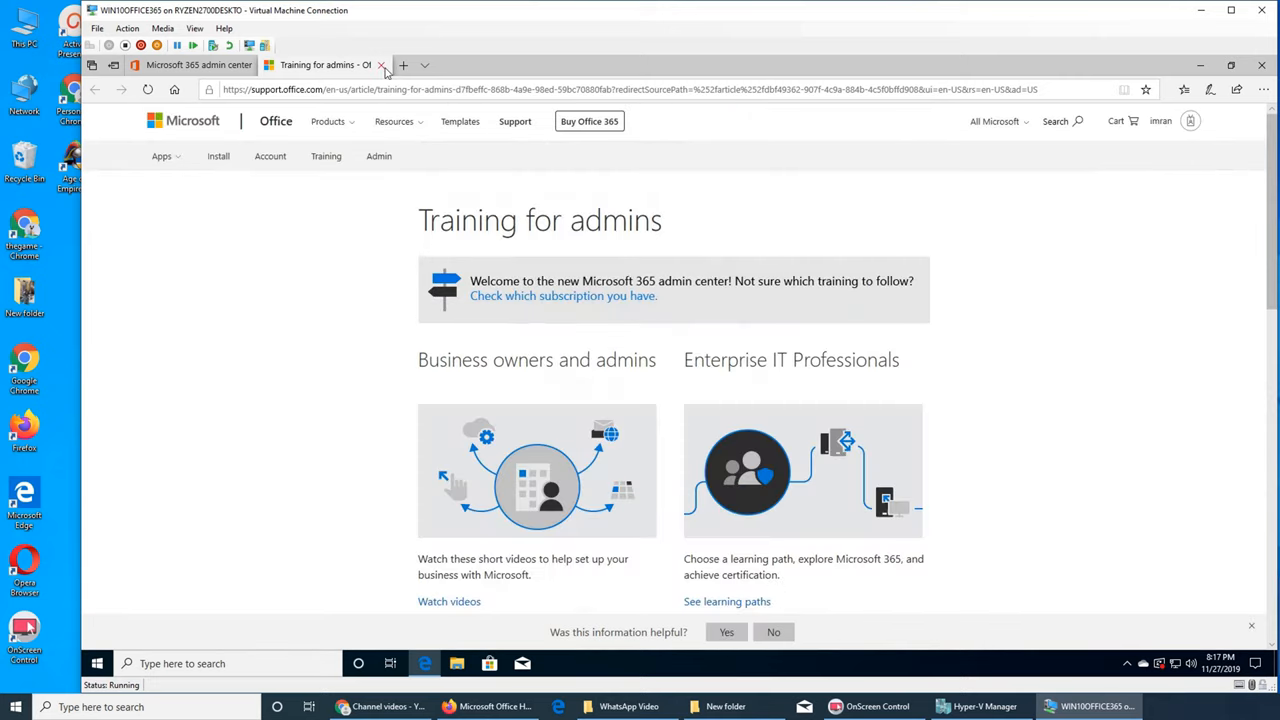
Step: Close the Training for admins tab and browse the classic Home dashboard tiles again
click(382, 64)
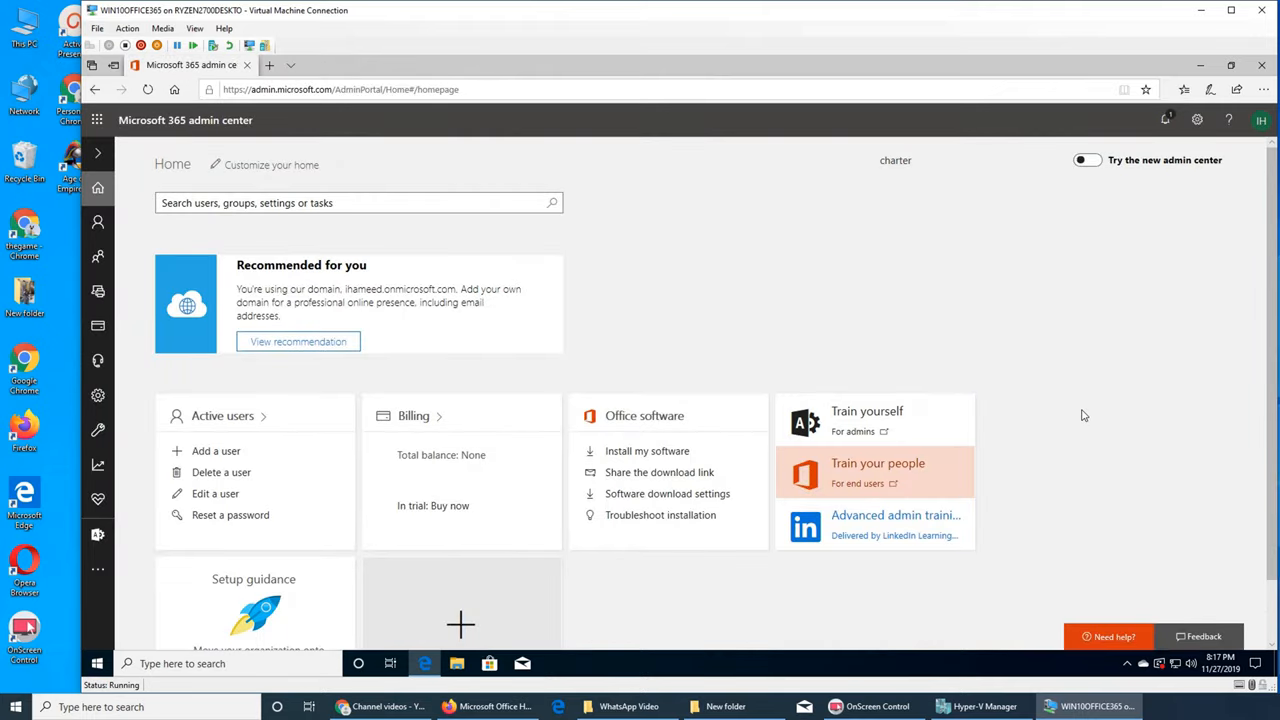
mouse_move(1050, 400)
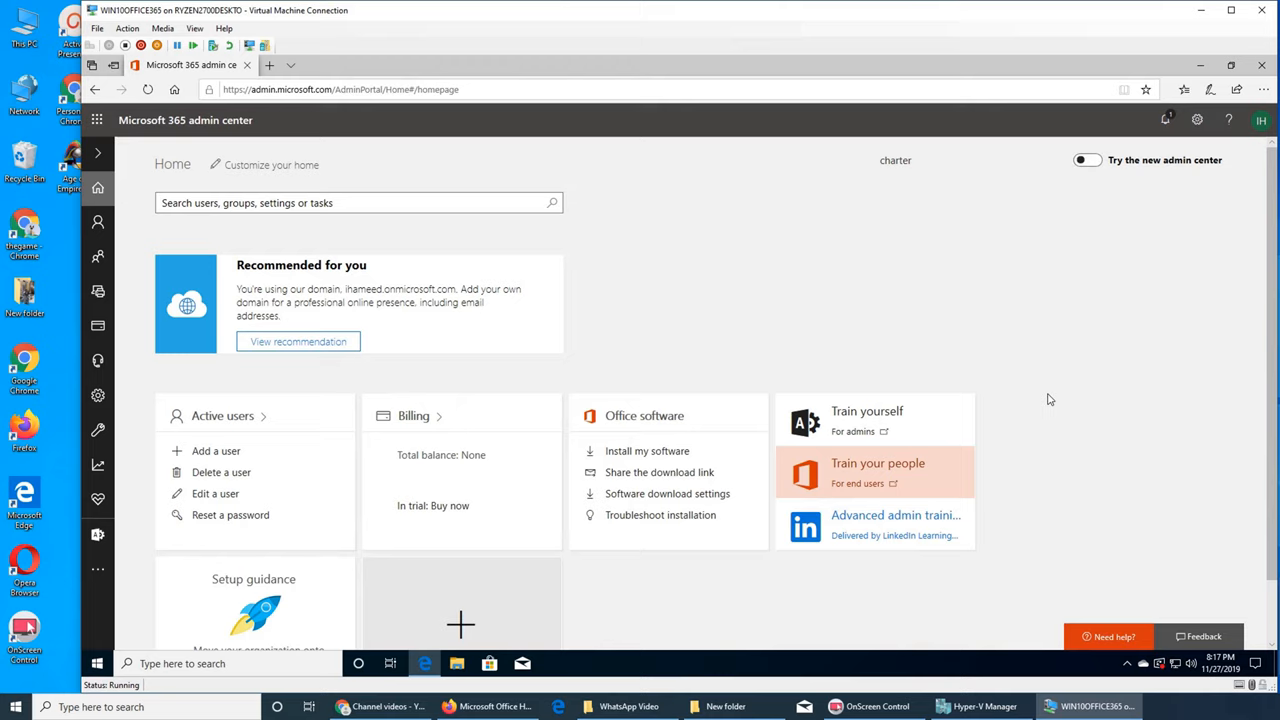
mouse_move(308, 290)
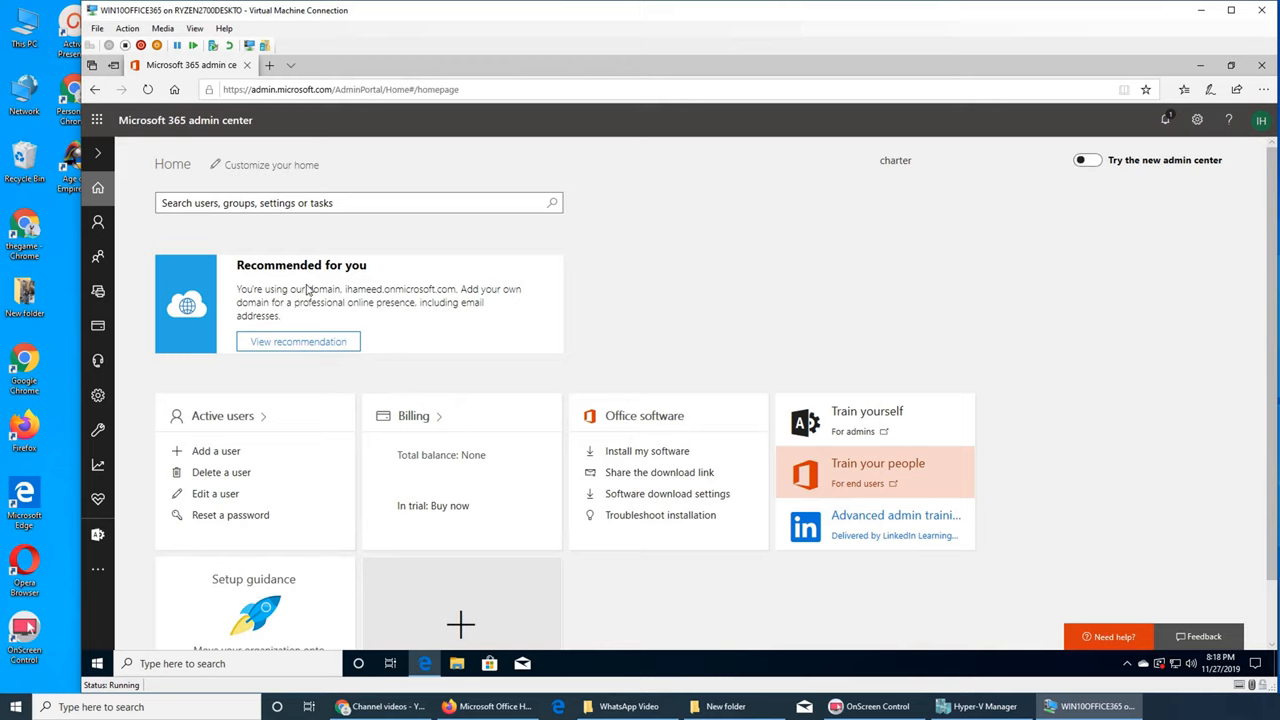
mouse_move(284, 264)
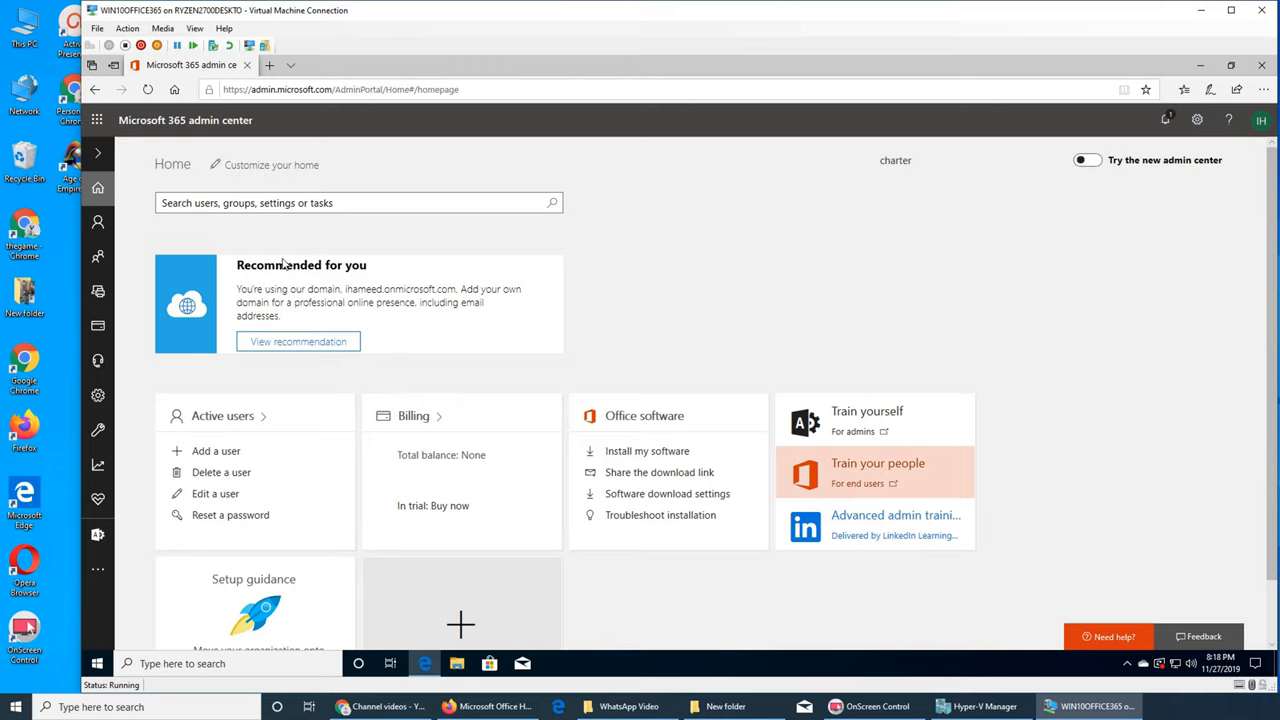
mouse_move(344, 304)
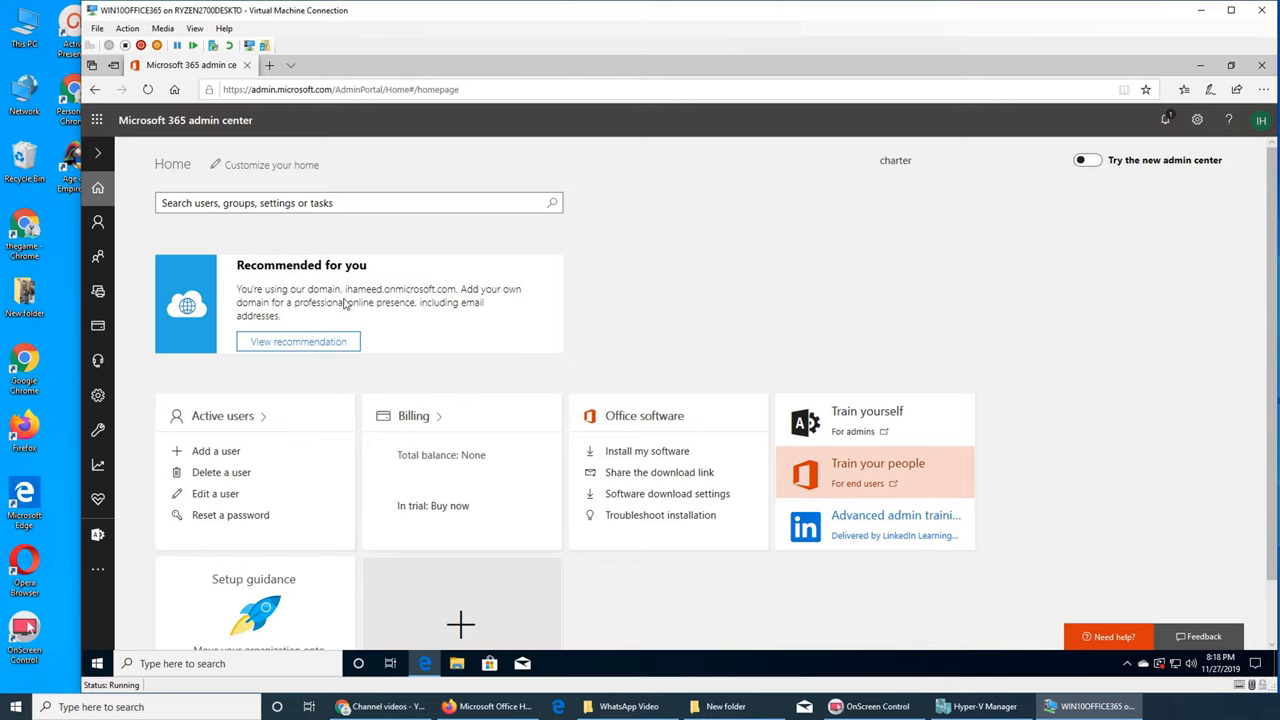
mouse_move(310, 360)
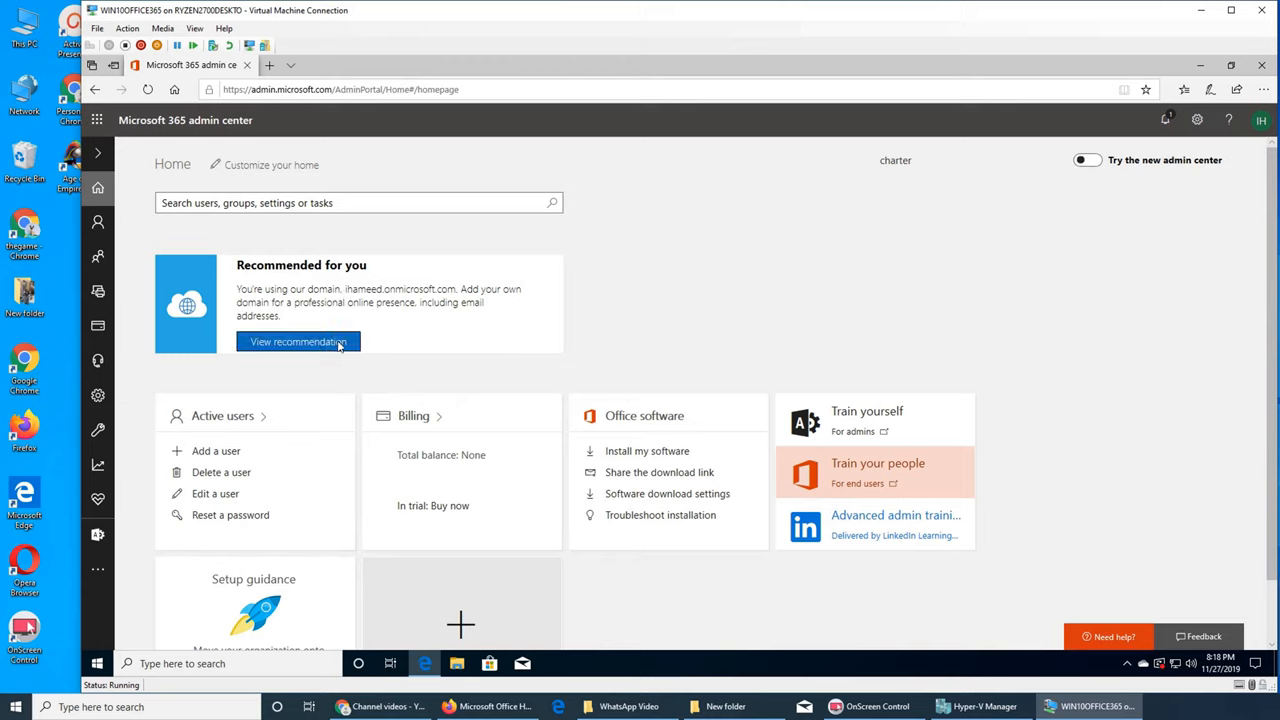
mouse_move(504, 340)
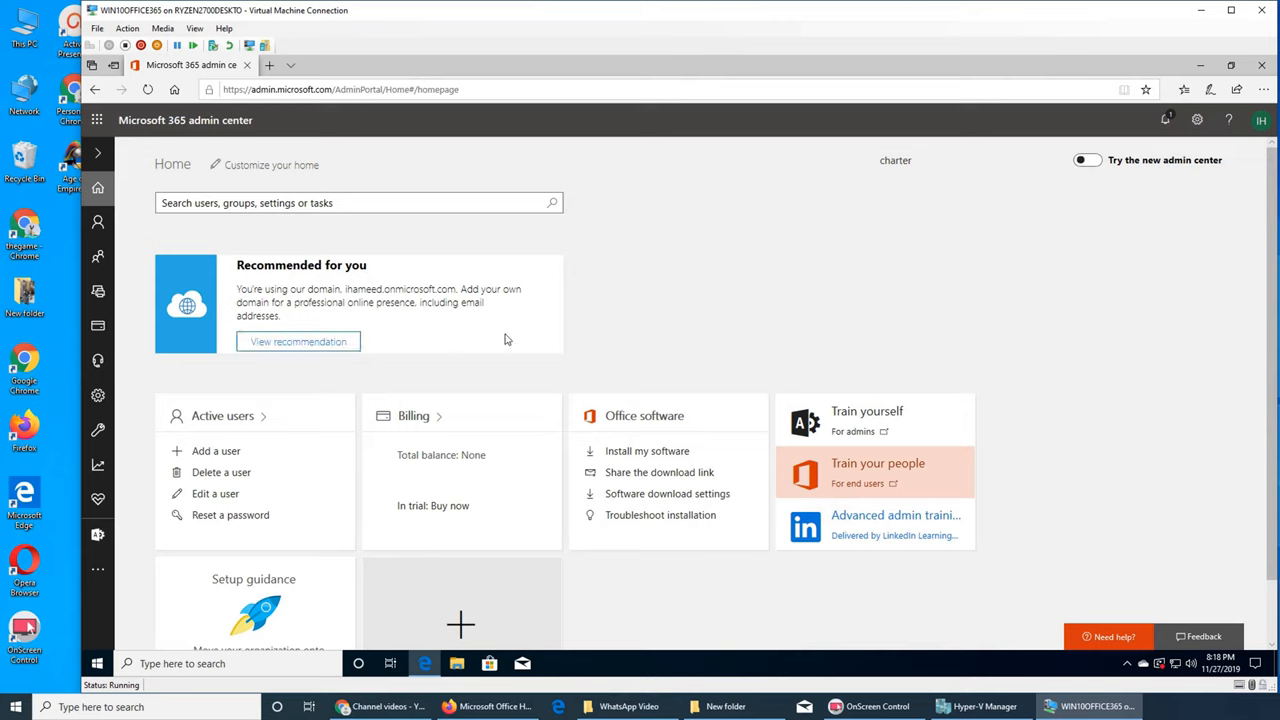
mouse_move(344, 376)
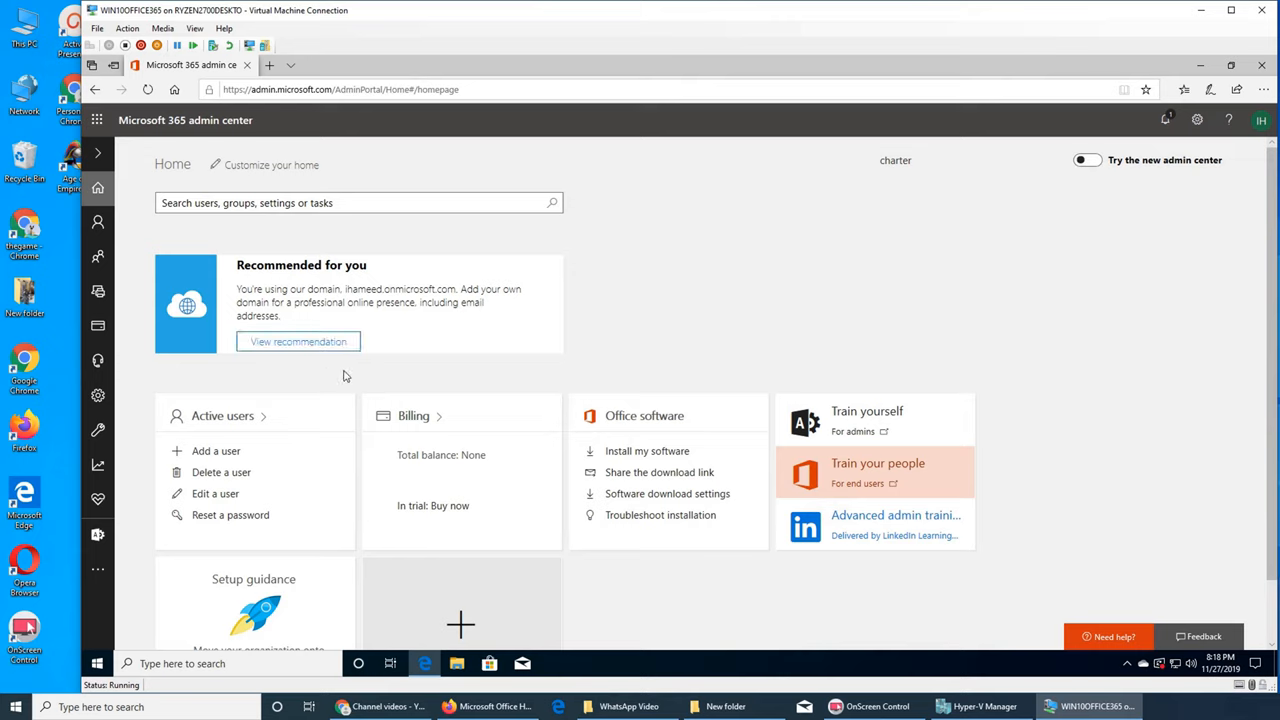
mouse_move(876, 312)
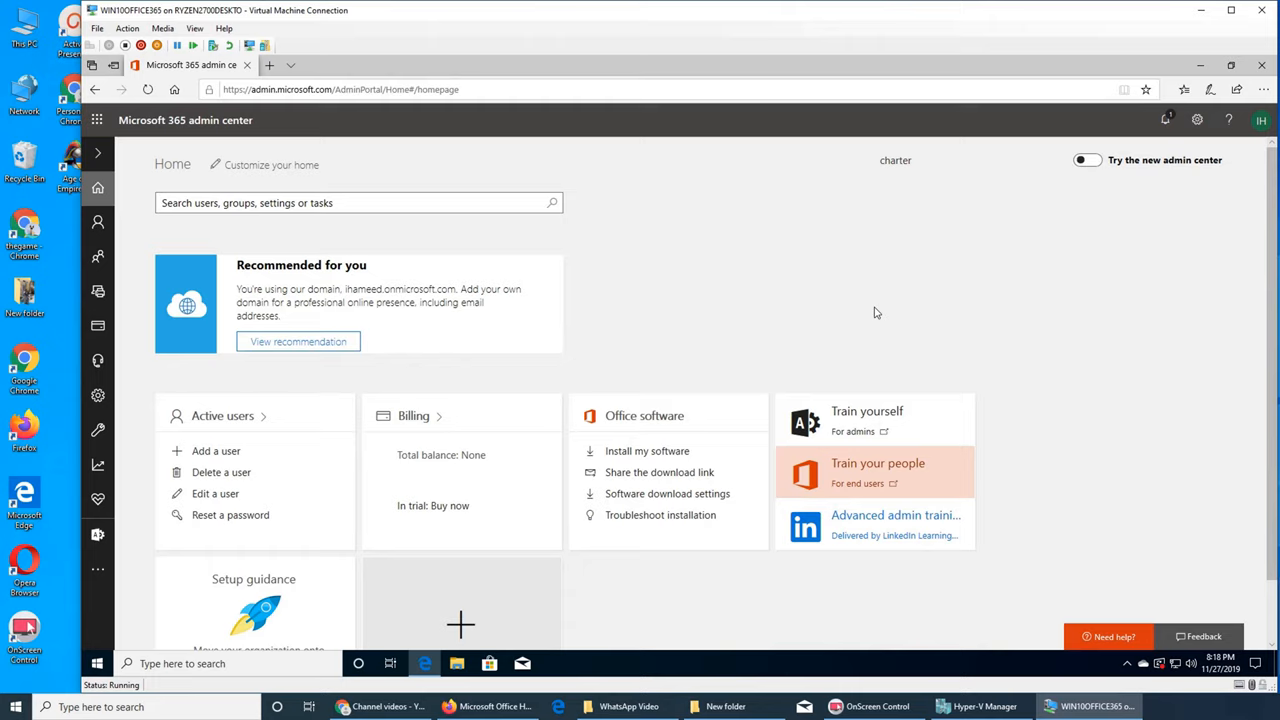
mouse_move(518, 496)
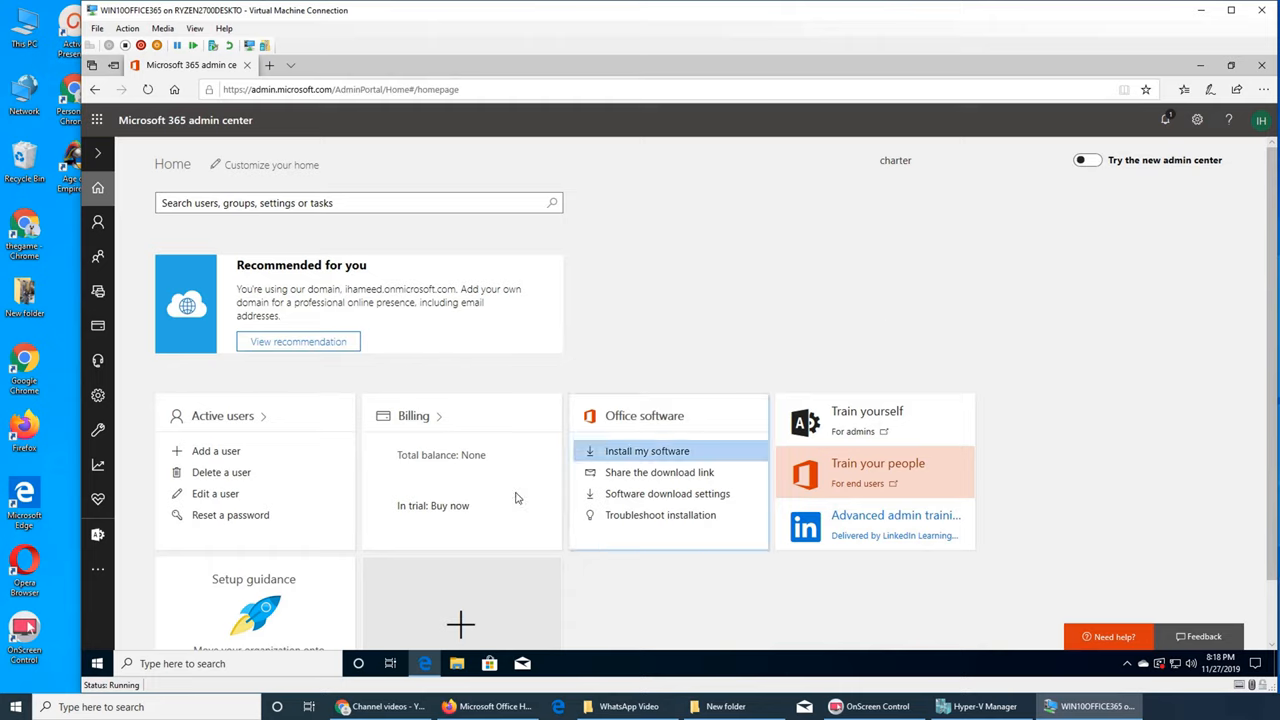
scroll(down, 3)
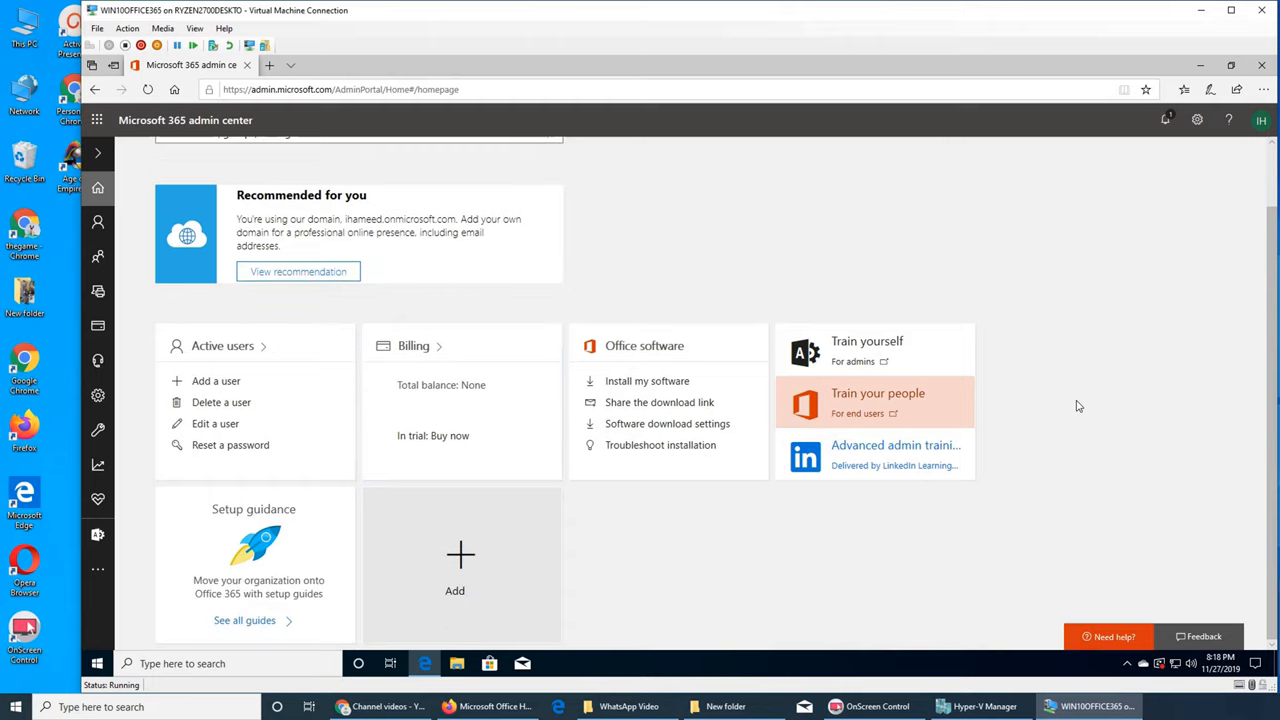
mouse_move(1020, 486)
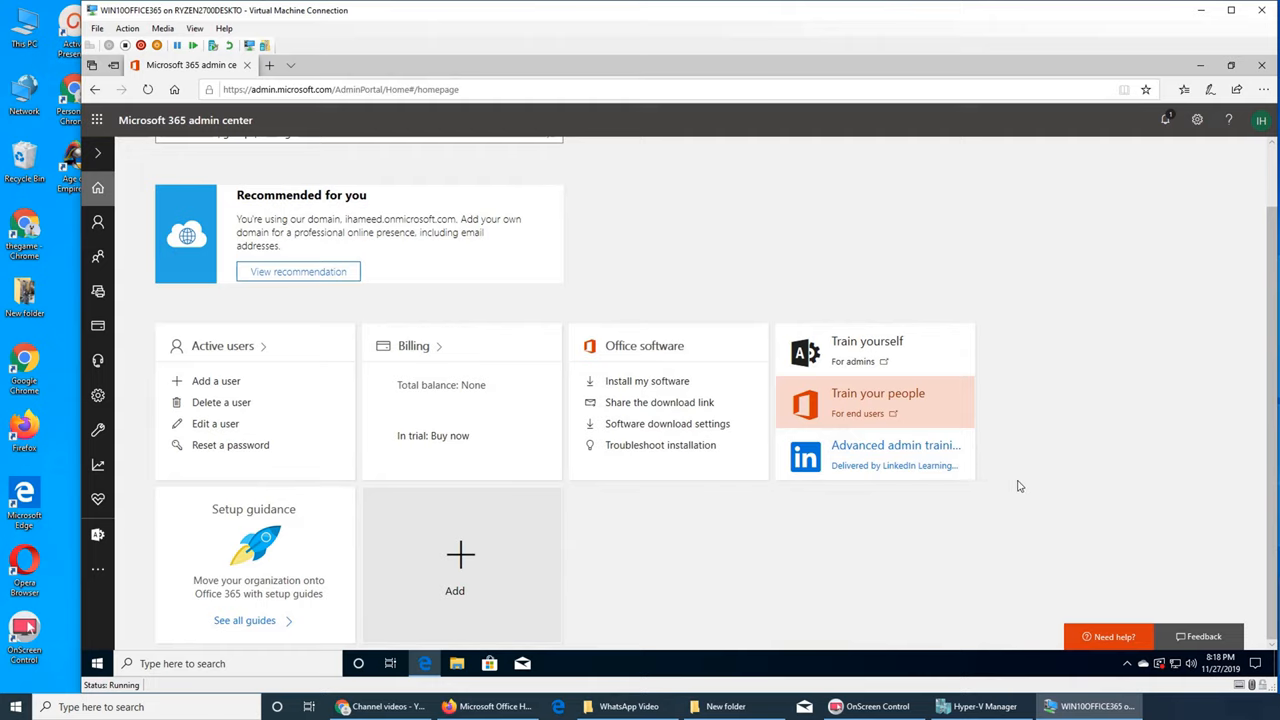
mouse_move(1100, 572)
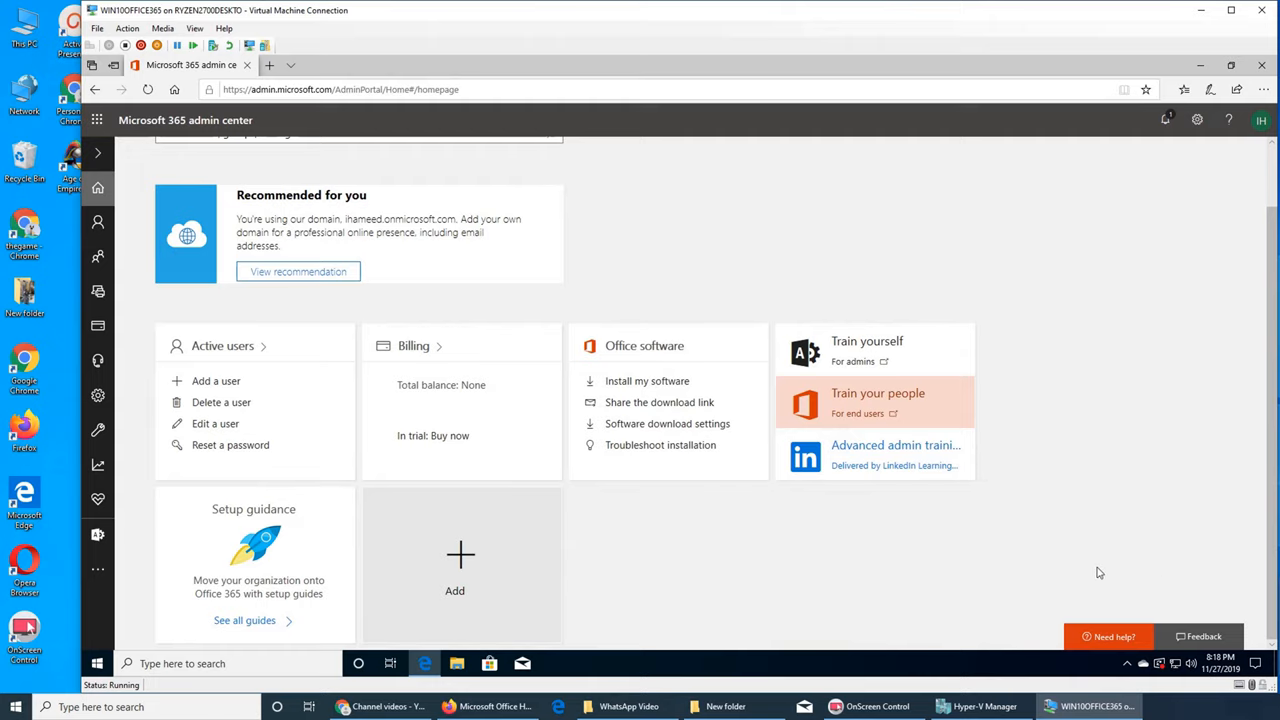
mouse_move(1108, 560)
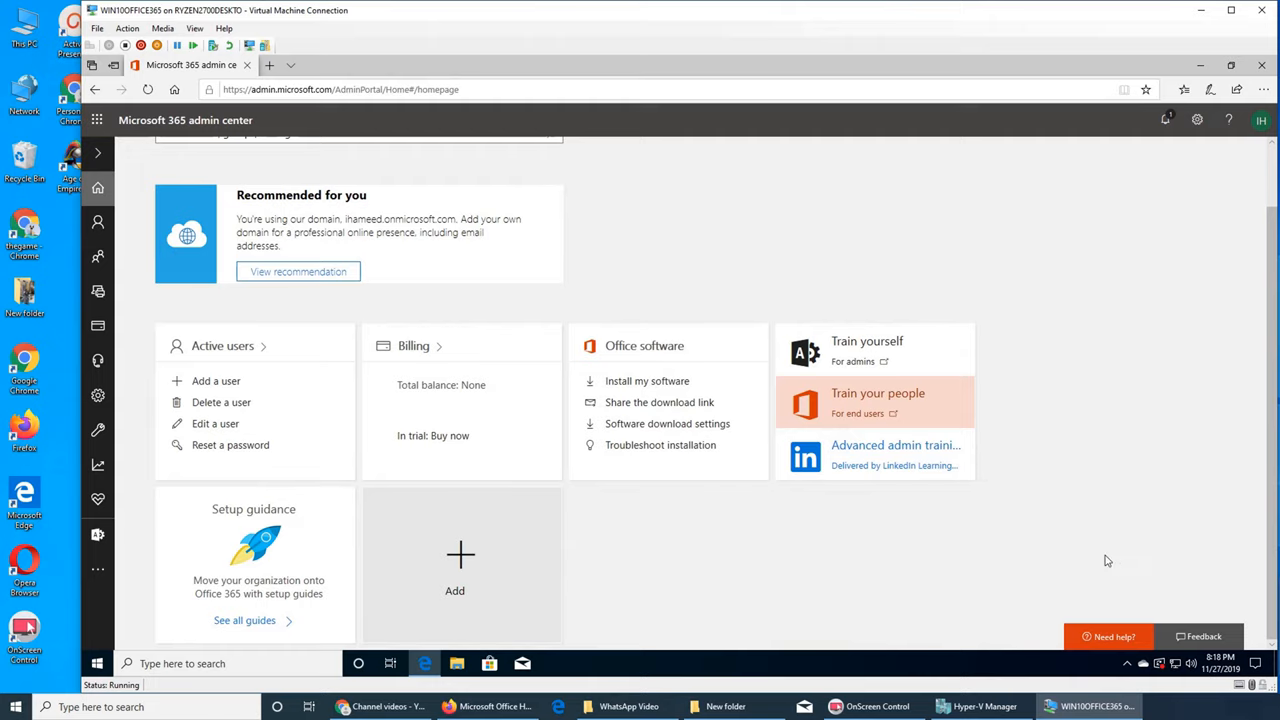
scroll(up, 3)
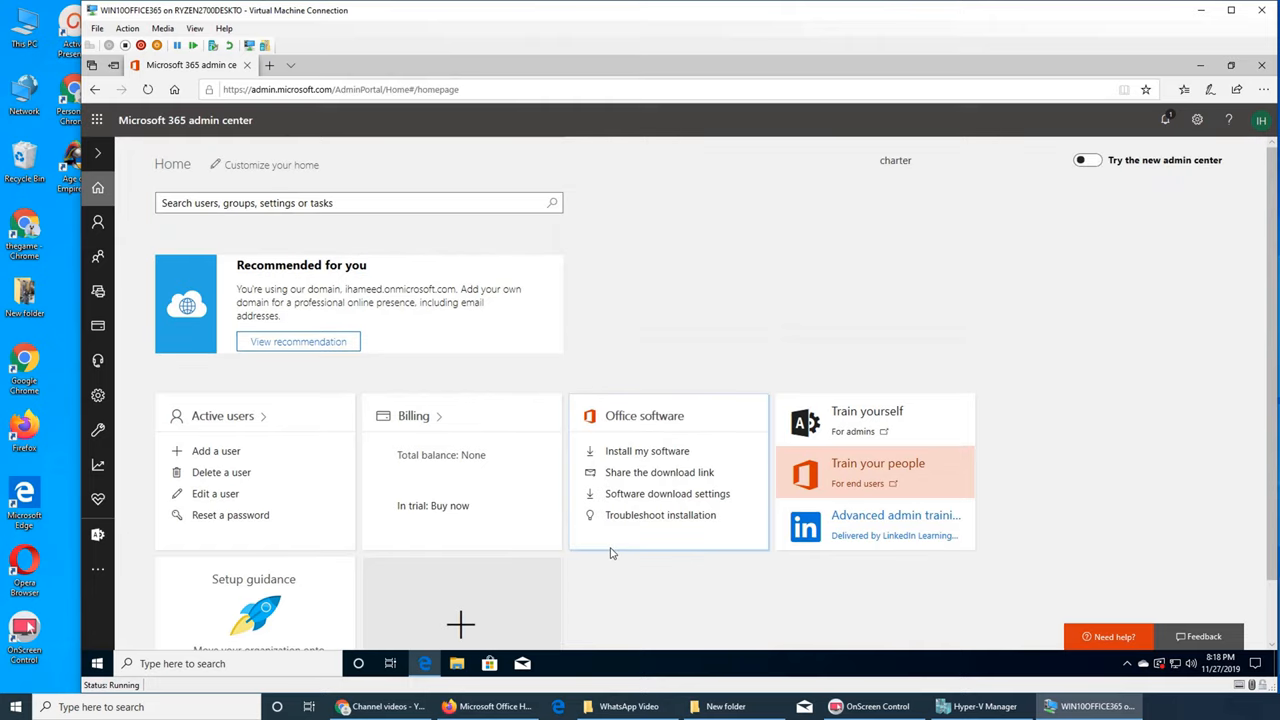
Step: Enable Try the new admin center and open Training for admins from the Training & guides card
click(1086, 160)
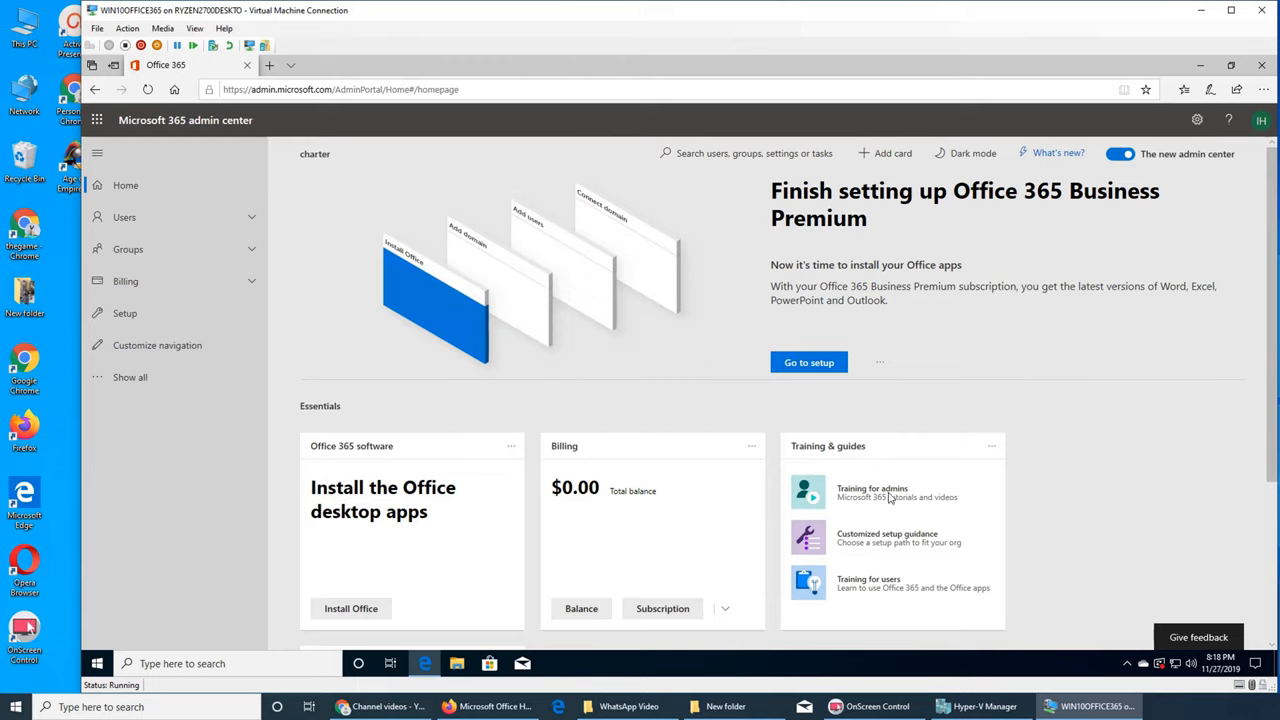
mouse_move(890, 492)
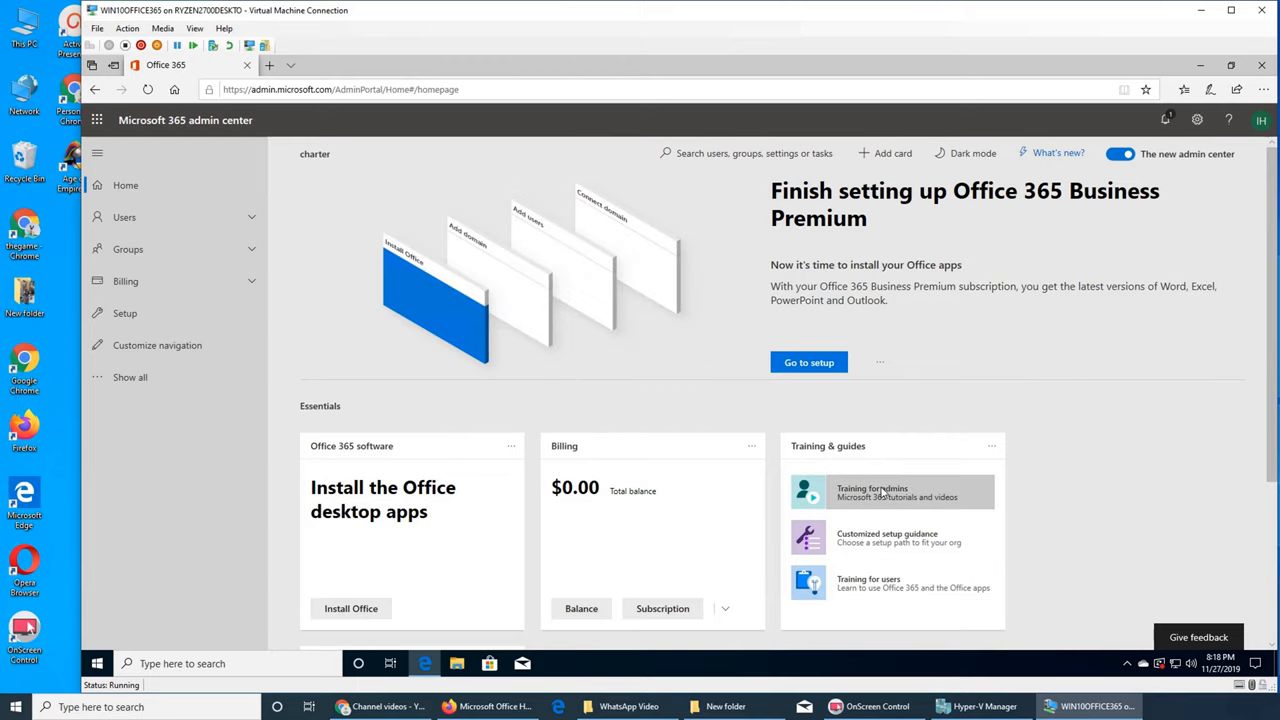
click(872, 492)
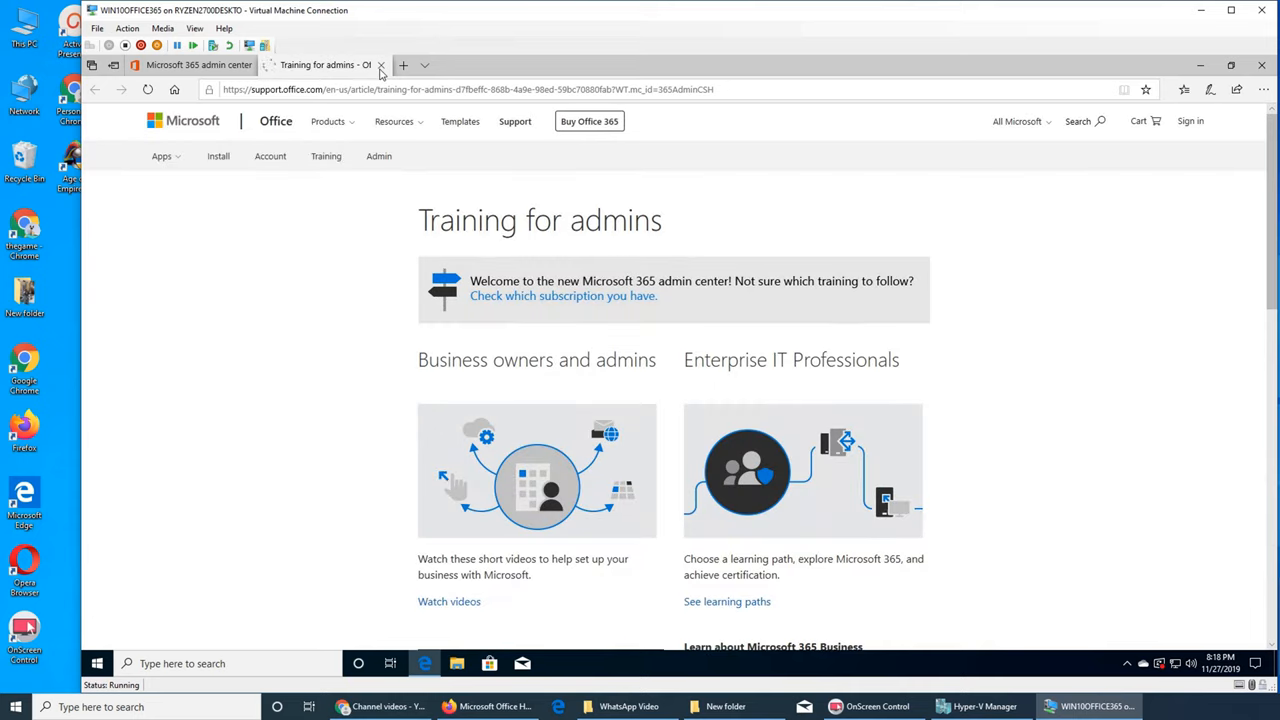
Step: Close the training tab, review the Essentials cards, and open the admin center Settings pane
click(380, 64)
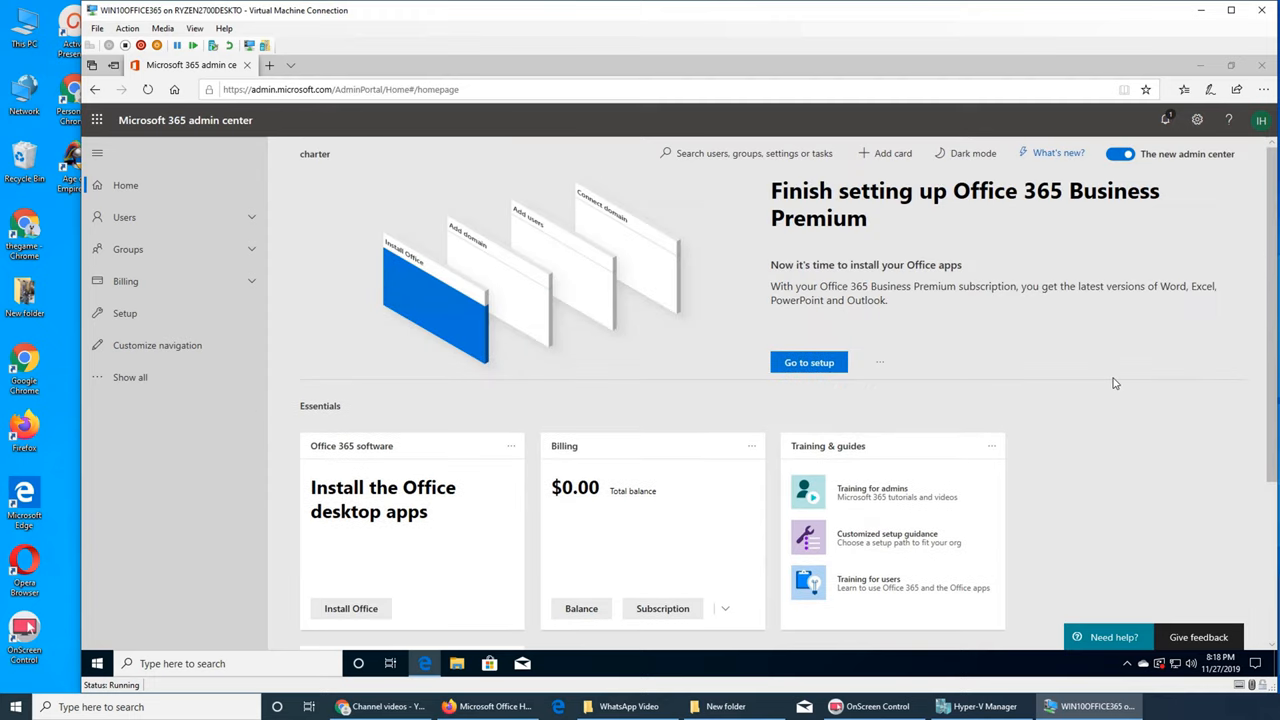
mouse_move(956, 294)
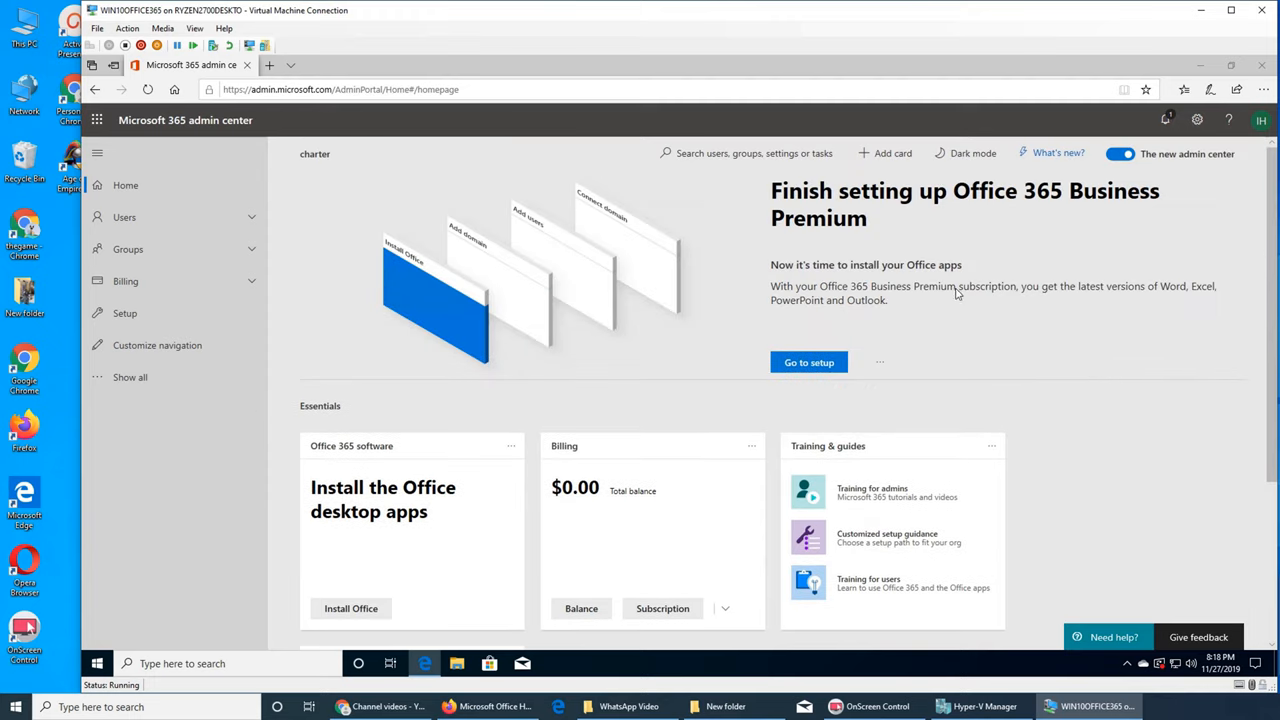
mouse_move(954, 352)
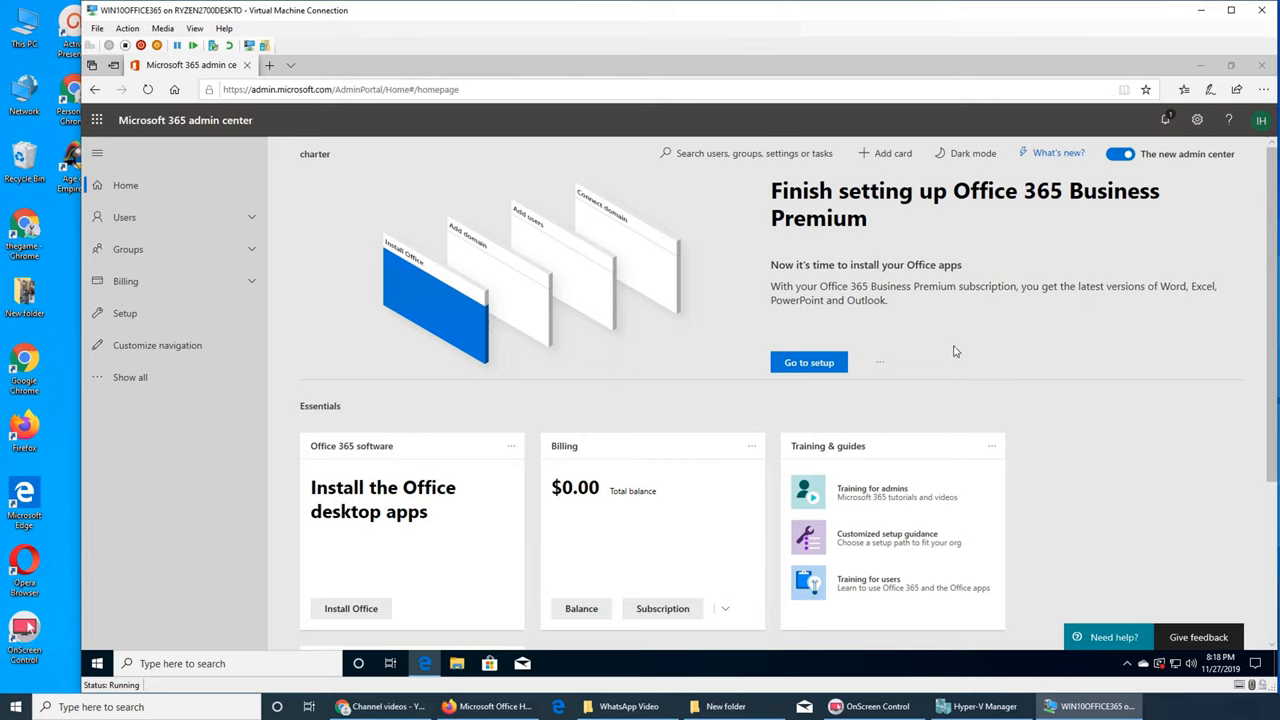
mouse_move(944, 338)
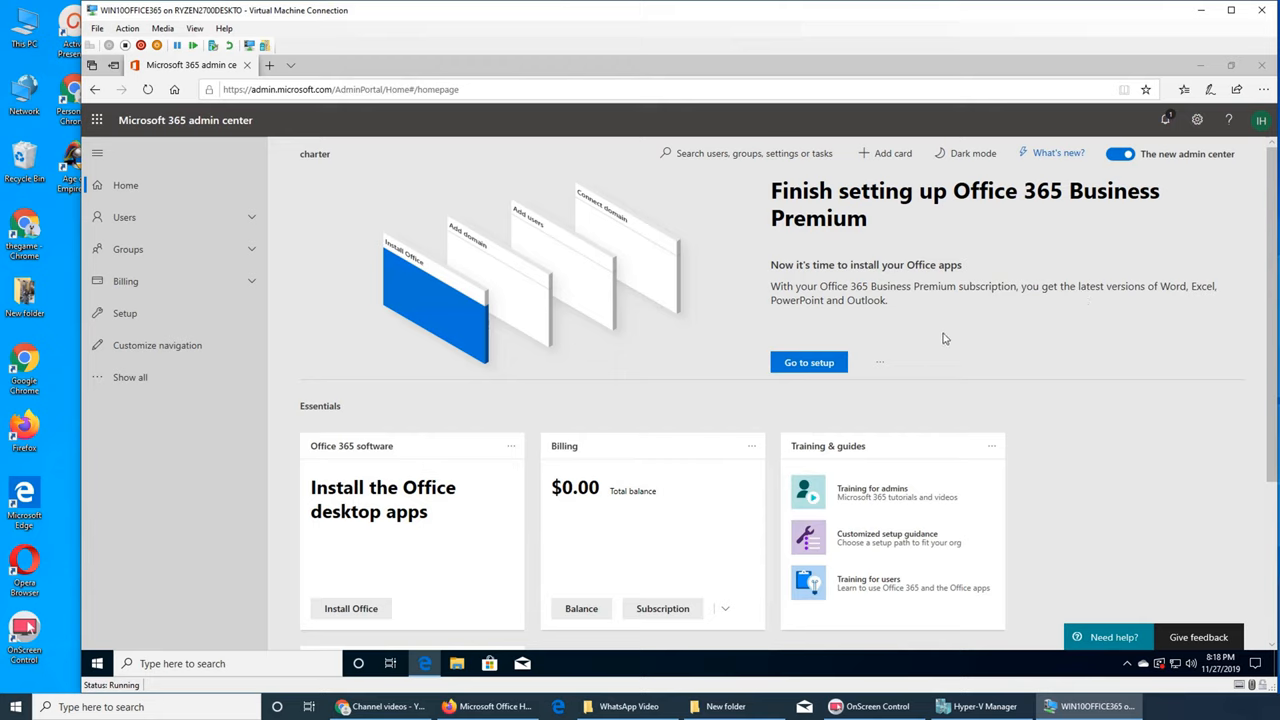
mouse_move(1040, 320)
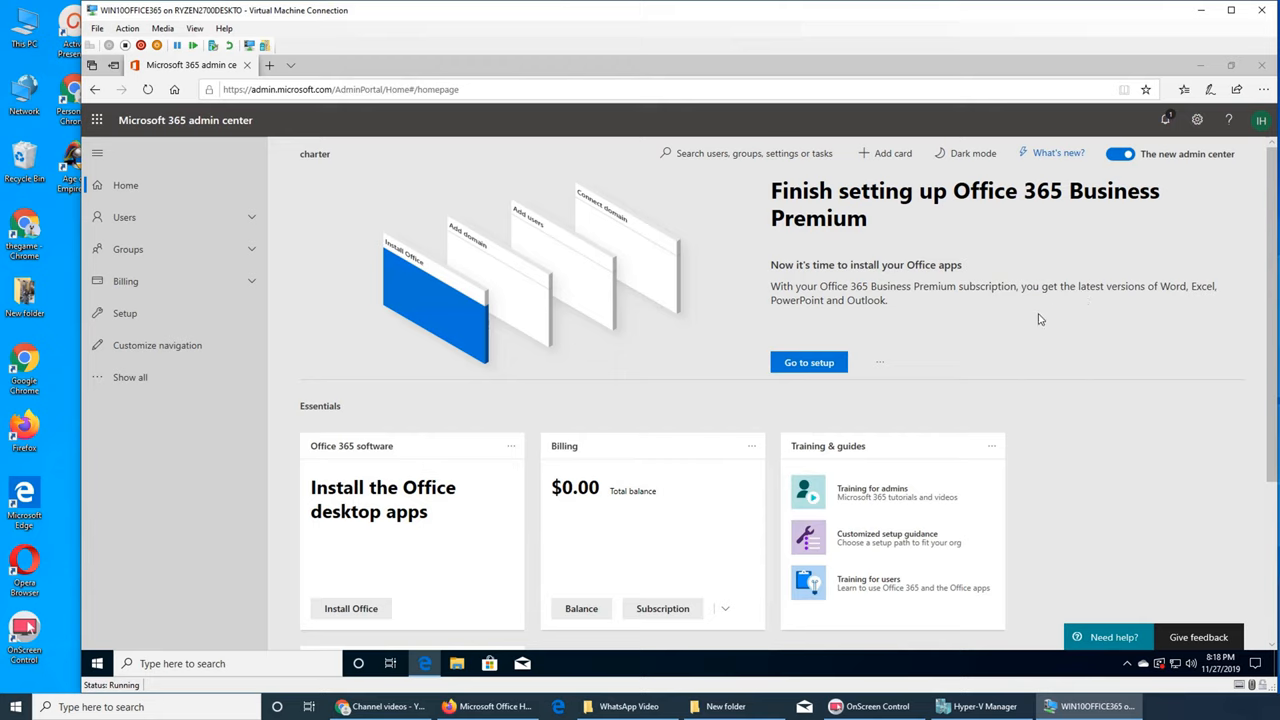
scroll(down, 3)
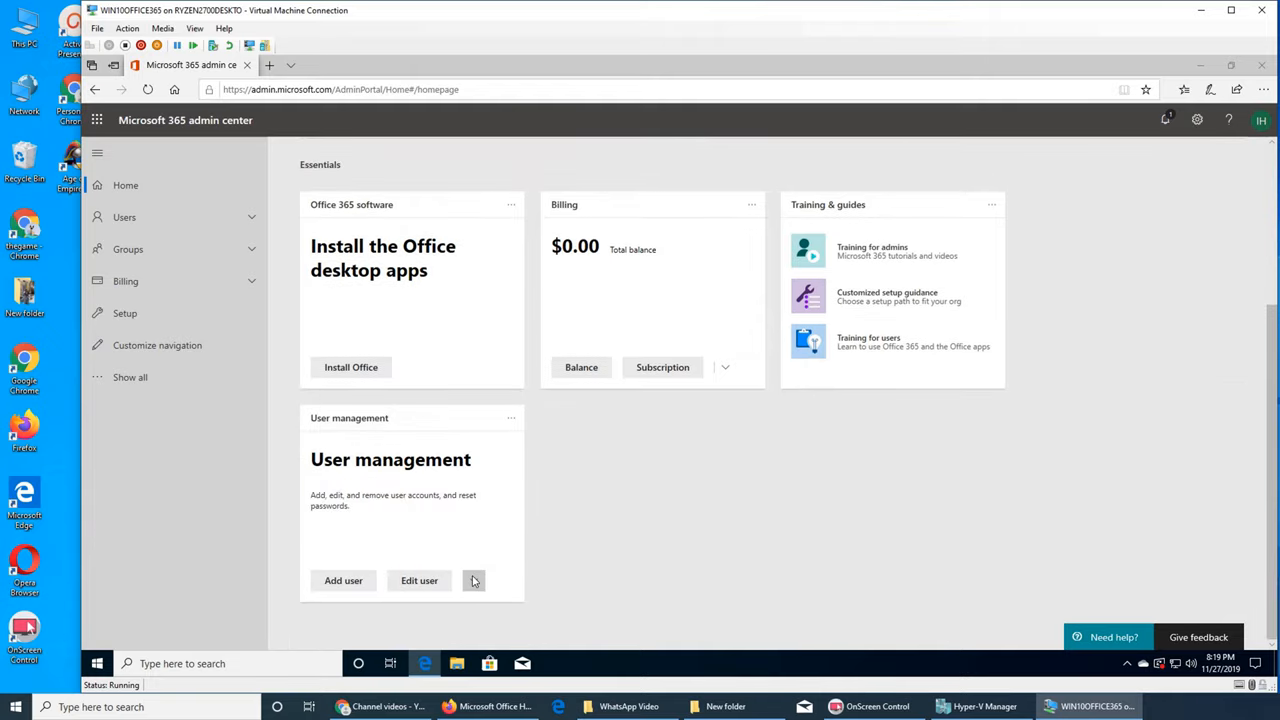
click(472, 580)
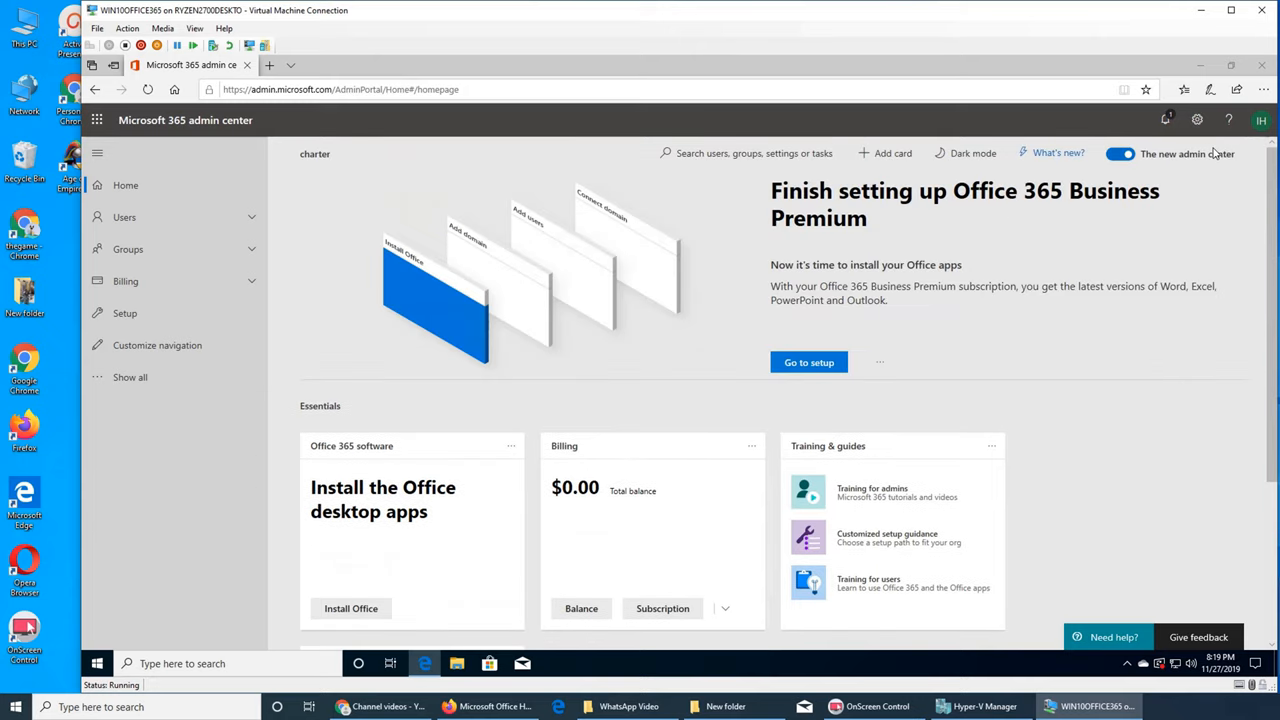
click(1196, 120)
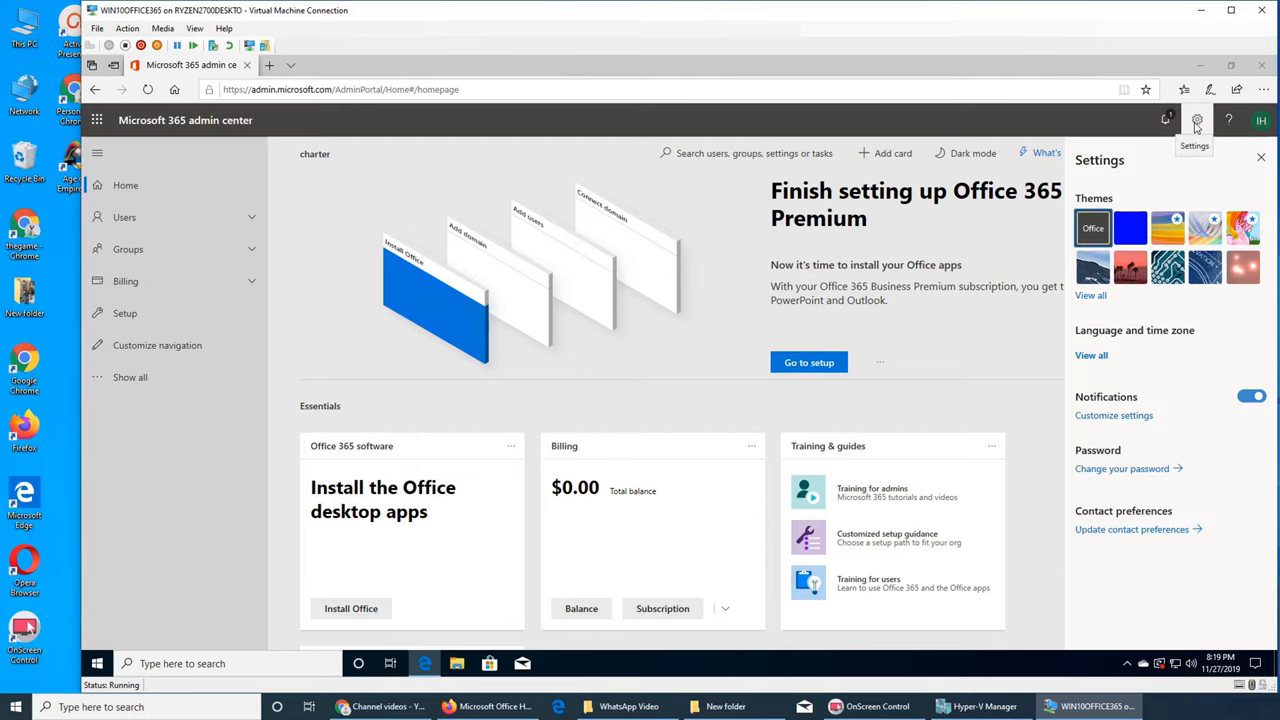
mouse_move(270, 320)
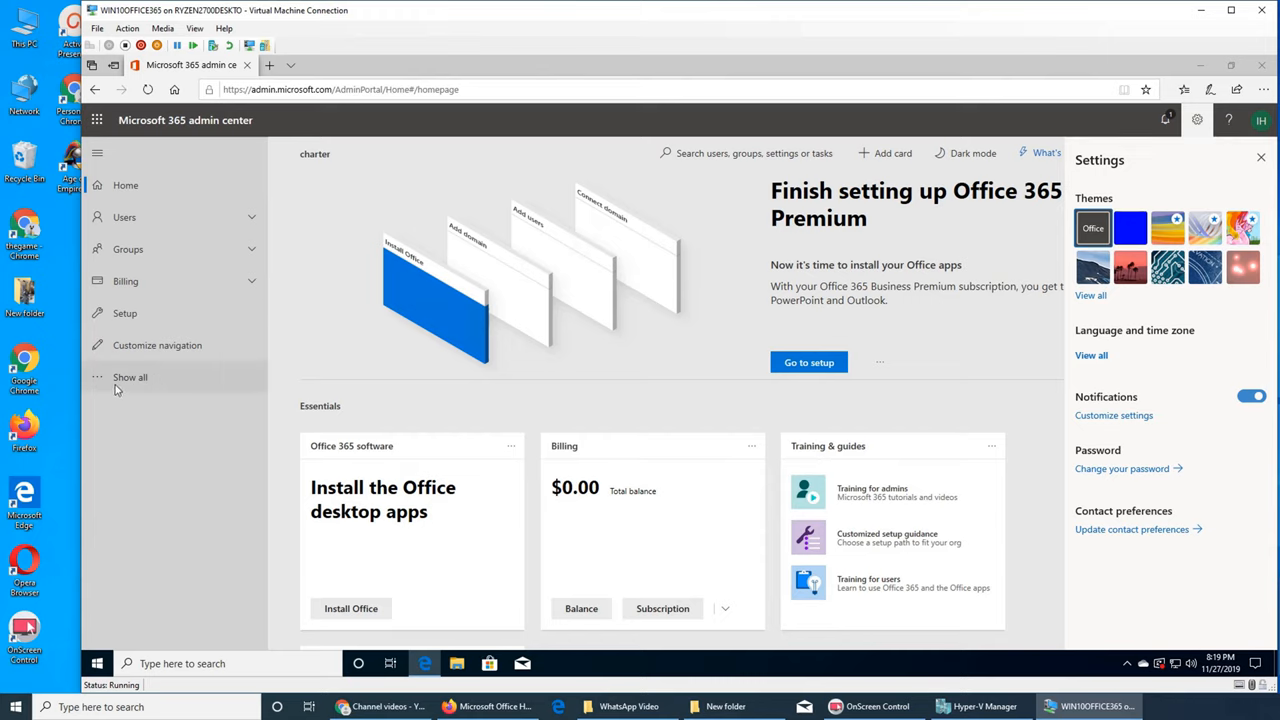
Step: Show all navigation sections and expand Billing to reveal purchase, licenses and payment pages
click(130, 376)
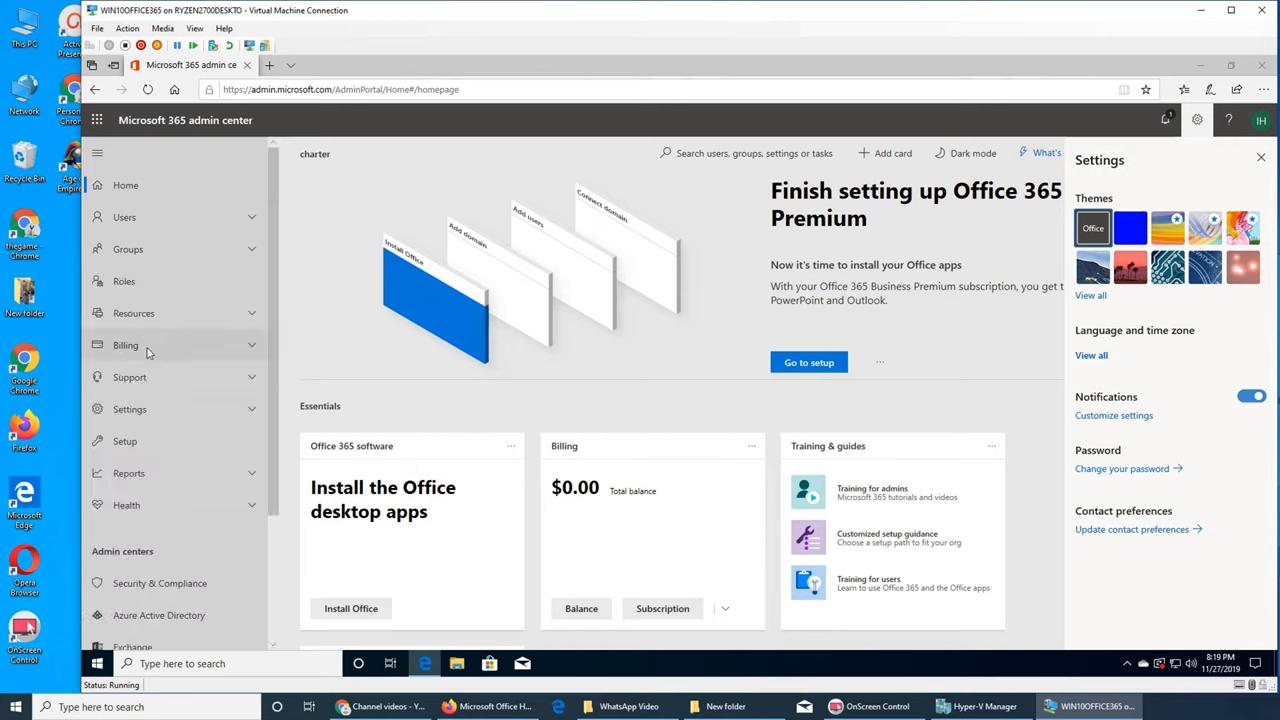
click(124, 344)
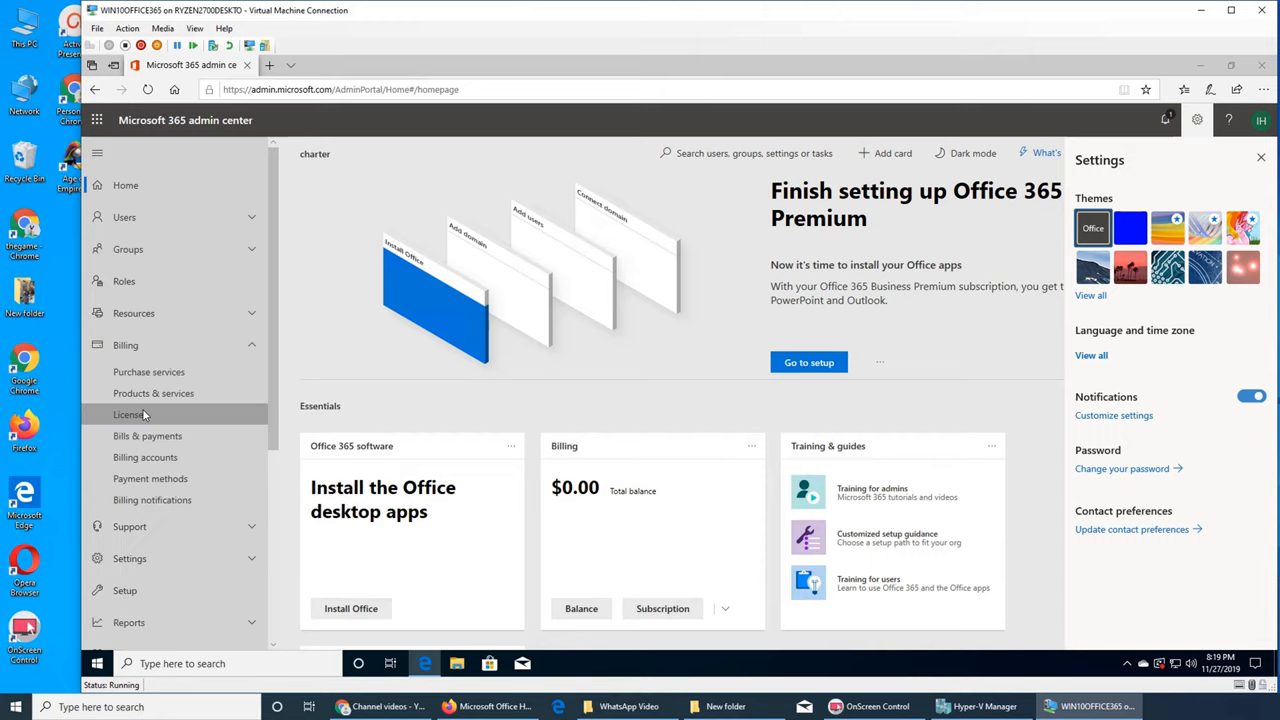
Step: View the Licenses page showing Office 365 Business Premium with 24 of 25 available
click(130, 414)
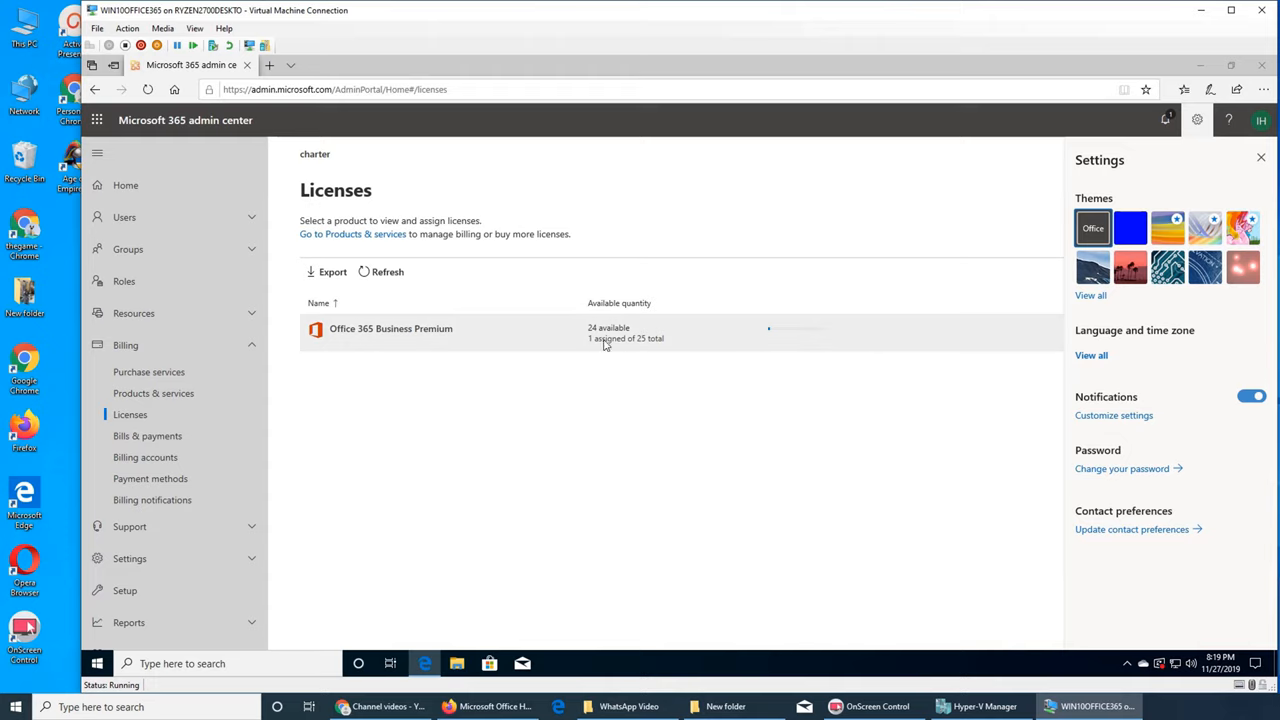
mouse_move(658, 352)
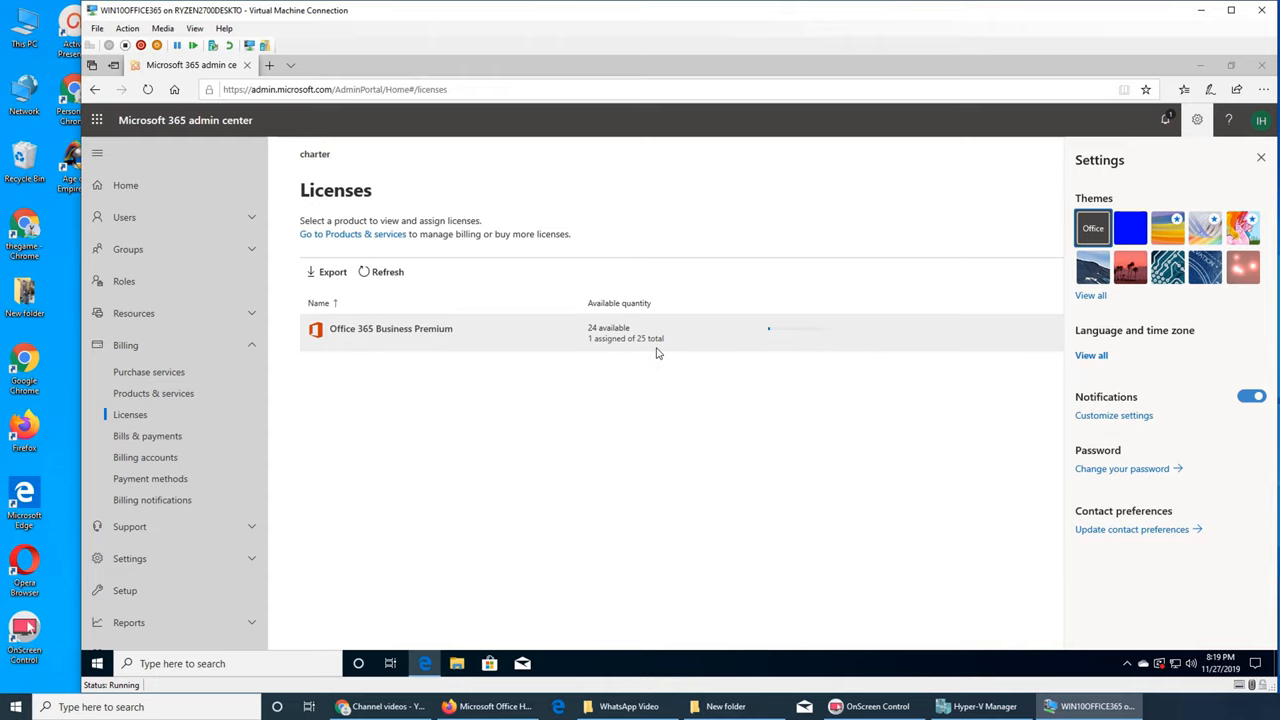
mouse_move(724, 348)
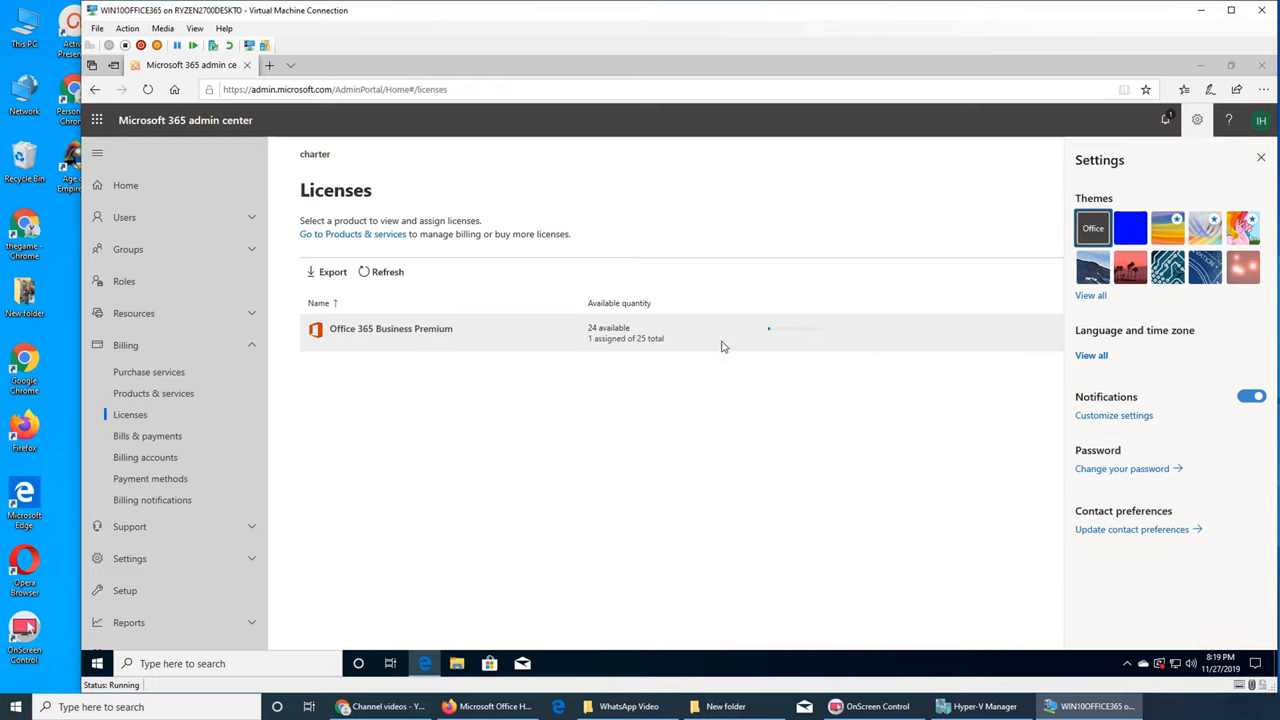
mouse_move(620, 352)
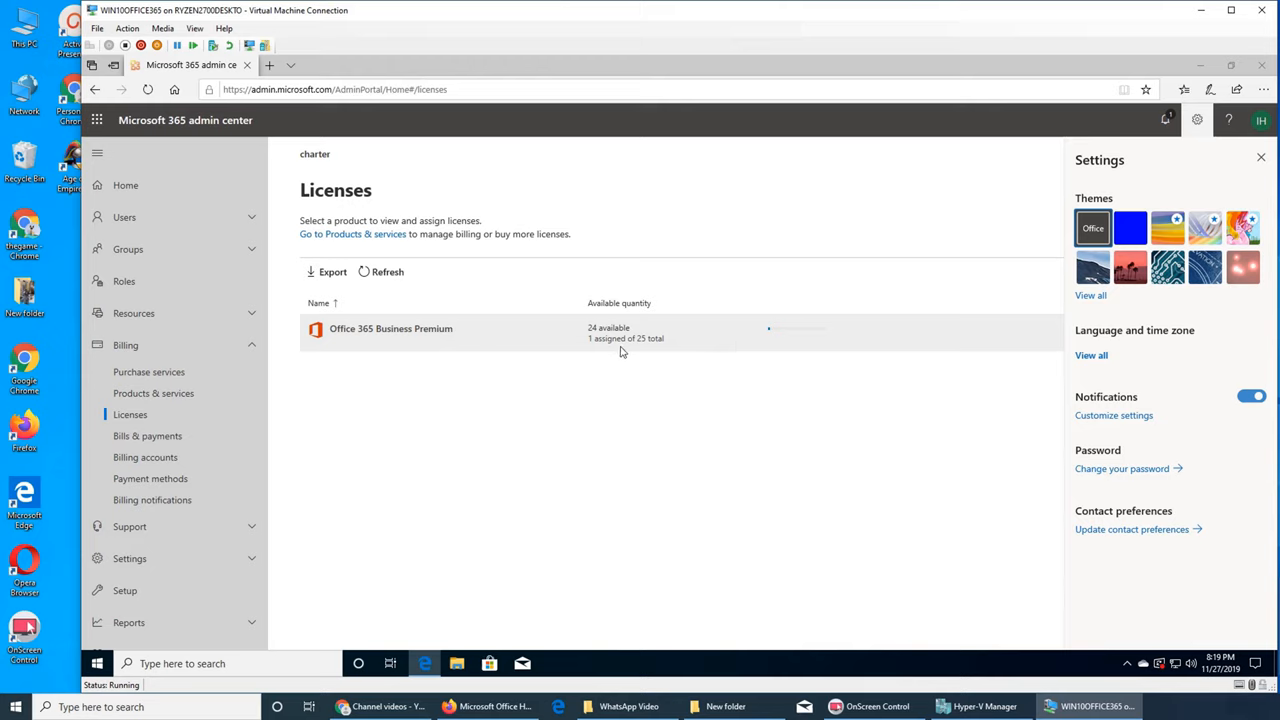
mouse_move(628, 354)
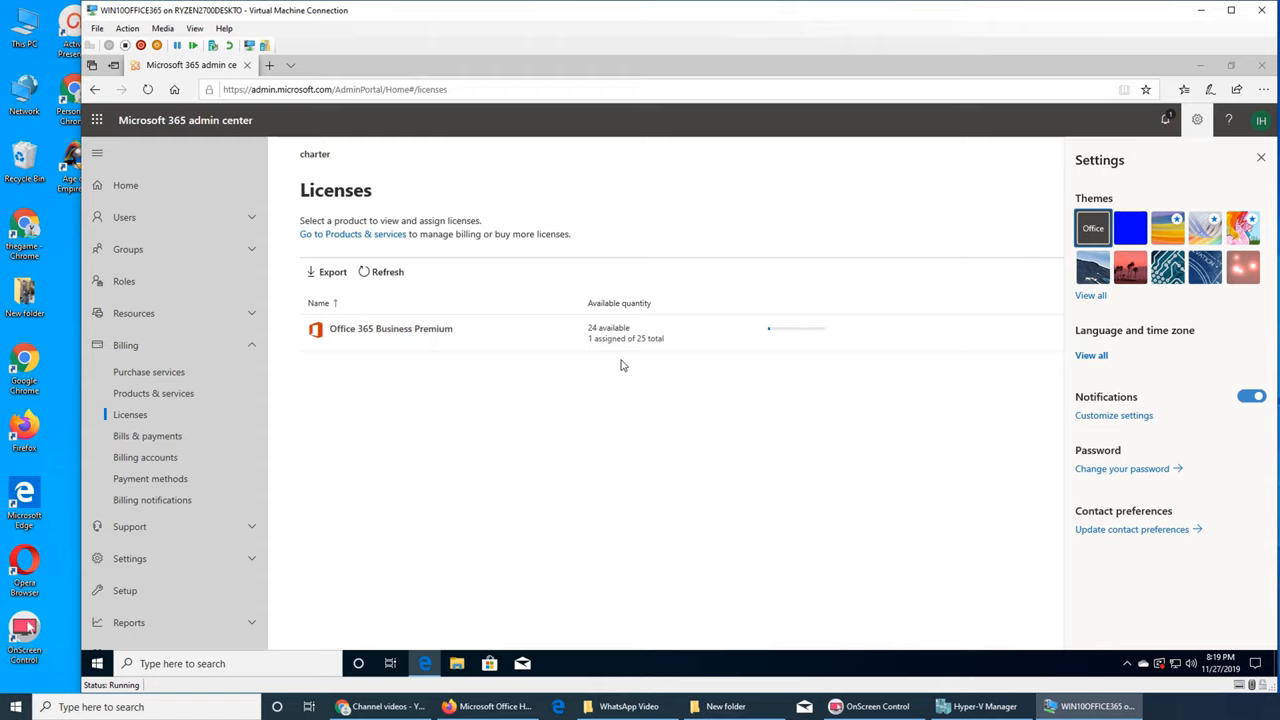
mouse_move(184, 238)
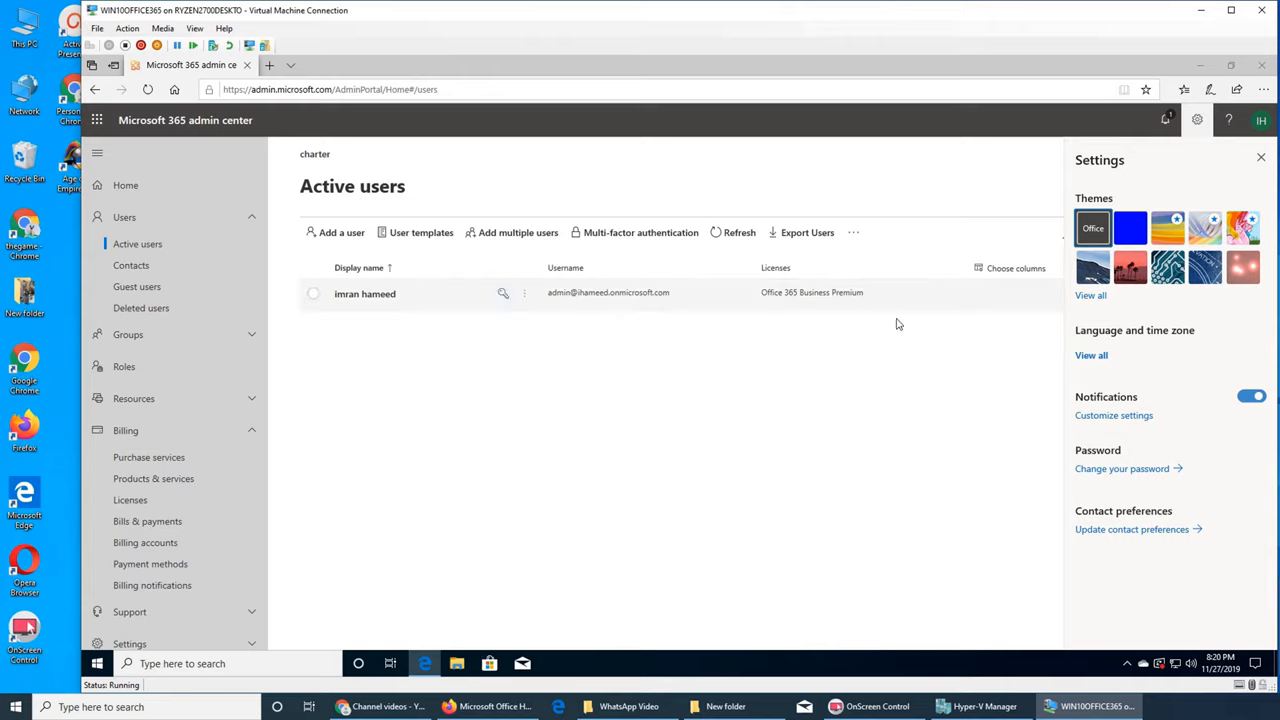
mouse_move(628, 584)
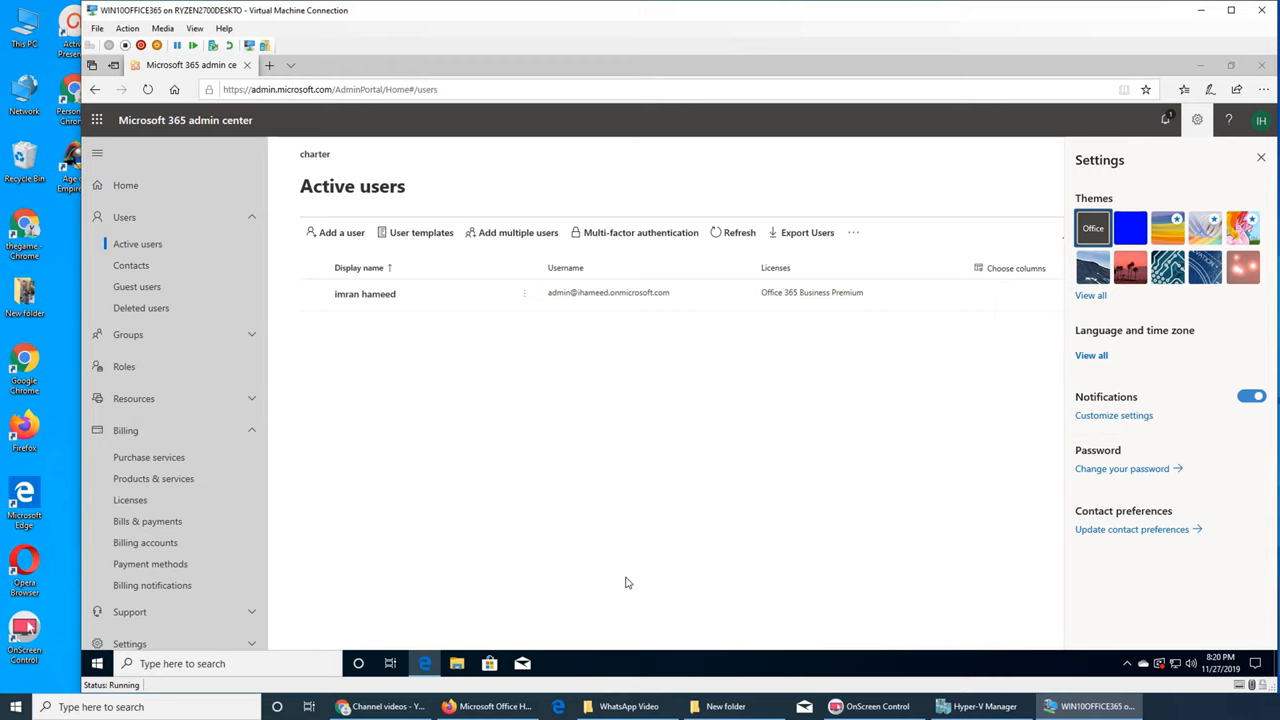
mouse_move(754, 562)
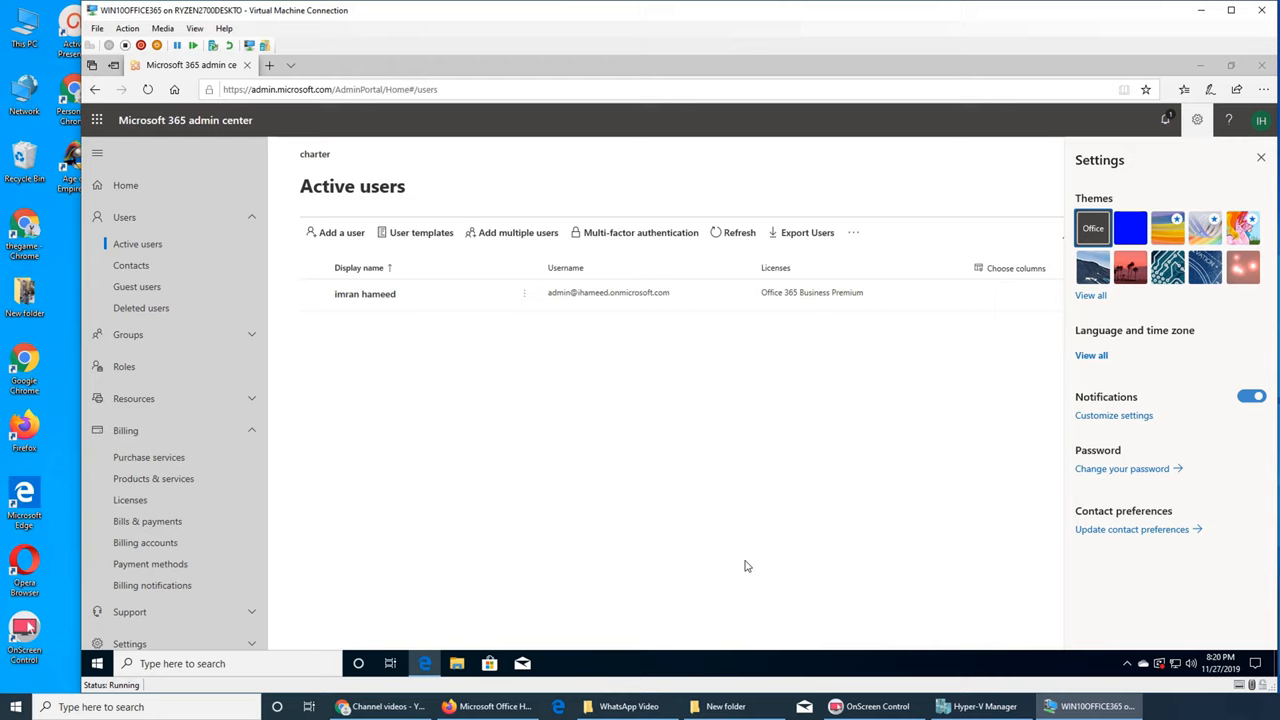
mouse_move(708, 488)
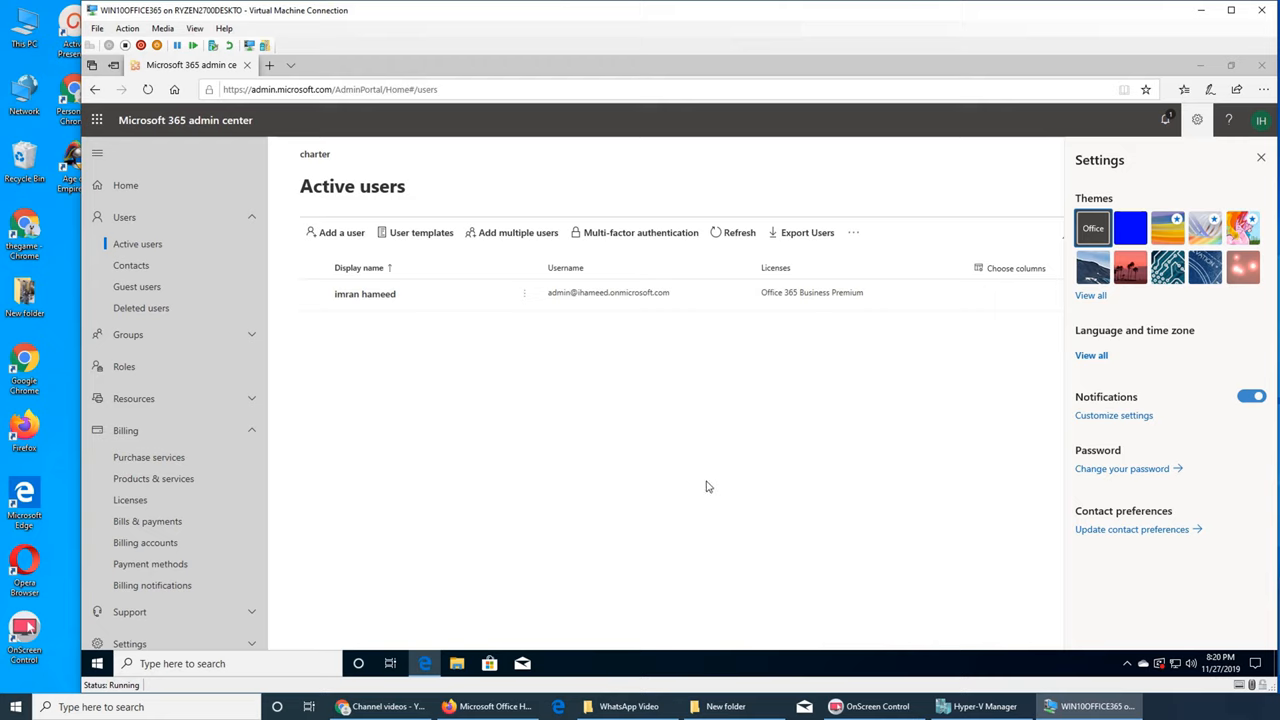
mouse_move(856, 476)
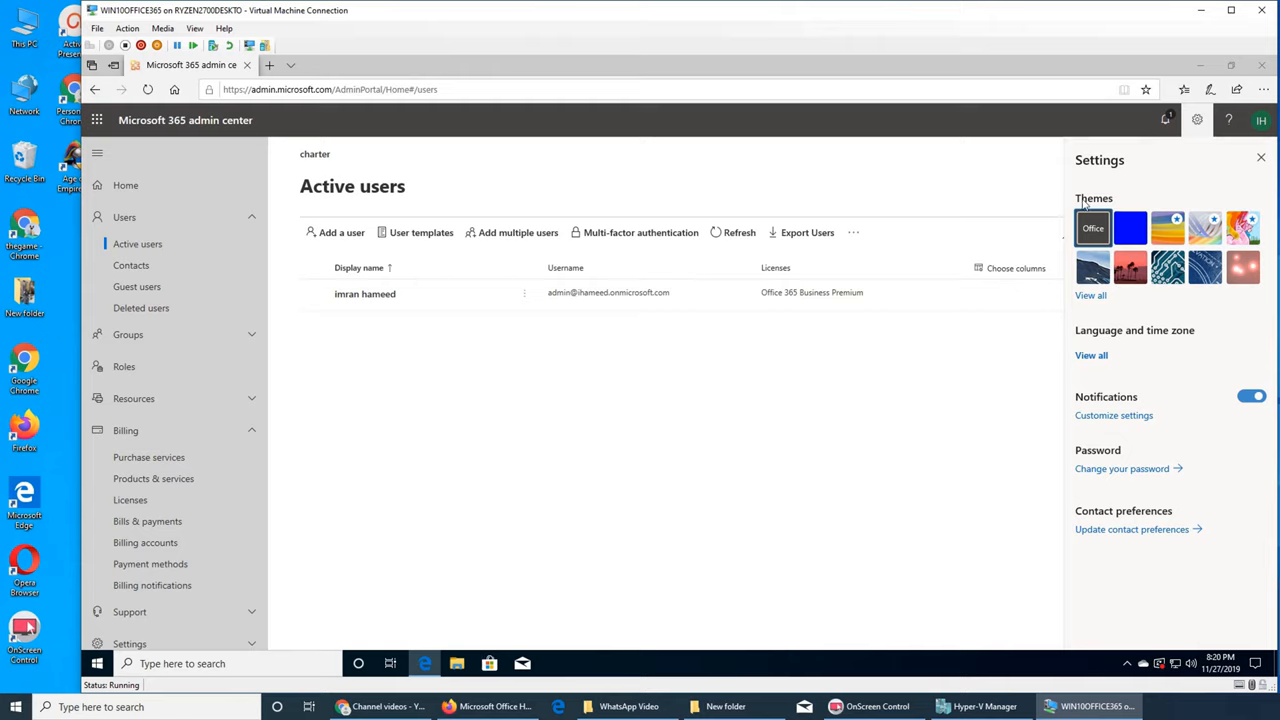
click(1164, 120)
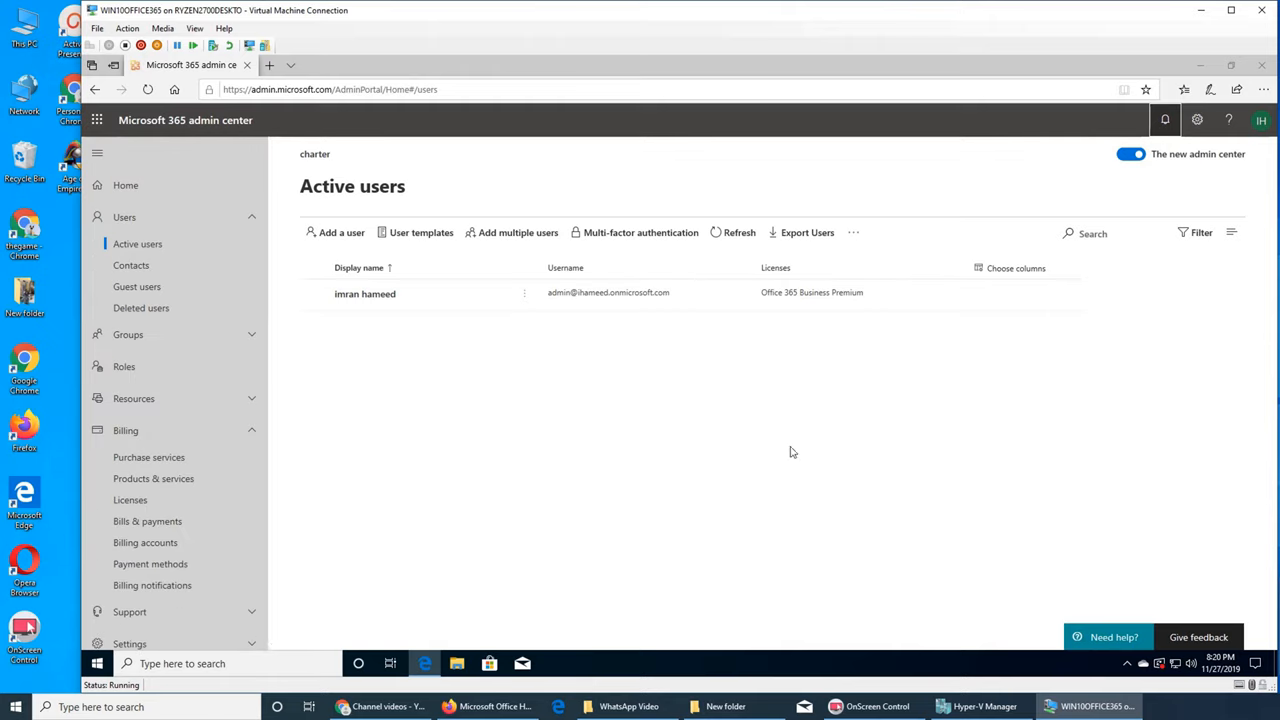
mouse_move(290, 390)
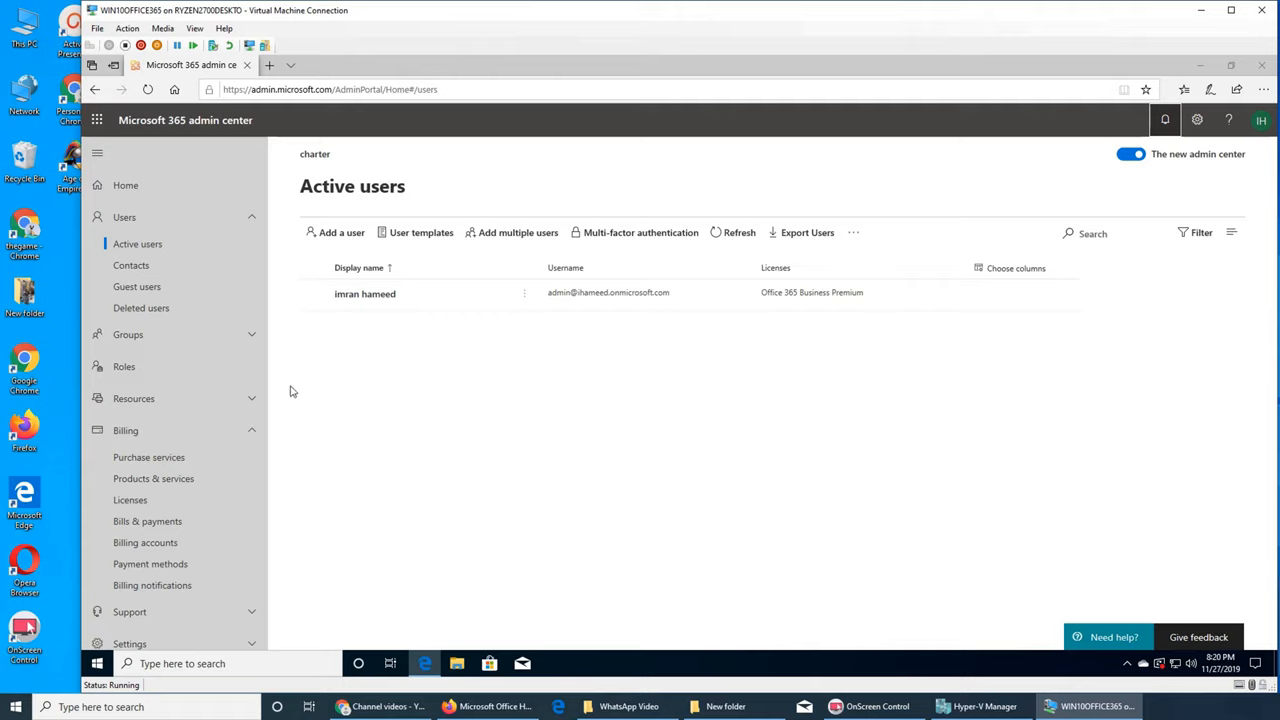
mouse_move(500, 380)
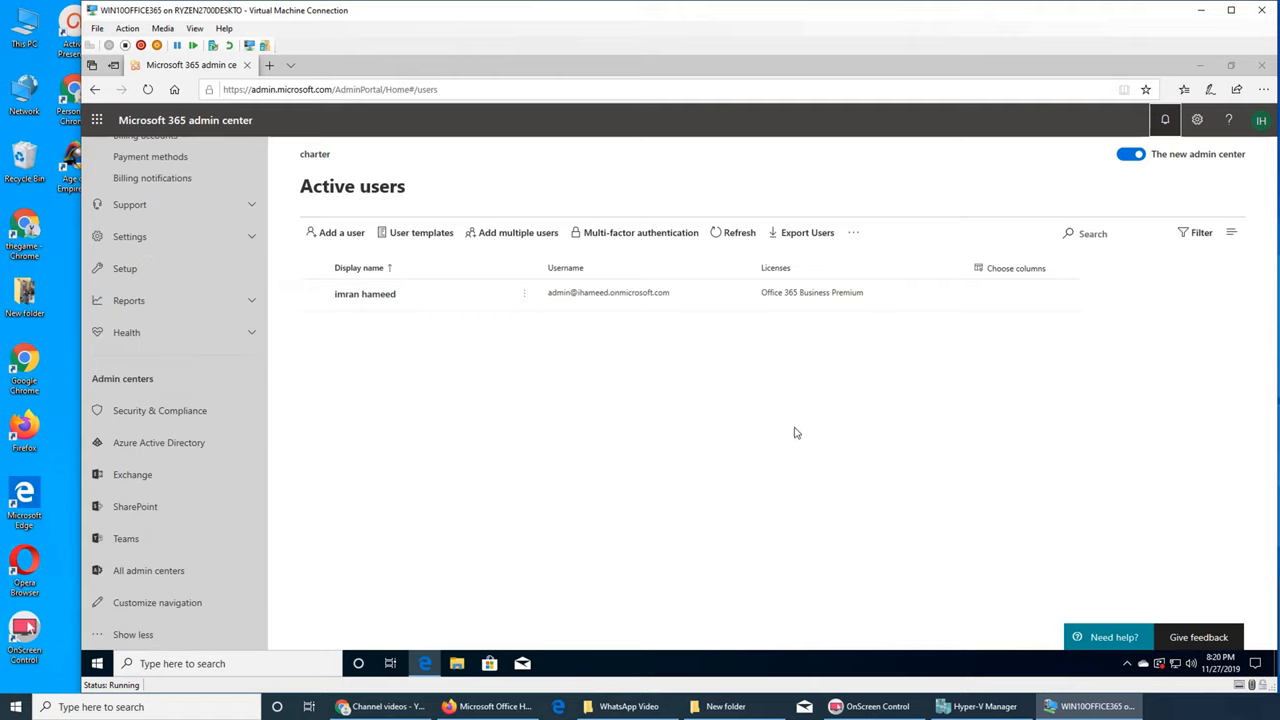
mouse_move(836, 456)
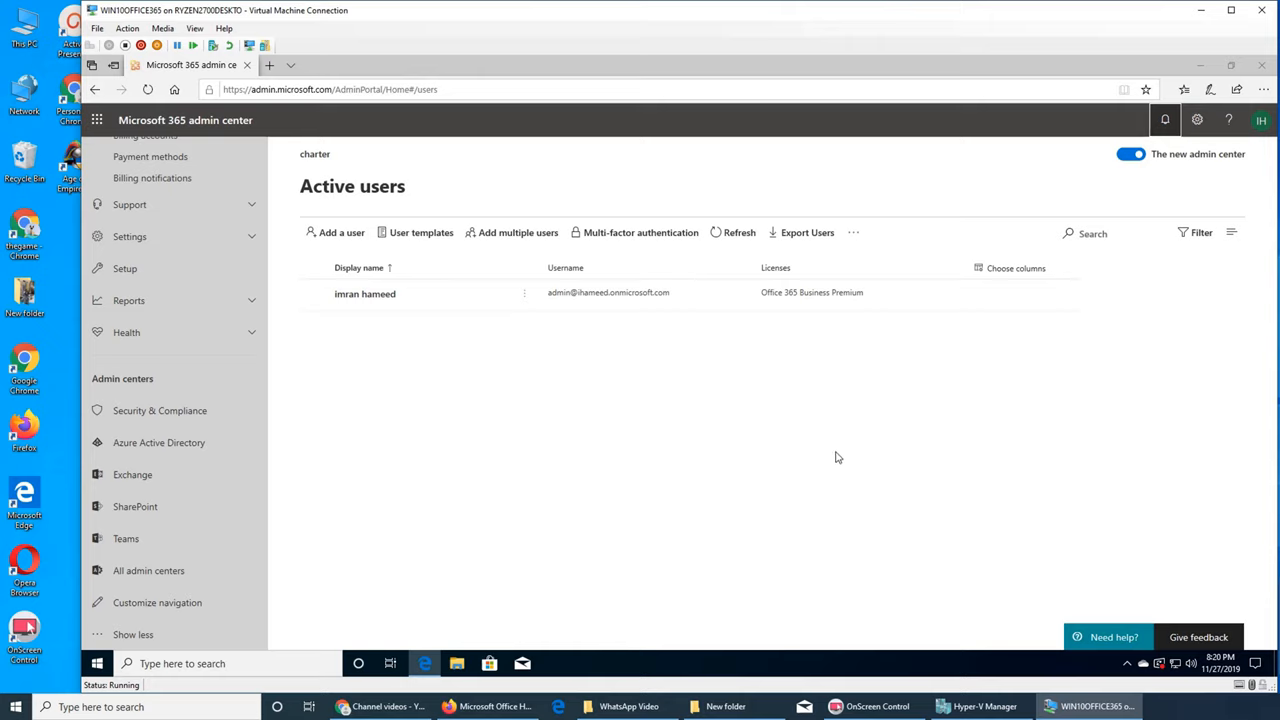
mouse_move(848, 442)
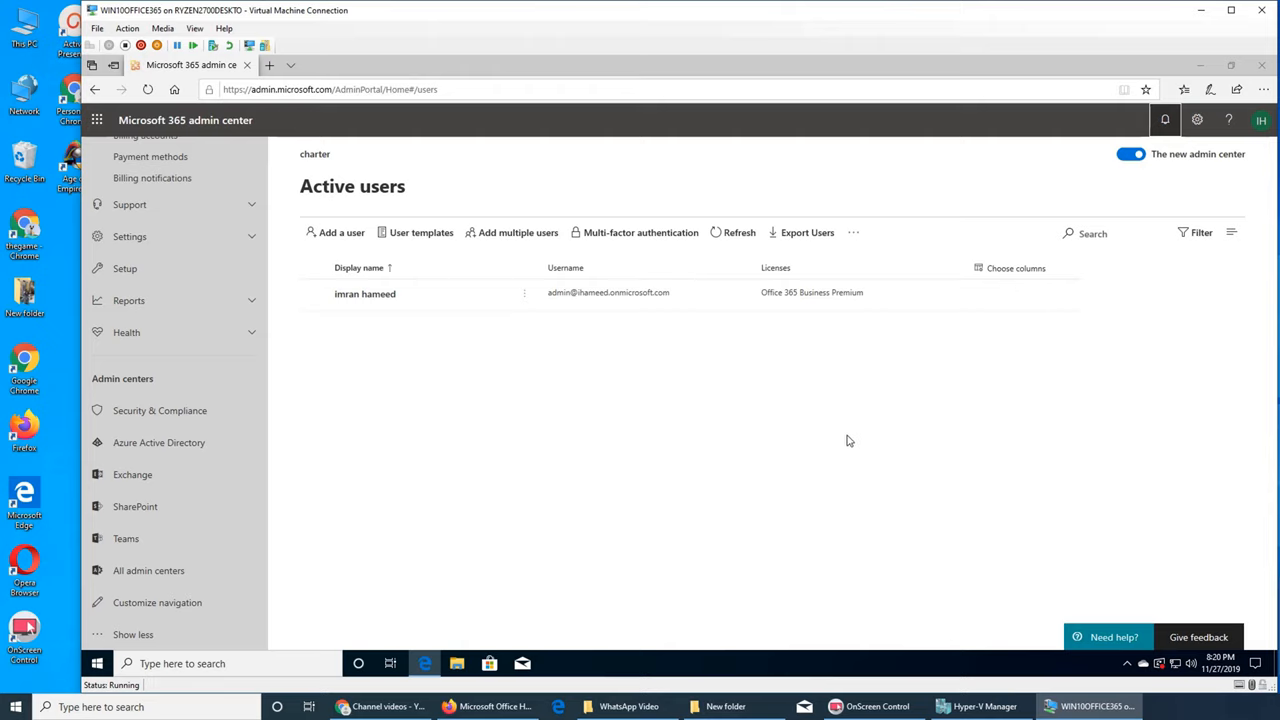
mouse_move(1148, 328)
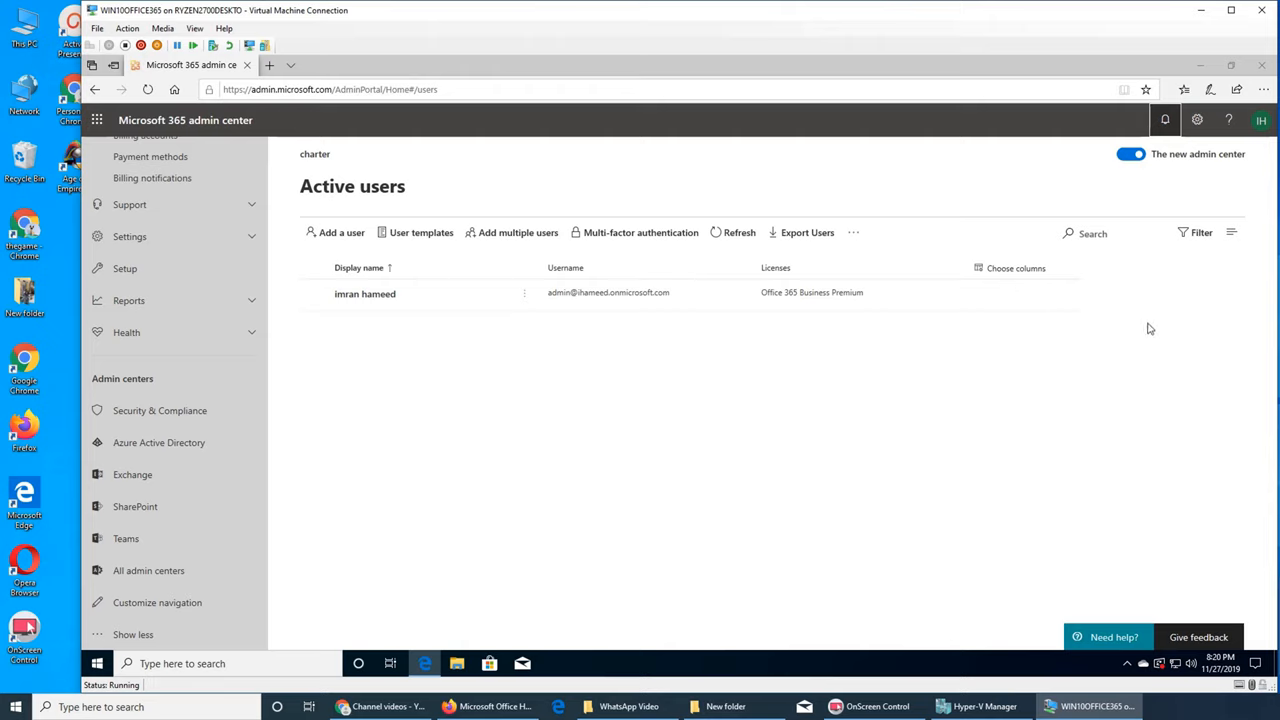